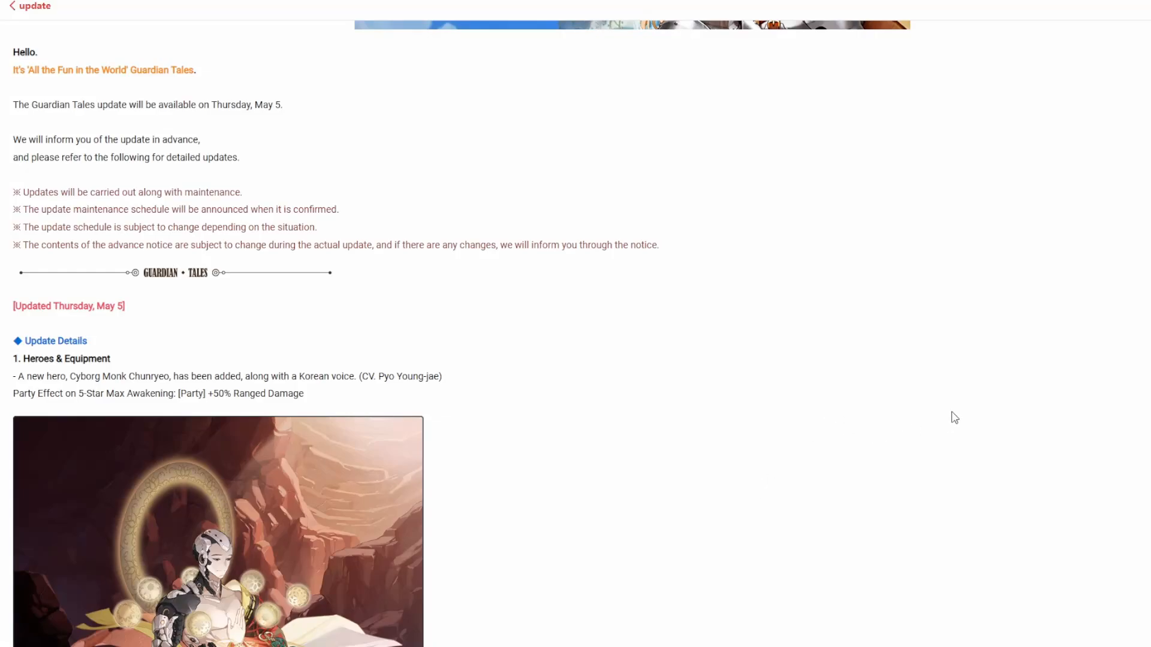
mouse_move(1004, 404)
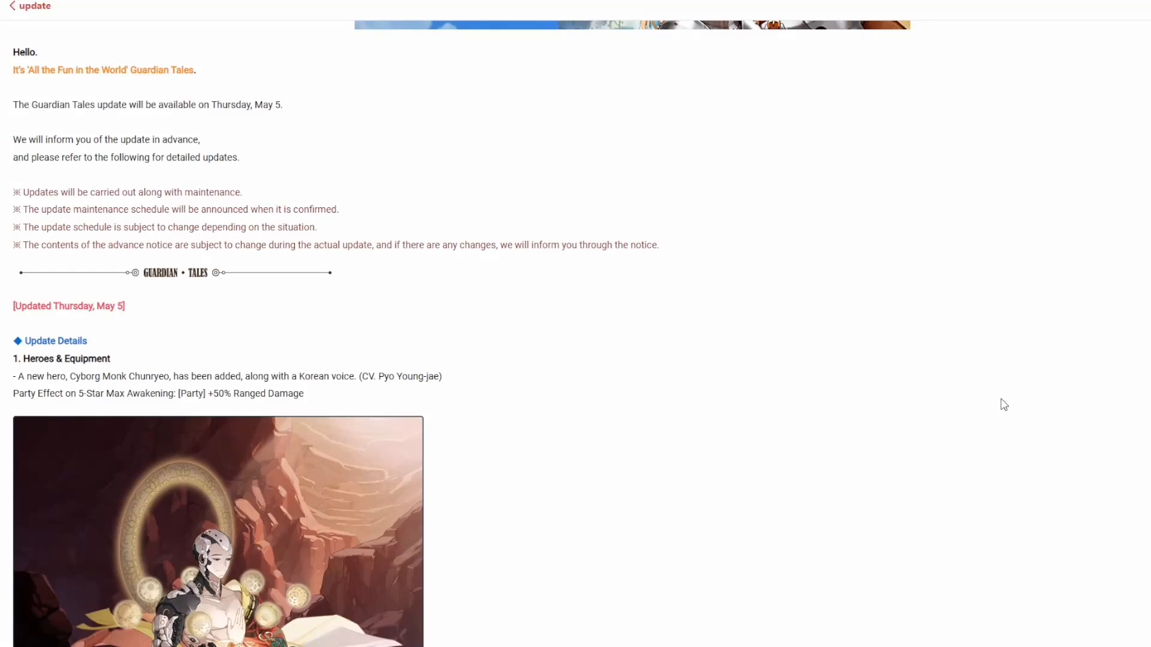
scroll(down, 3)
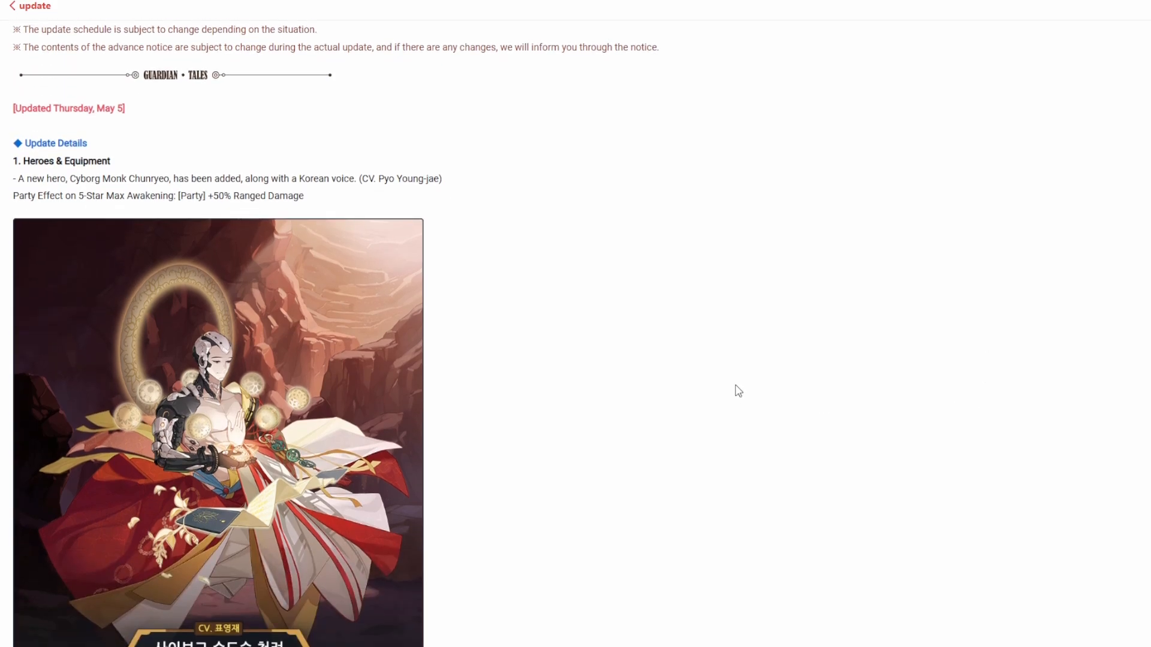
scroll(down, 3)
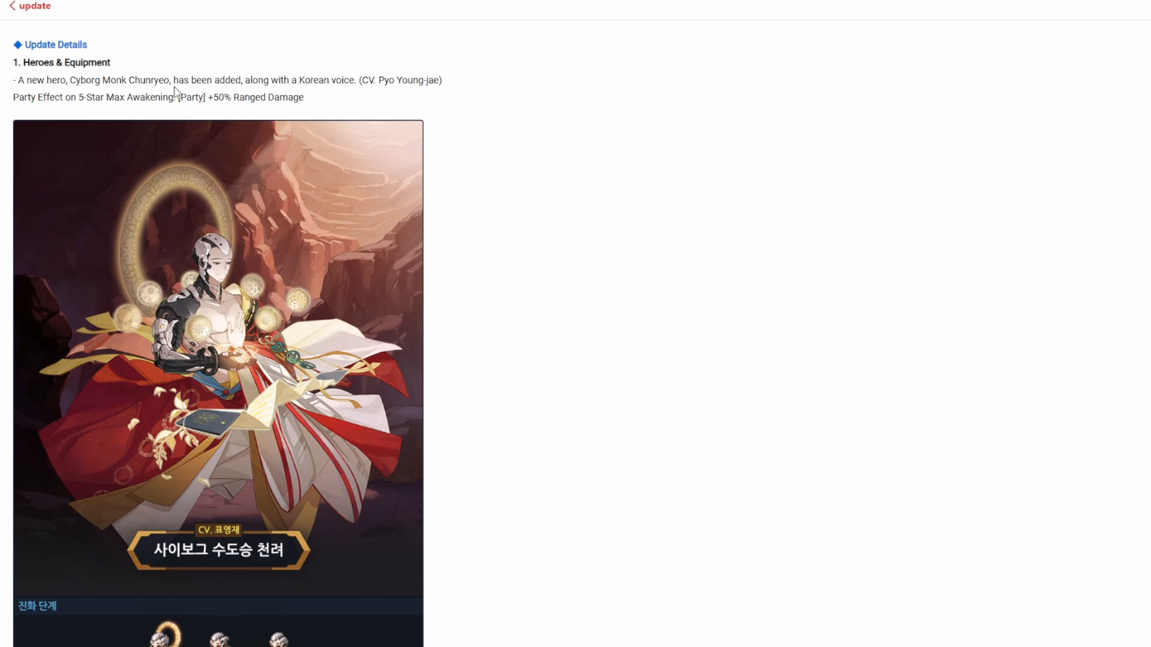
mouse_move(480, 188)
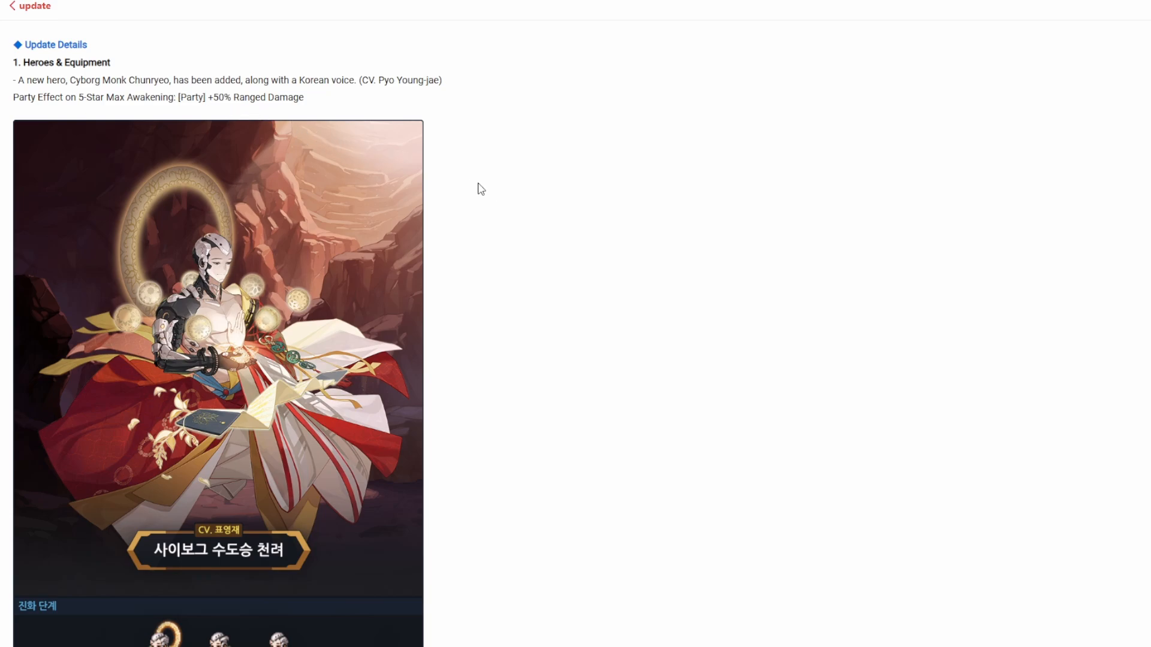
mouse_move(484, 184)
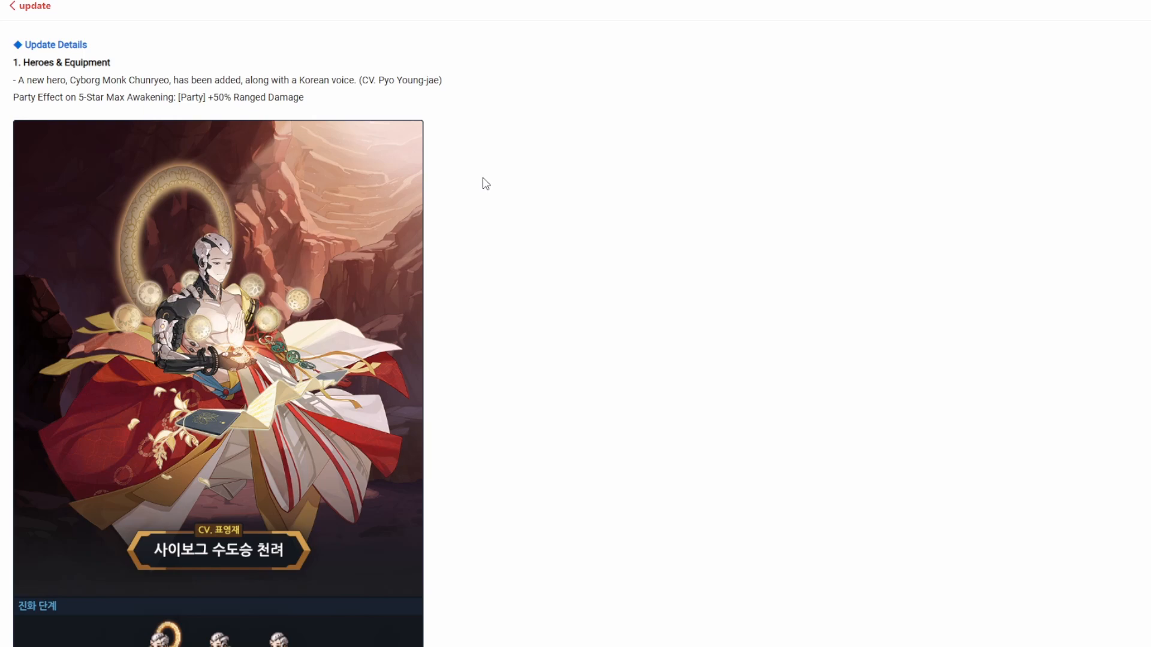
mouse_move(3, 157)
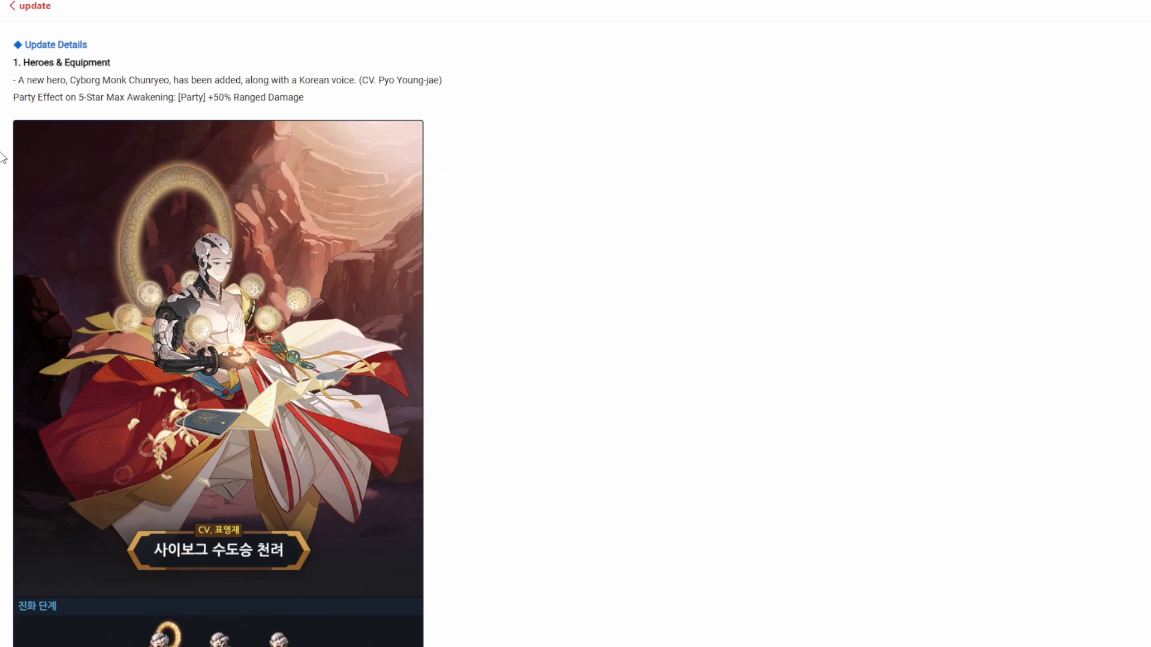
mouse_move(225, 109)
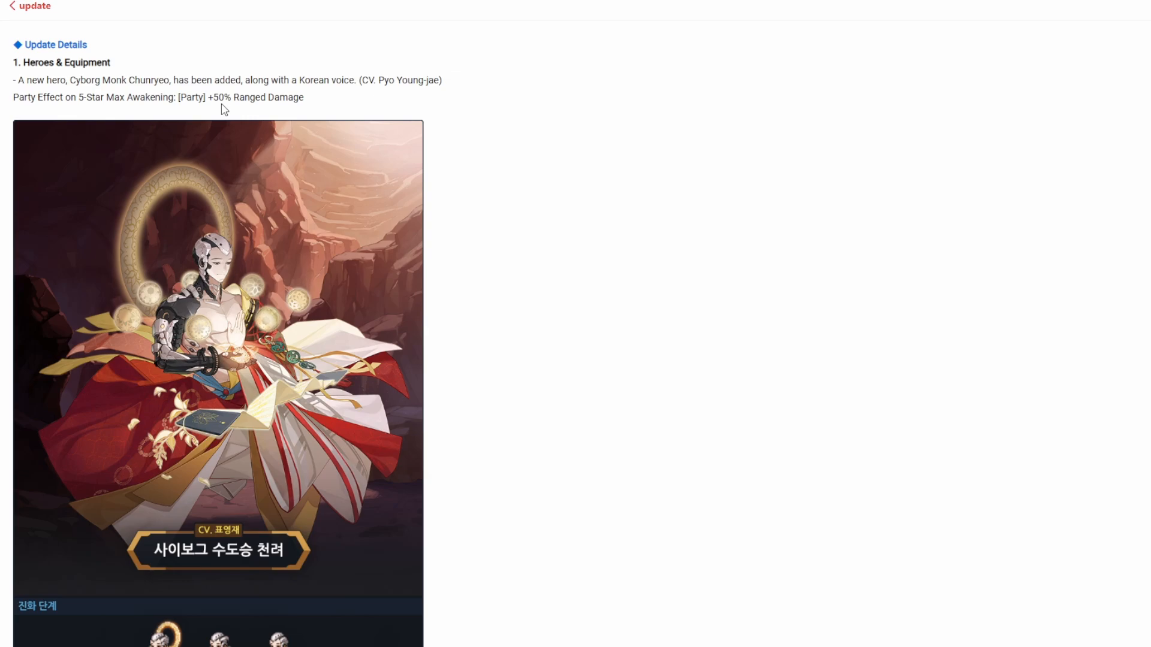
scroll(down, 3)
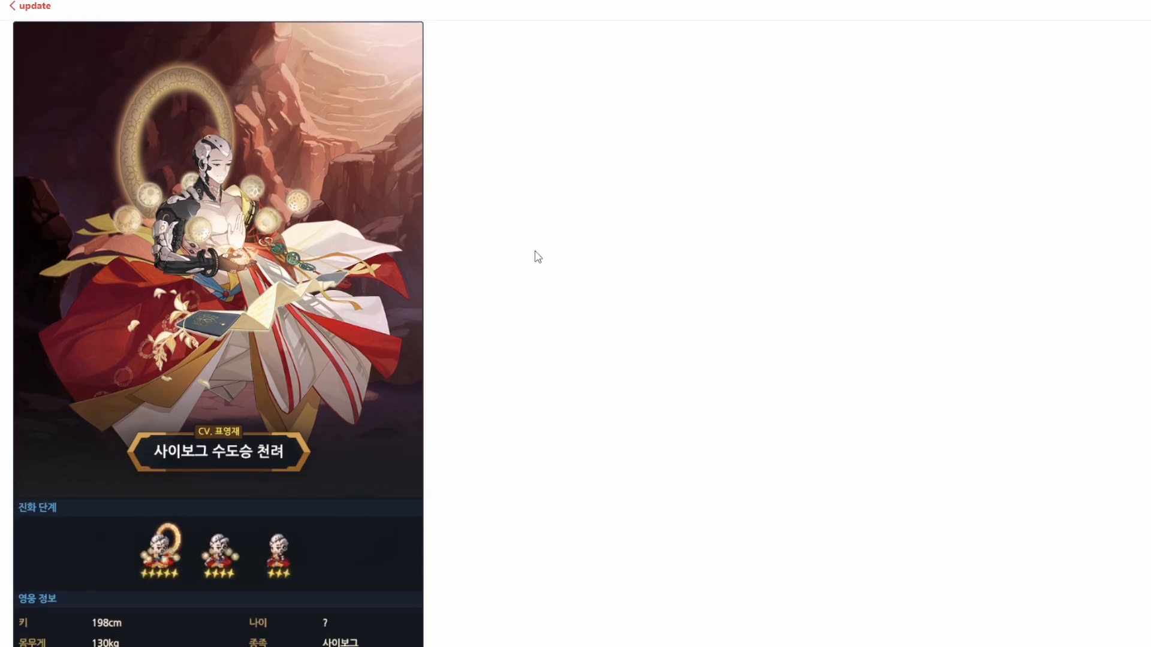
scroll(down, 3)
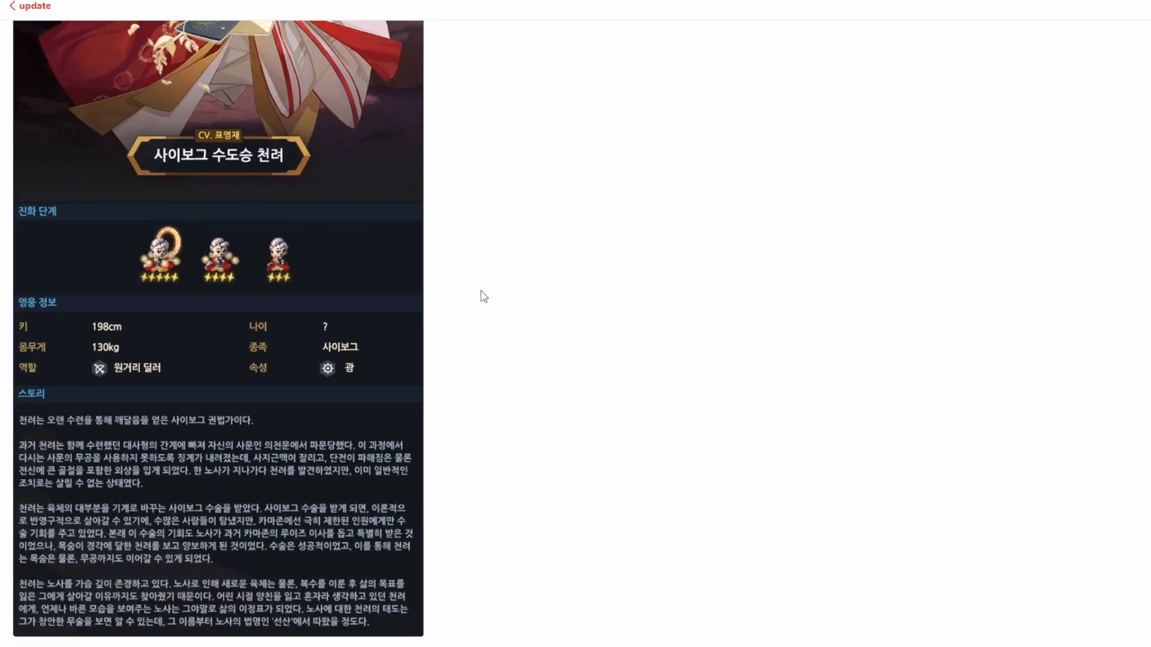
scroll(down, 3)
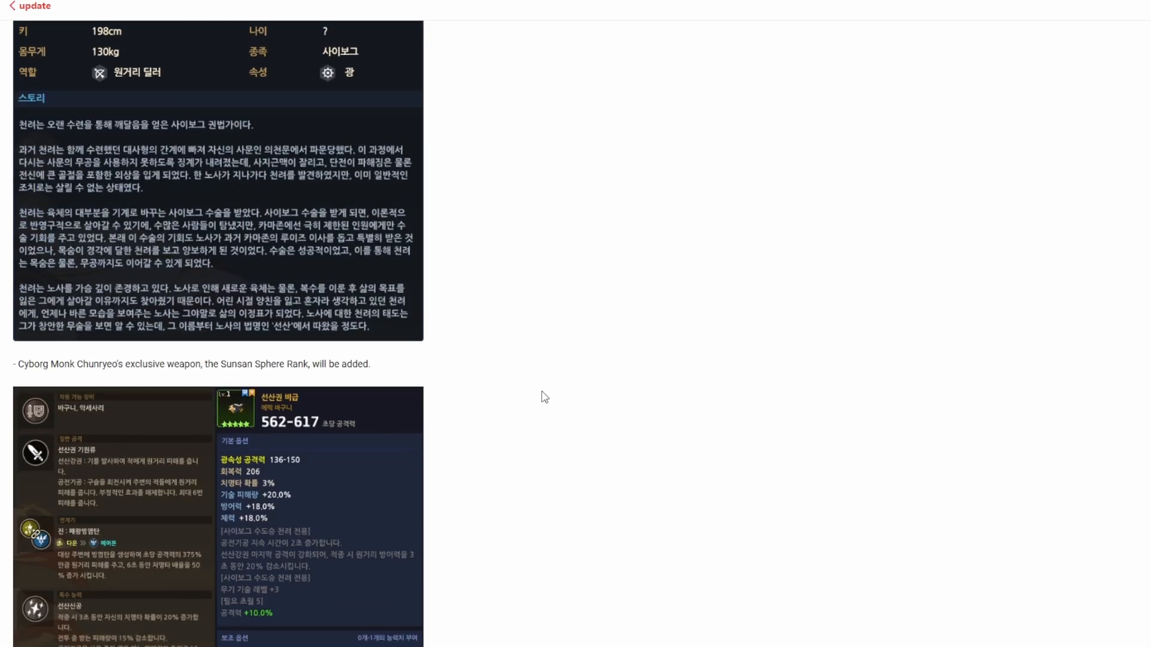
scroll(down, 3)
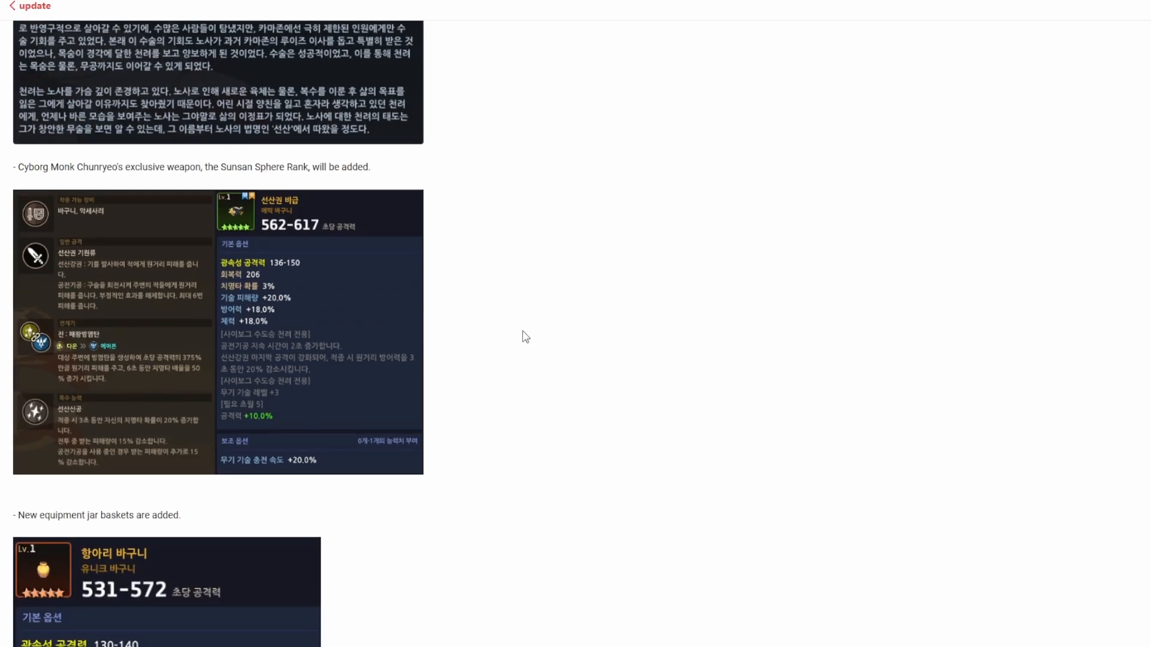
mouse_move(510, 343)
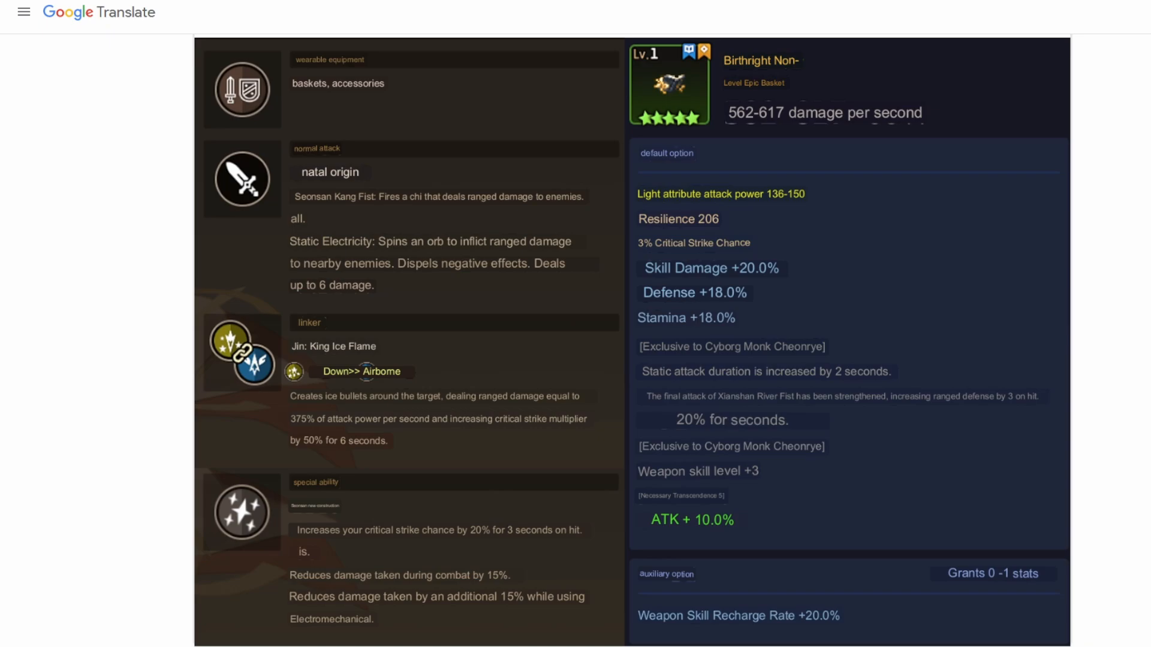
mouse_move(107, 343)
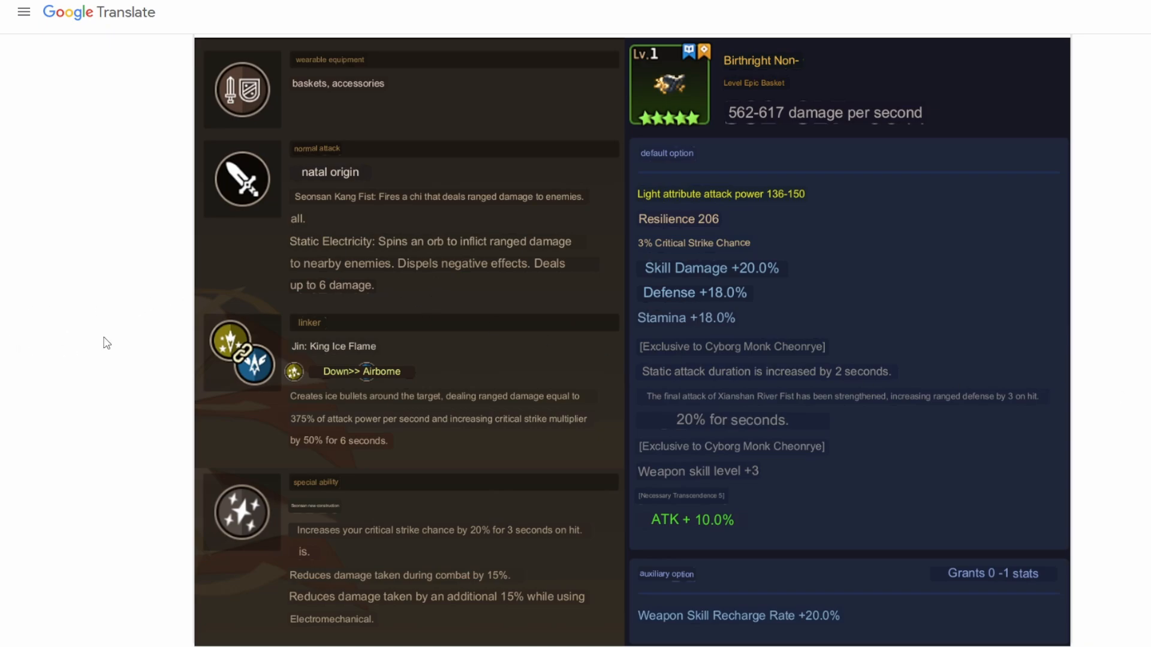
mouse_move(469, 289)
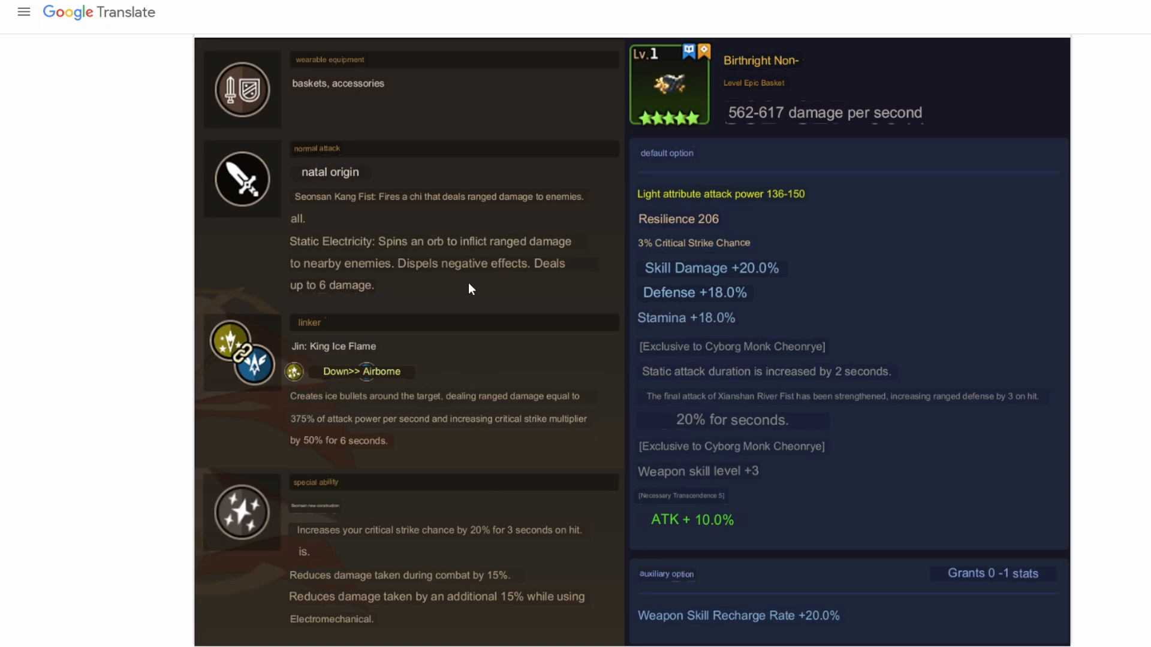
mouse_move(430, 278)
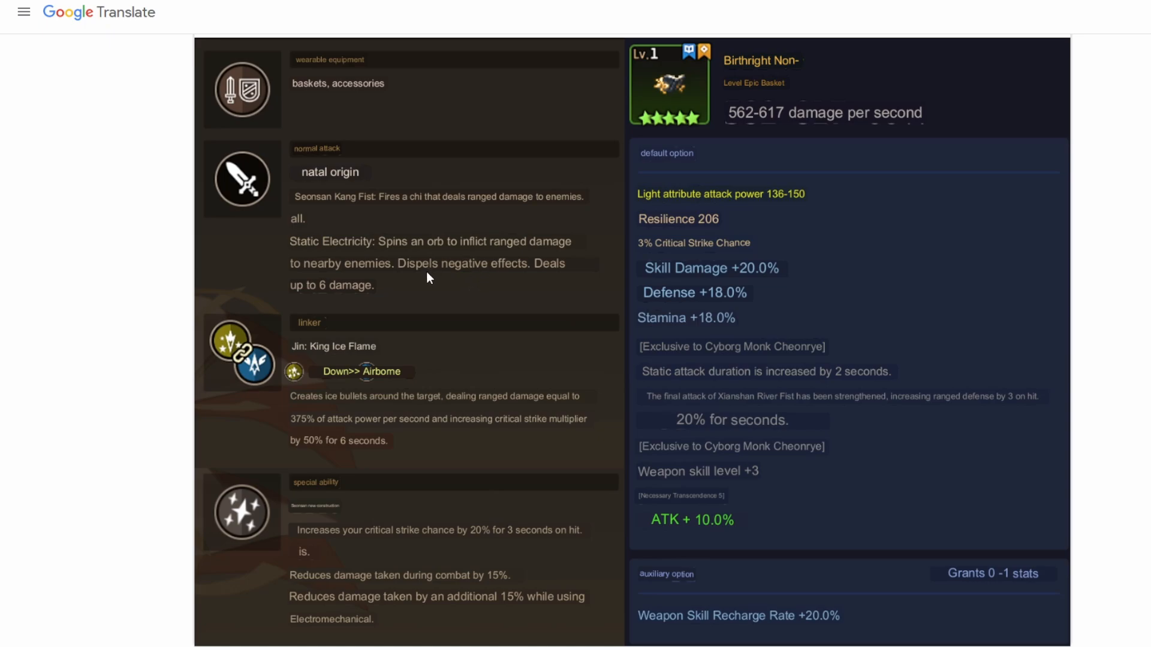
mouse_move(441, 295)
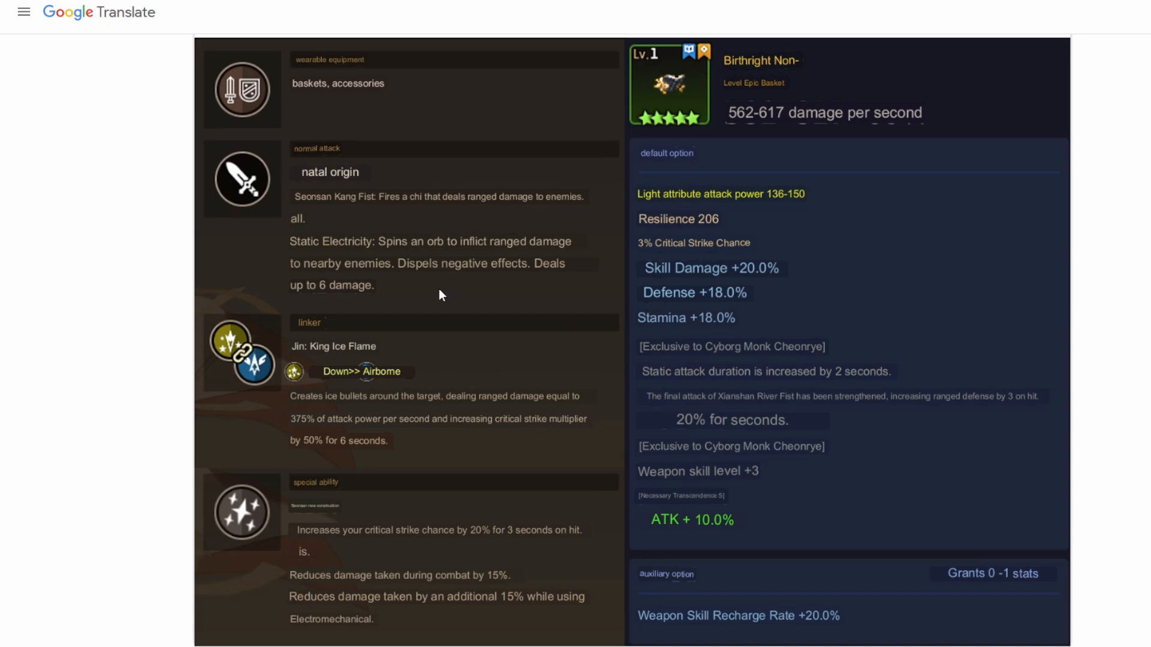
mouse_move(418, 298)
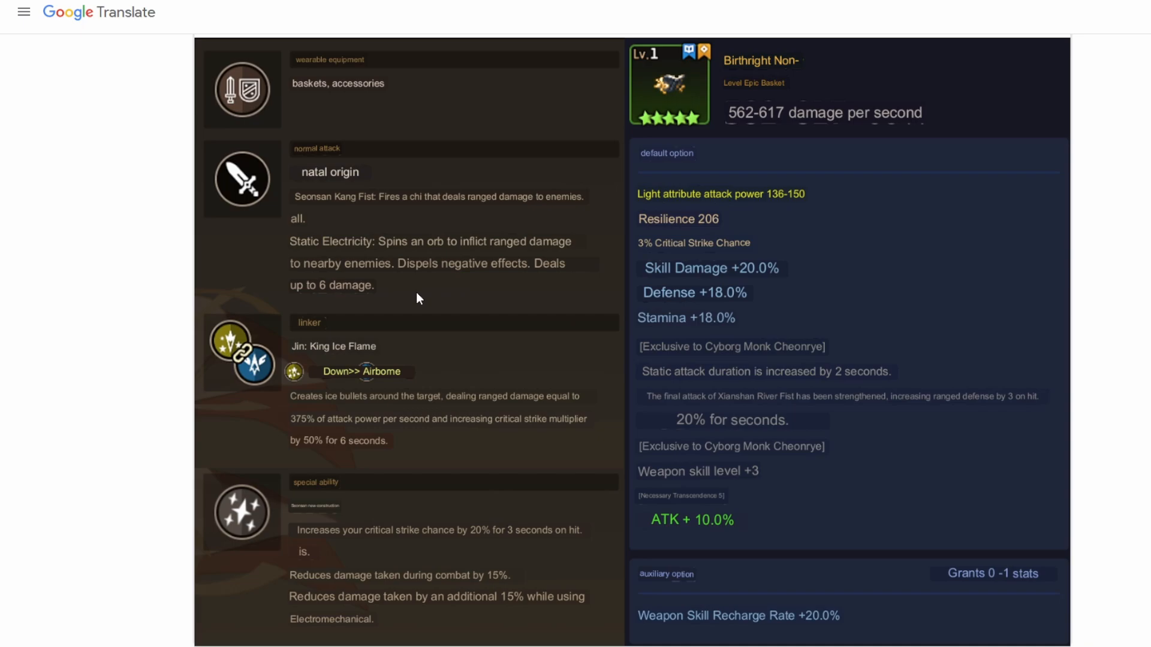
mouse_move(400, 298)
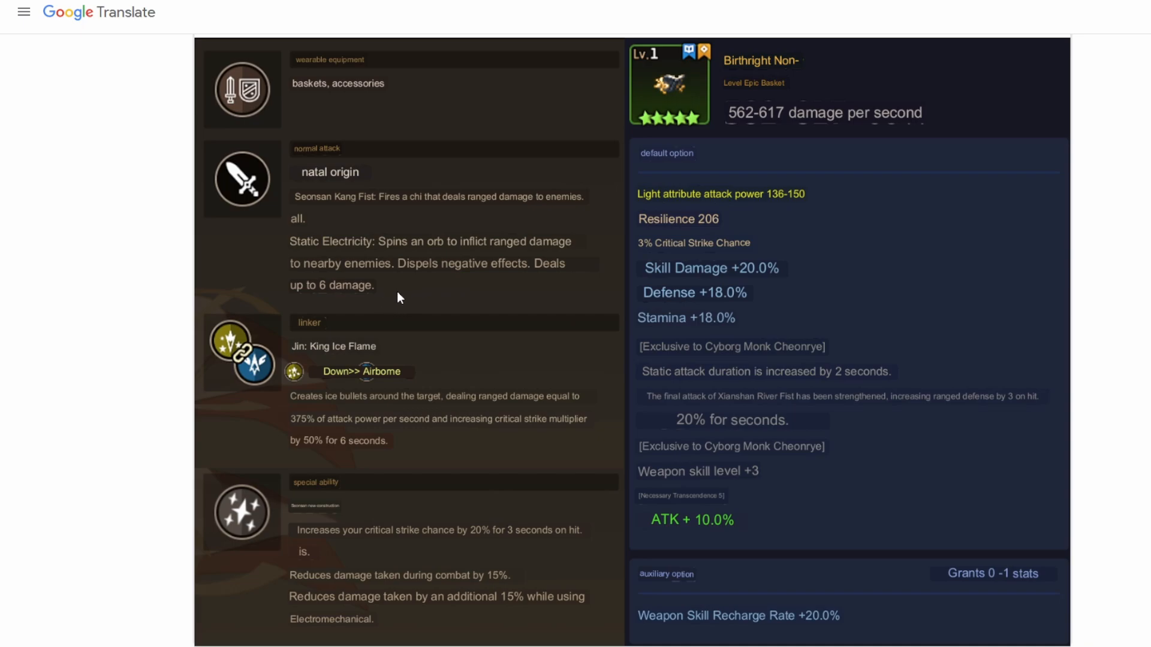
mouse_move(464, 310)
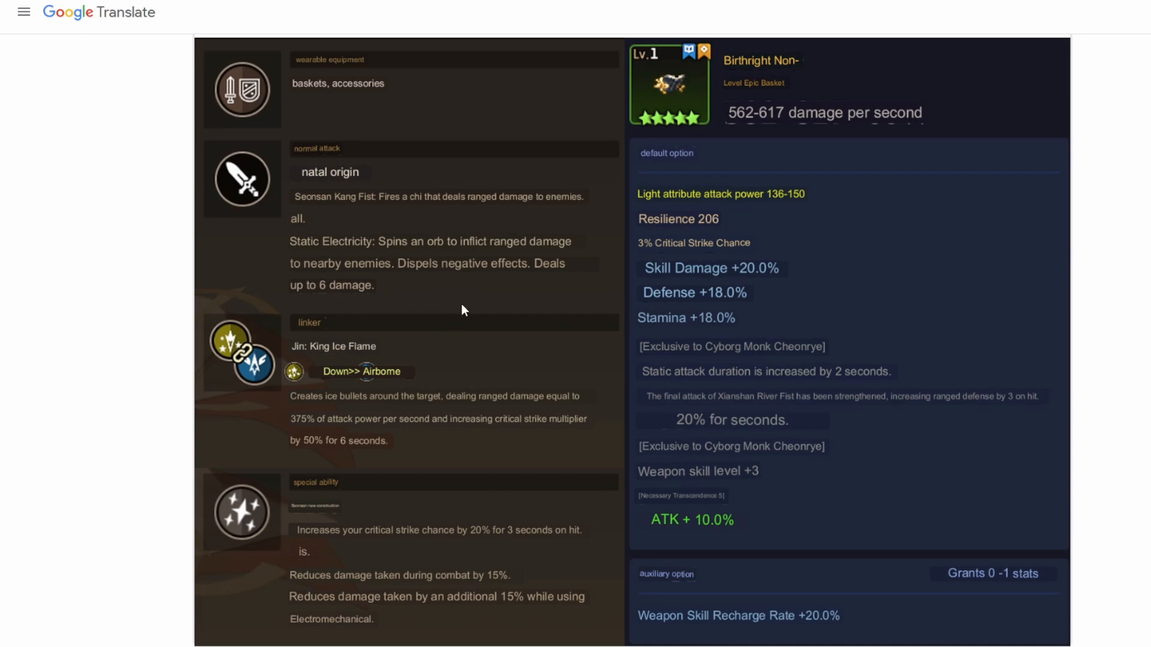
mouse_move(462, 288)
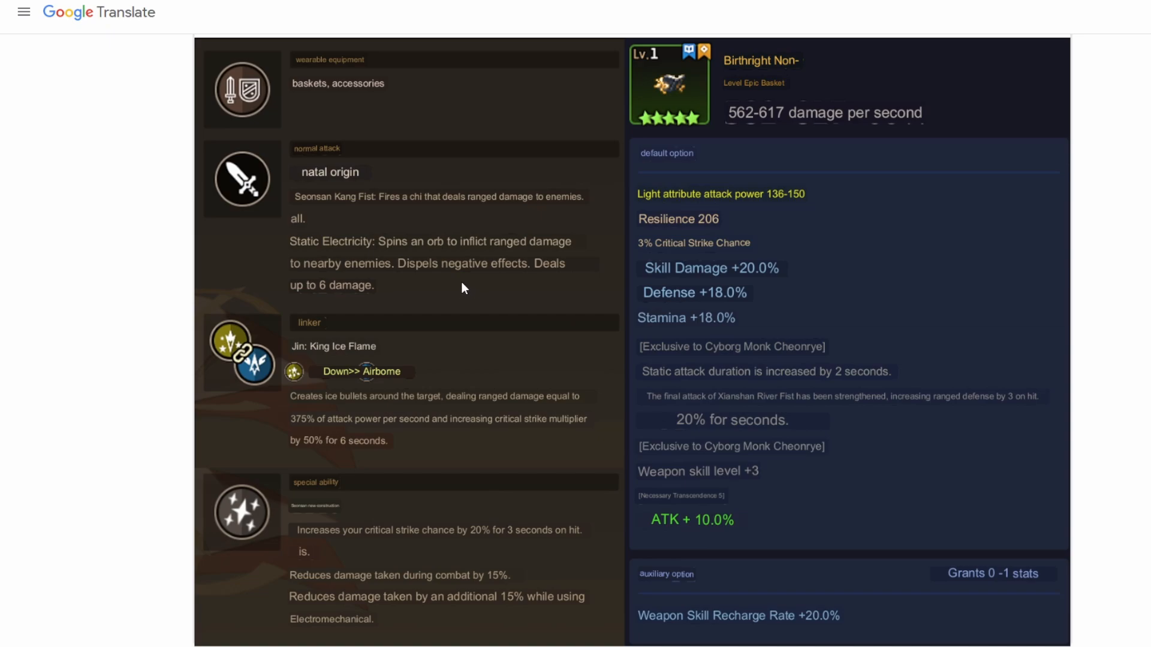
mouse_move(470, 269)
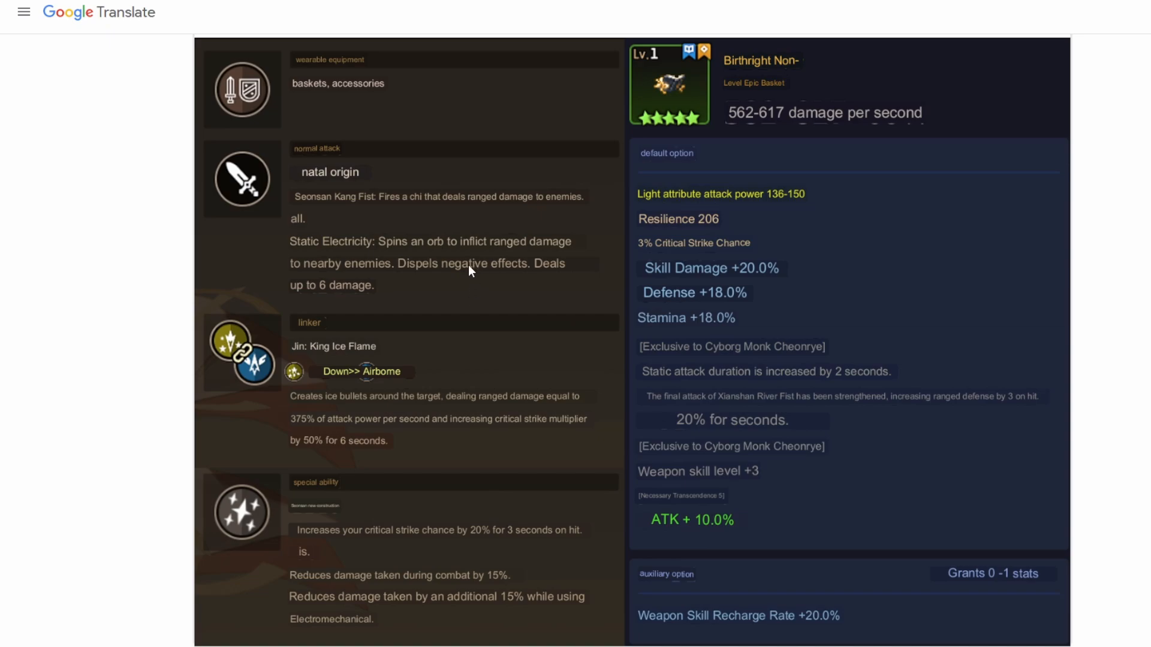
mouse_move(508, 311)
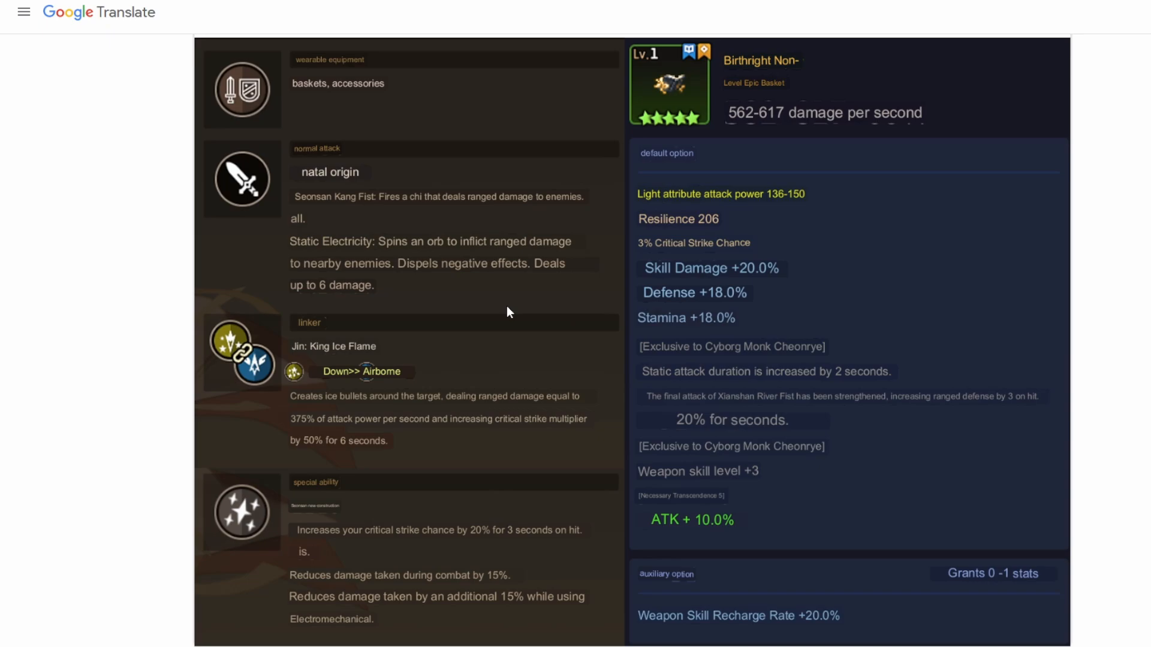
mouse_move(511, 303)
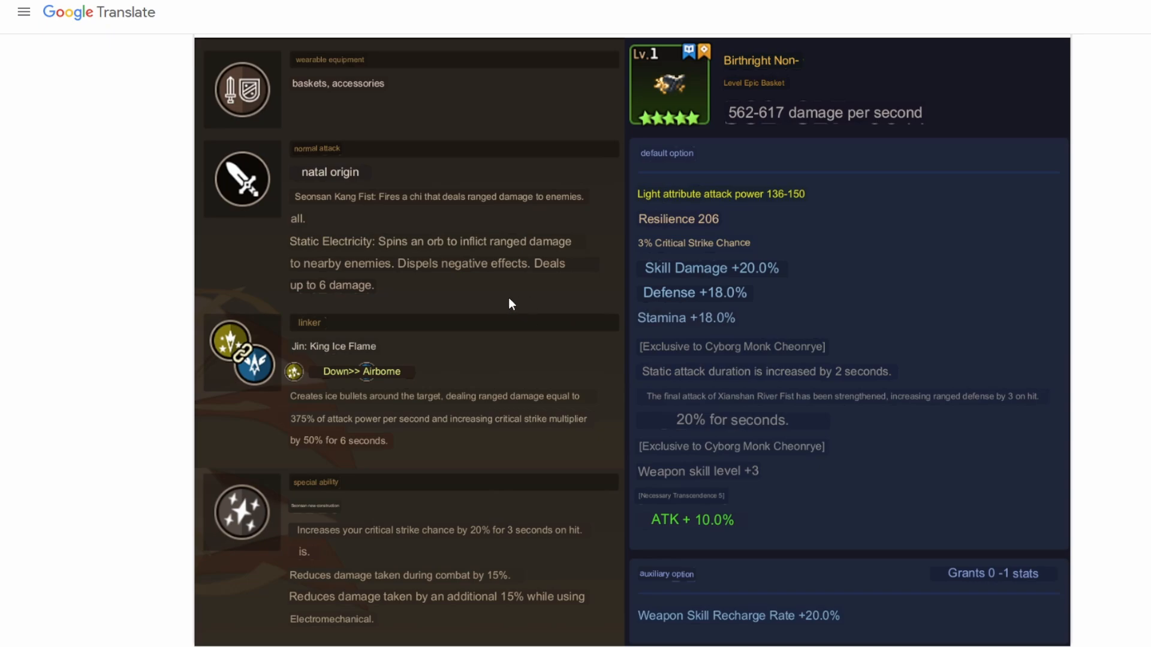
mouse_move(503, 300)
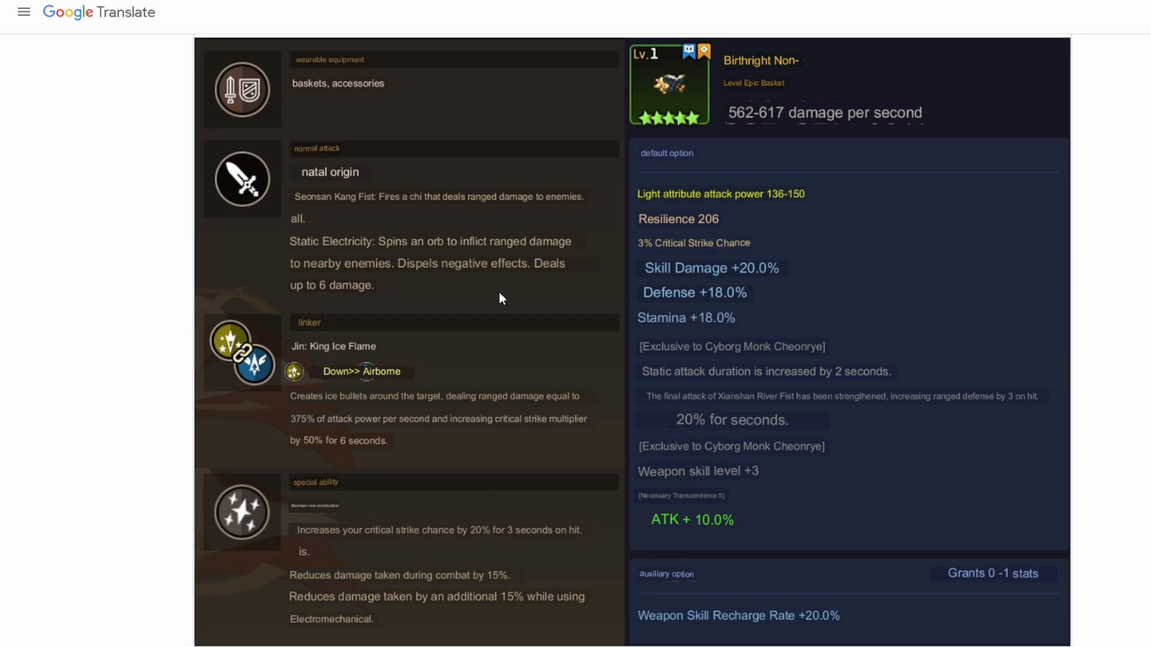
mouse_move(388, 322)
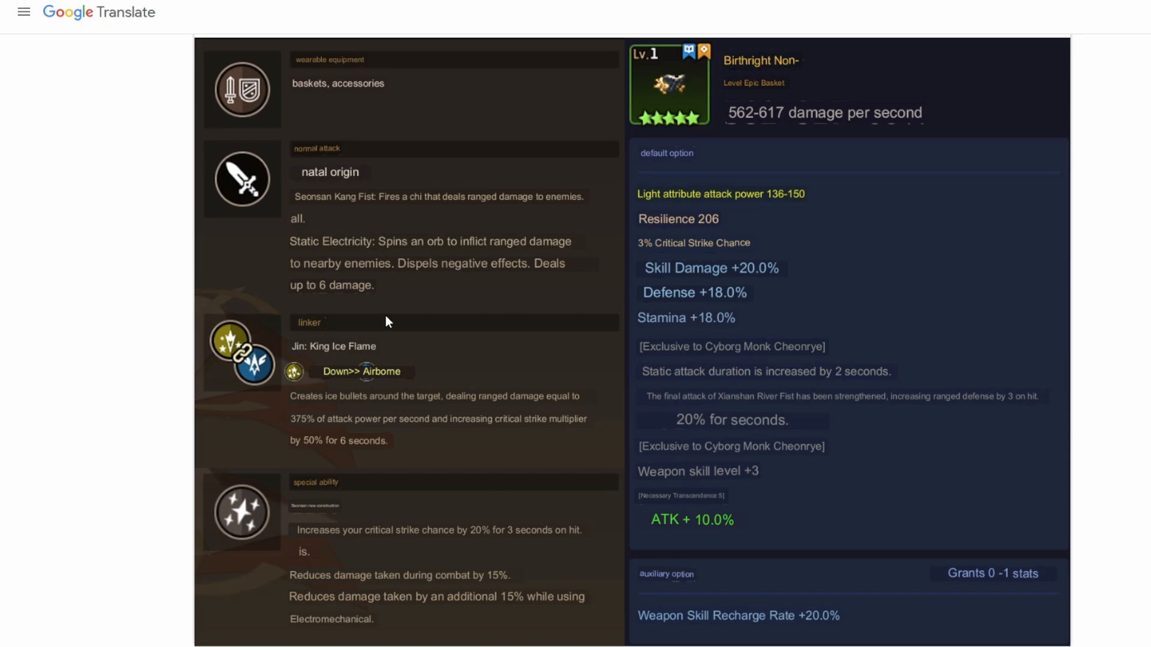
mouse_move(438, 292)
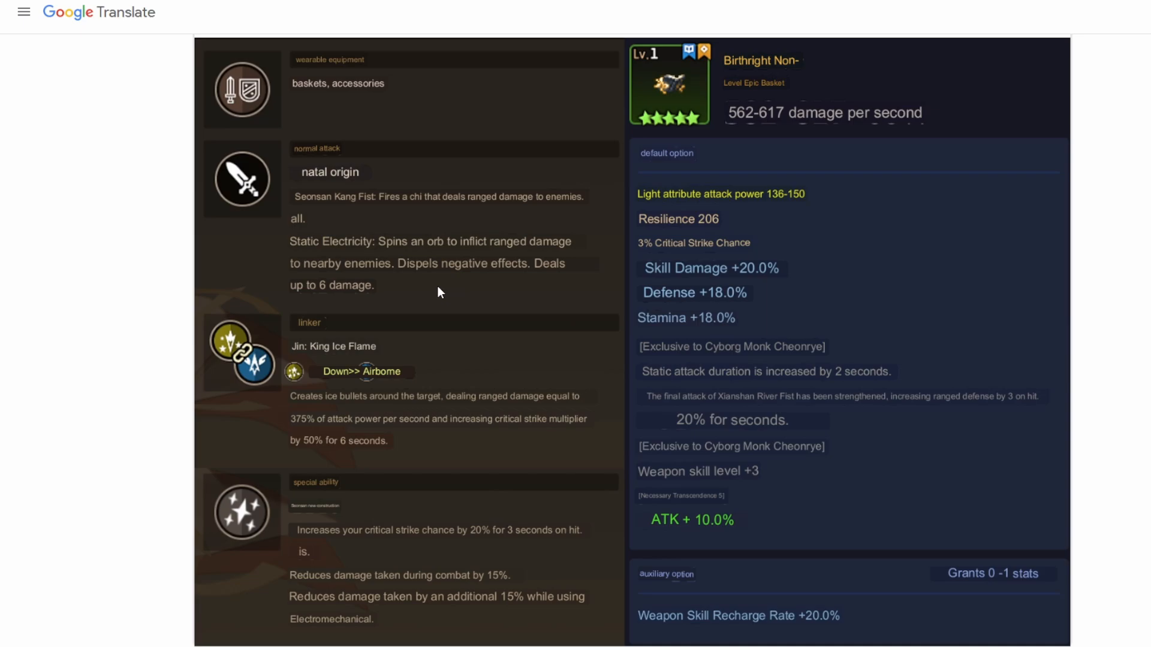
mouse_move(432, 285)
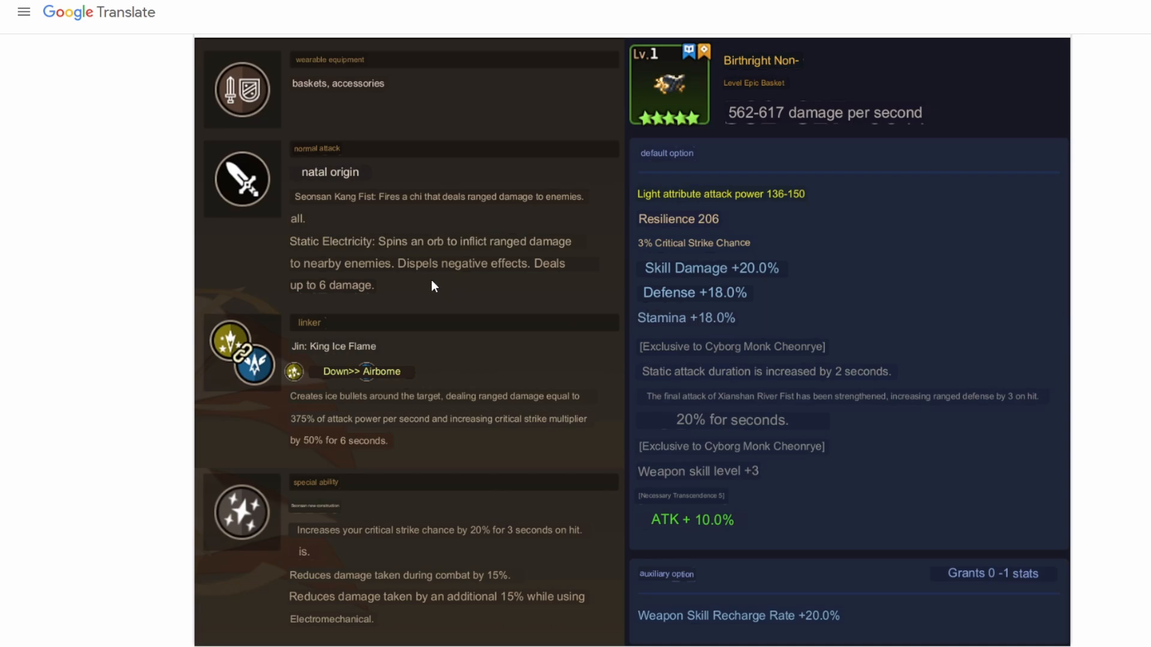
mouse_move(446, 276)
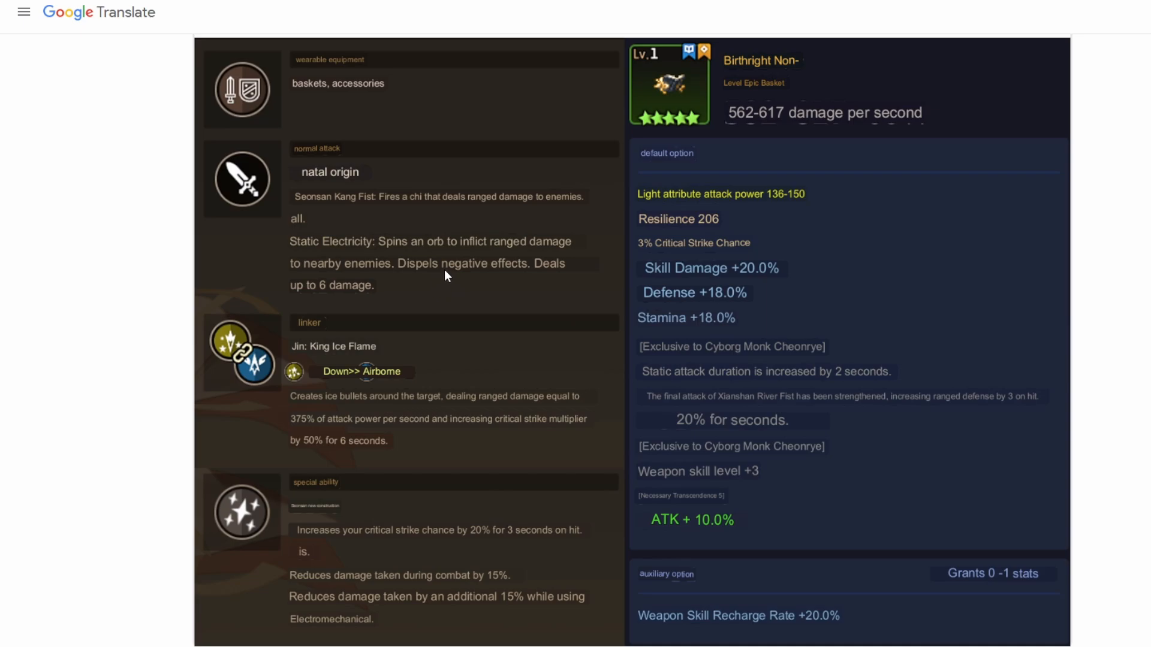
mouse_move(469, 285)
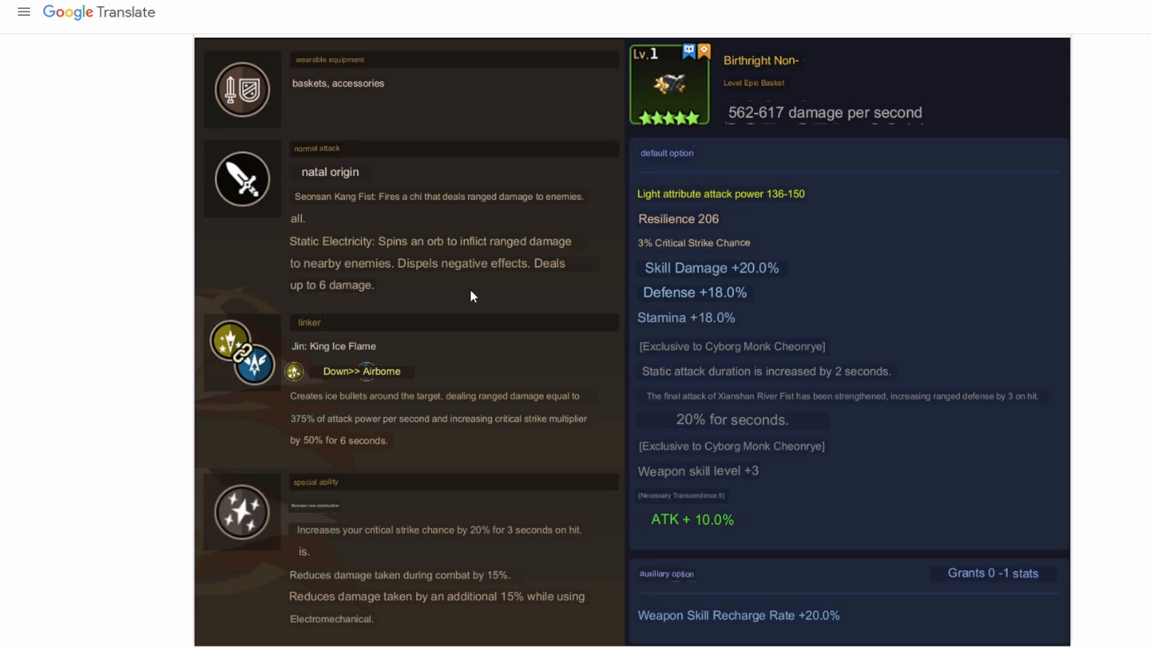
mouse_move(475, 288)
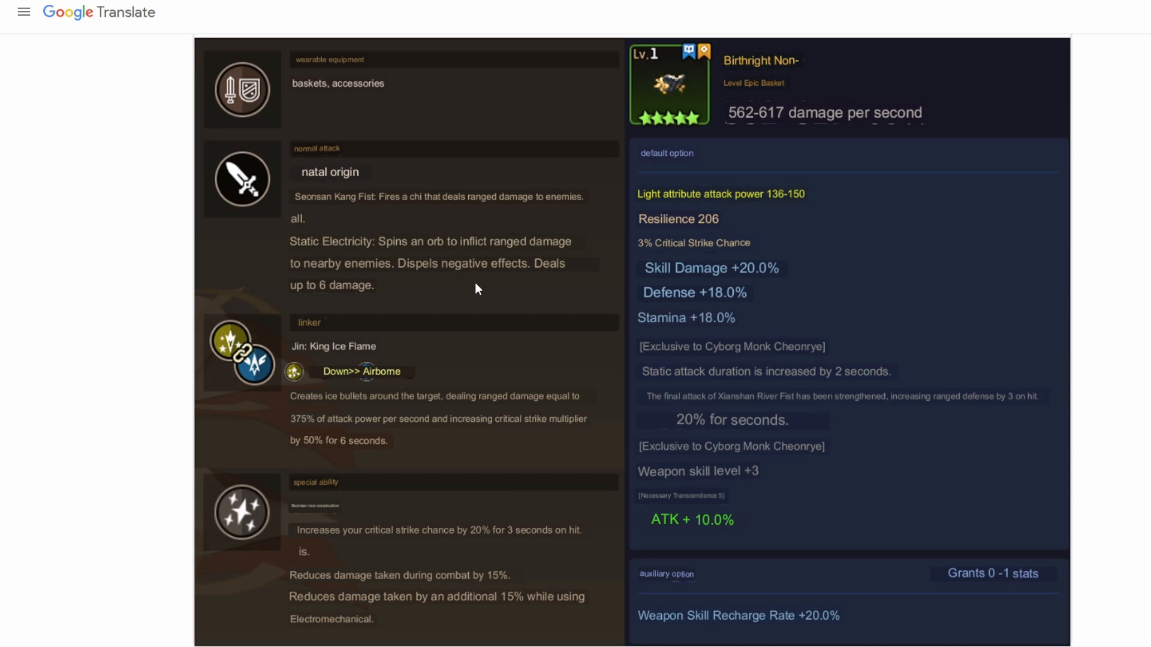
mouse_move(429, 280)
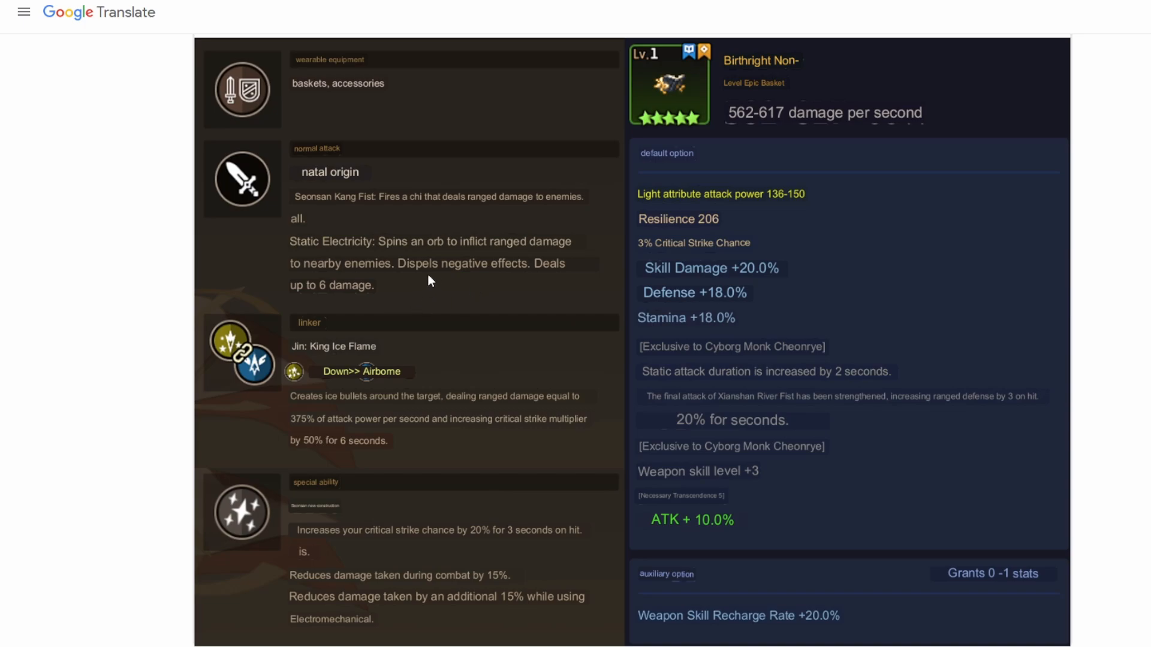
mouse_move(526, 299)
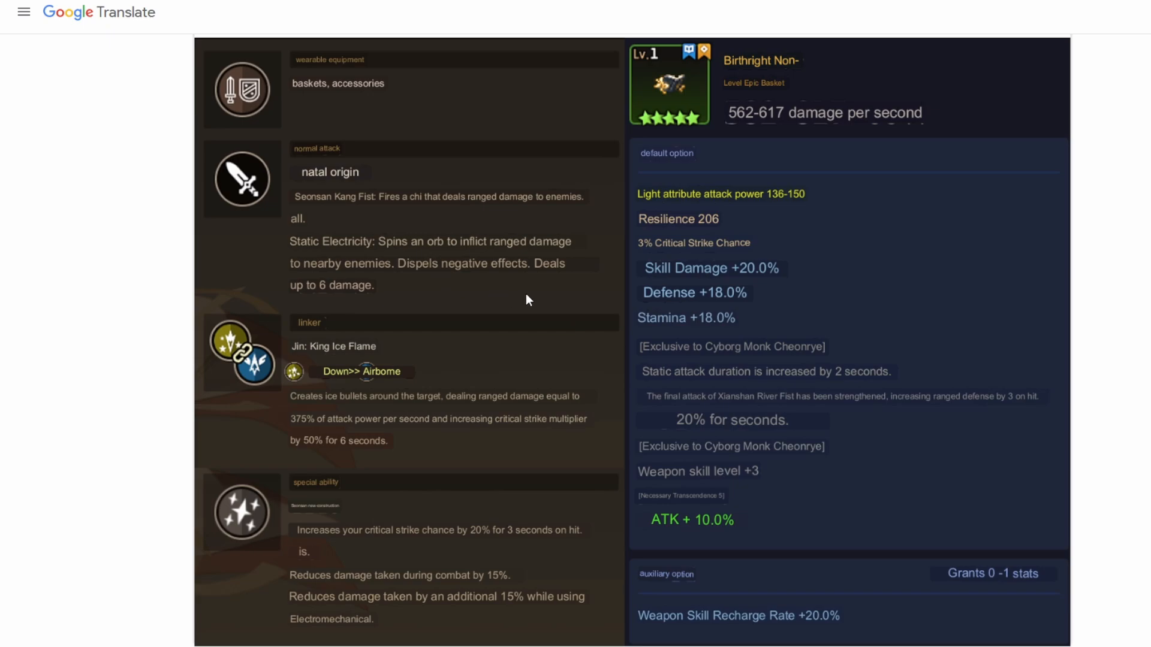
mouse_move(316, 310)
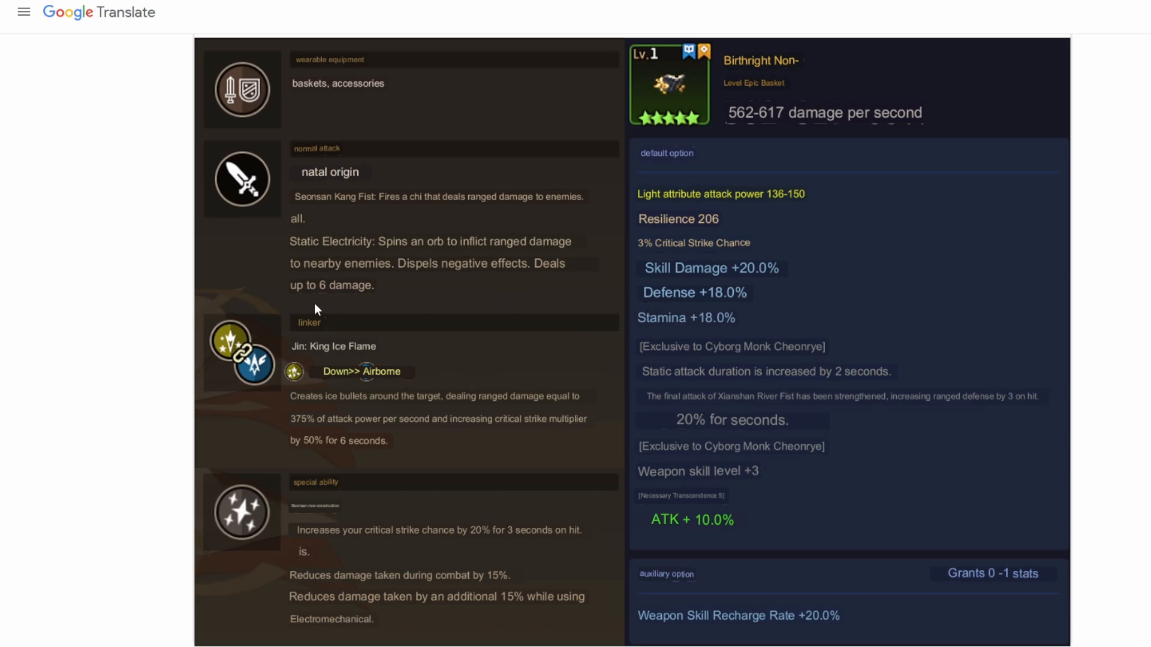
mouse_move(149, 344)
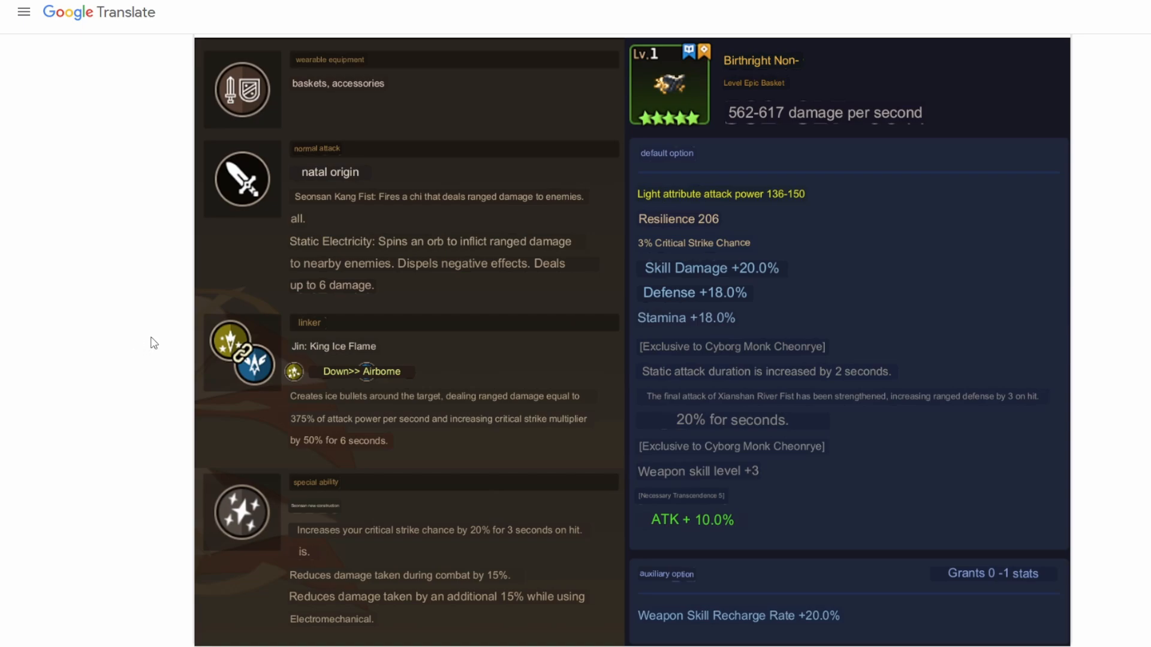
mouse_move(179, 362)
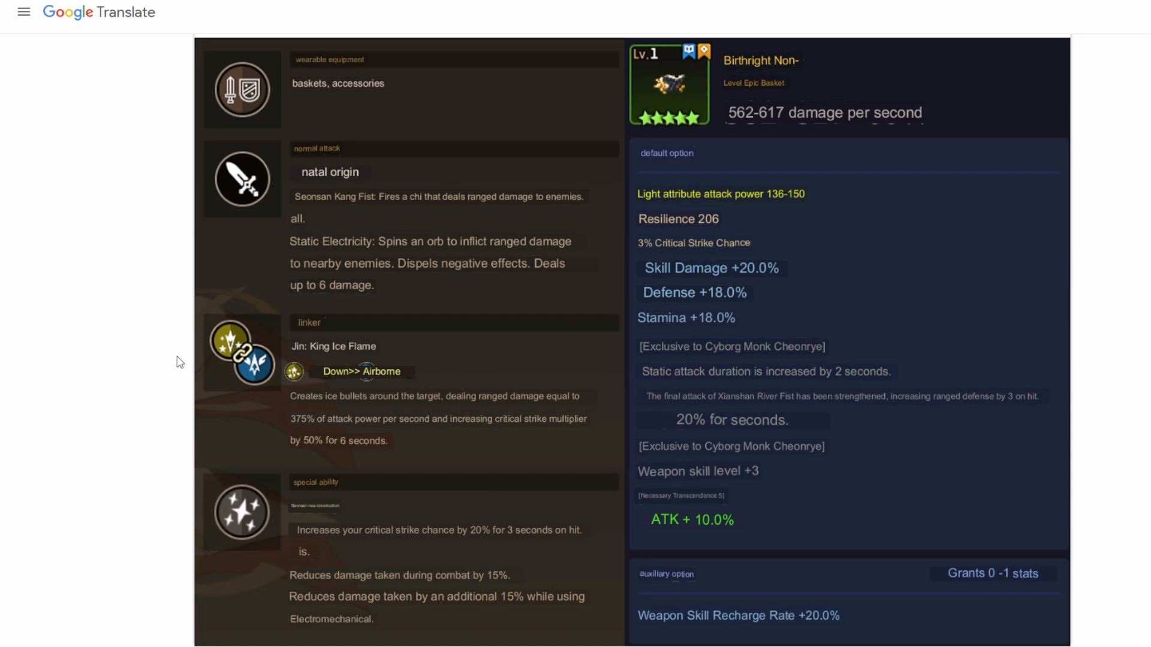
mouse_move(105, 367)
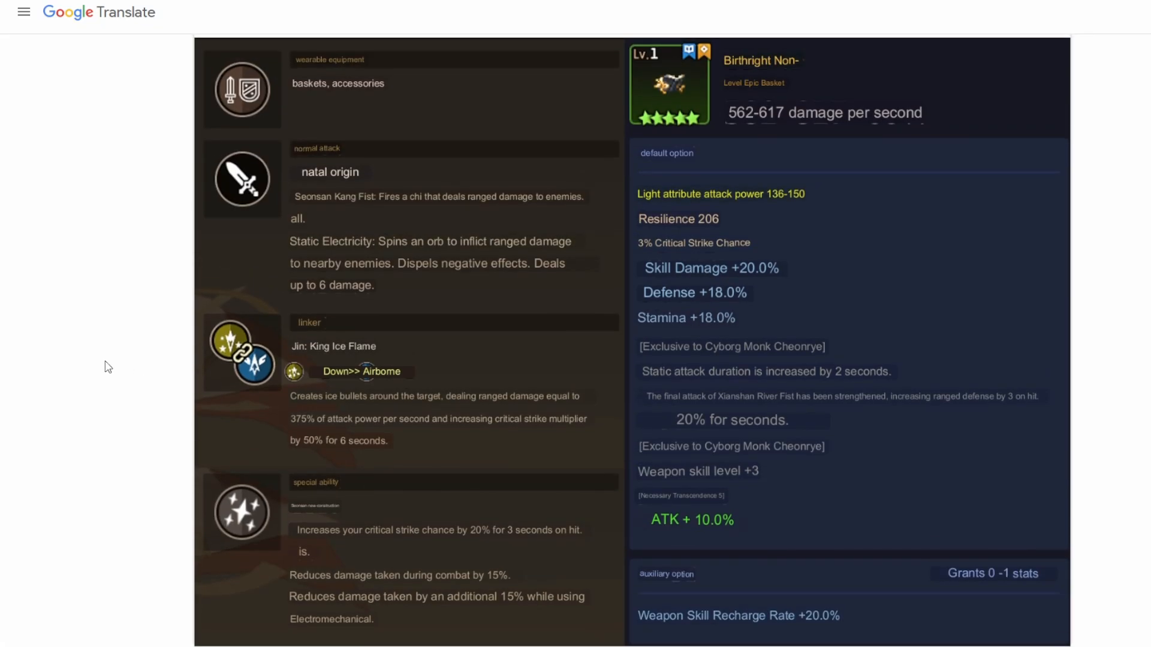
mouse_move(127, 377)
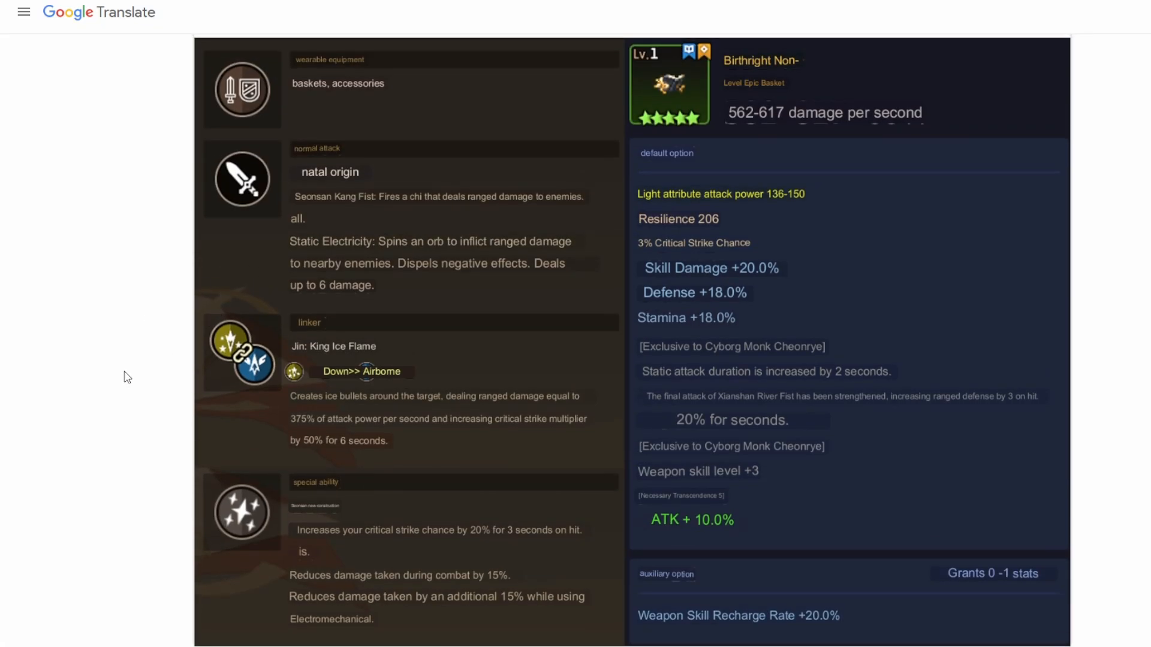
mouse_move(139, 372)
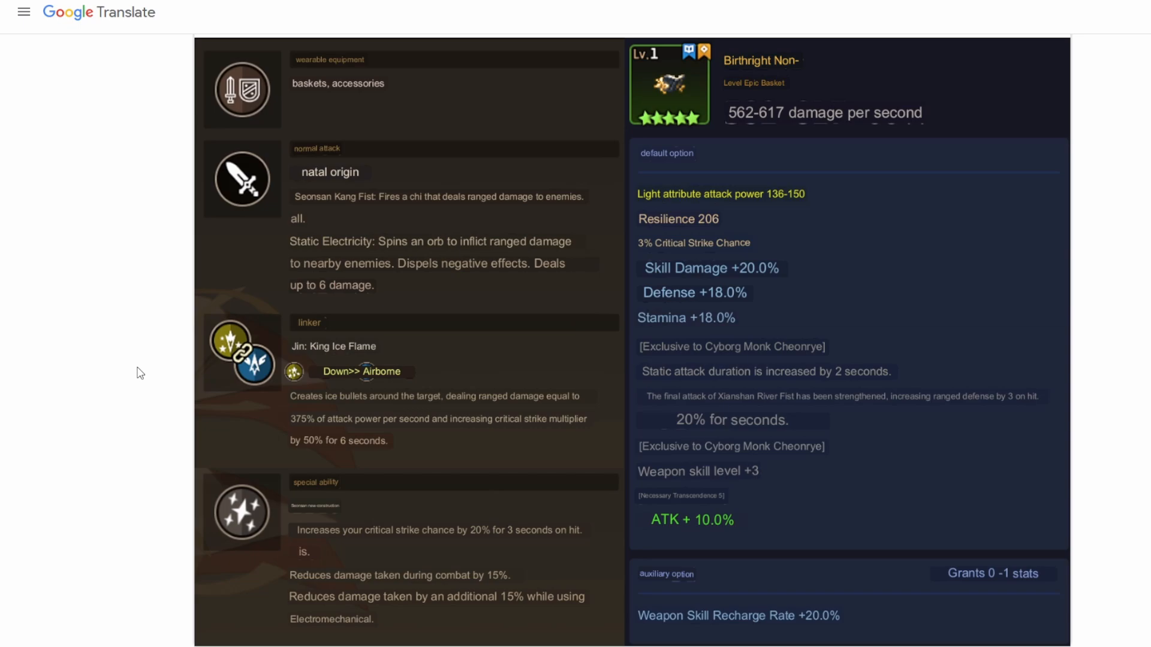
mouse_move(131, 385)
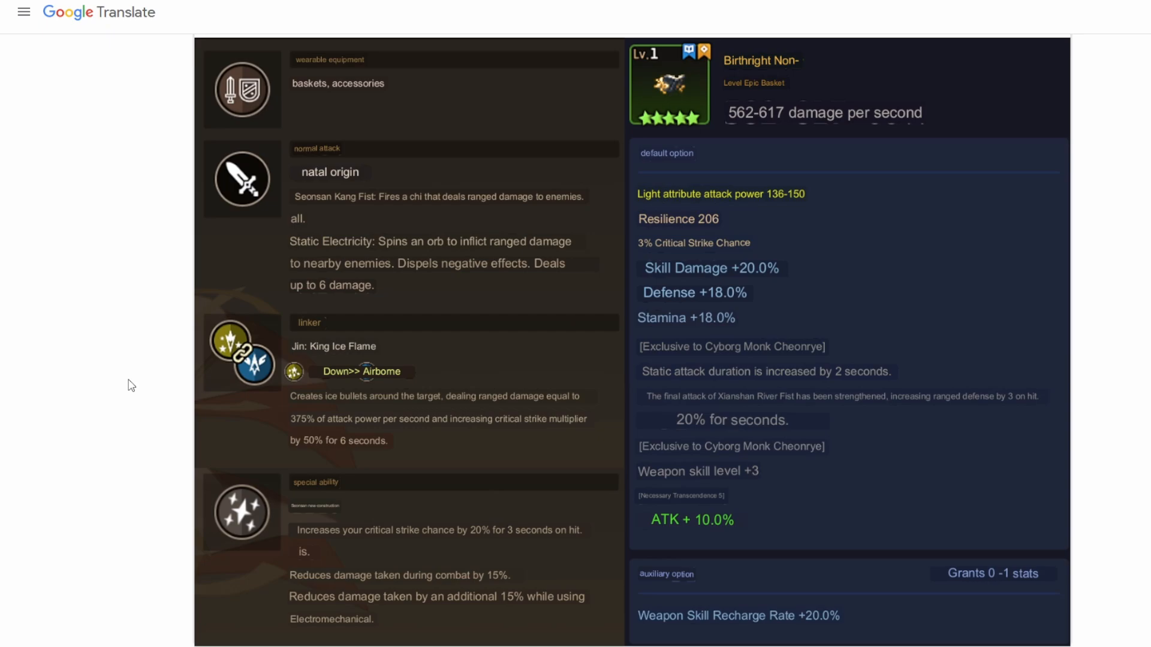
mouse_move(444, 445)
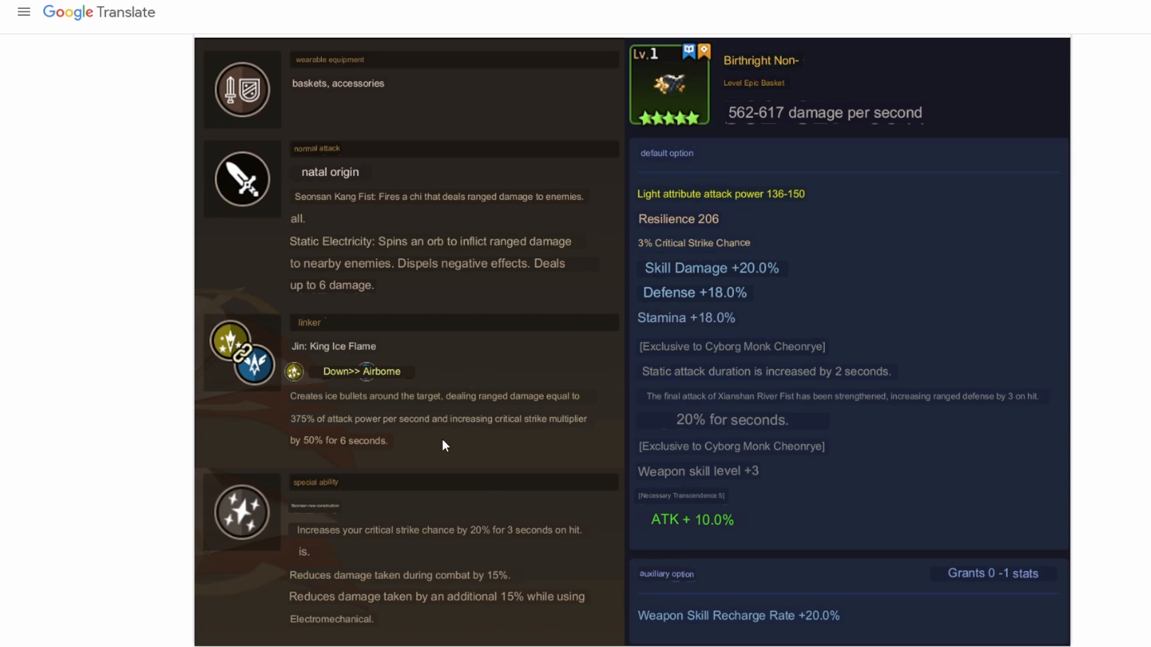
mouse_move(124, 421)
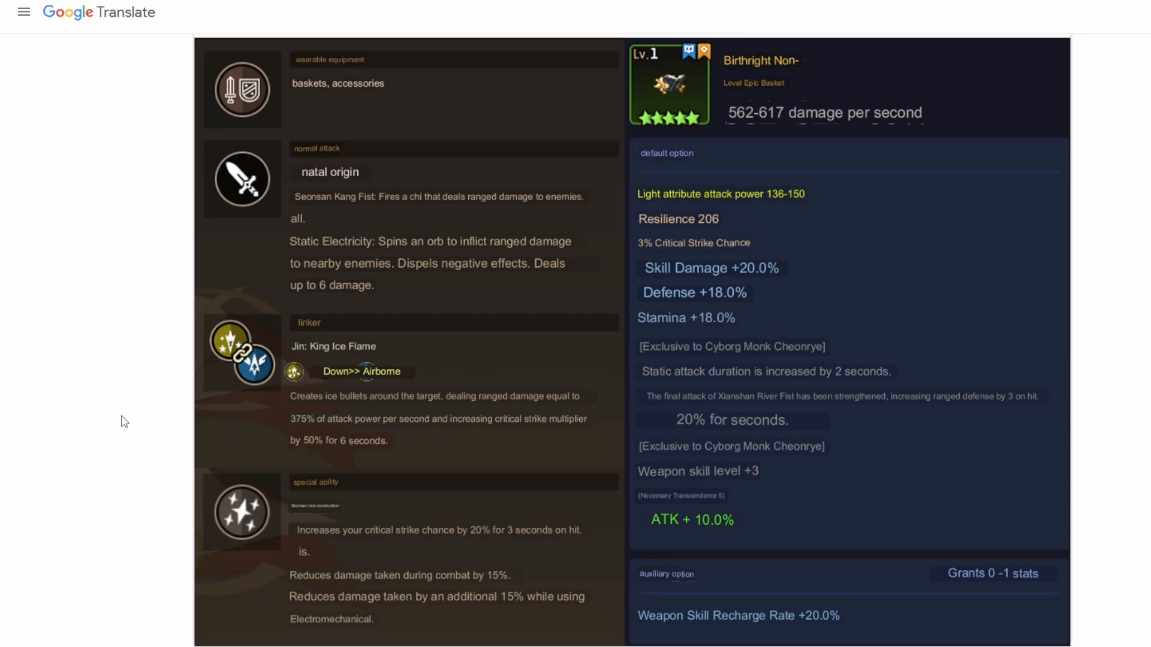
mouse_move(108, 419)
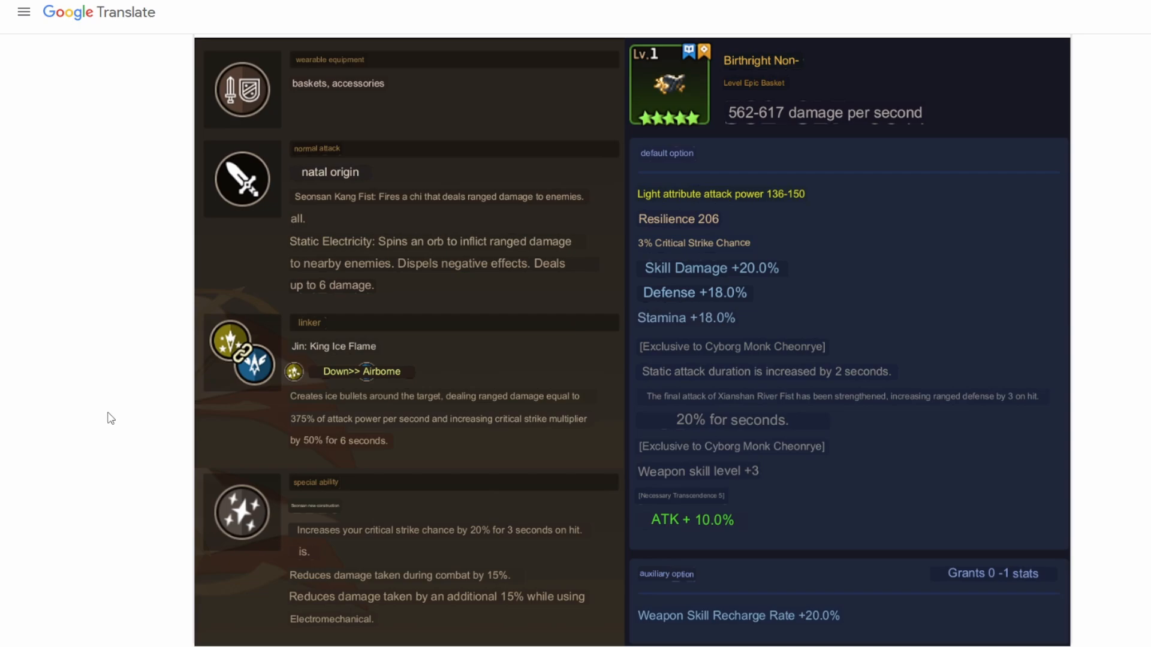
mouse_move(157, 429)
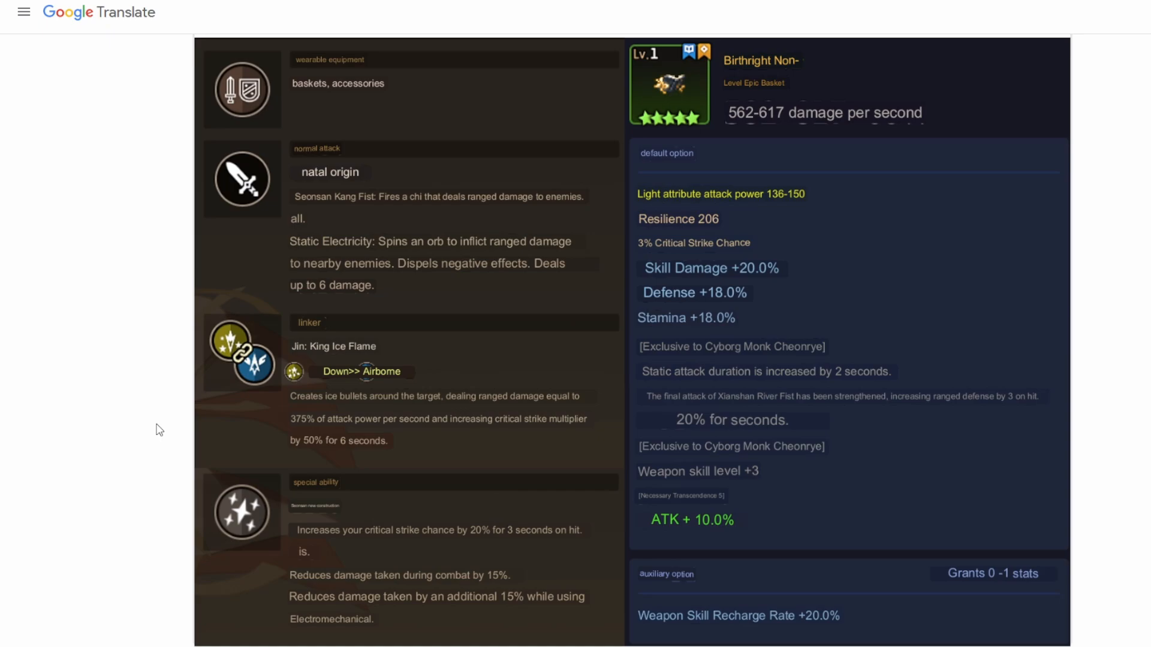
mouse_move(253, 445)
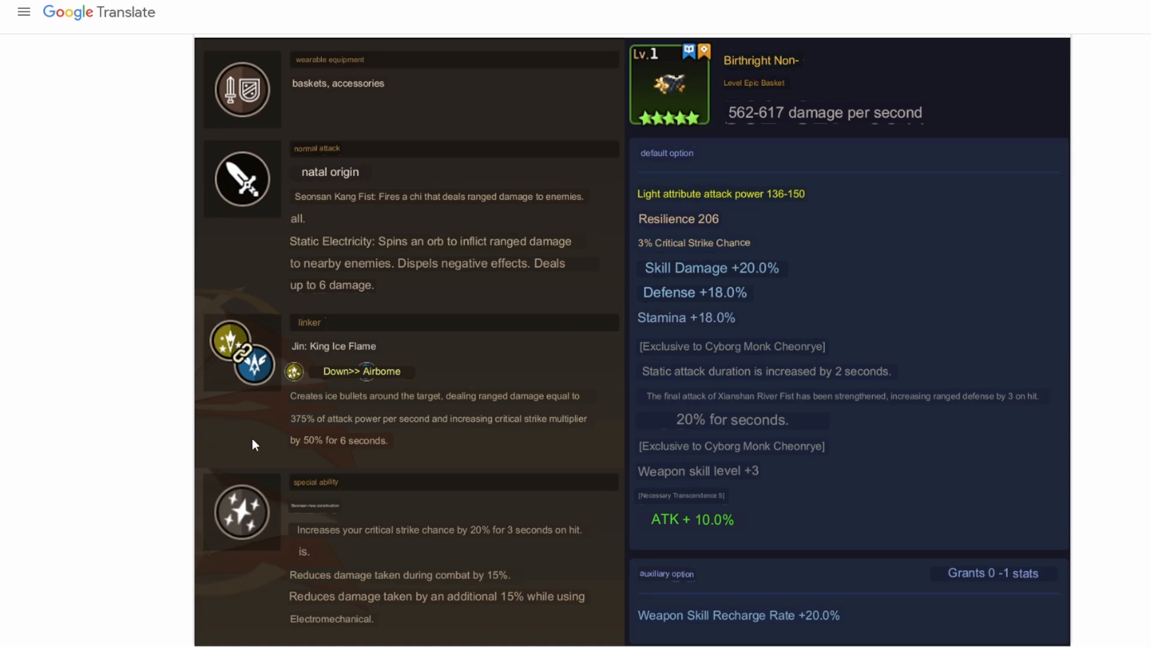
mouse_move(181, 467)
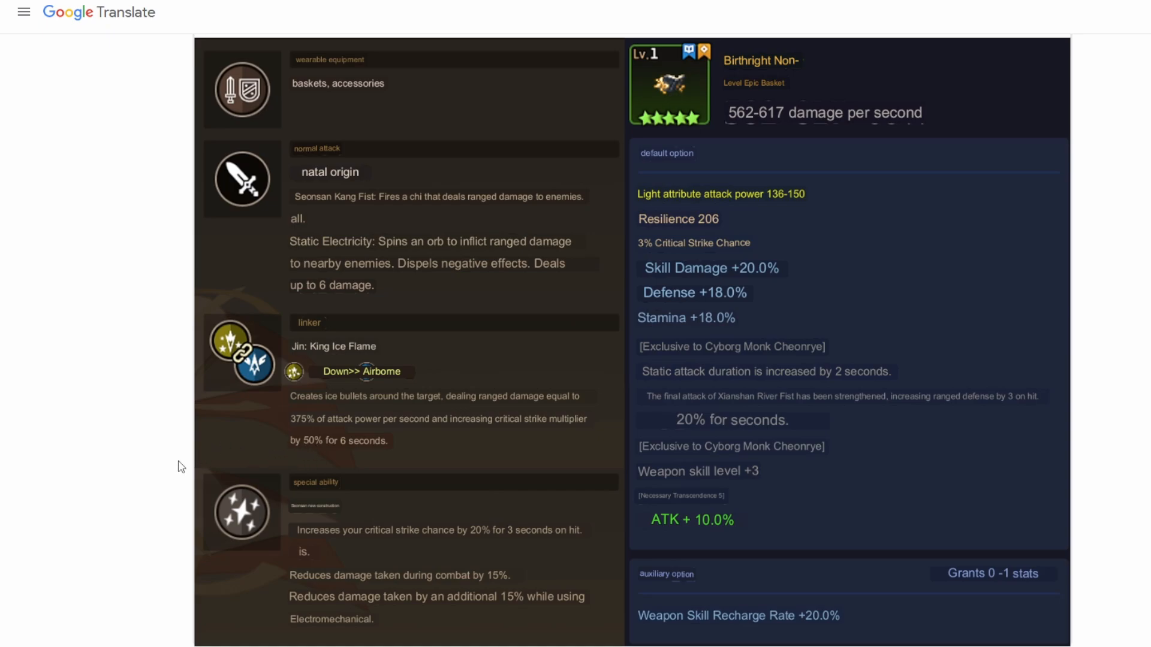
mouse_move(144, 455)
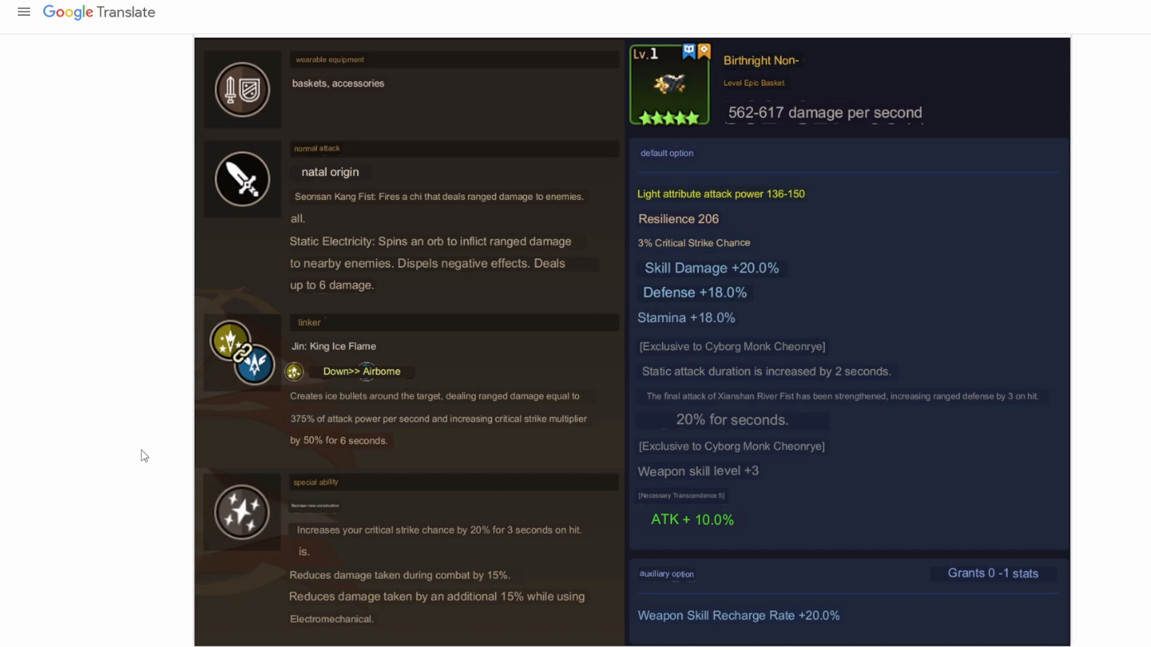
mouse_move(156, 473)
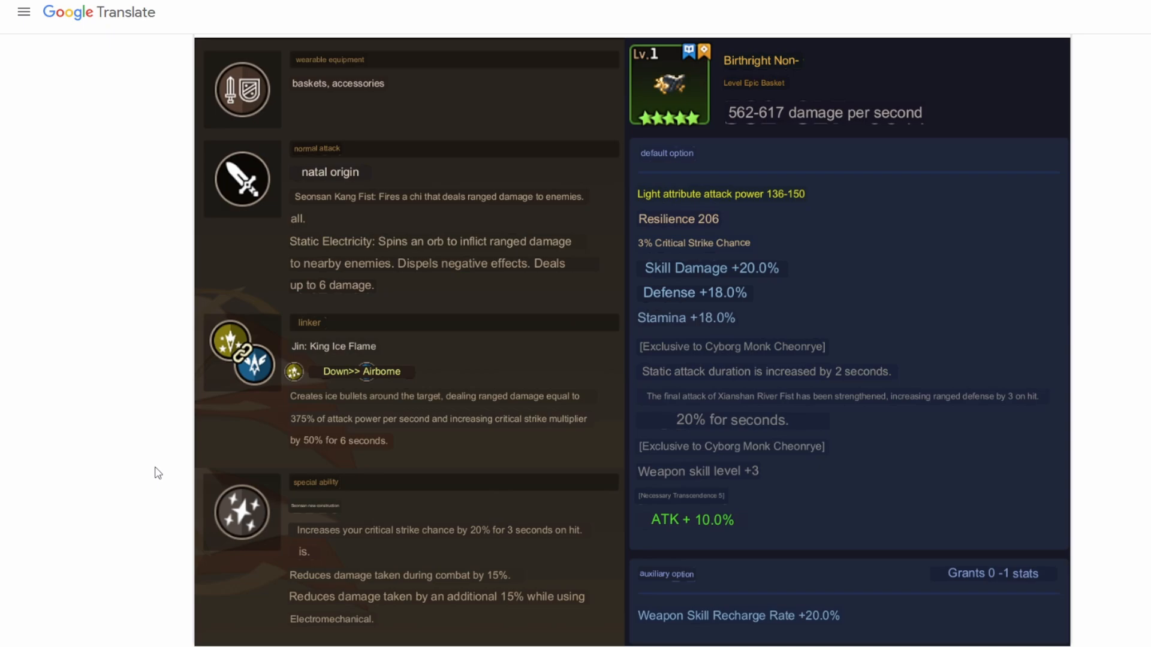
mouse_move(313, 463)
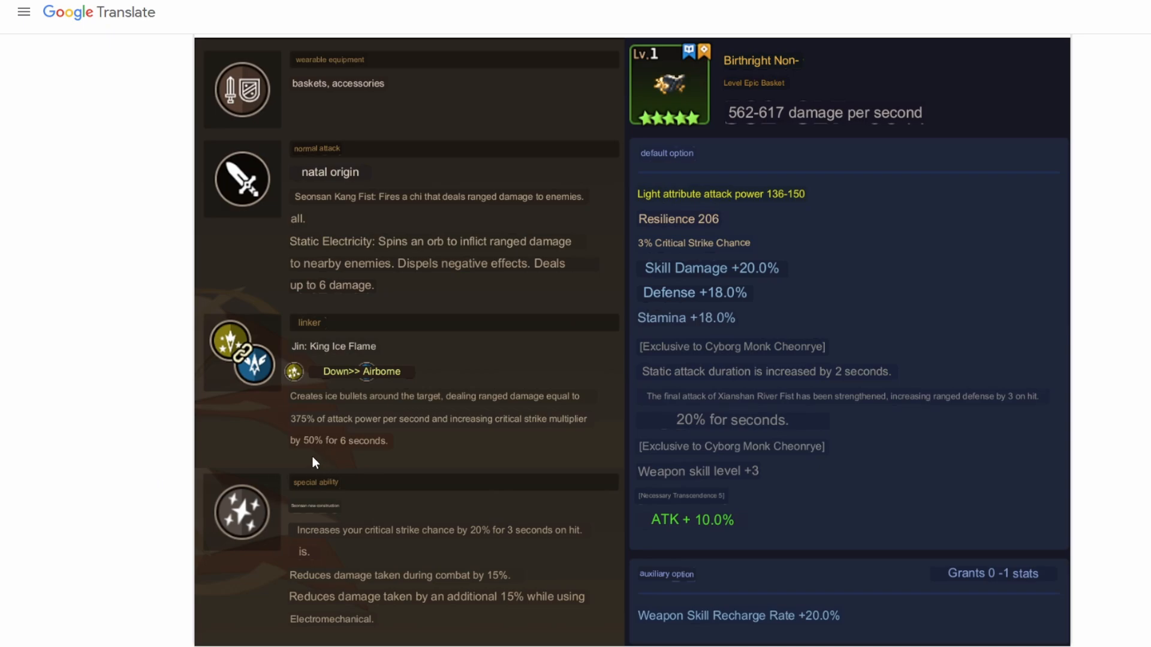
mouse_move(147, 503)
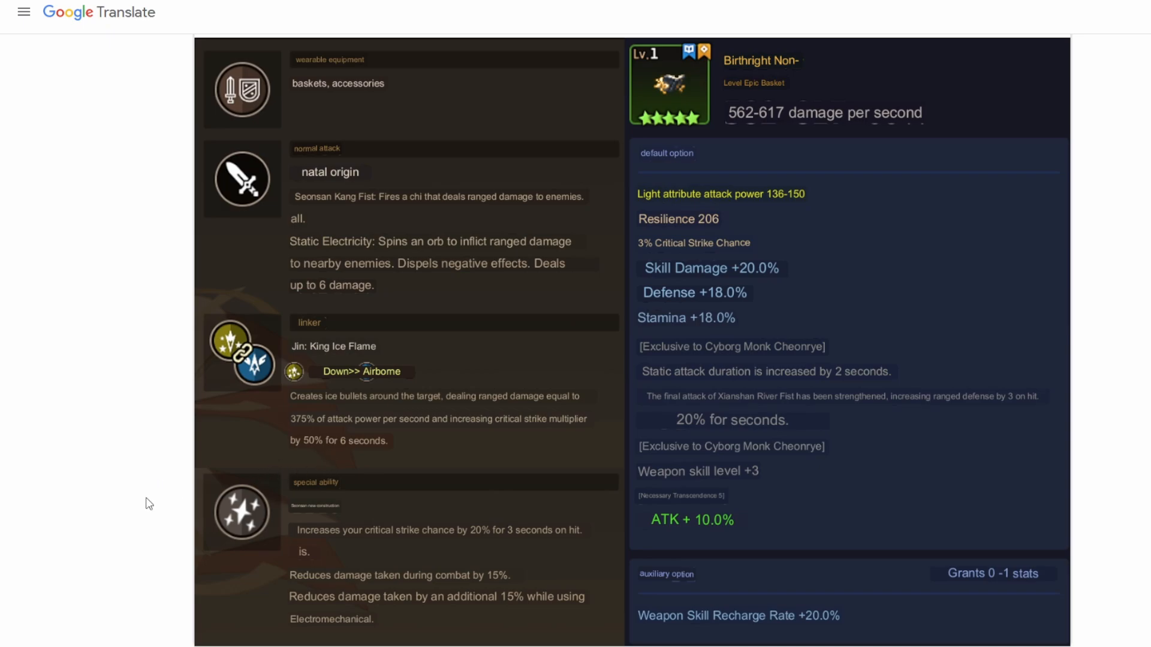
mouse_move(373, 457)
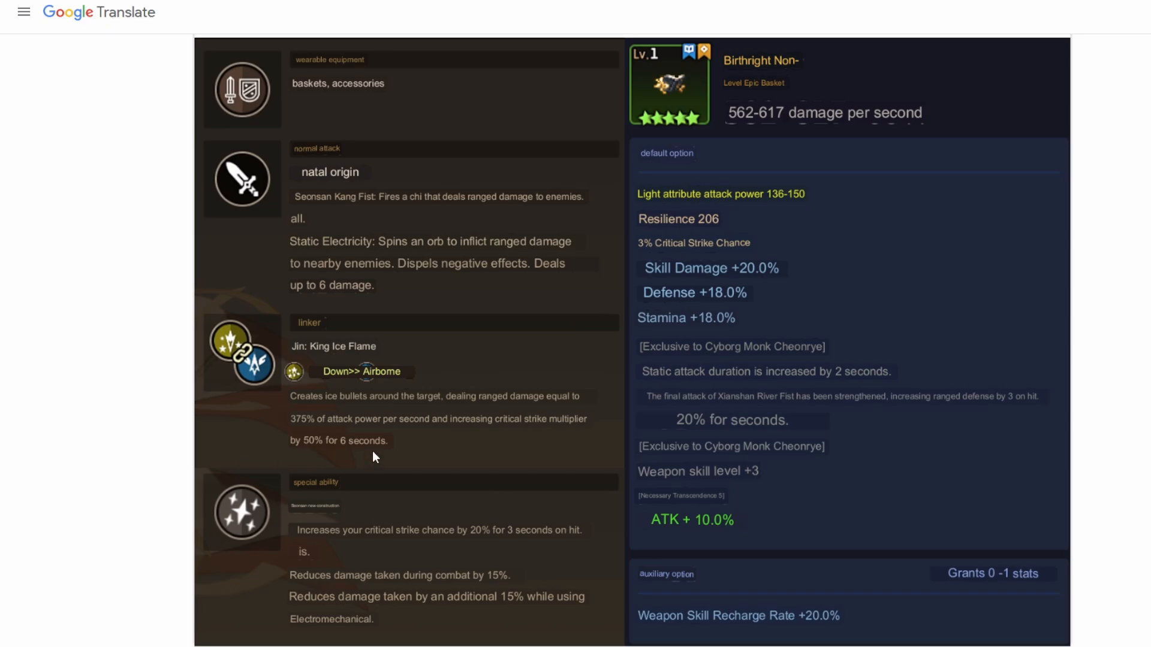
mouse_move(390, 452)
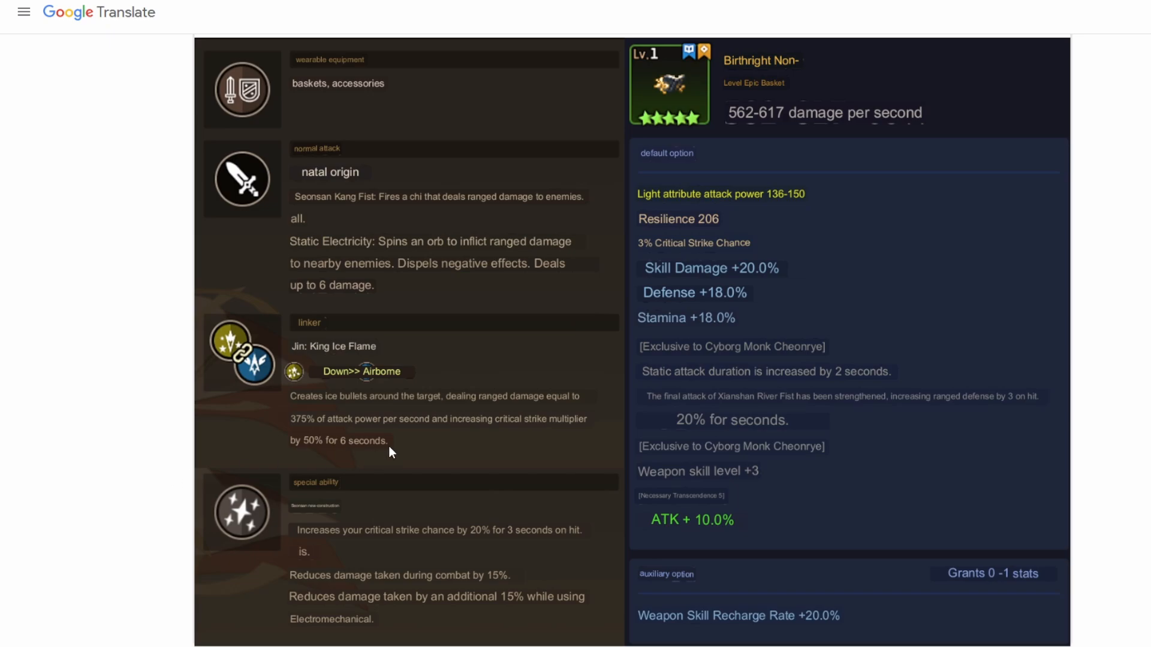
mouse_move(99, 501)
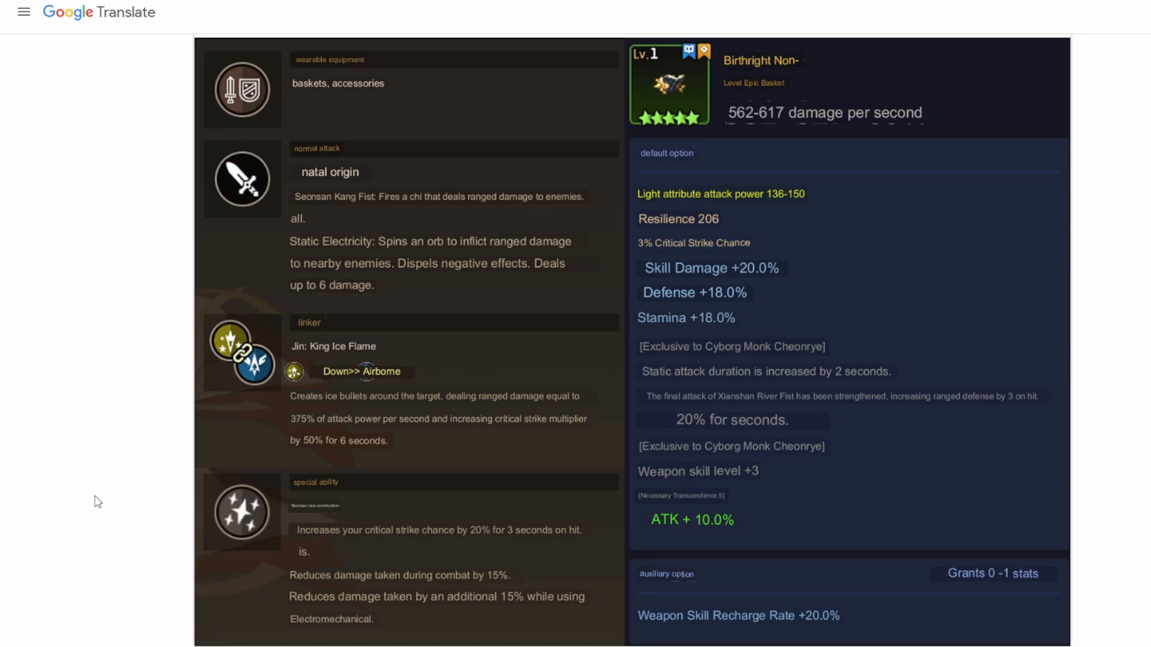
mouse_move(350, 549)
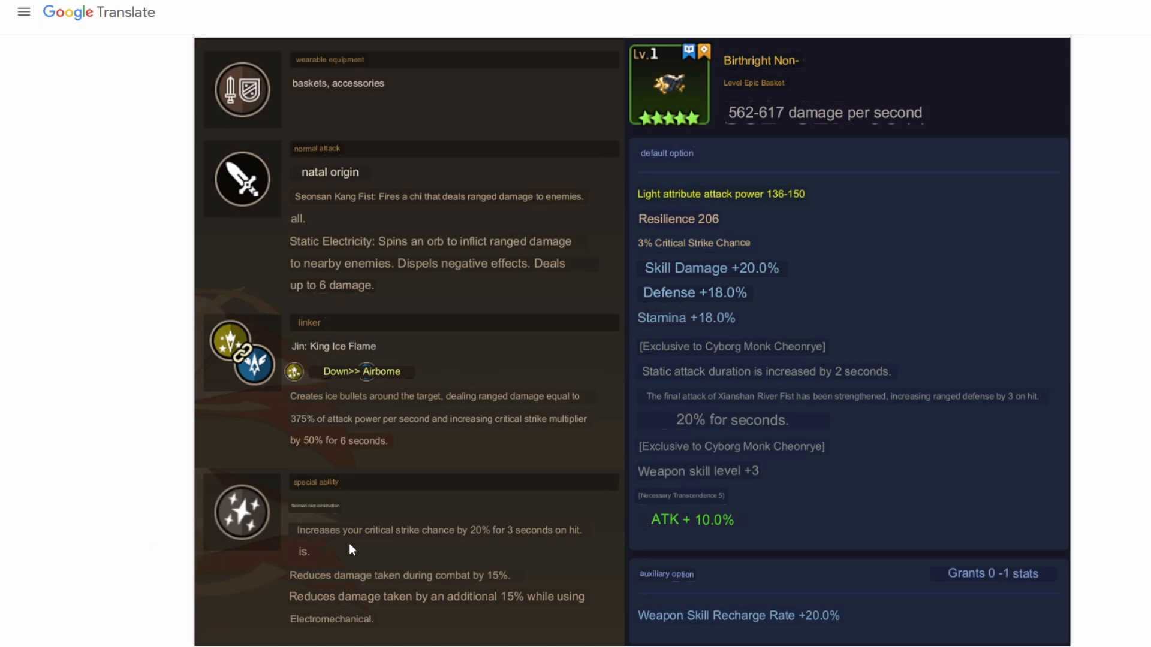
mouse_move(324, 541)
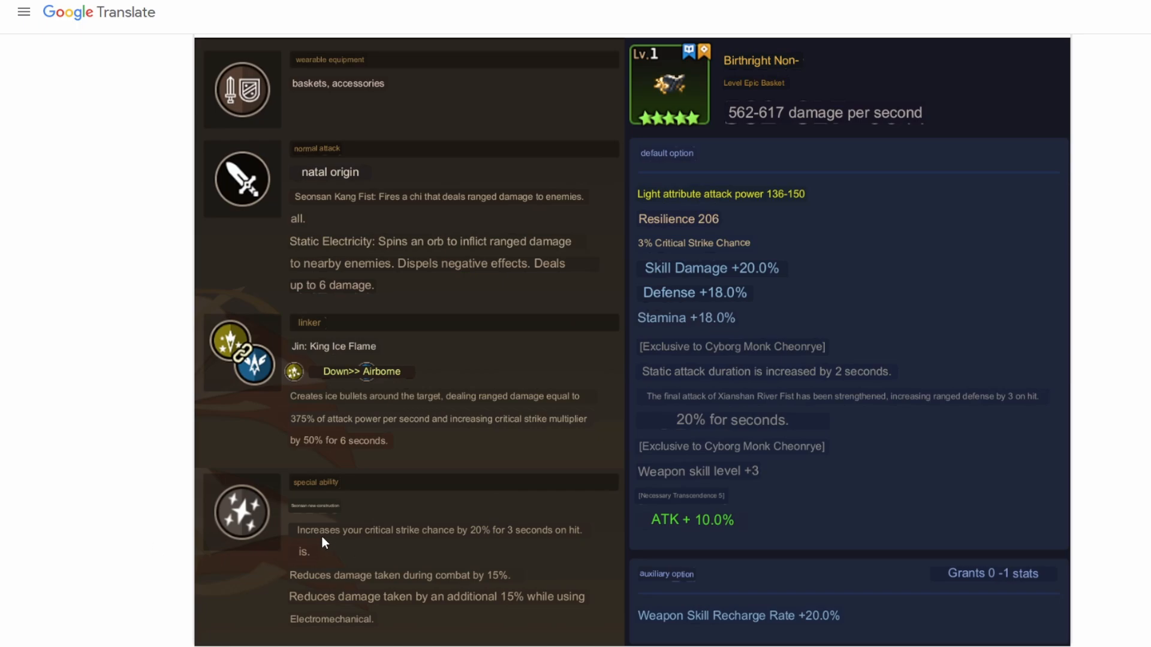
mouse_move(489, 552)
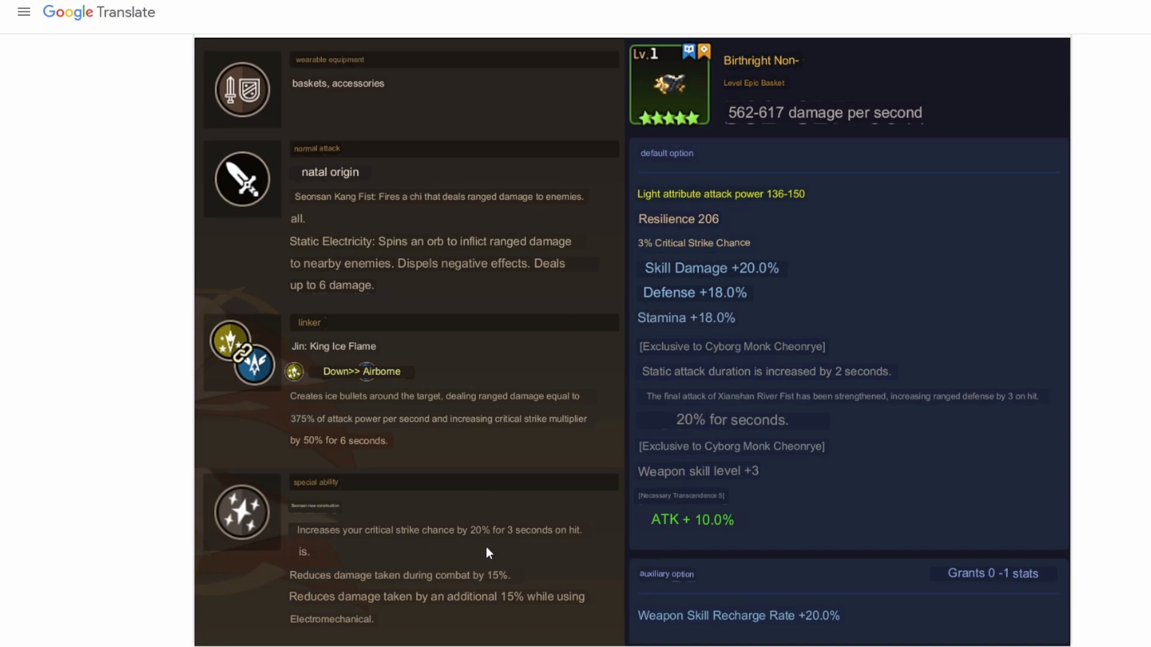
mouse_move(402, 553)
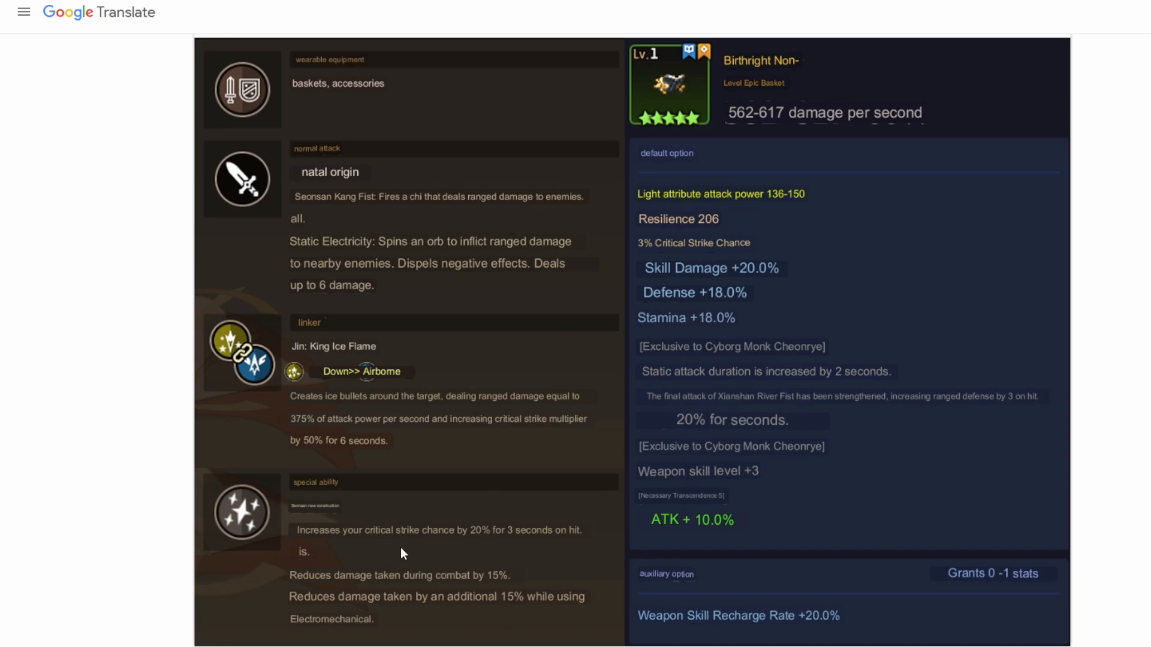
mouse_move(479, 549)
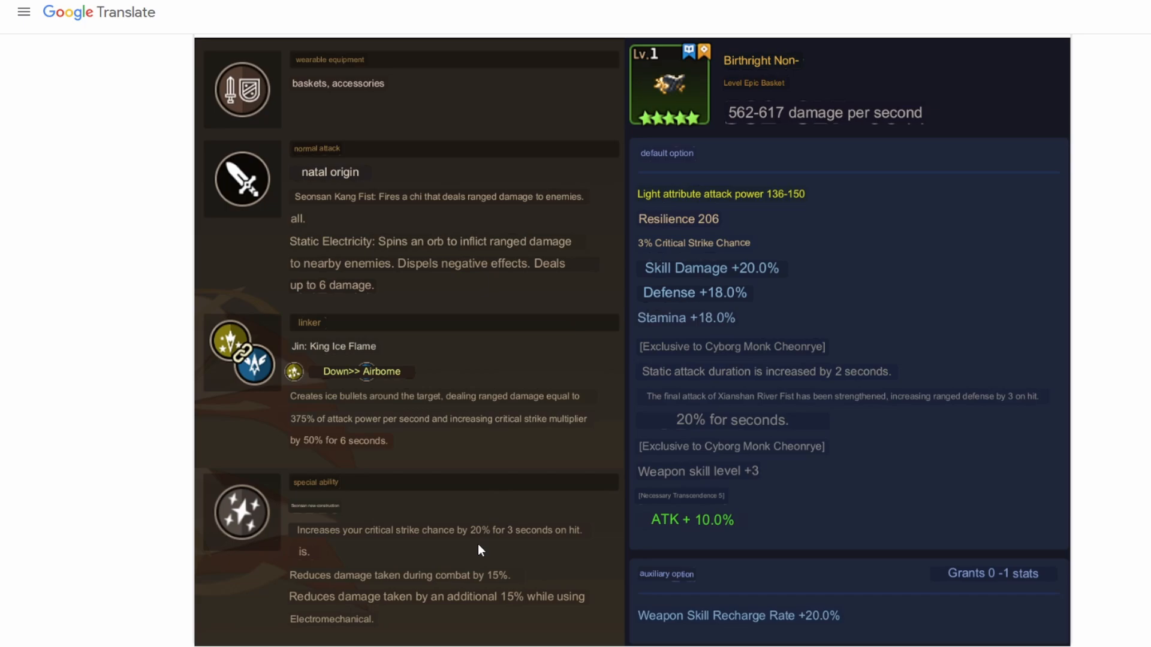
mouse_move(378, 589)
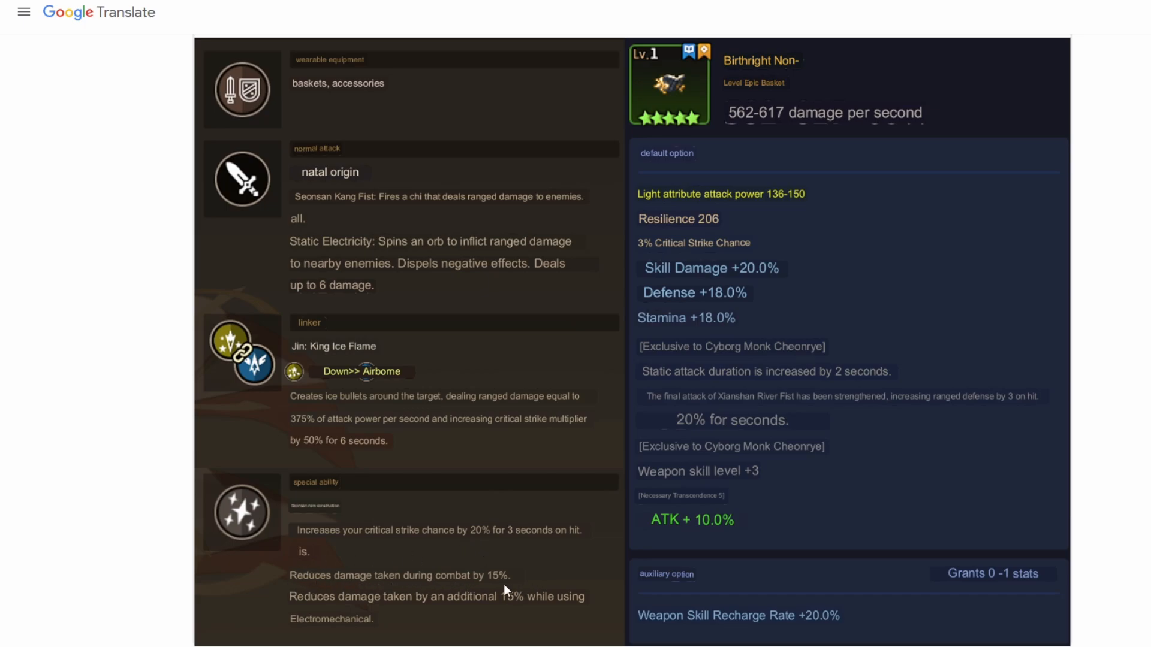
mouse_move(484, 592)
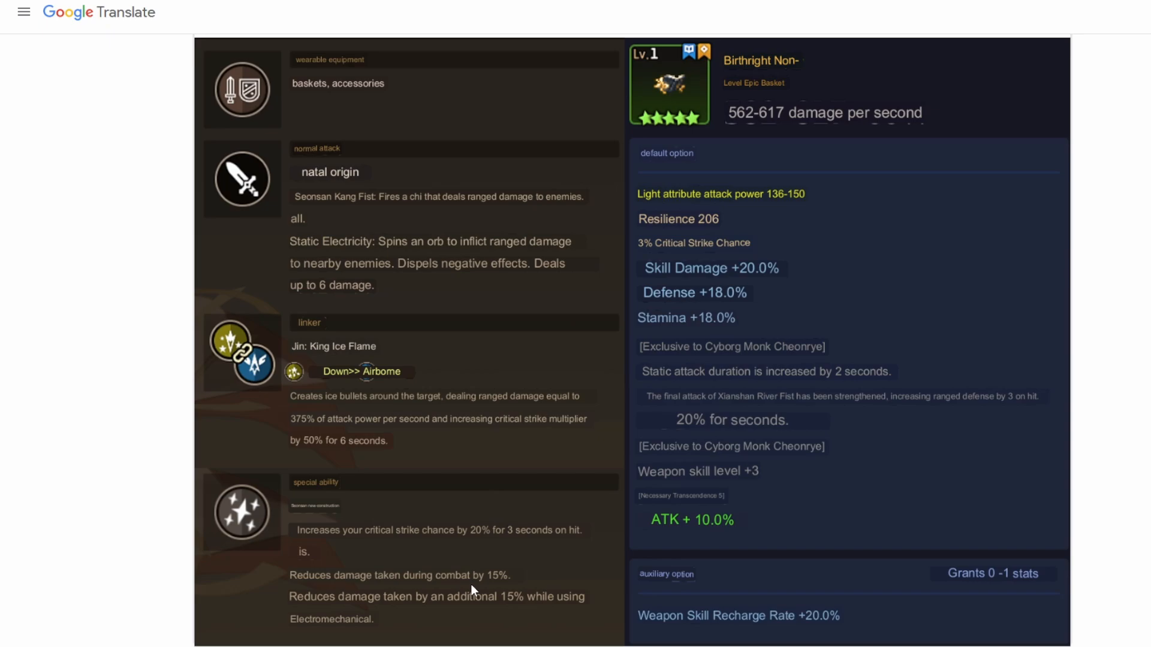
mouse_move(422, 579)
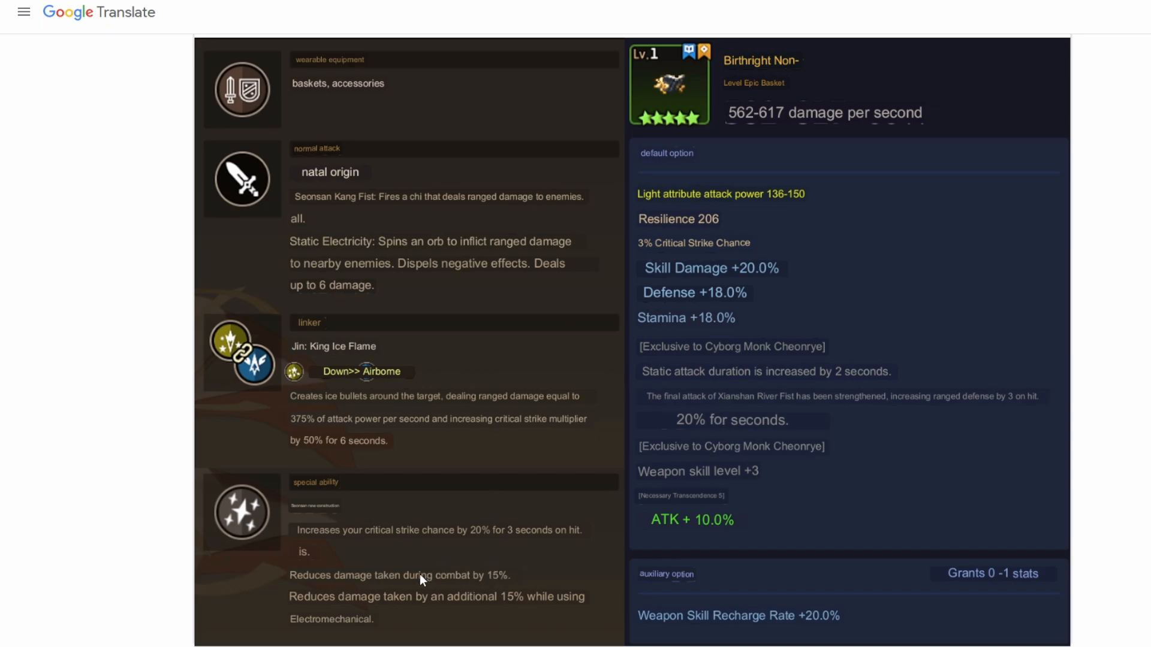
mouse_move(337, 578)
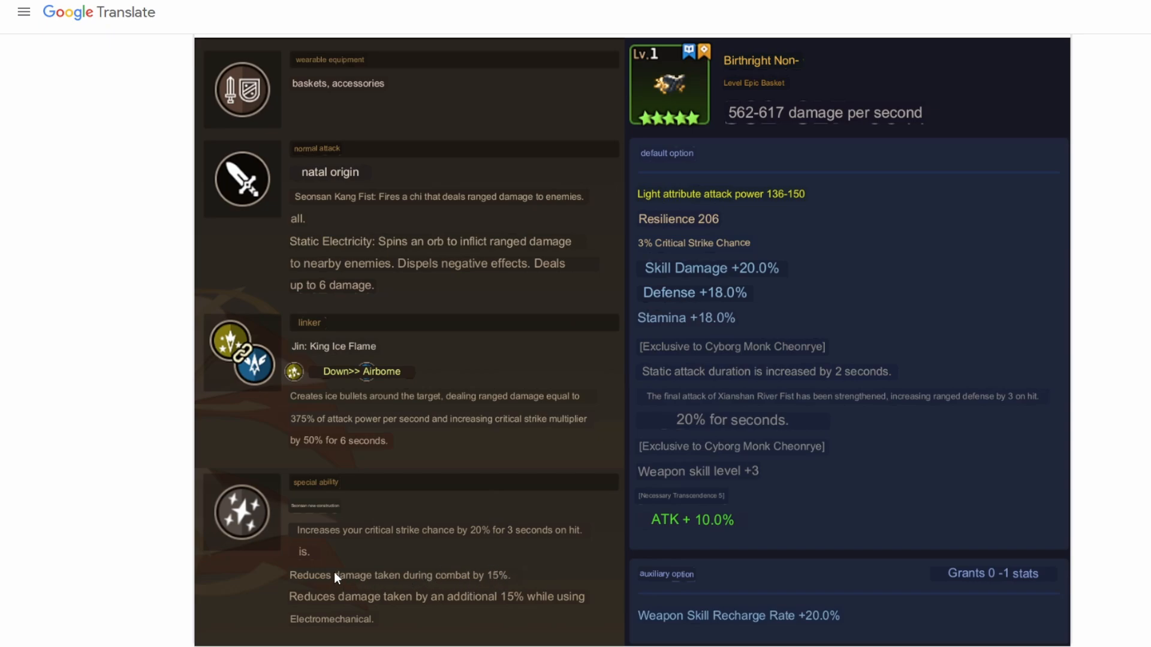
mouse_move(126, 571)
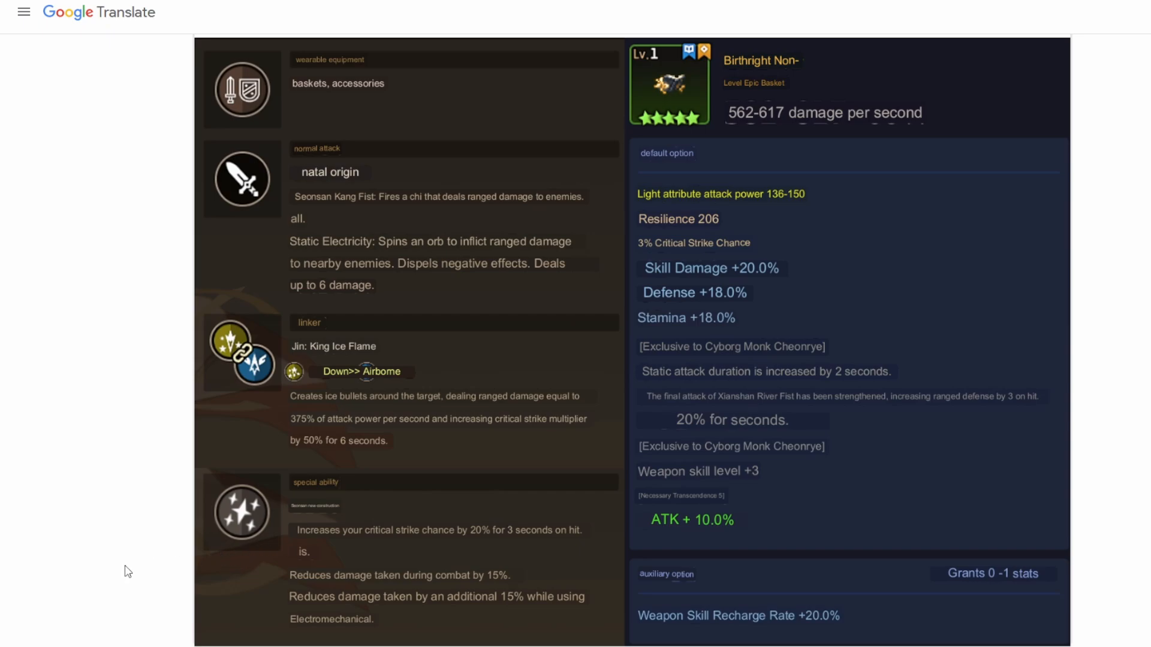
mouse_move(226, 632)
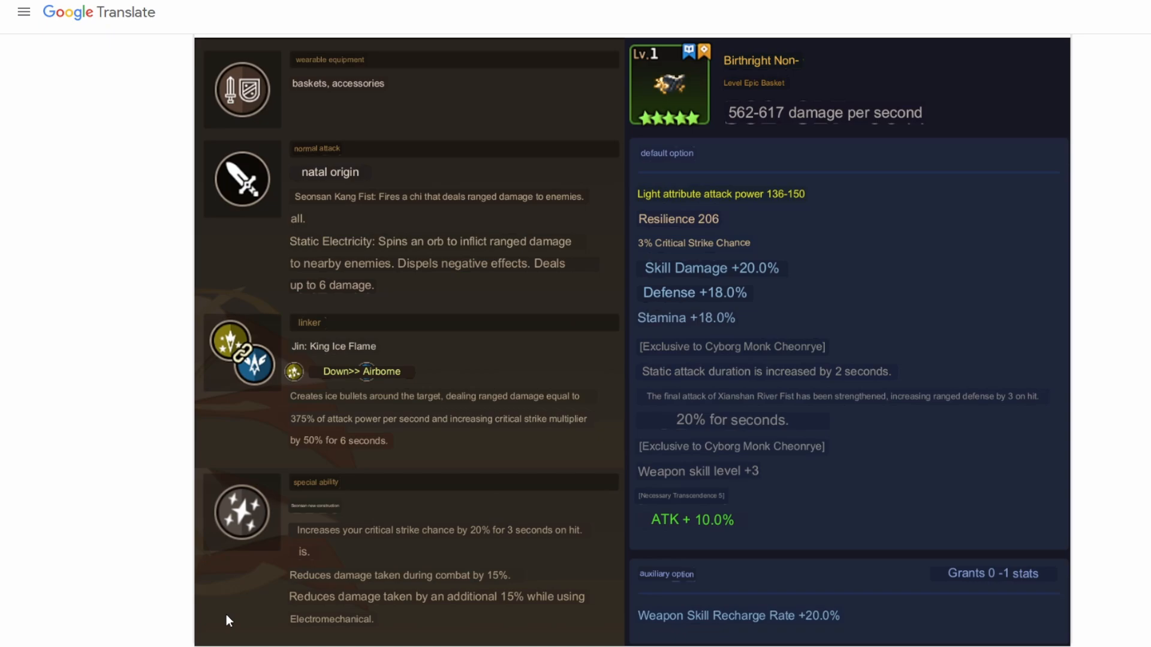
mouse_move(279, 623)
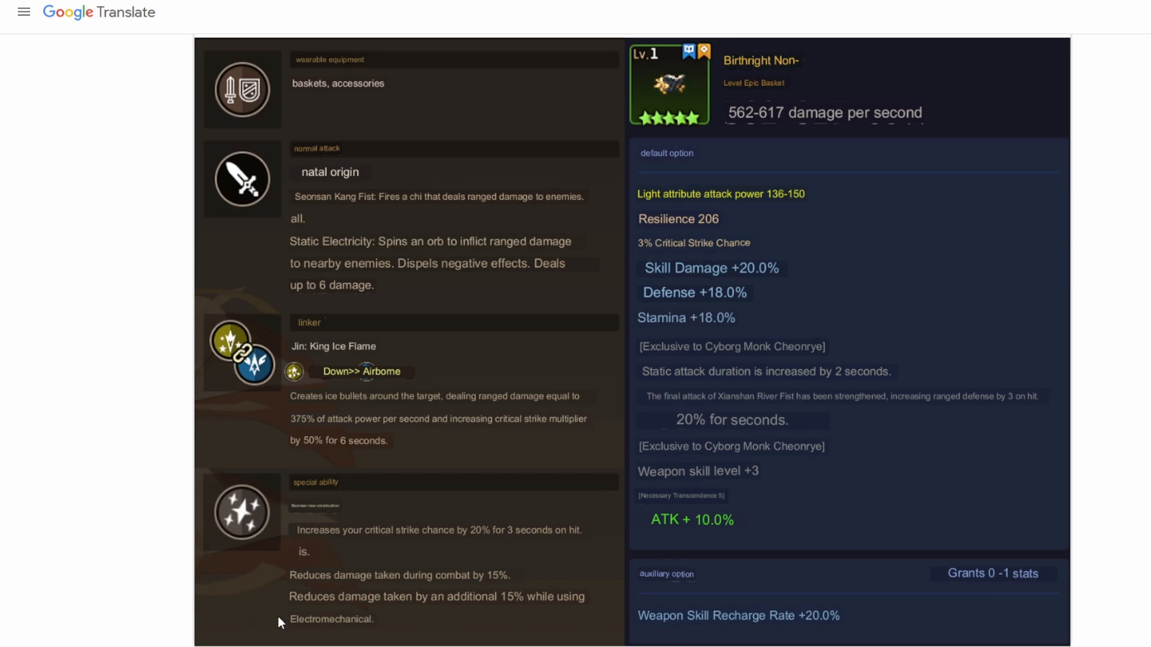
mouse_move(477, 617)
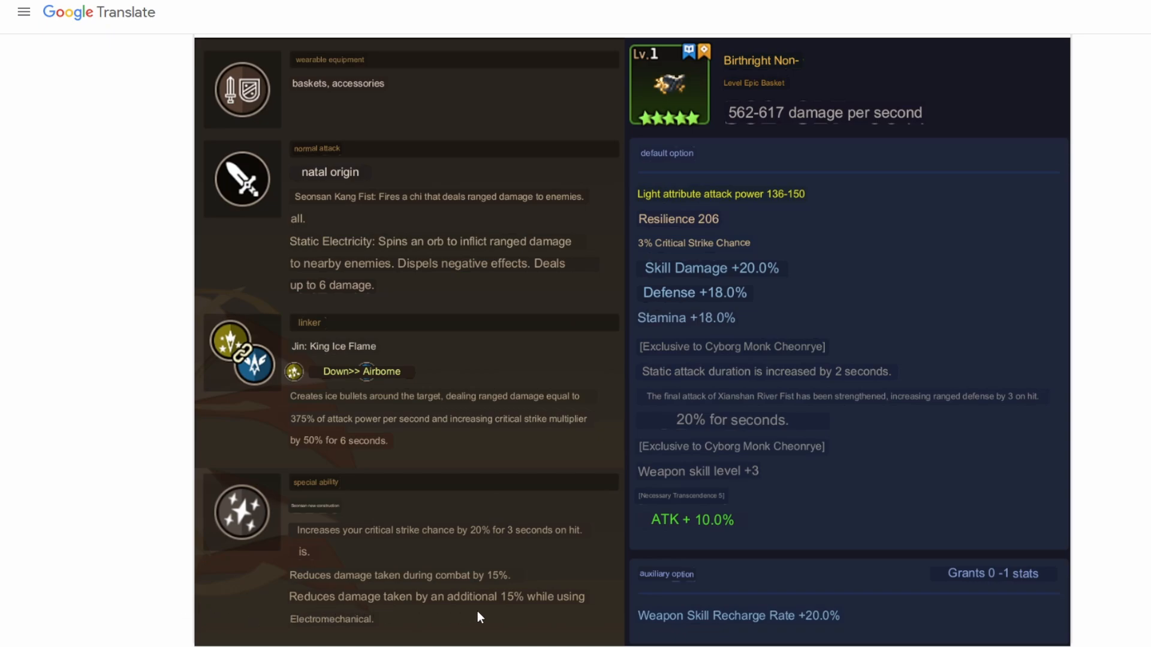
mouse_move(408, 628)
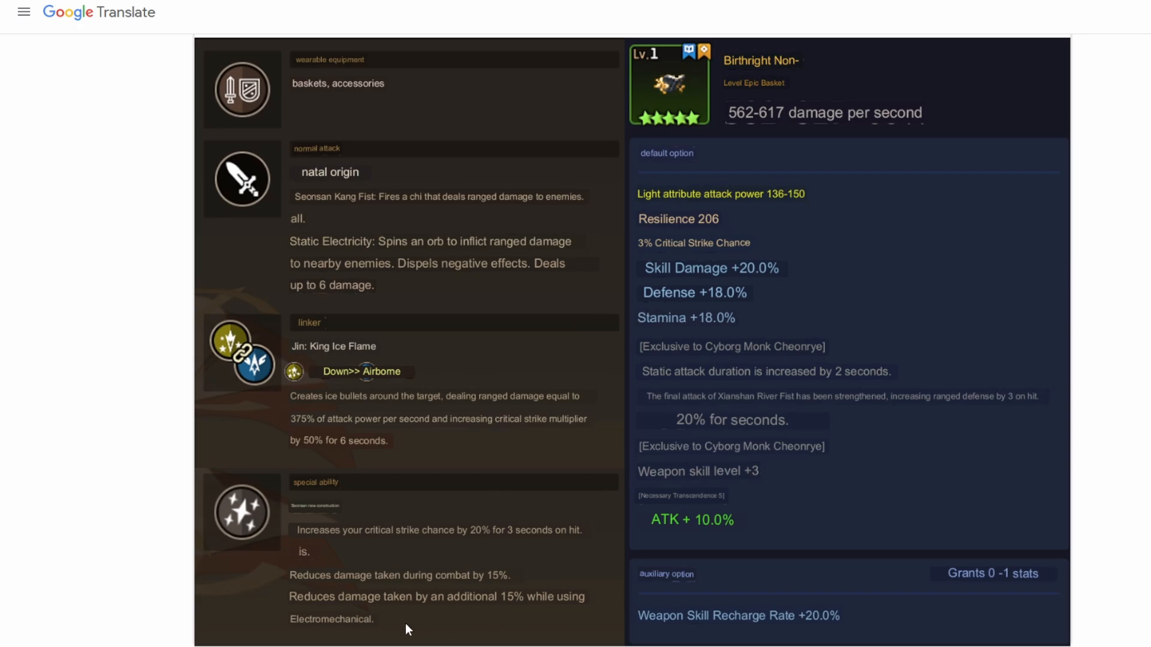
mouse_move(396, 632)
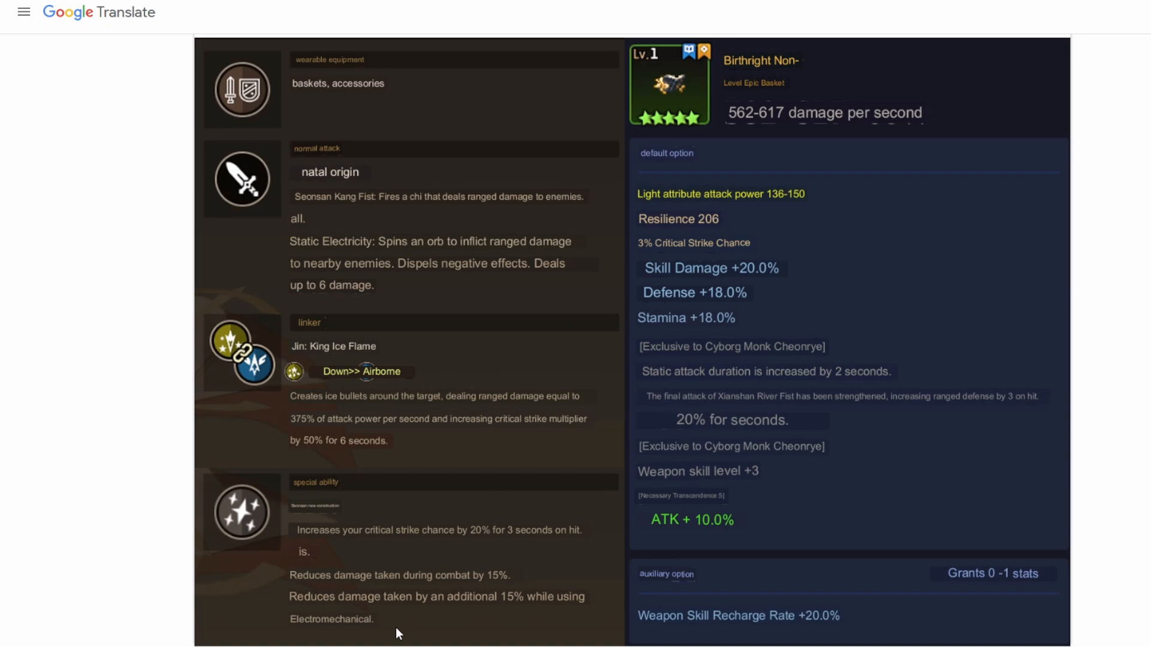
mouse_move(378, 596)
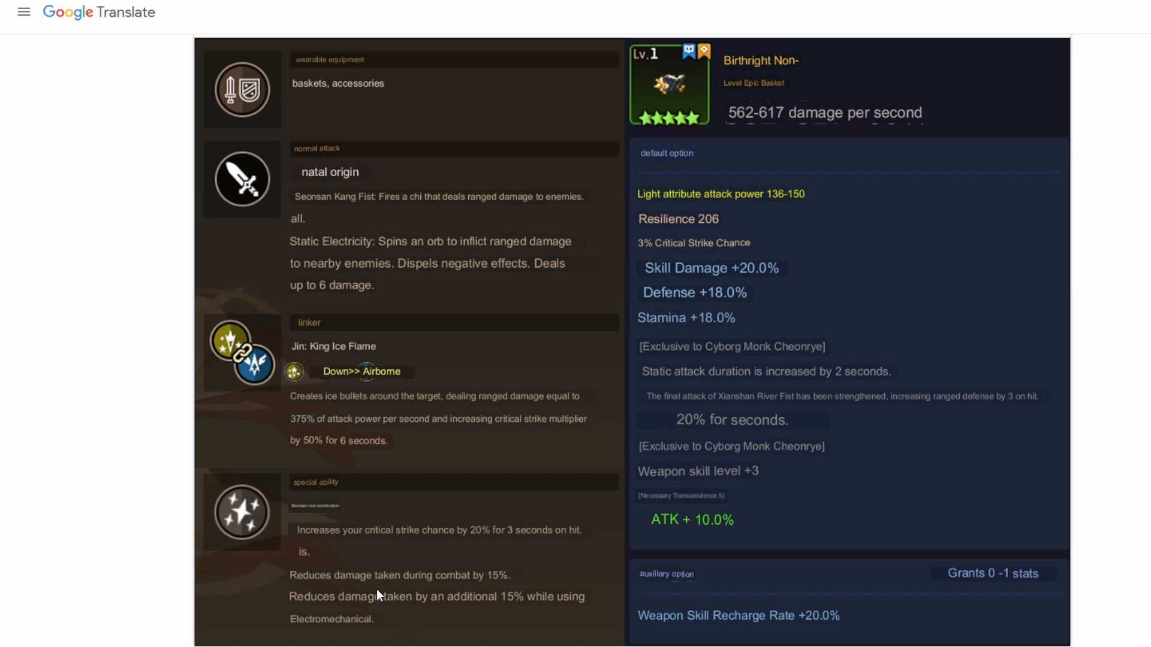
mouse_move(351, 264)
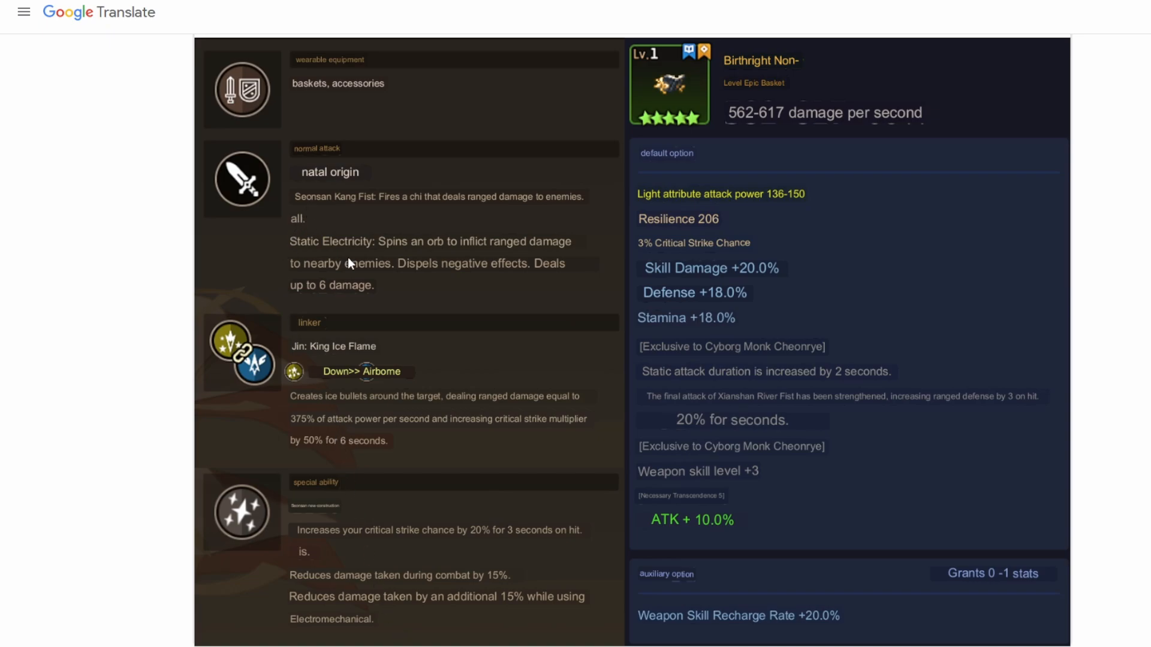
mouse_move(455, 582)
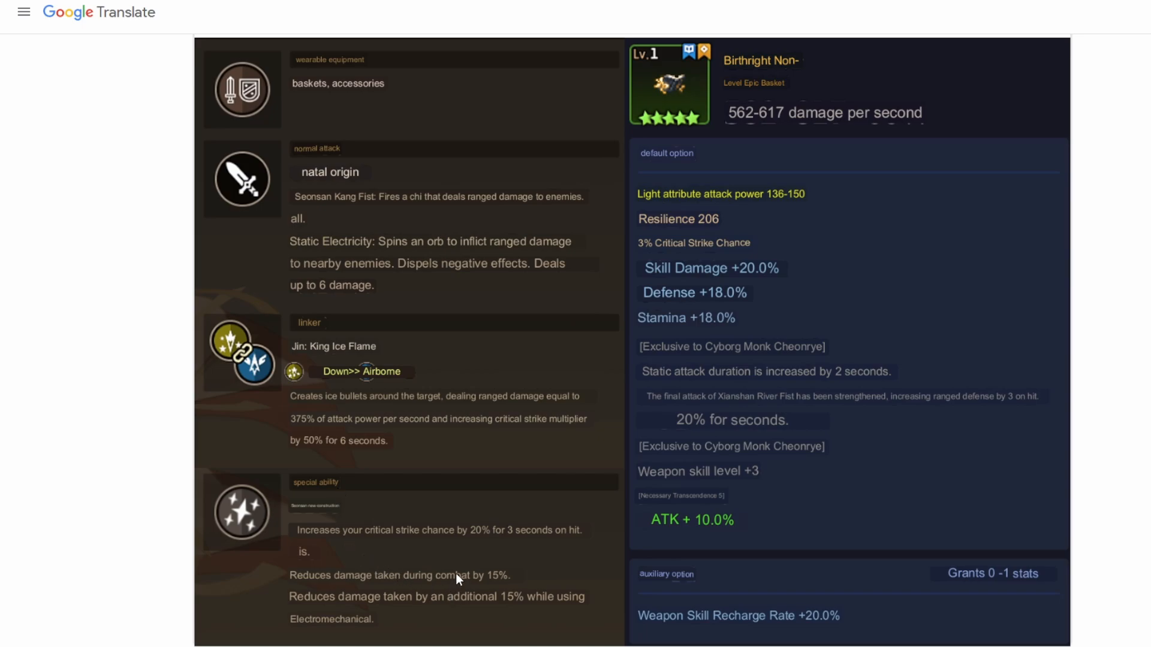
mouse_move(561, 586)
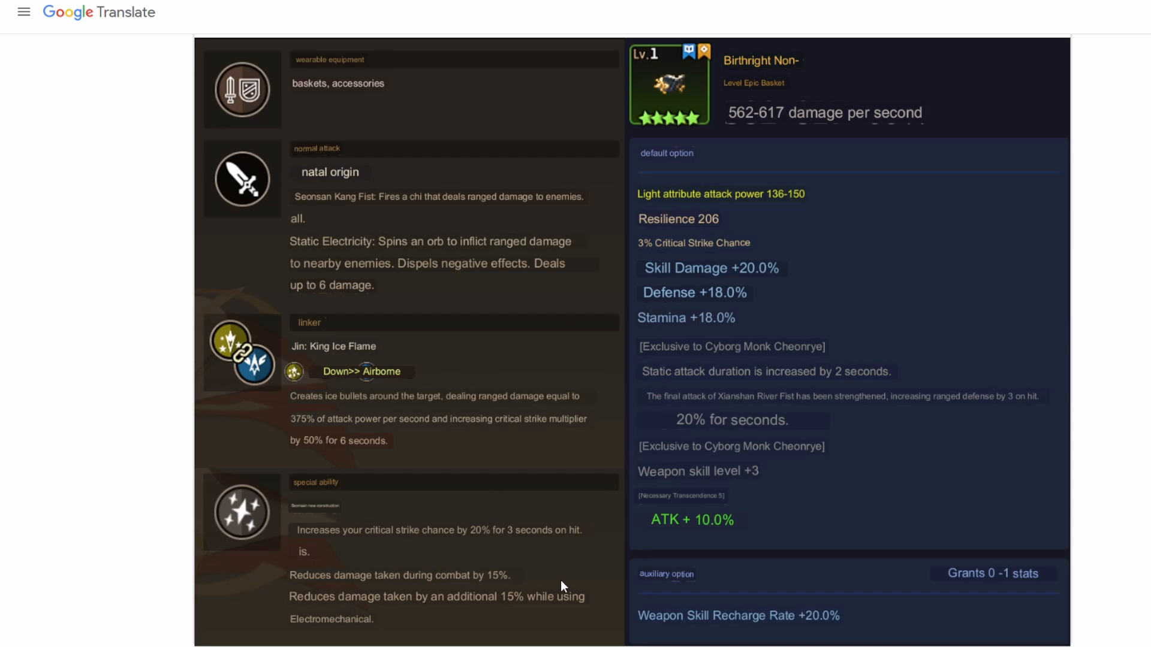
mouse_move(357, 212)
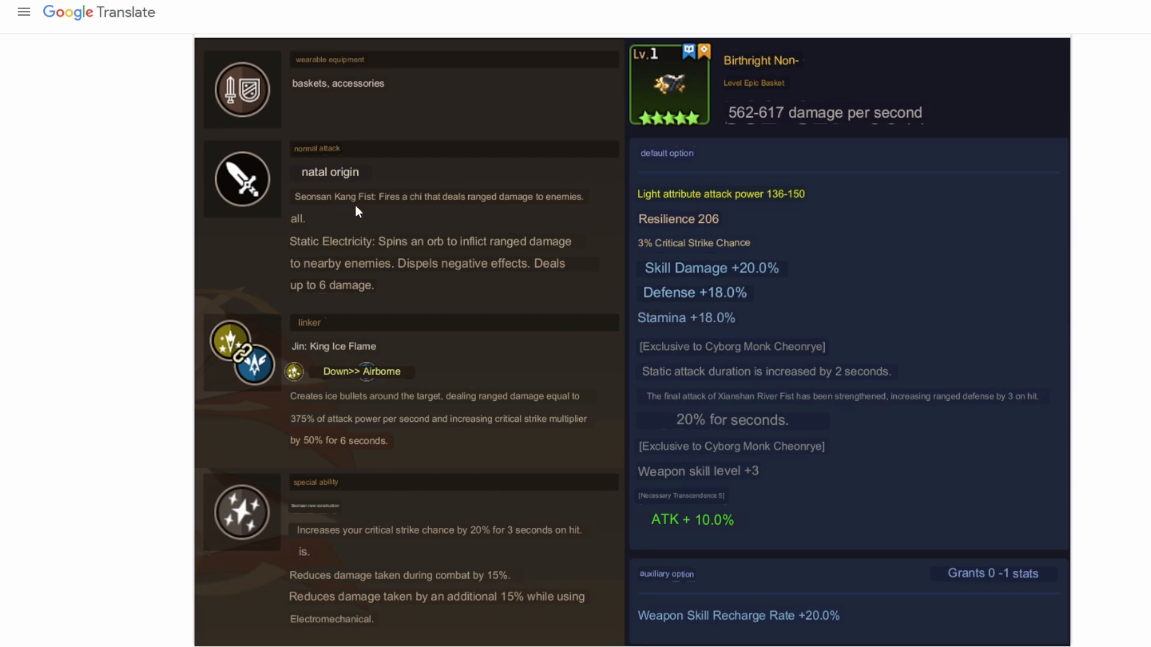
mouse_move(411, 598)
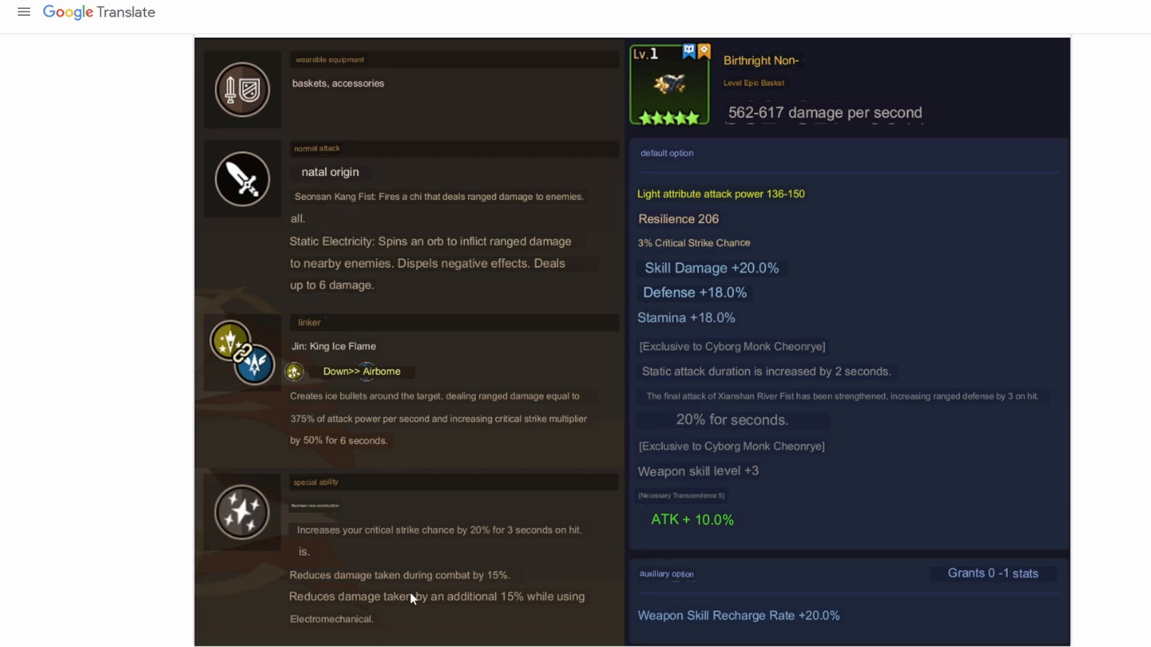
mouse_move(700, 528)
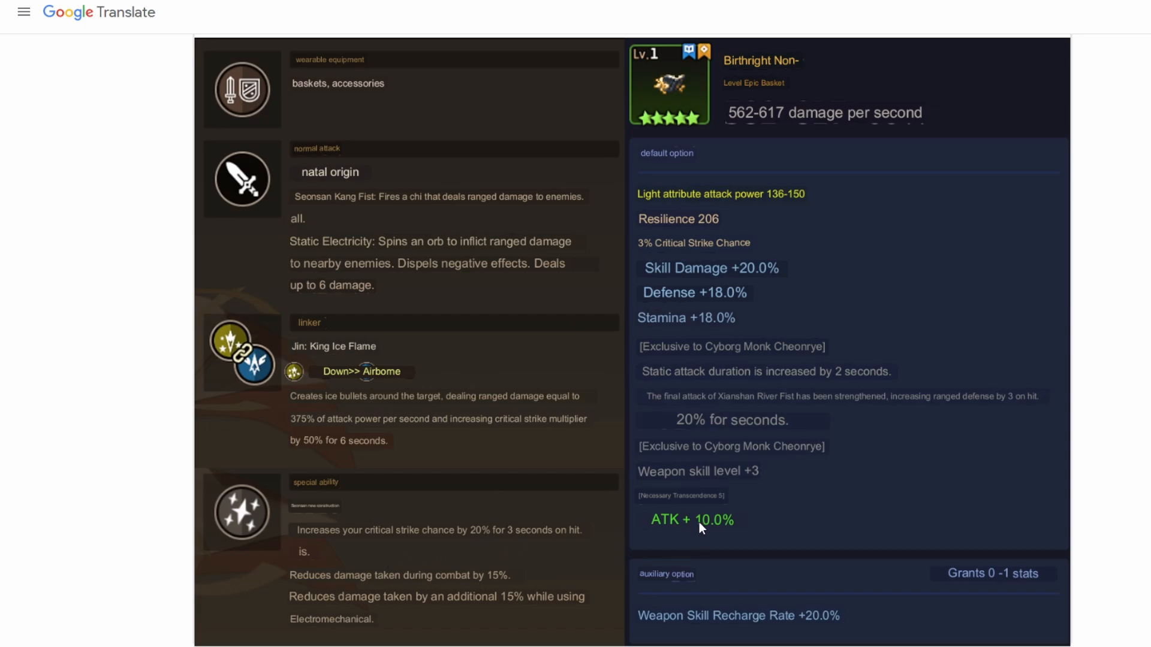
mouse_move(684, 246)
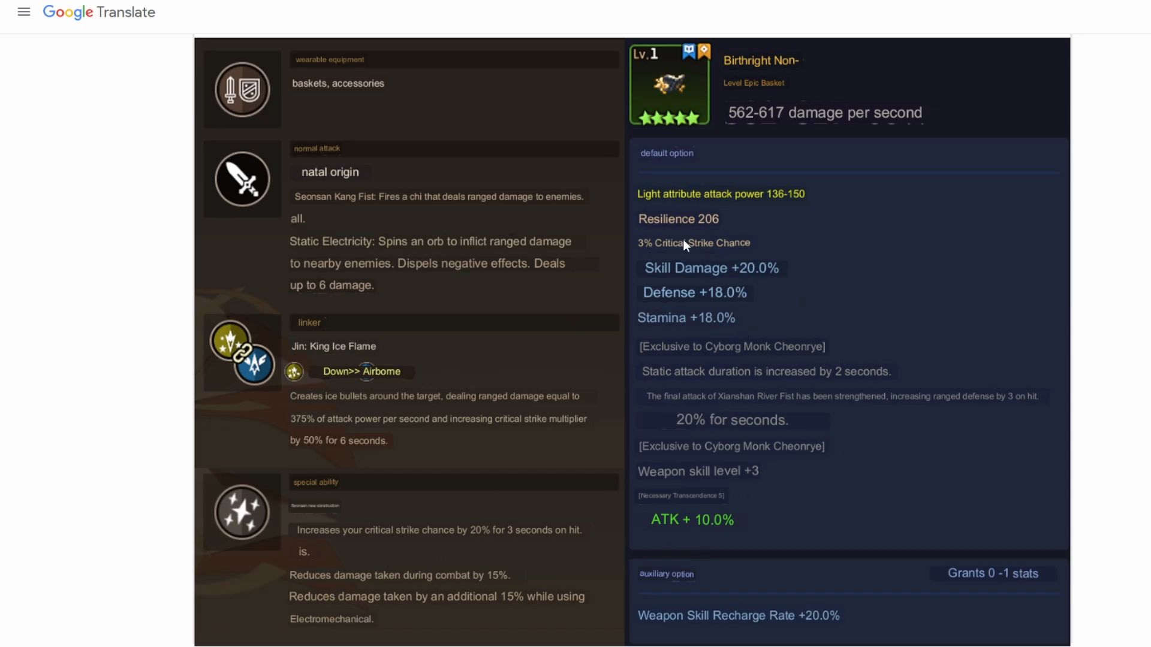
mouse_move(738, 233)
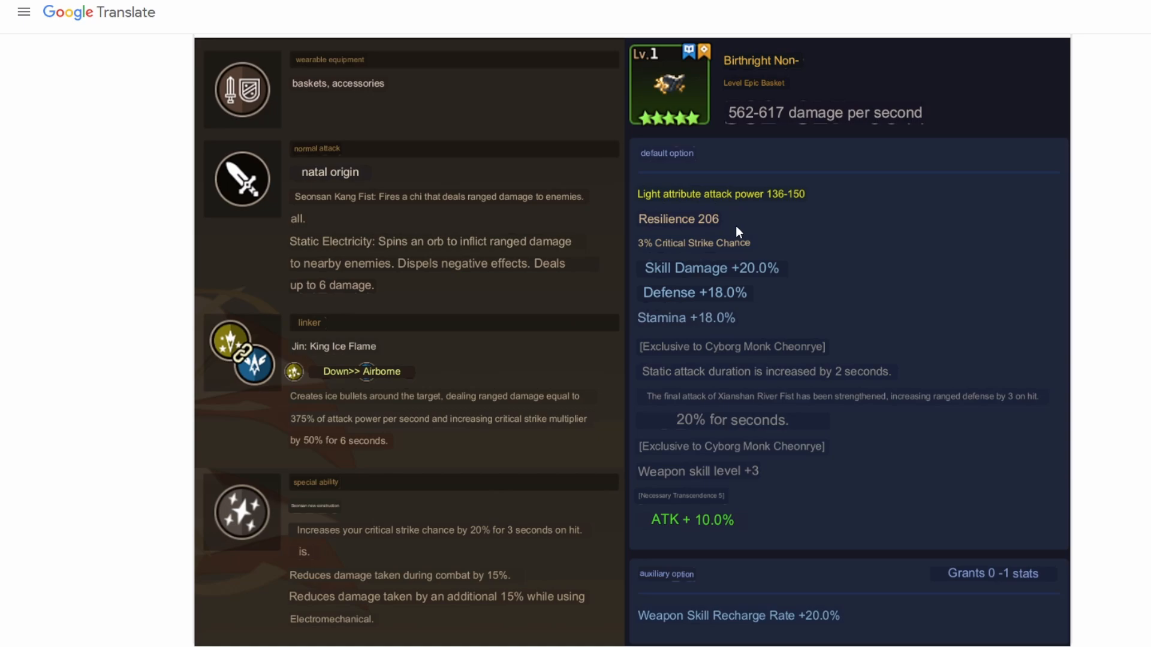
mouse_move(698, 275)
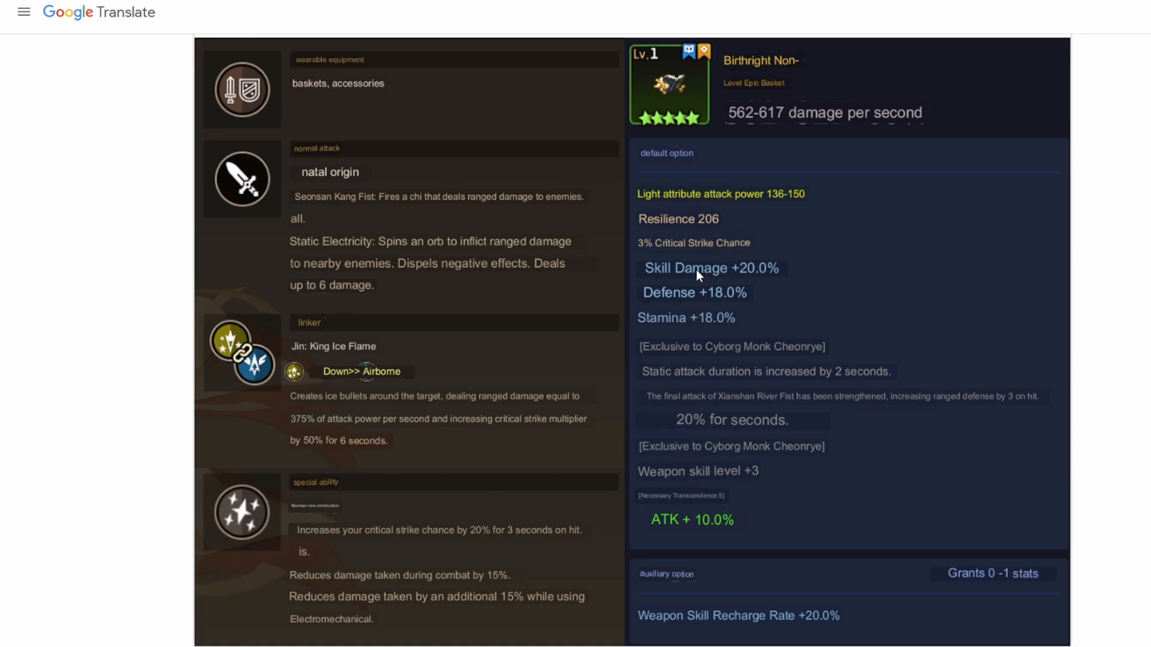
mouse_move(694, 329)
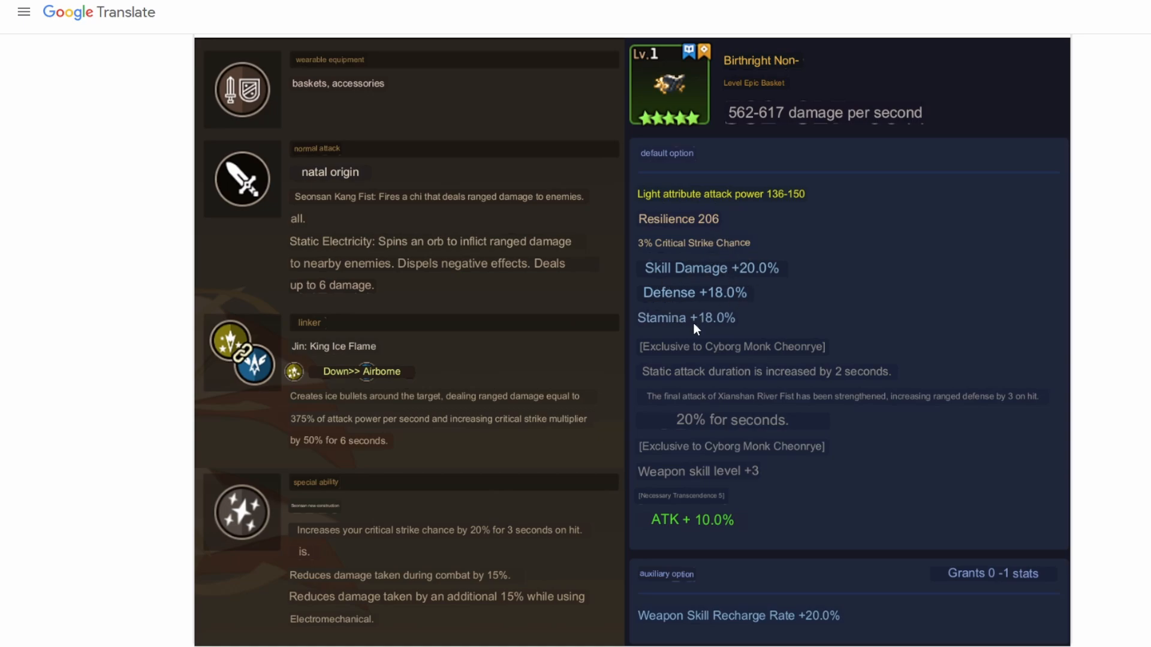
mouse_move(664, 375)
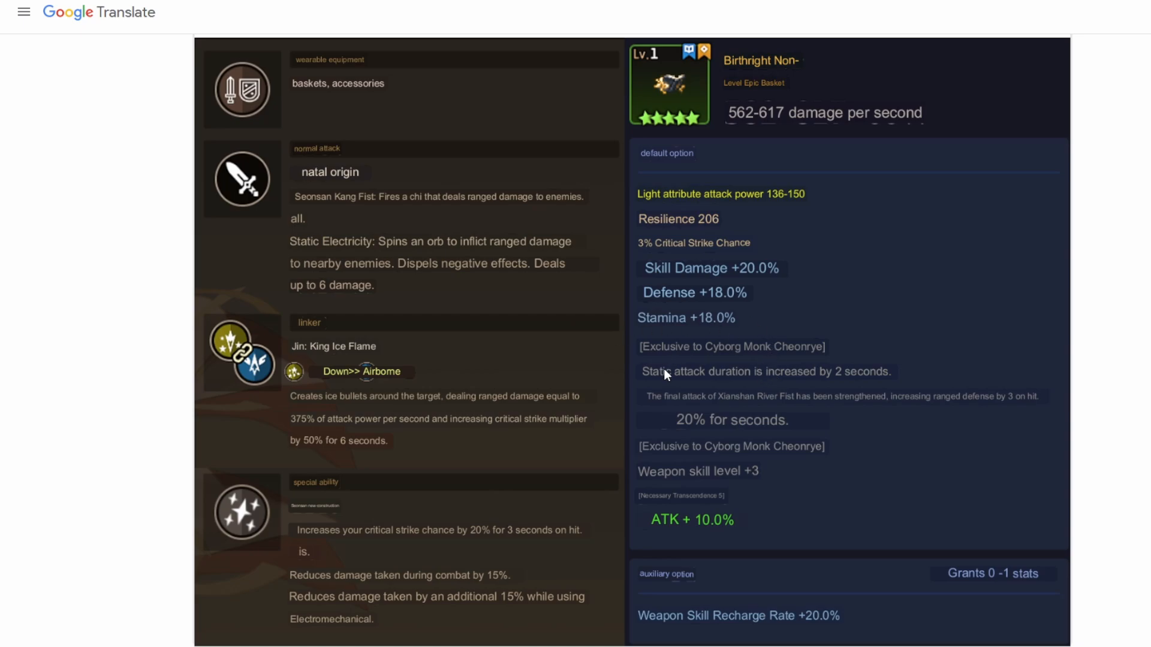
mouse_move(739, 412)
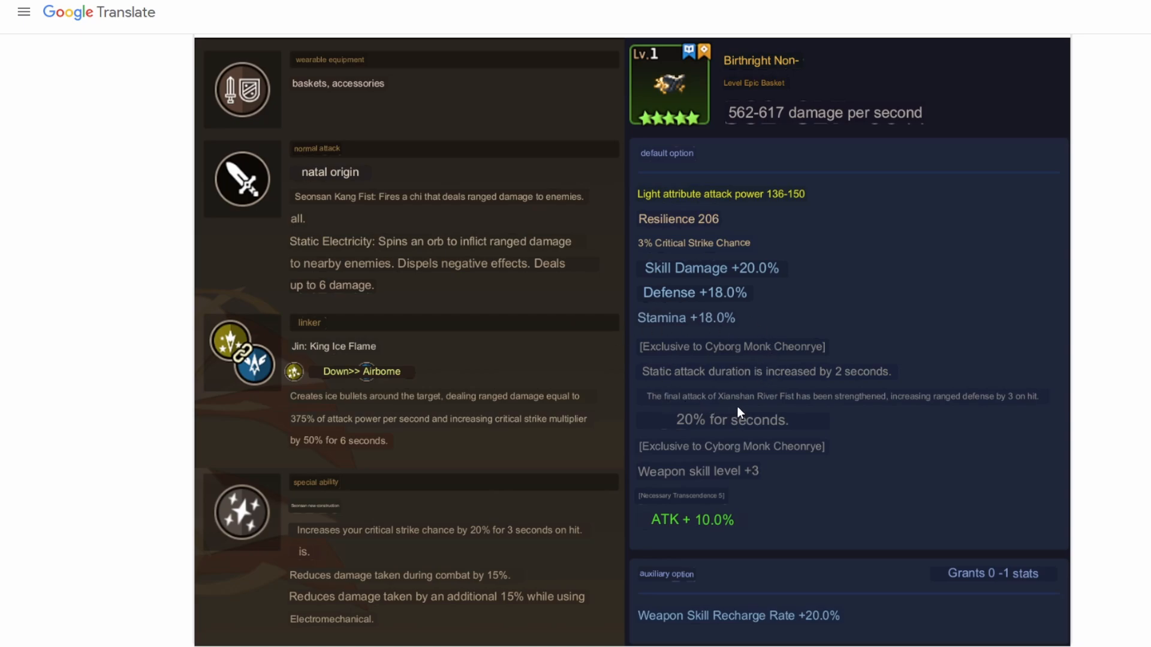
mouse_move(395, 365)
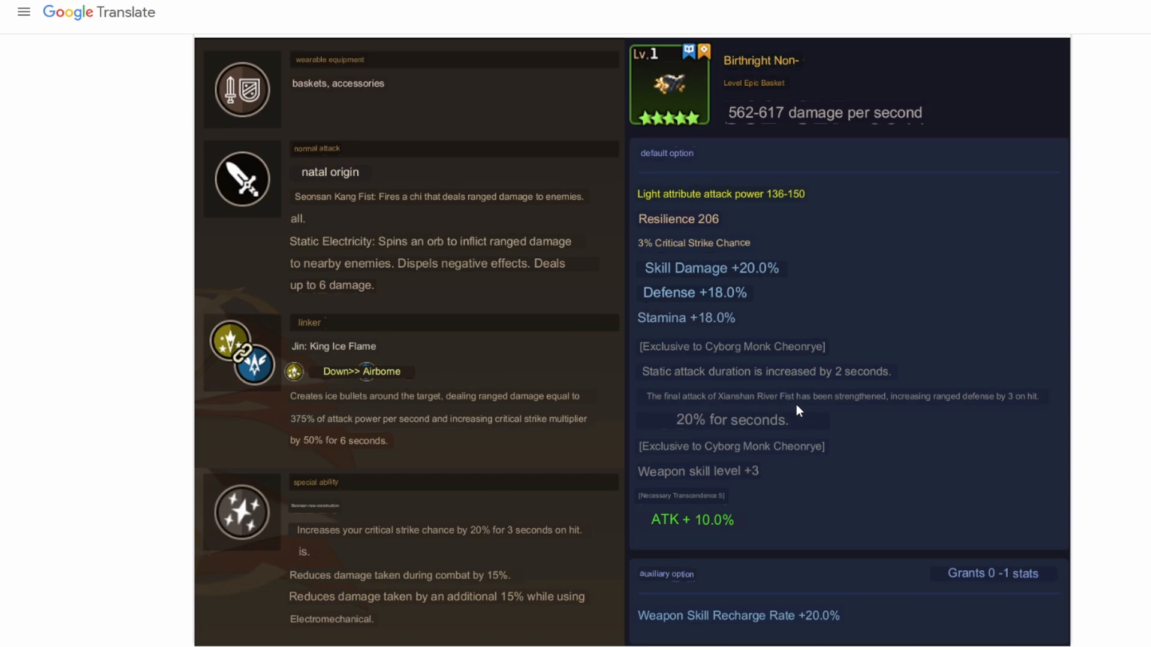
mouse_move(802, 411)
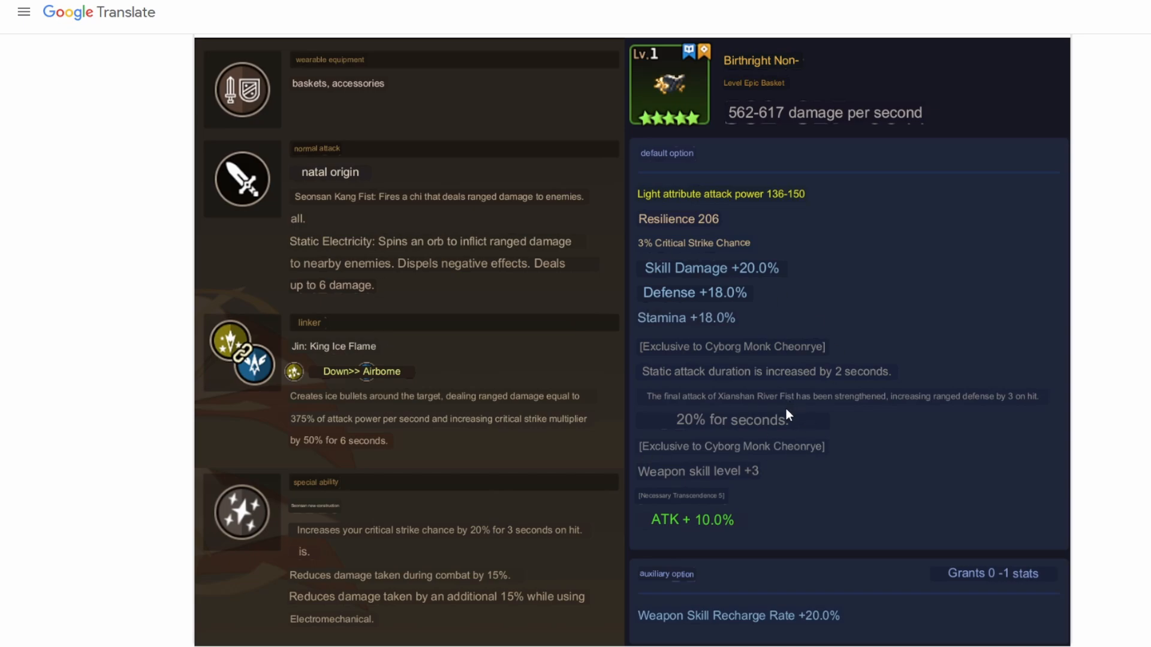
mouse_move(880, 422)
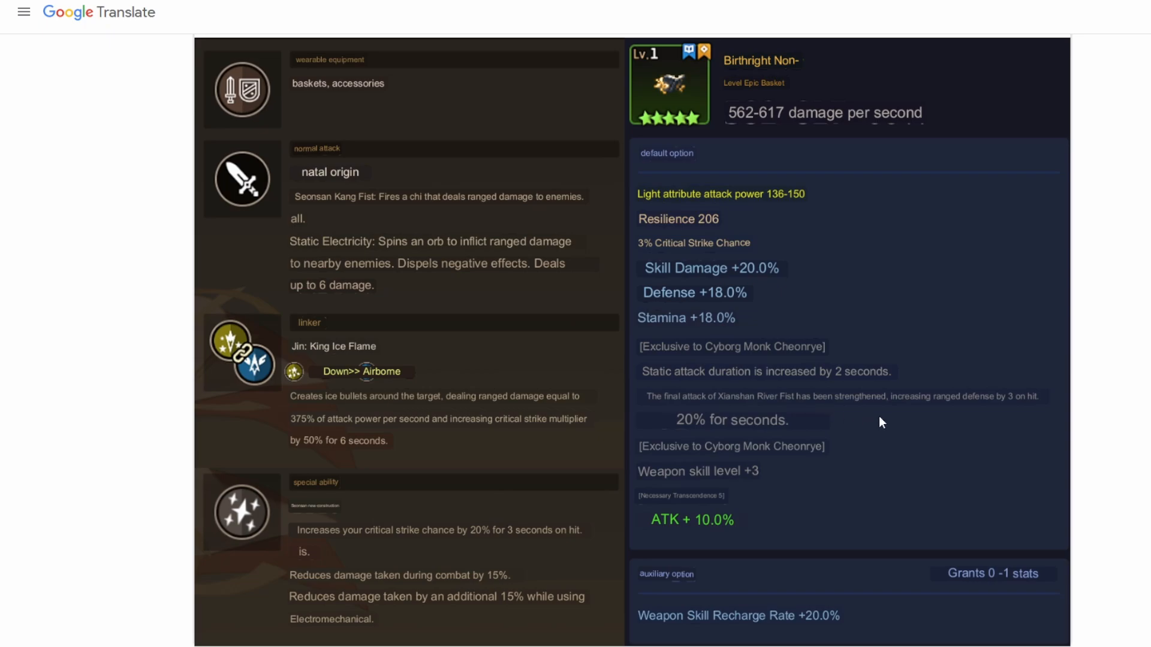
mouse_move(1003, 415)
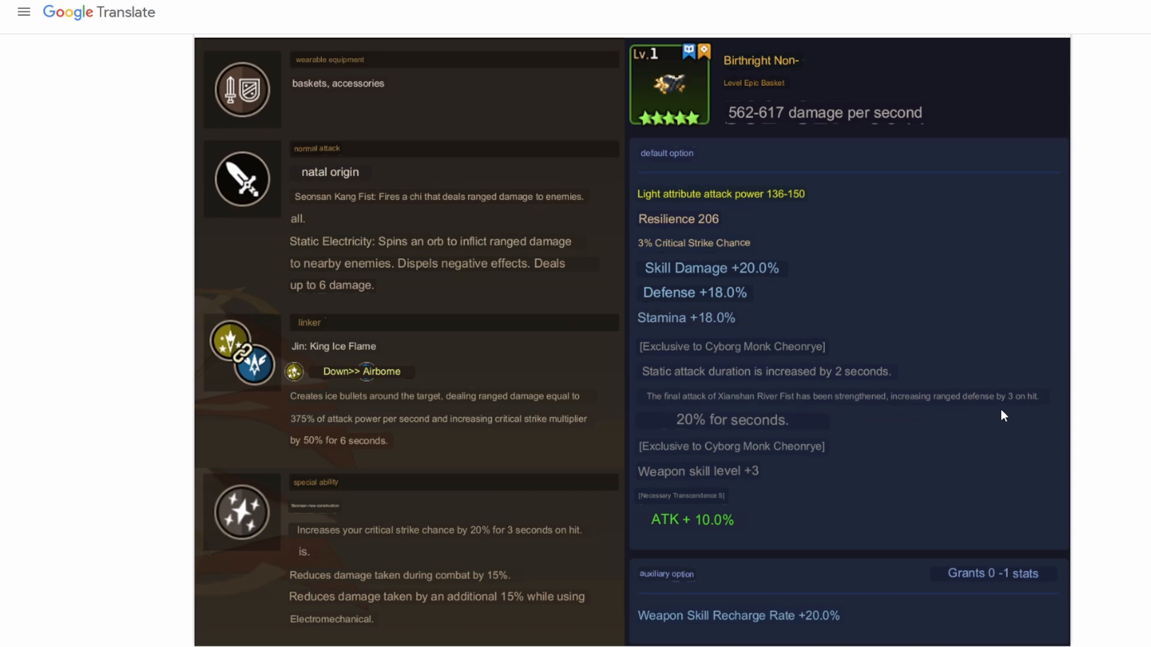
mouse_move(800, 427)
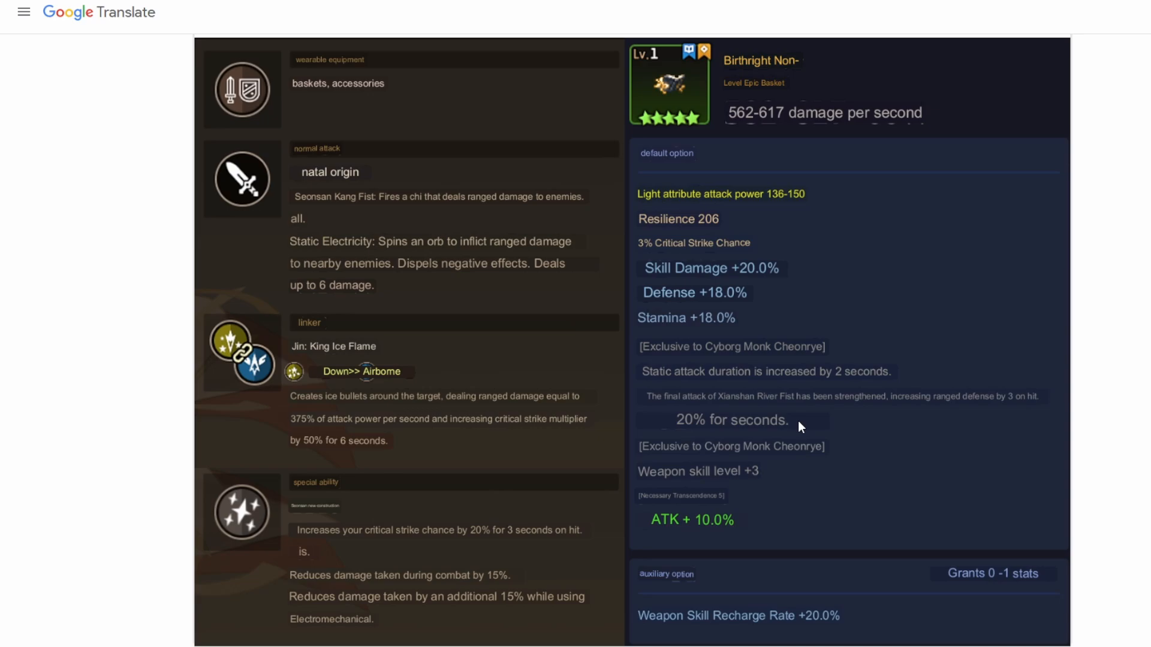
mouse_move(977, 417)
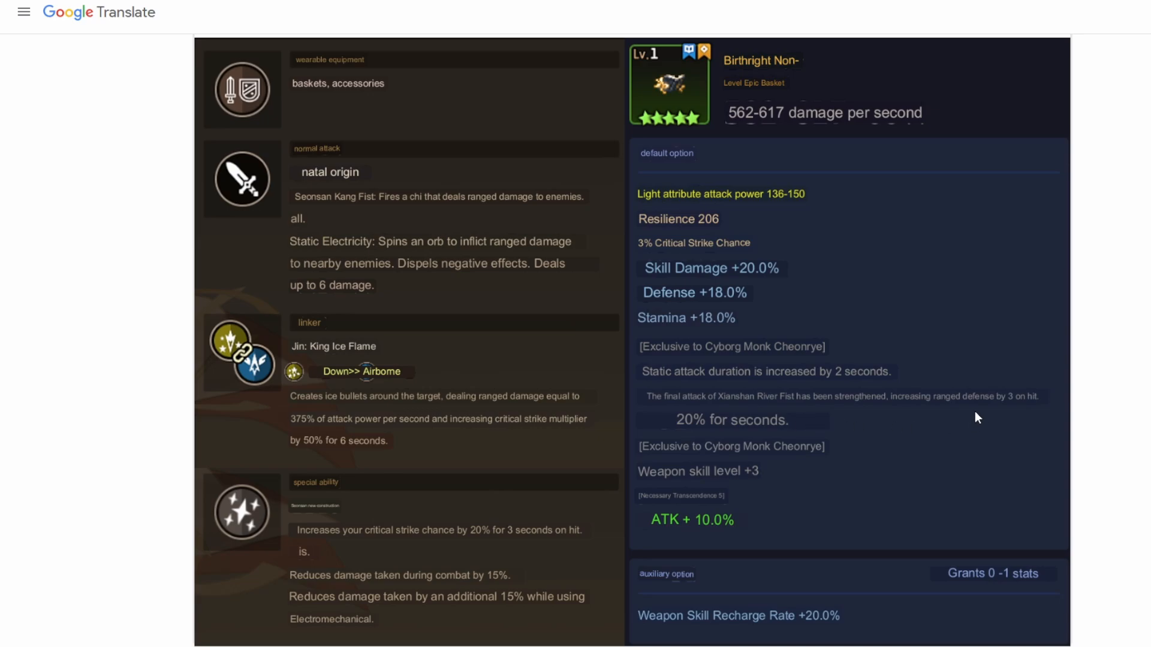
mouse_move(790, 425)
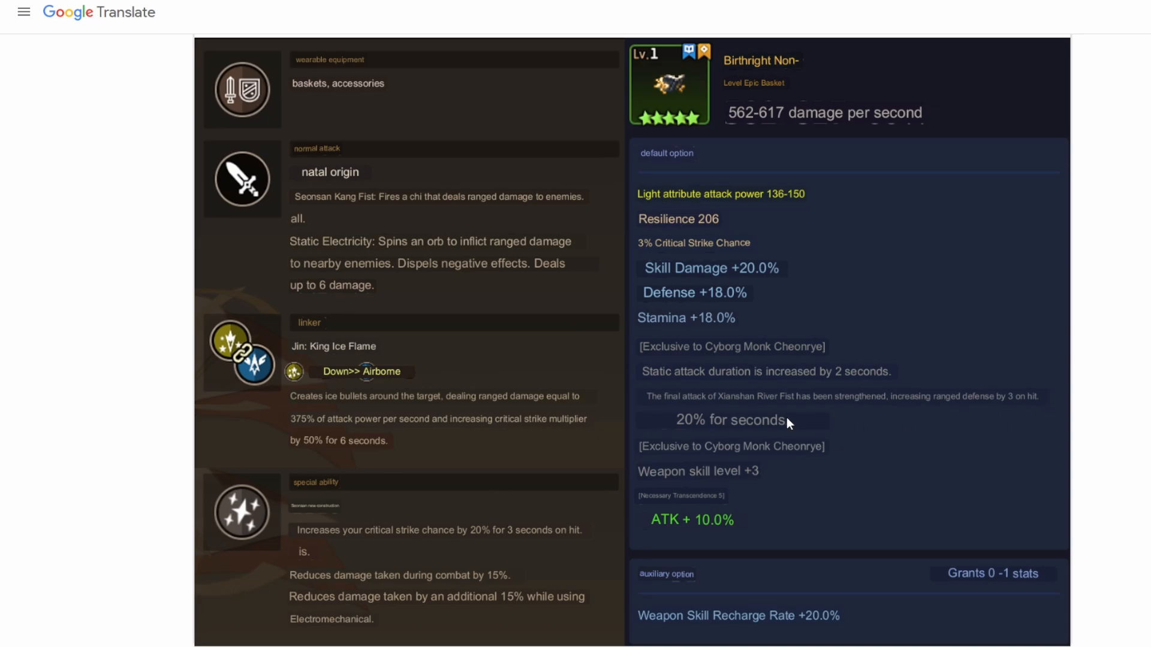
mouse_move(952, 412)
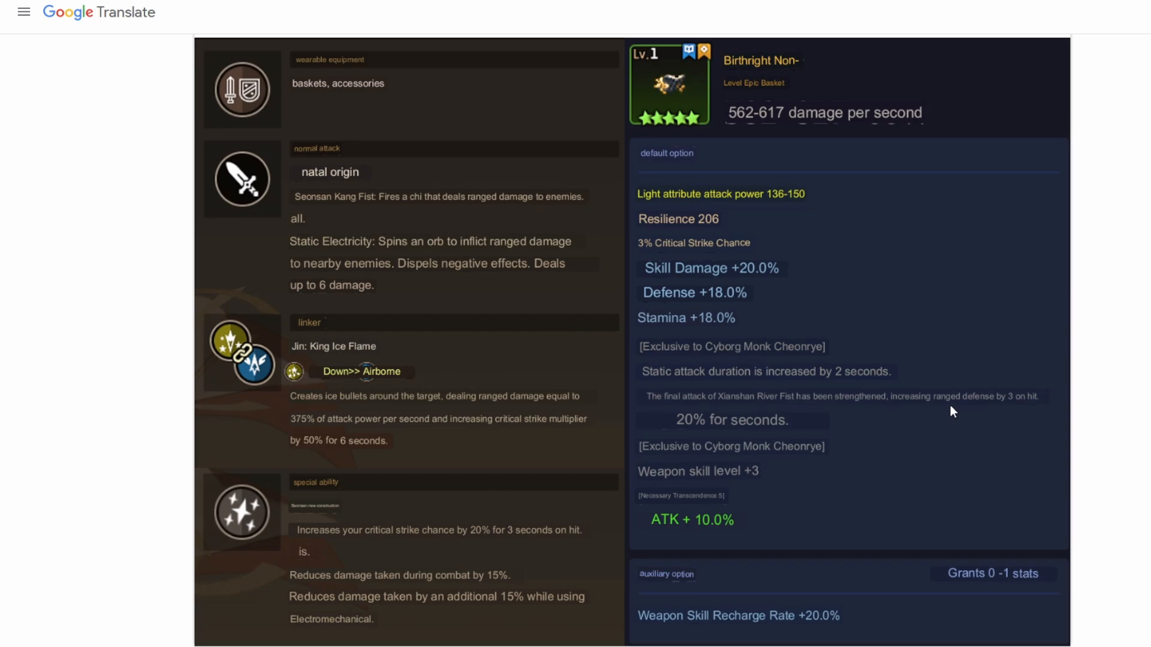
mouse_move(931, 425)
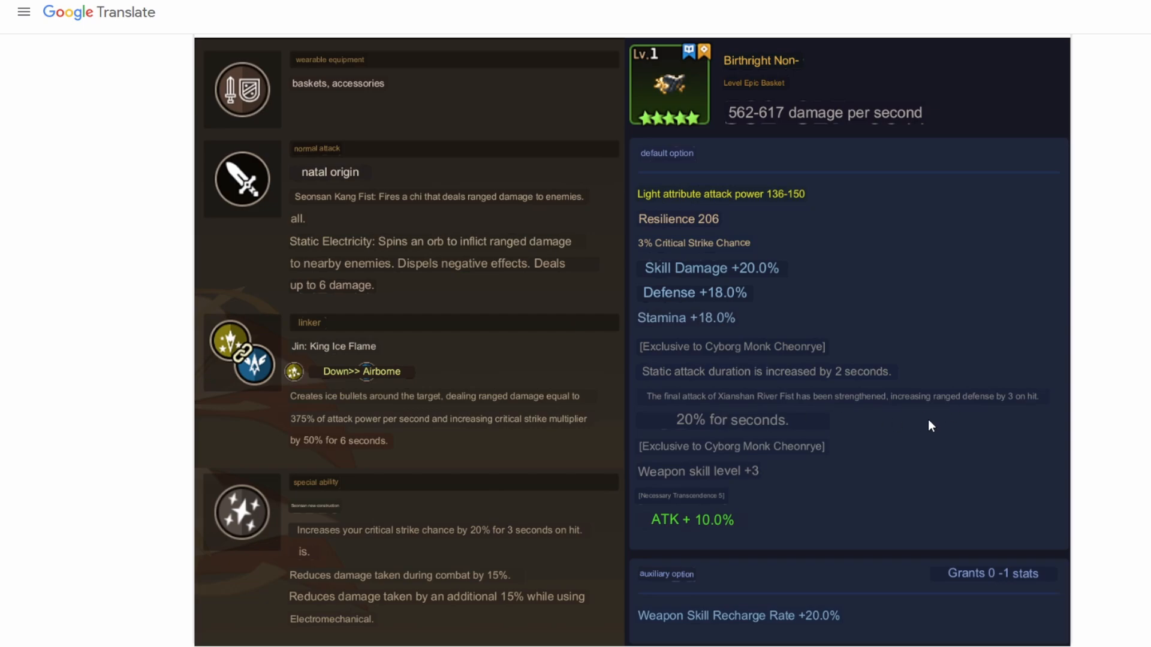
mouse_move(889, 438)
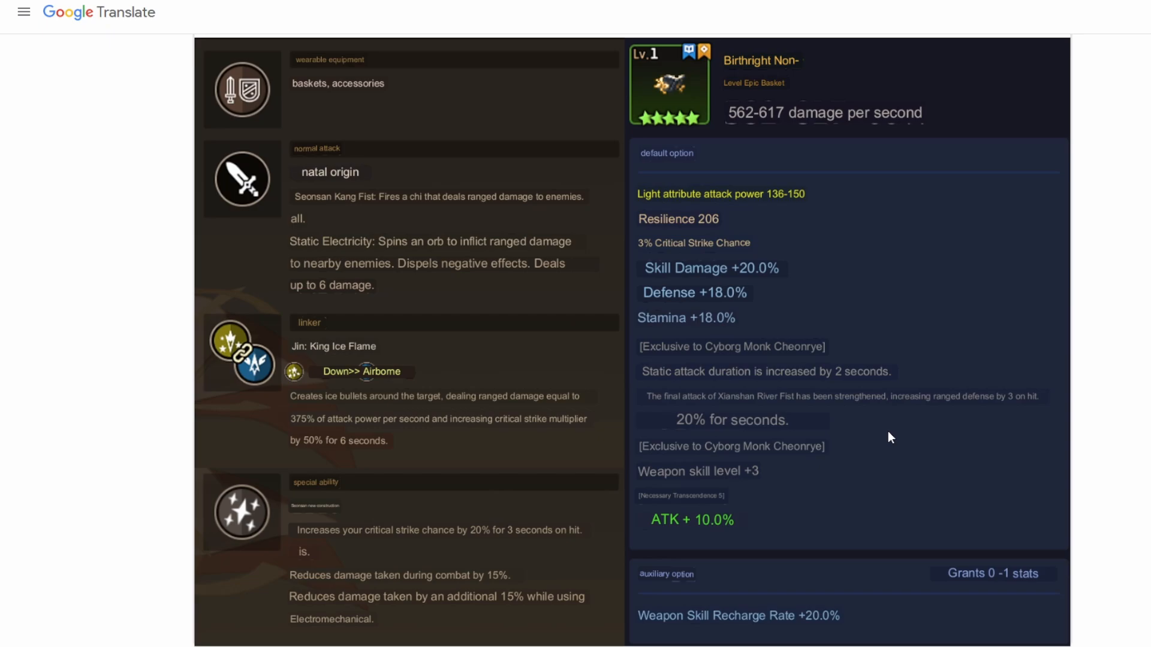
mouse_move(874, 447)
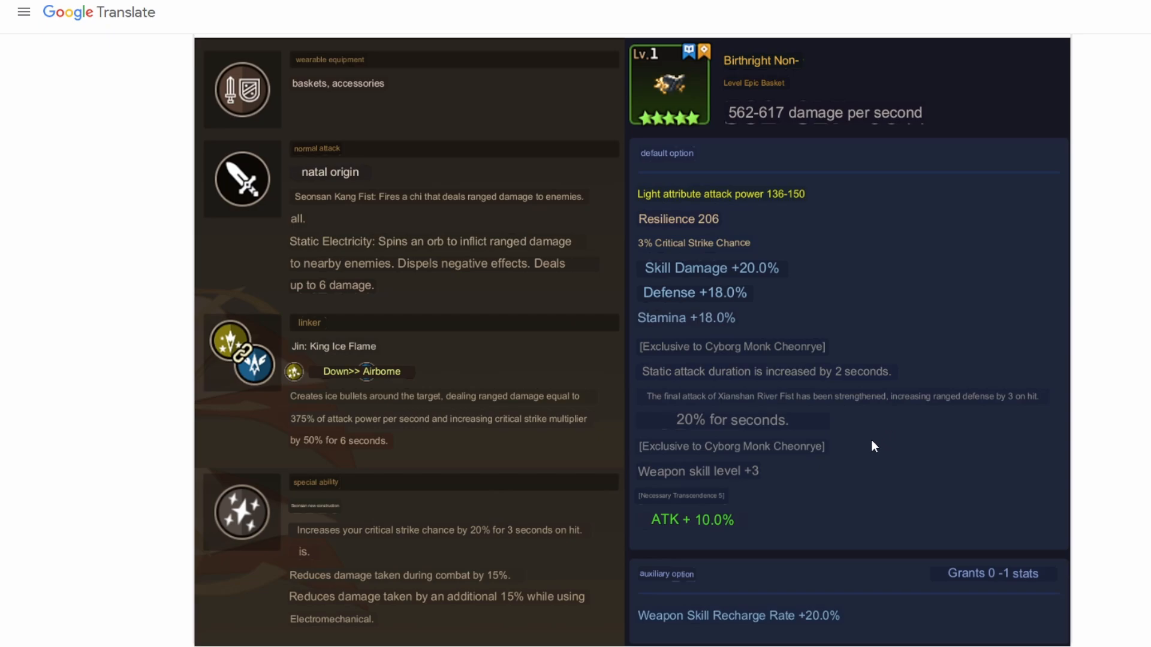
mouse_move(893, 431)
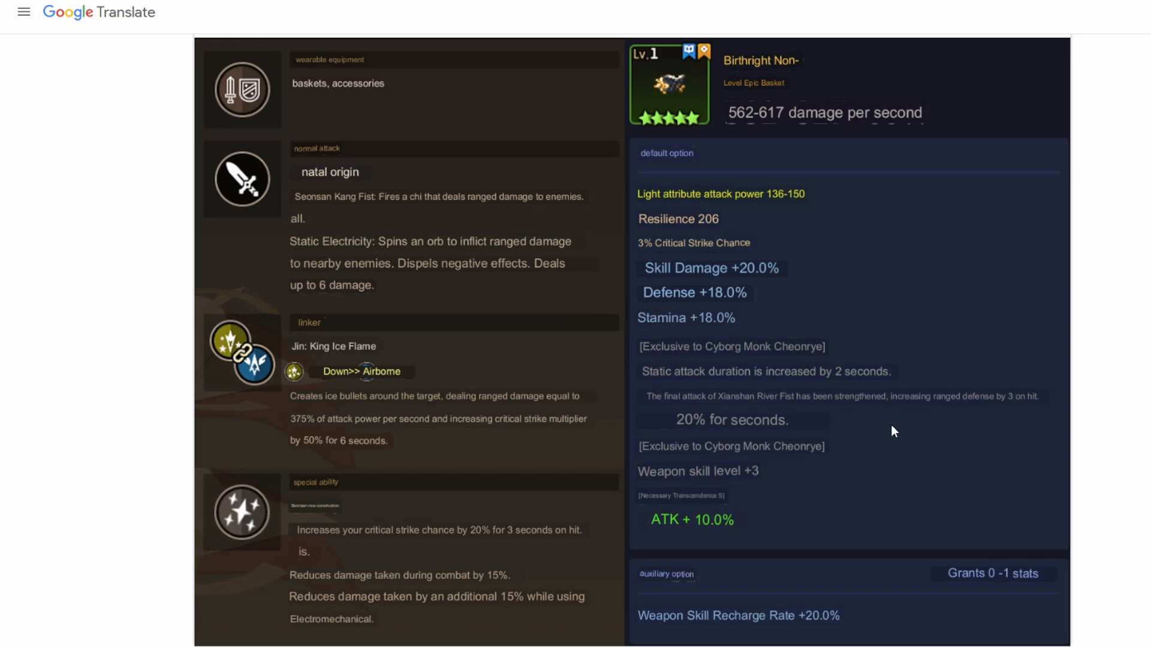
mouse_move(747, 551)
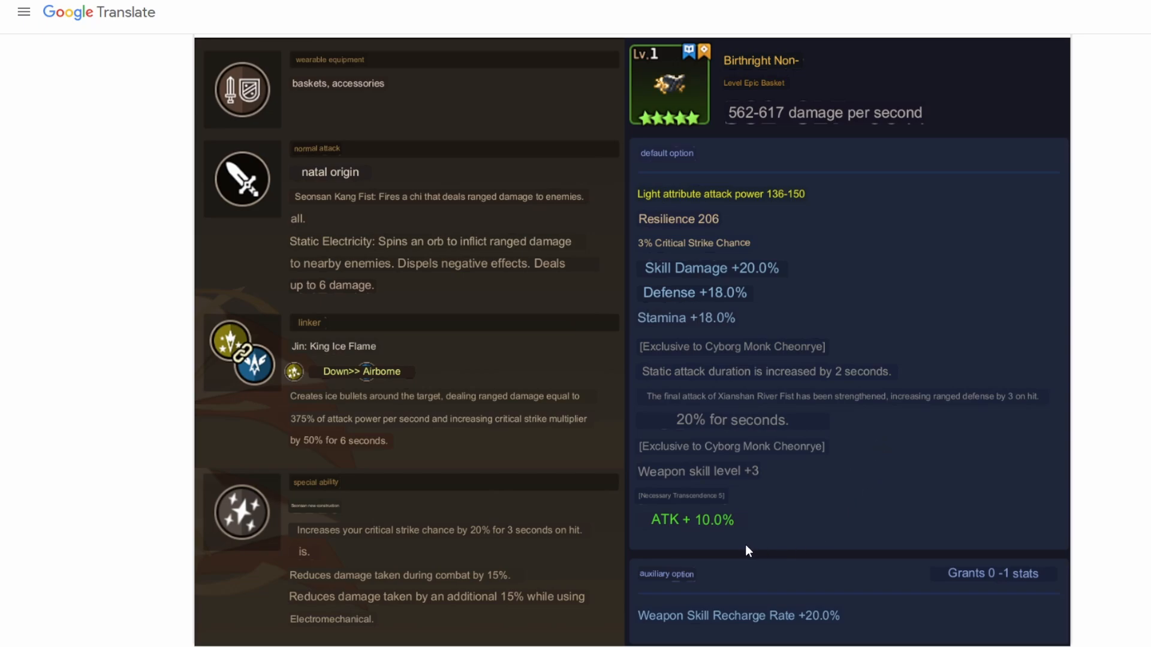
mouse_move(717, 622)
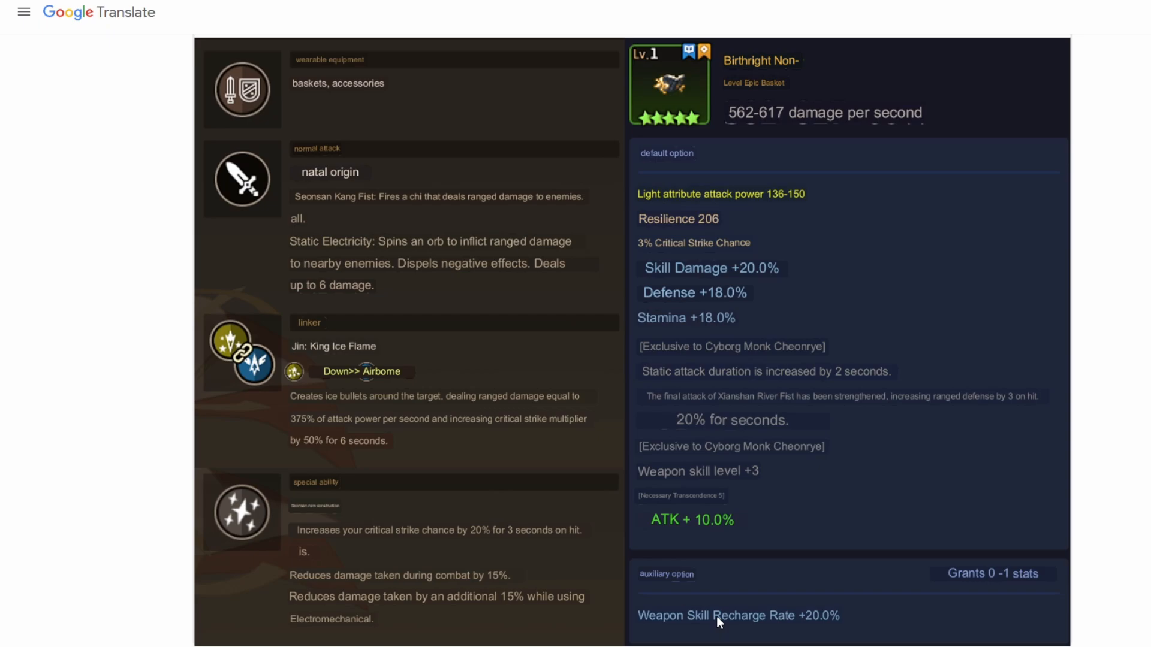
mouse_move(797, 553)
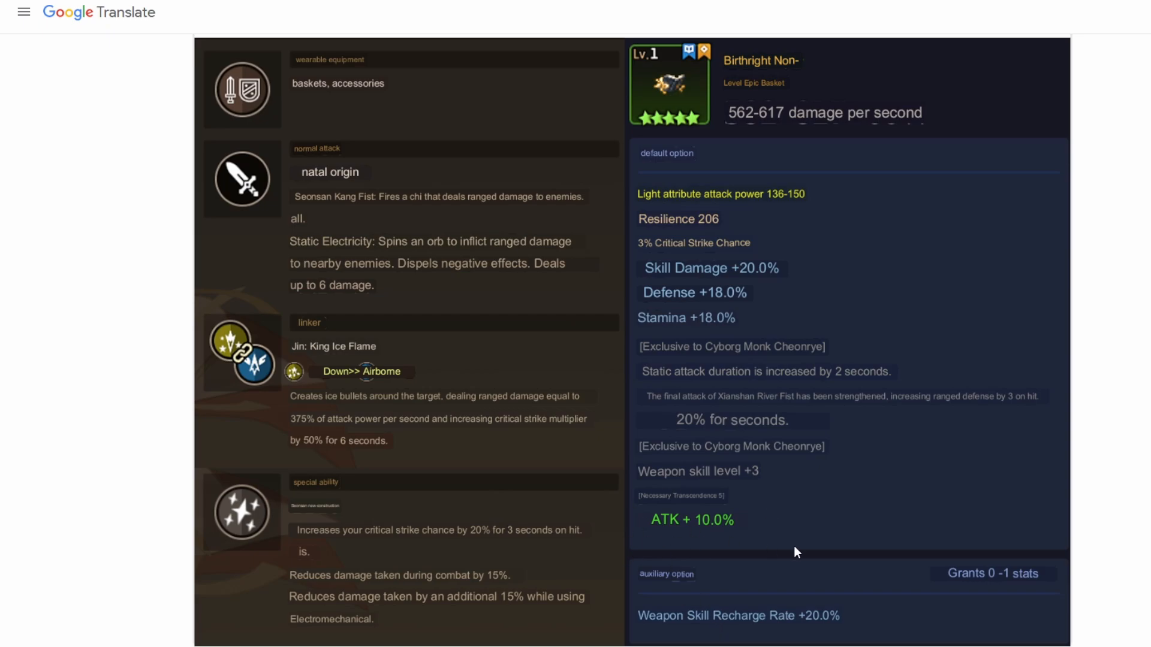
mouse_move(903, 634)
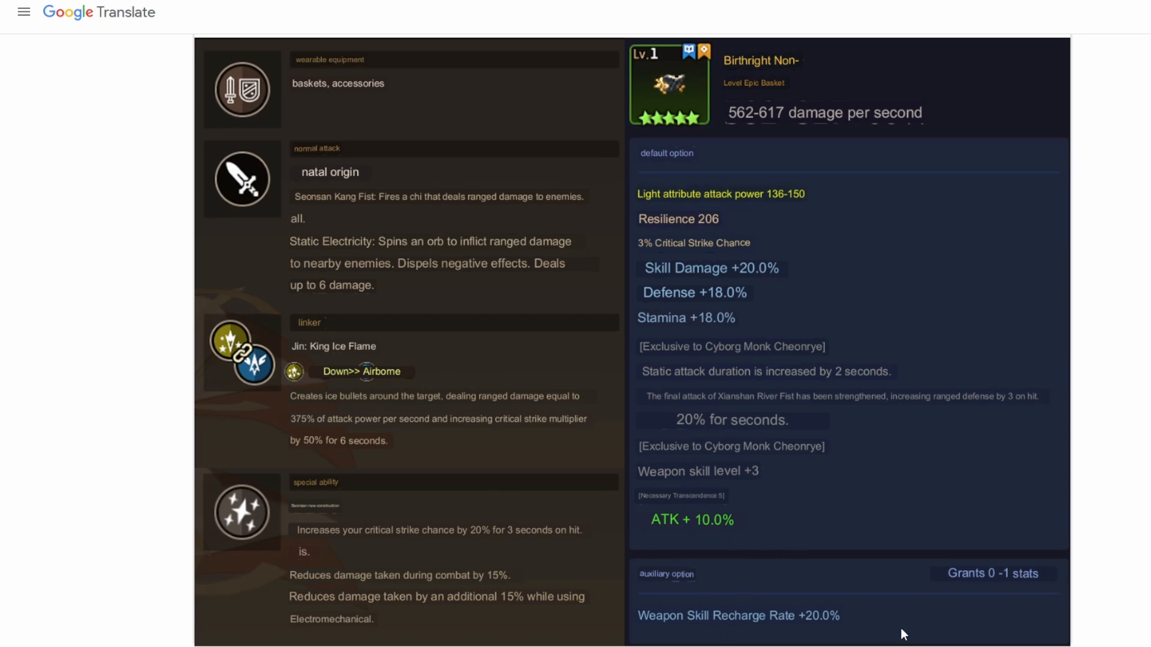
mouse_move(891, 630)
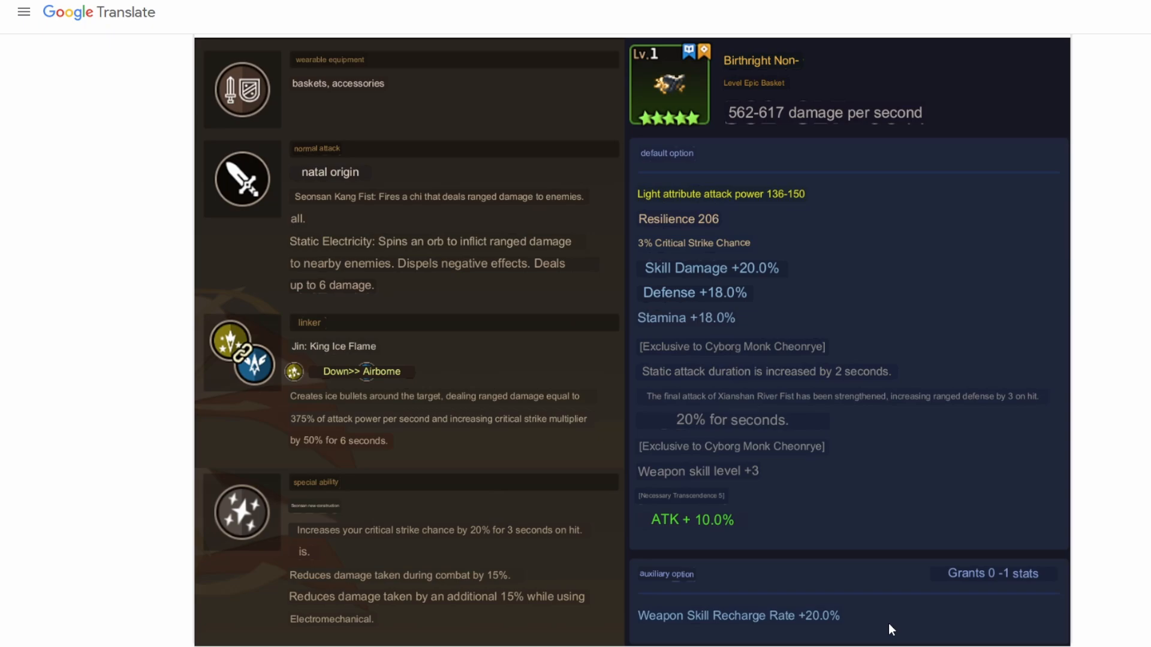
mouse_move(834, 622)
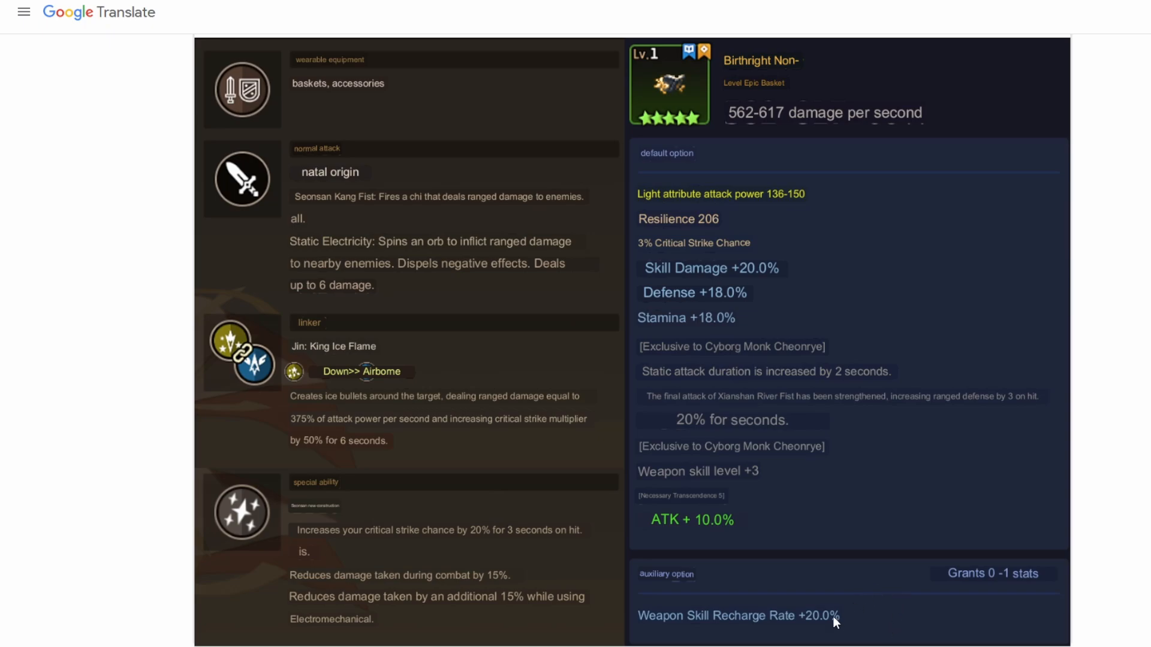
mouse_move(863, 631)
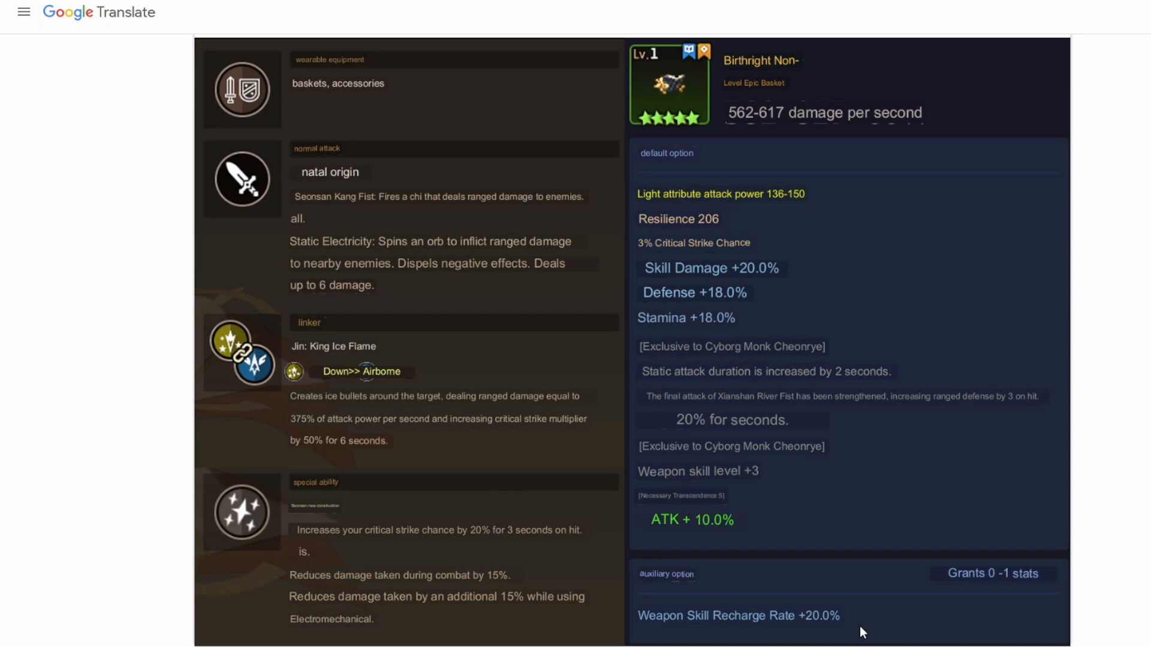
mouse_move(1089, 493)
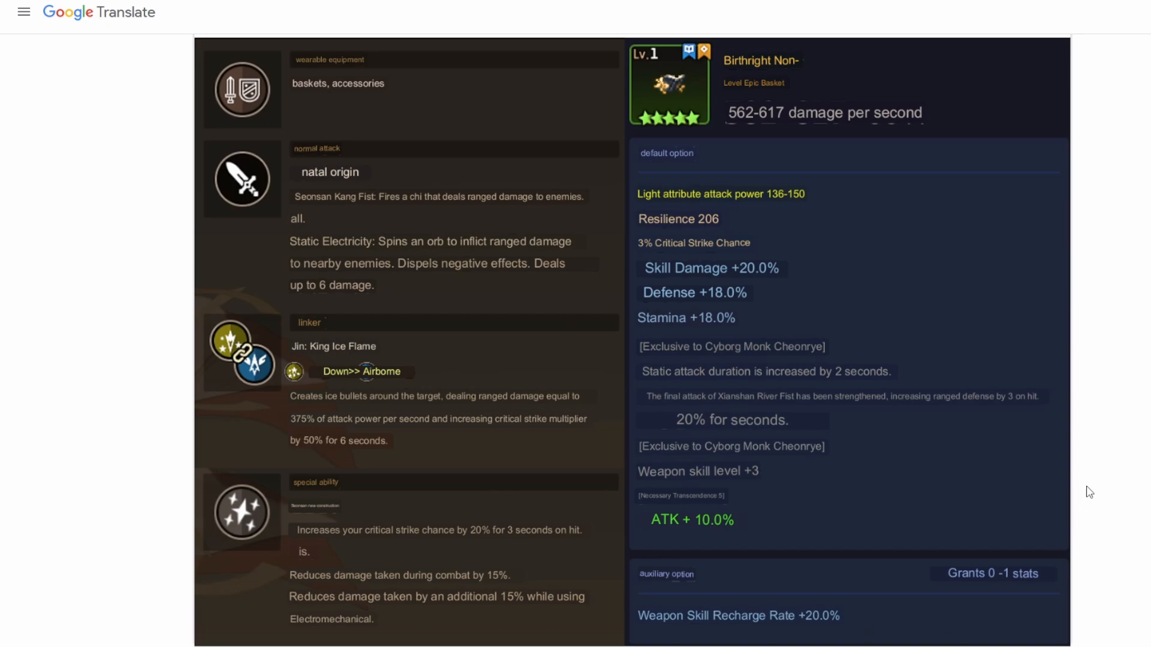
mouse_move(217, 141)
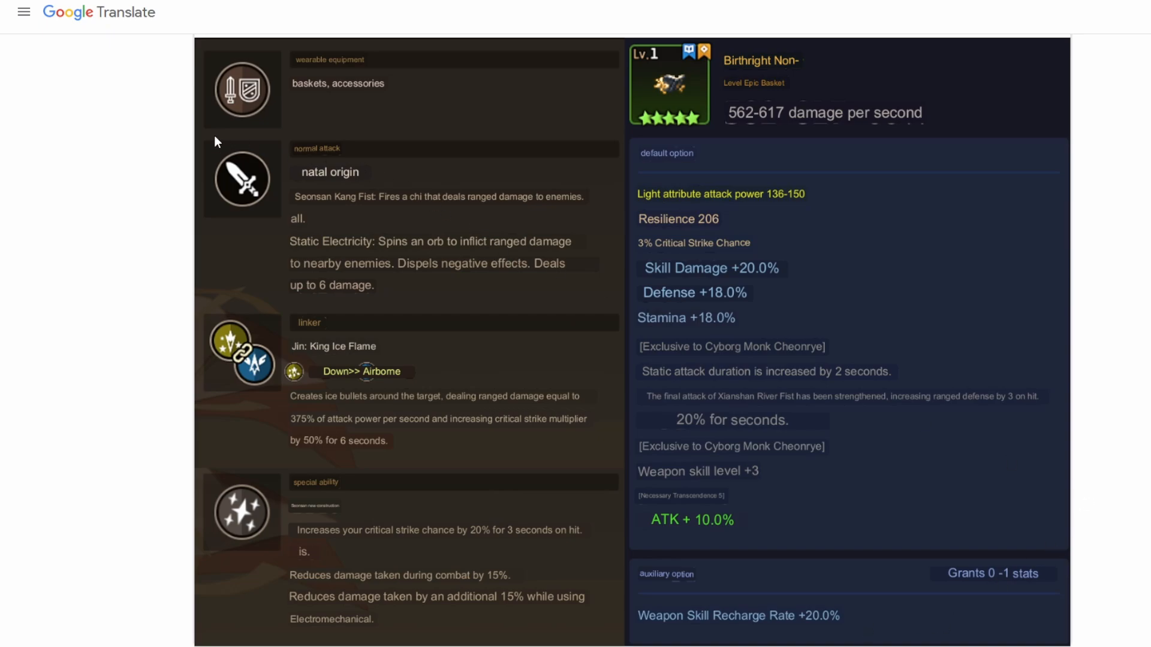
mouse_move(98, 111)
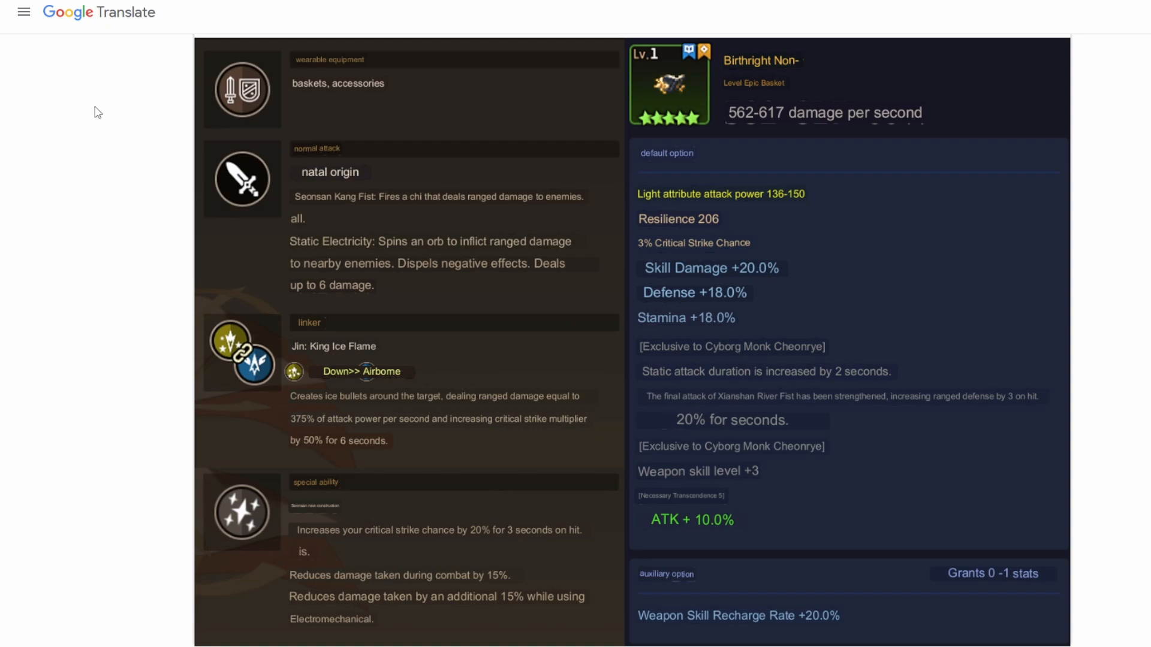
mouse_move(136, 157)
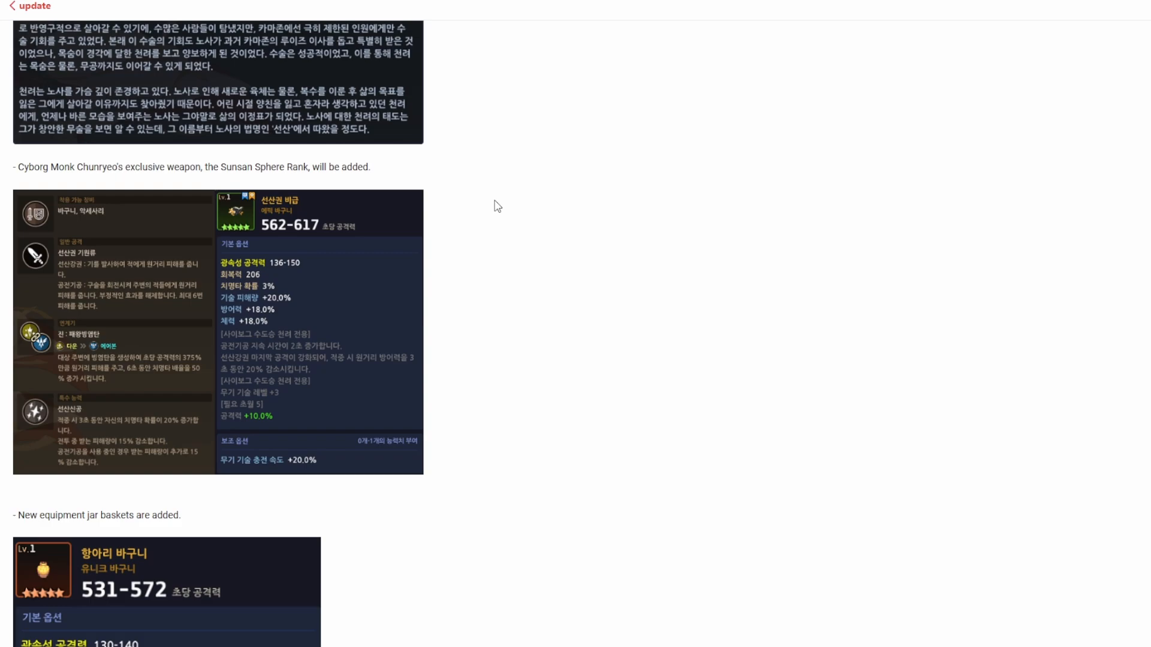
scroll(down, 3)
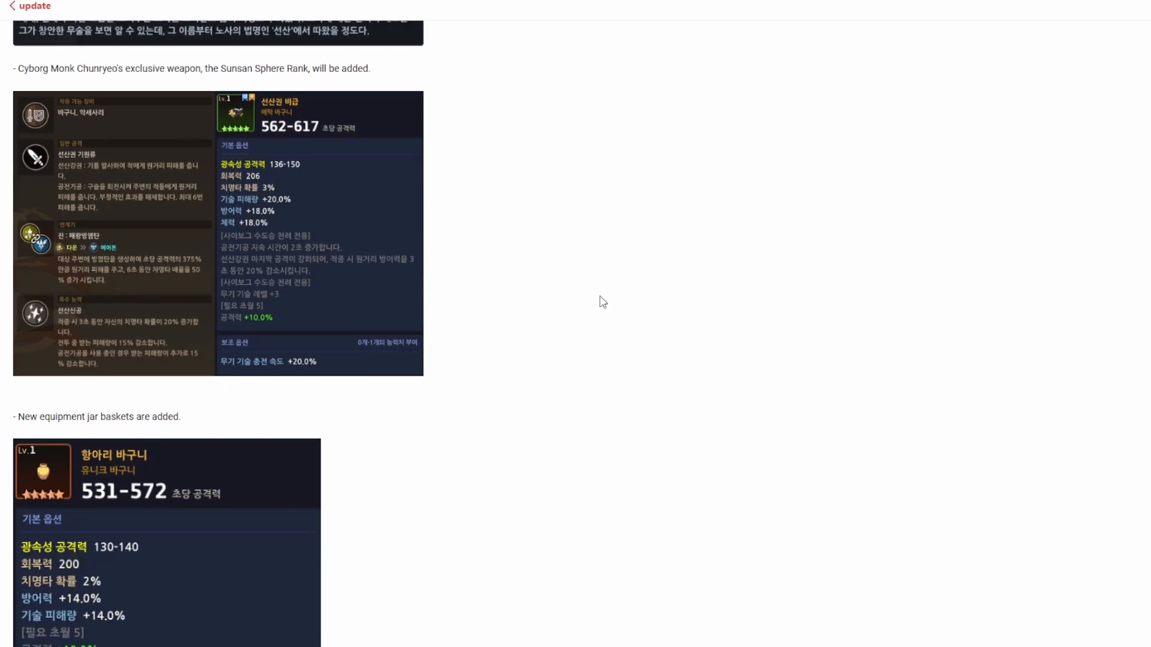
scroll(down, 3)
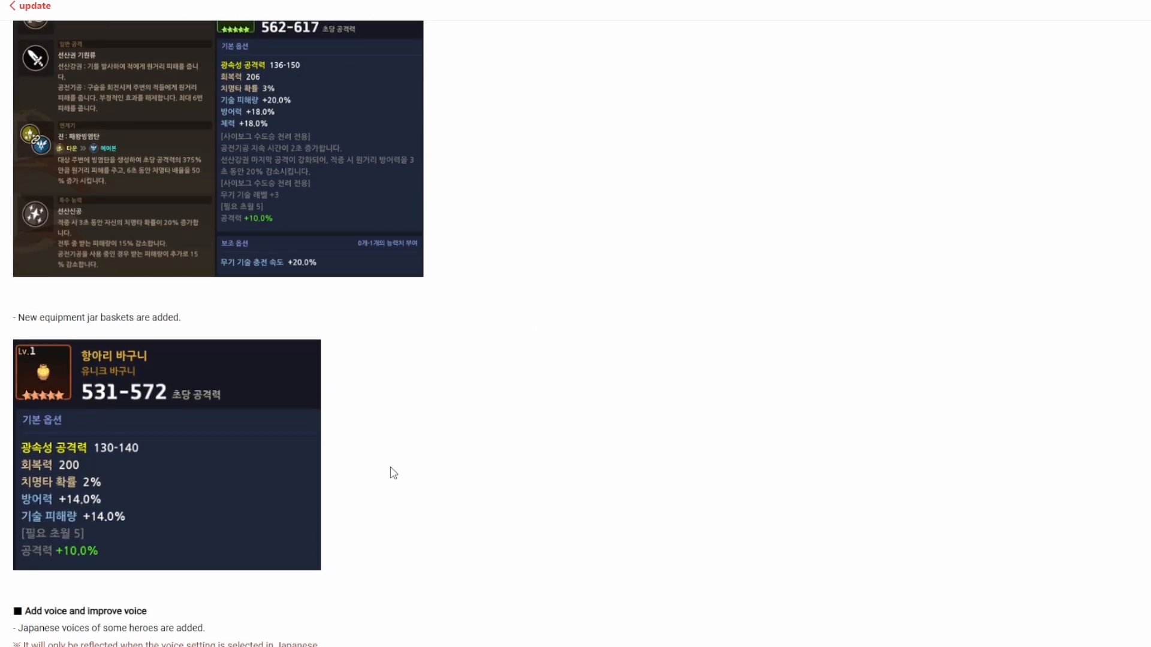
scroll(down, 3)
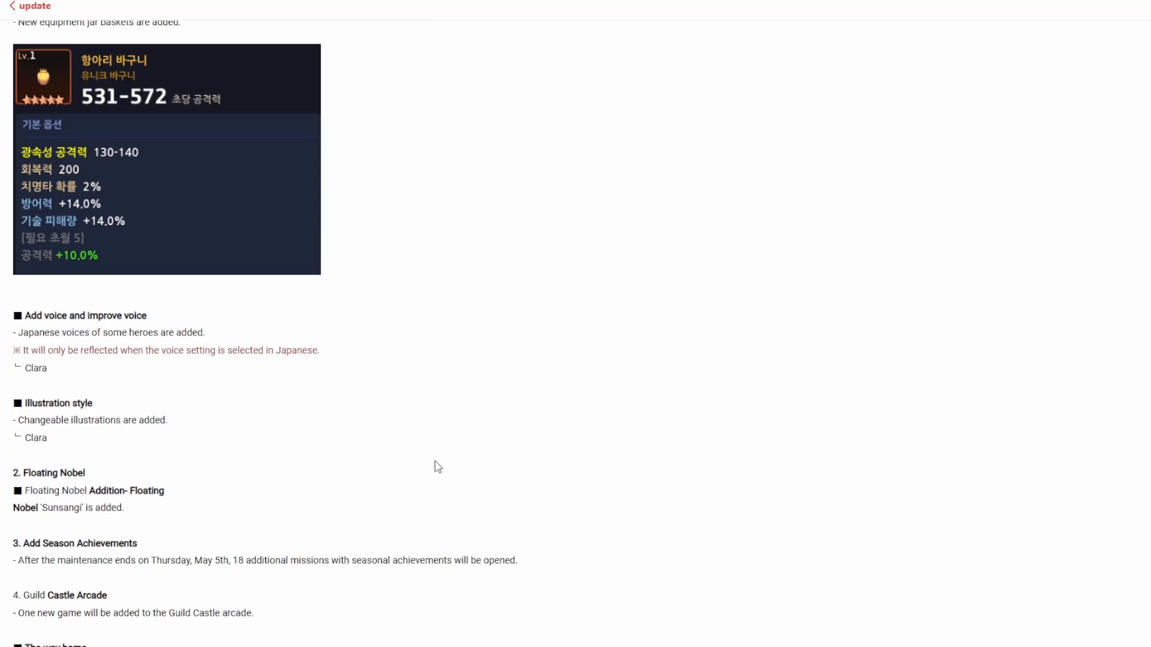
mouse_move(567, 484)
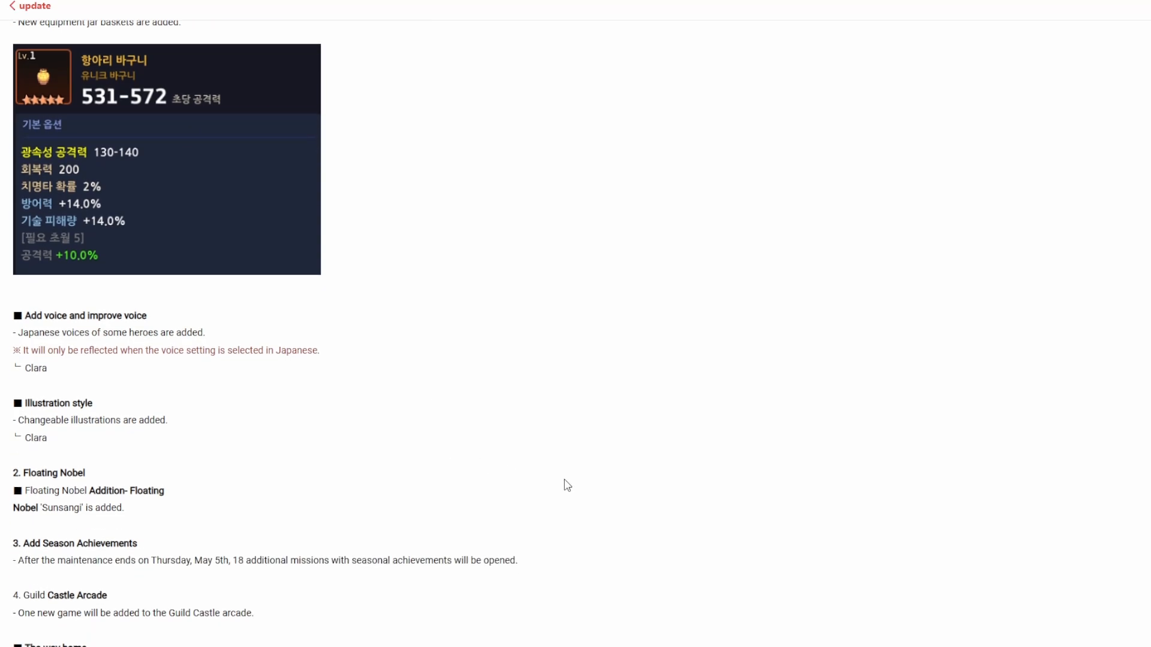
mouse_move(454, 435)
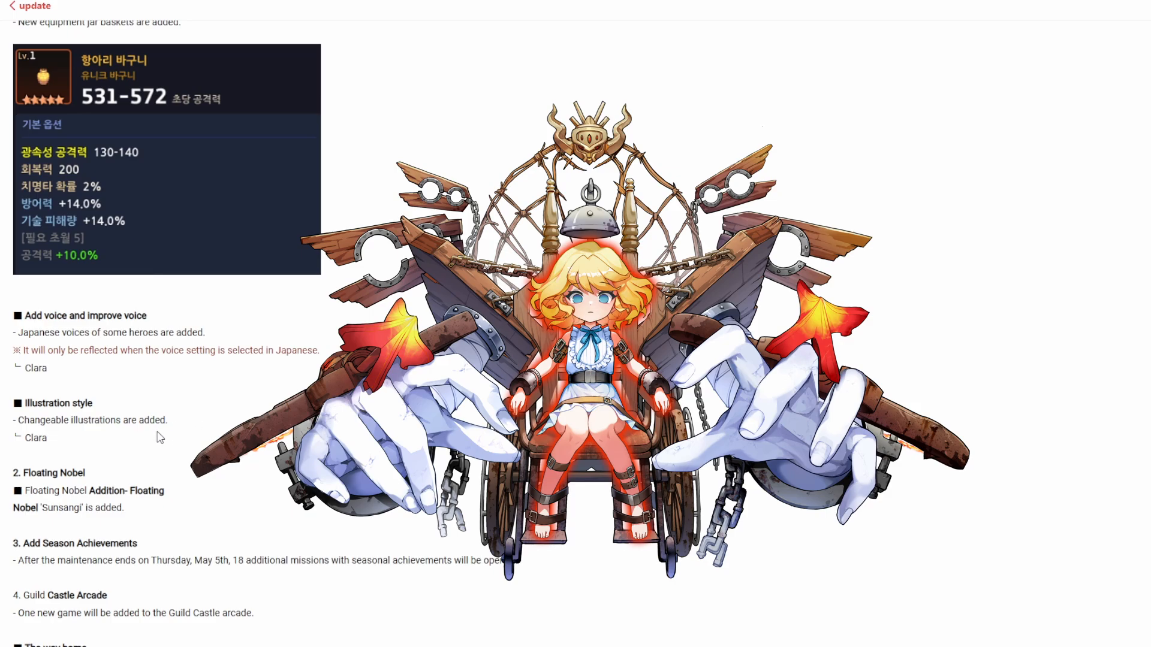
scroll(down, 3)
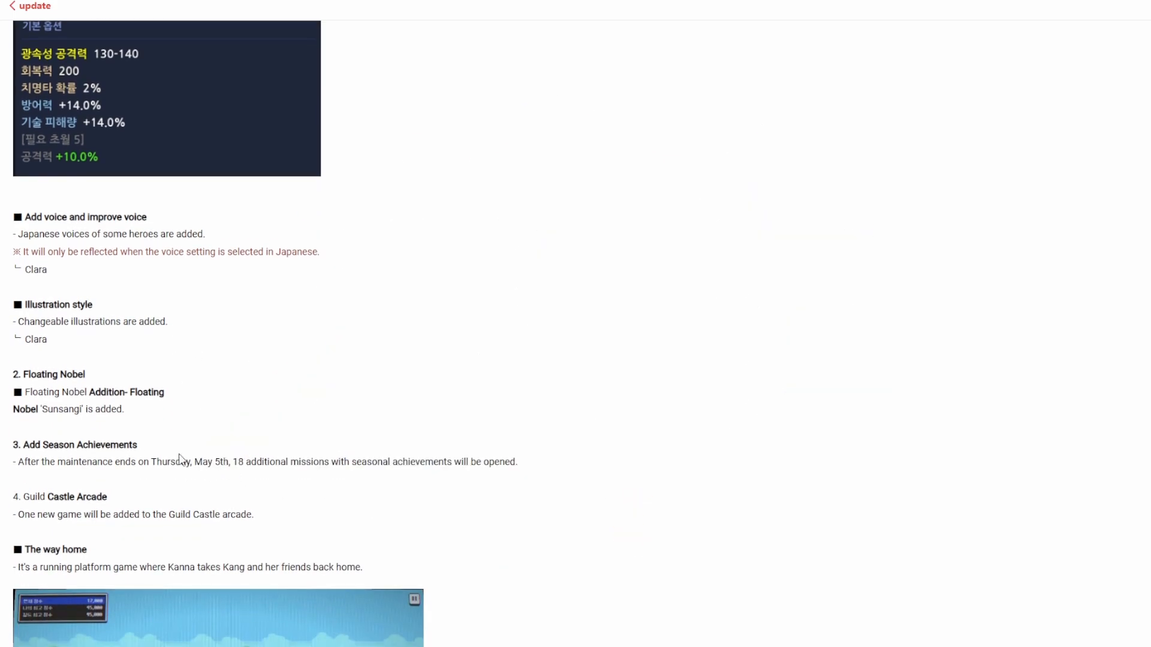
mouse_move(59, 428)
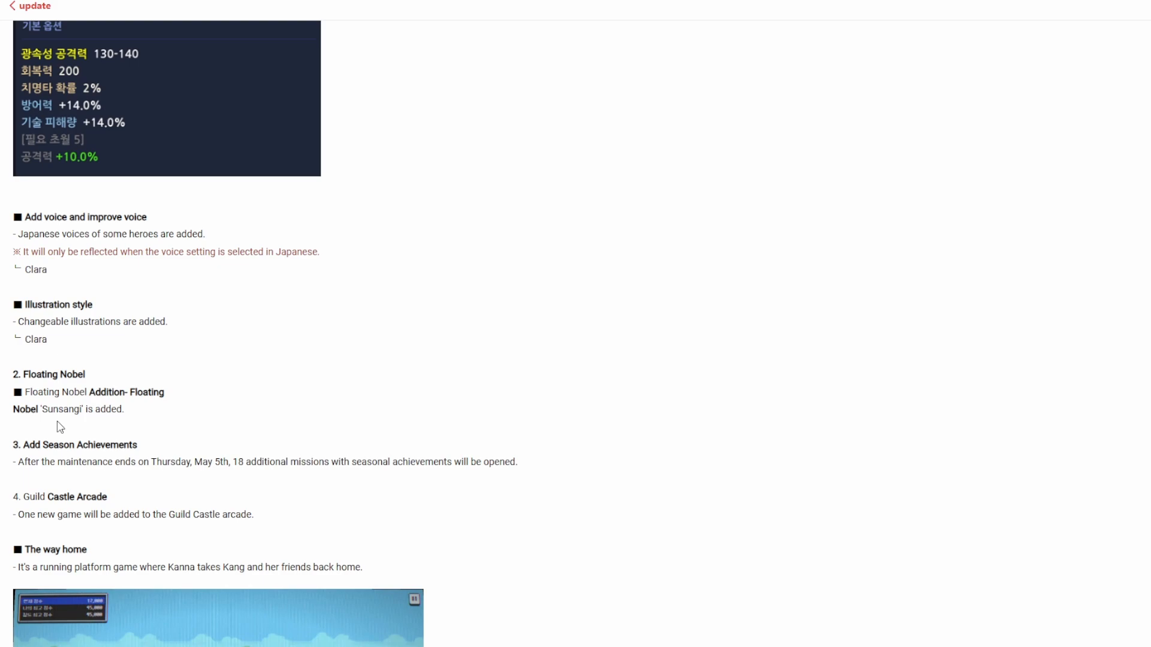
scroll(down, 3)
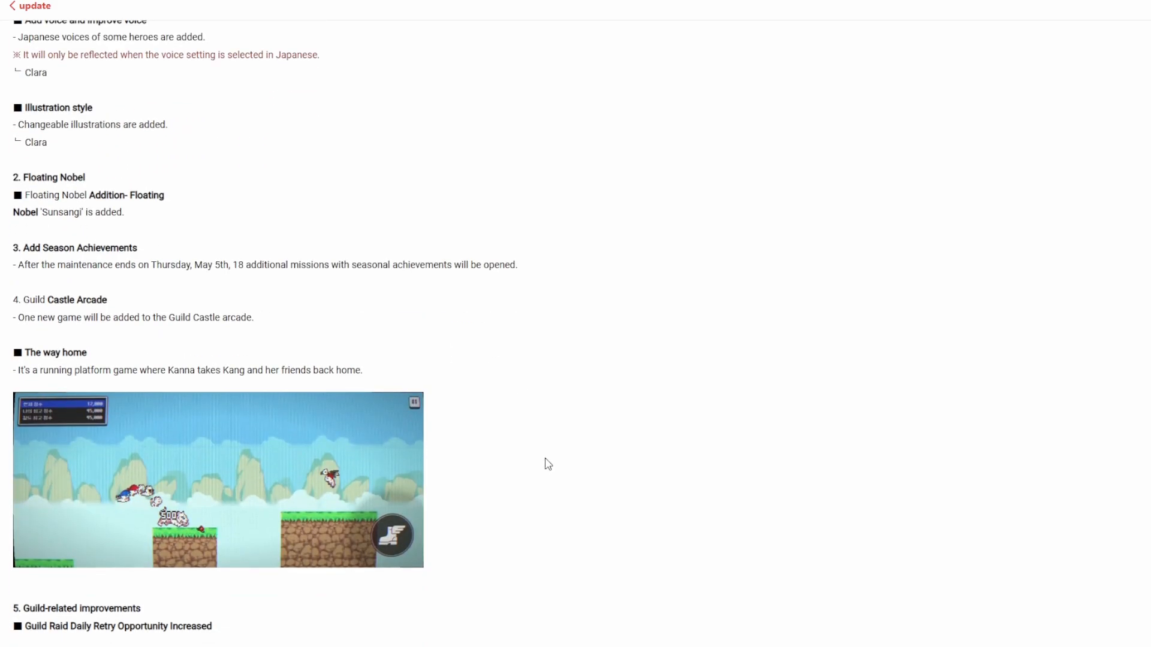
mouse_move(556, 458)
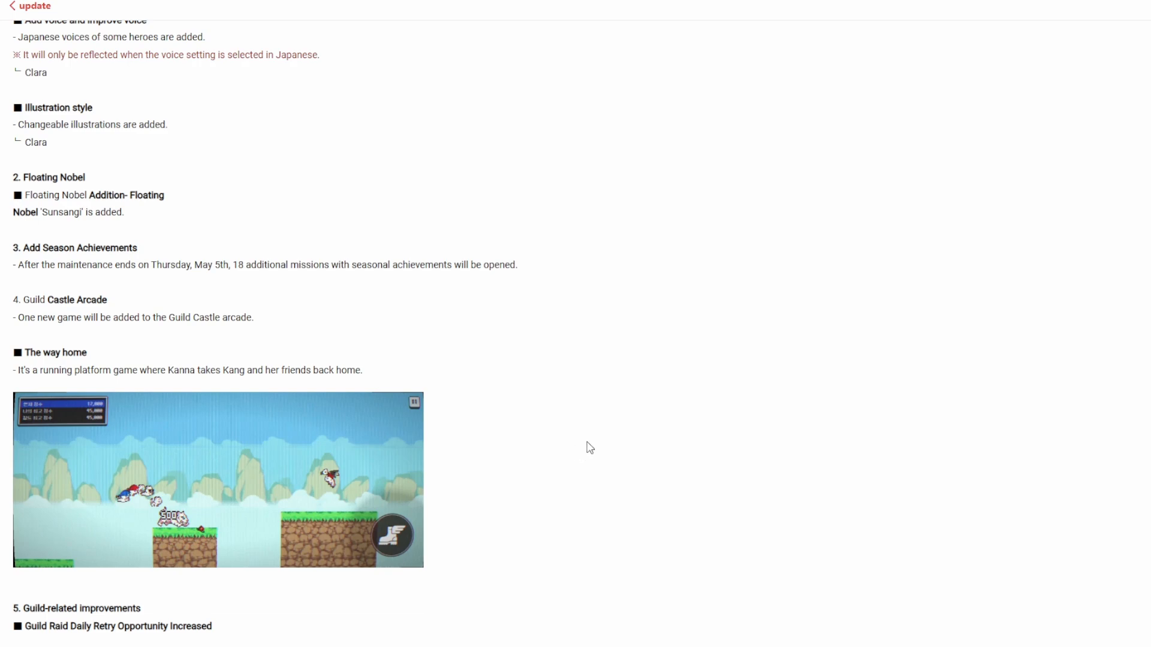
mouse_move(532, 413)
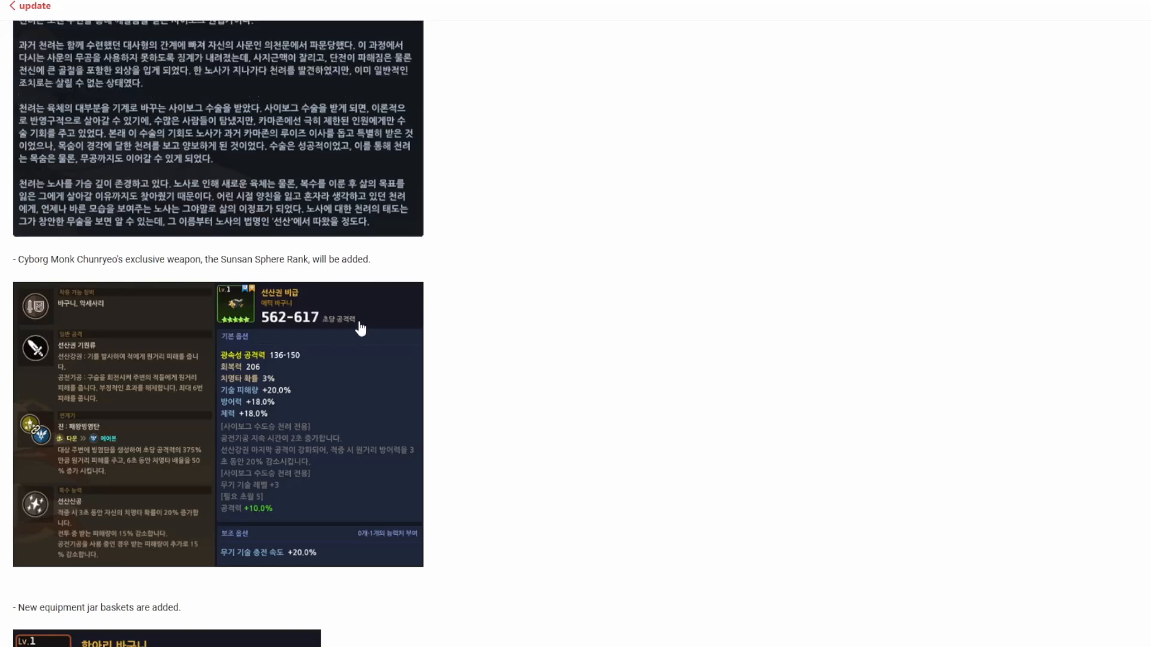
scroll(down, 3)
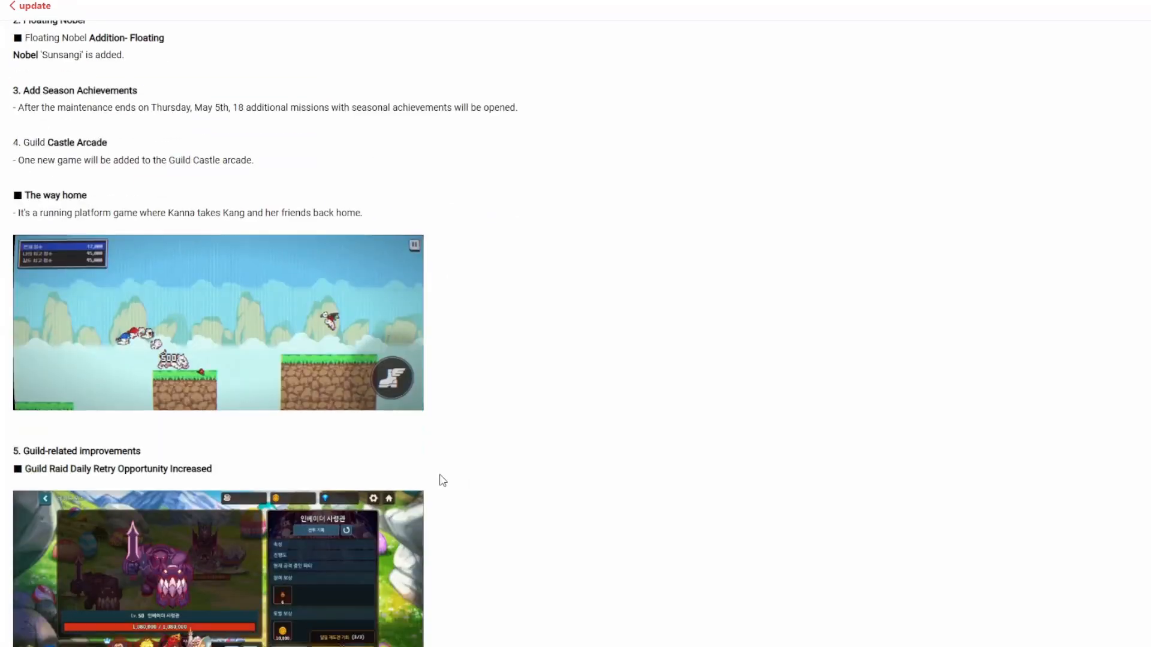
scroll(up, 3)
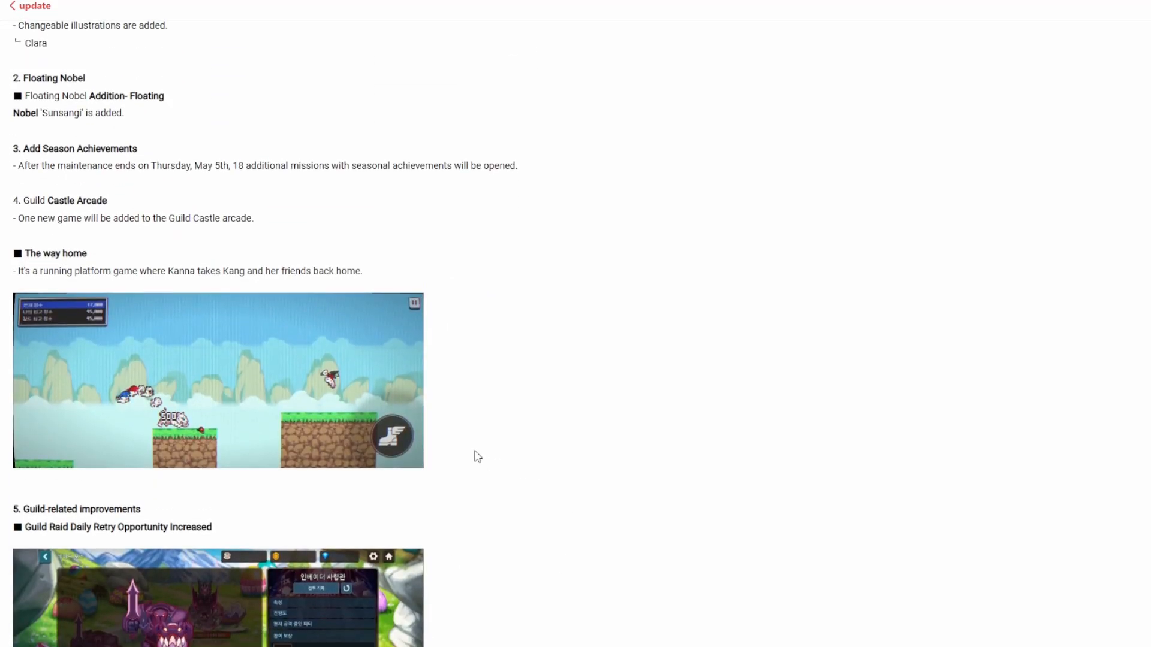
scroll(up, 3)
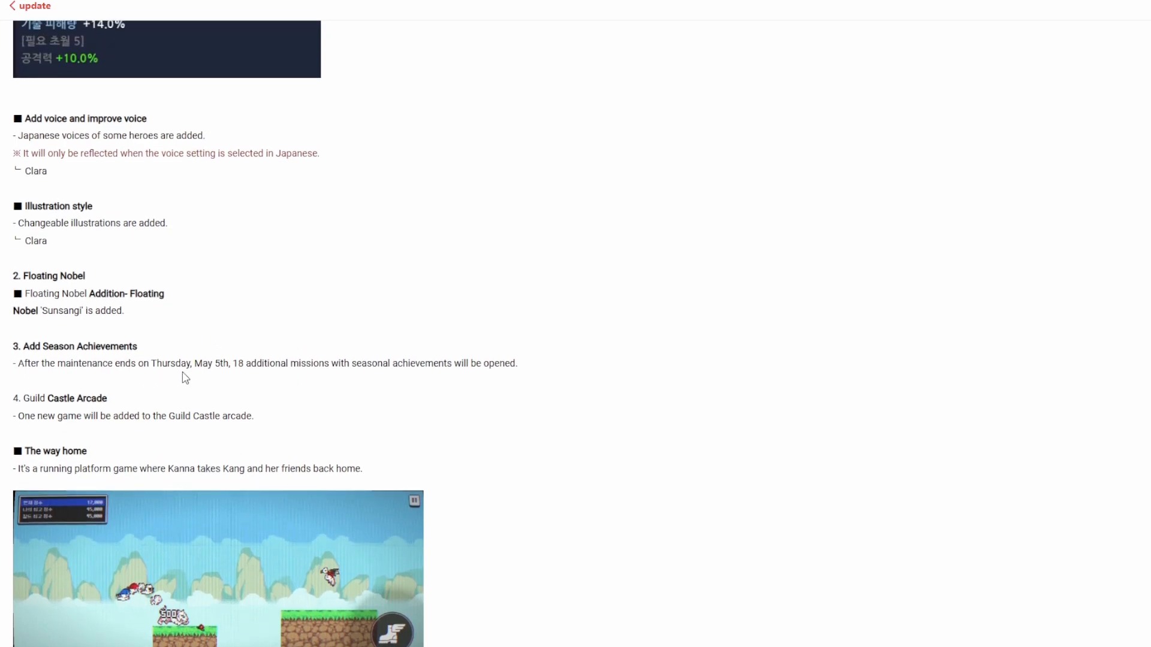
scroll(down, 3)
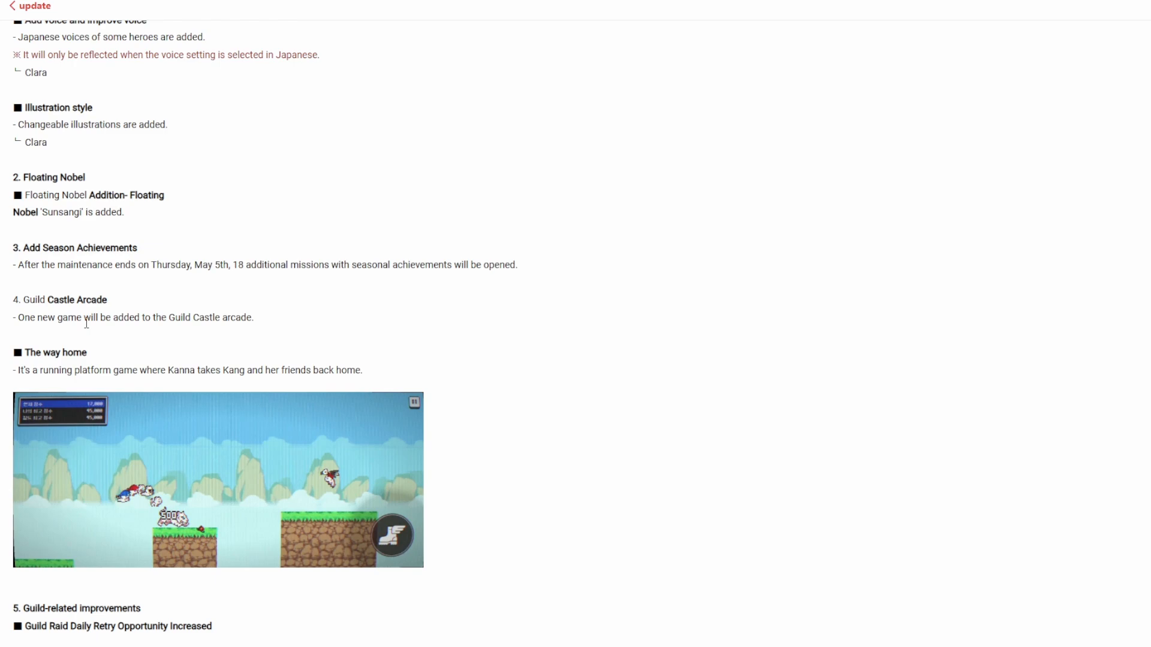
mouse_move(497, 575)
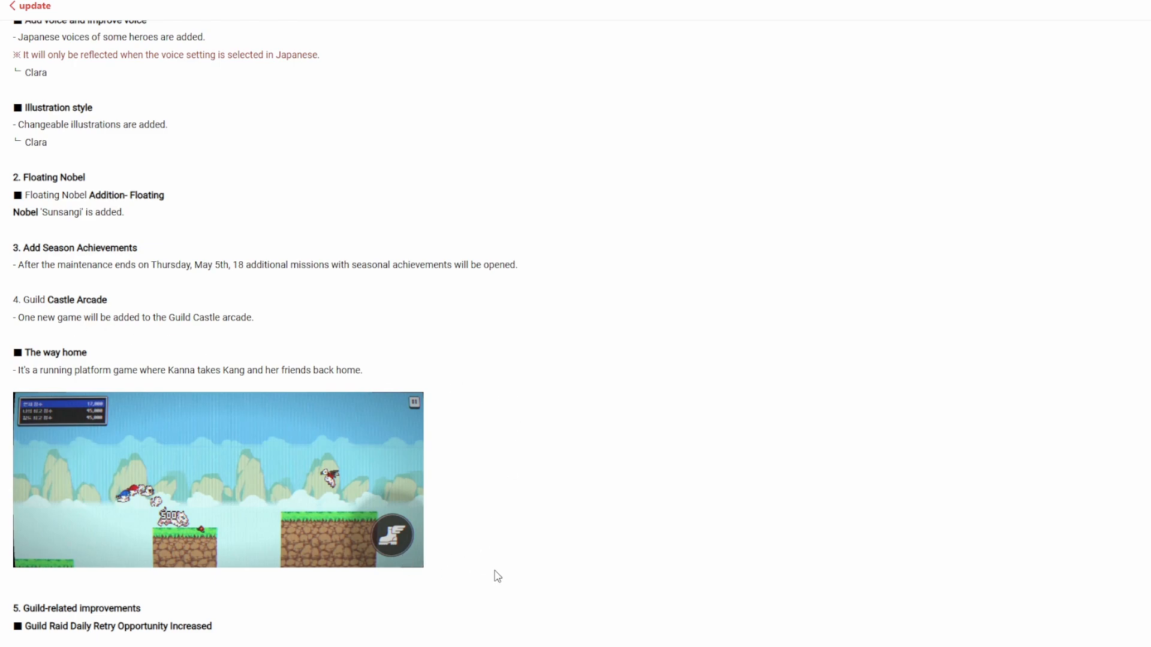
scroll(down, 3)
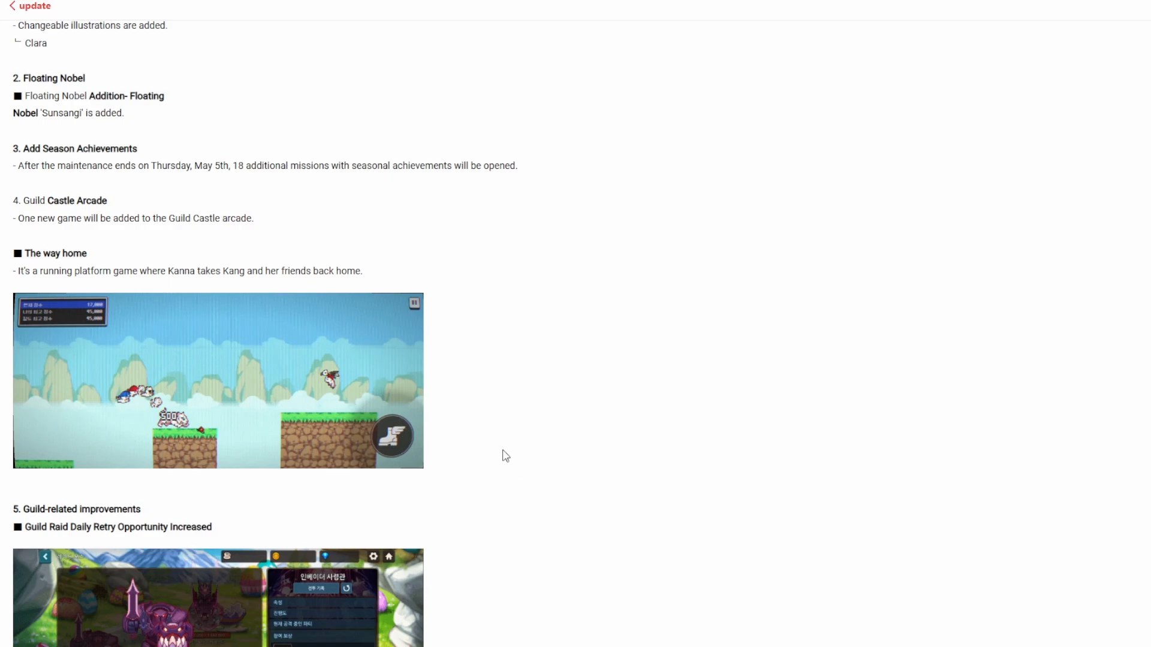
mouse_move(493, 444)
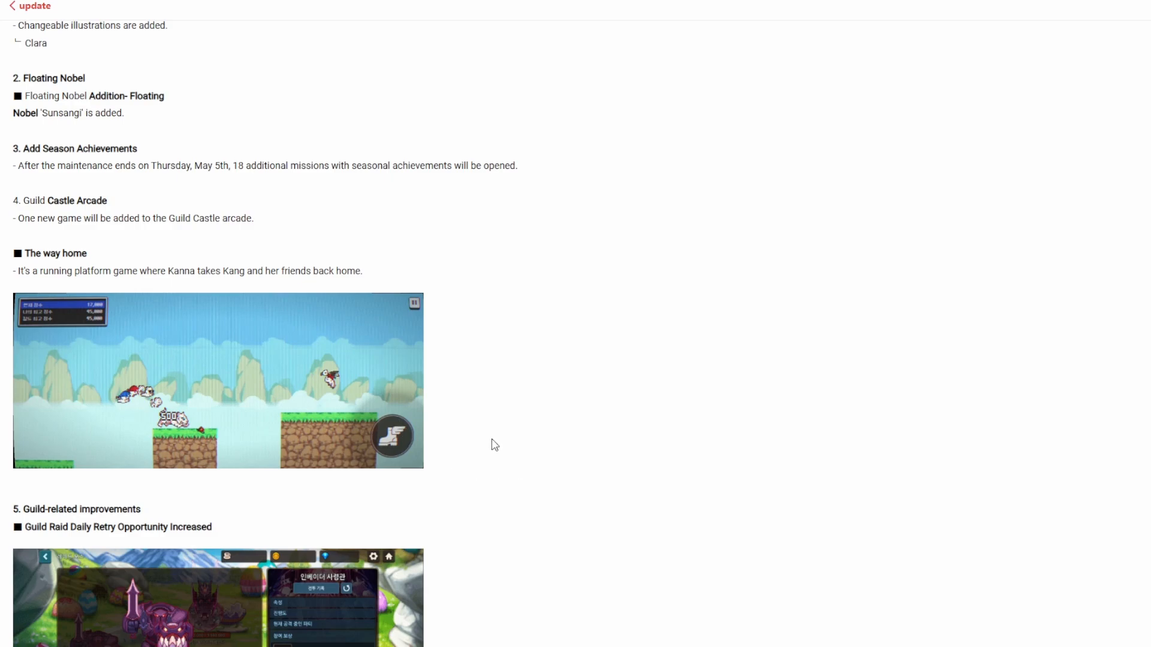
scroll(down, 3)
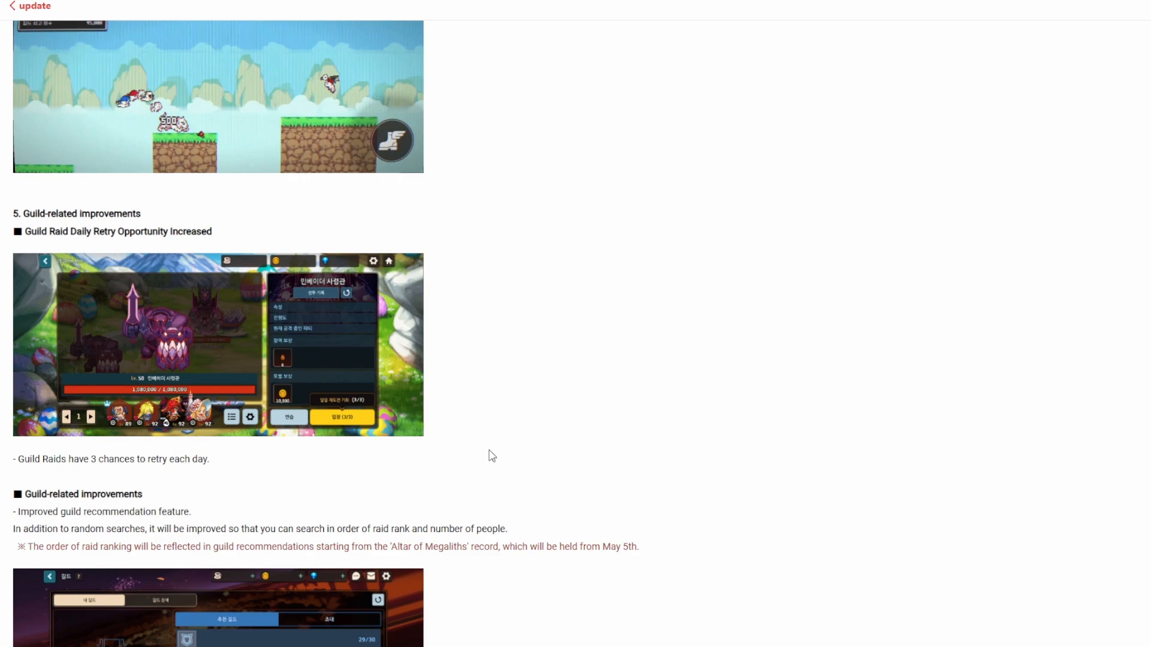
mouse_move(46, 244)
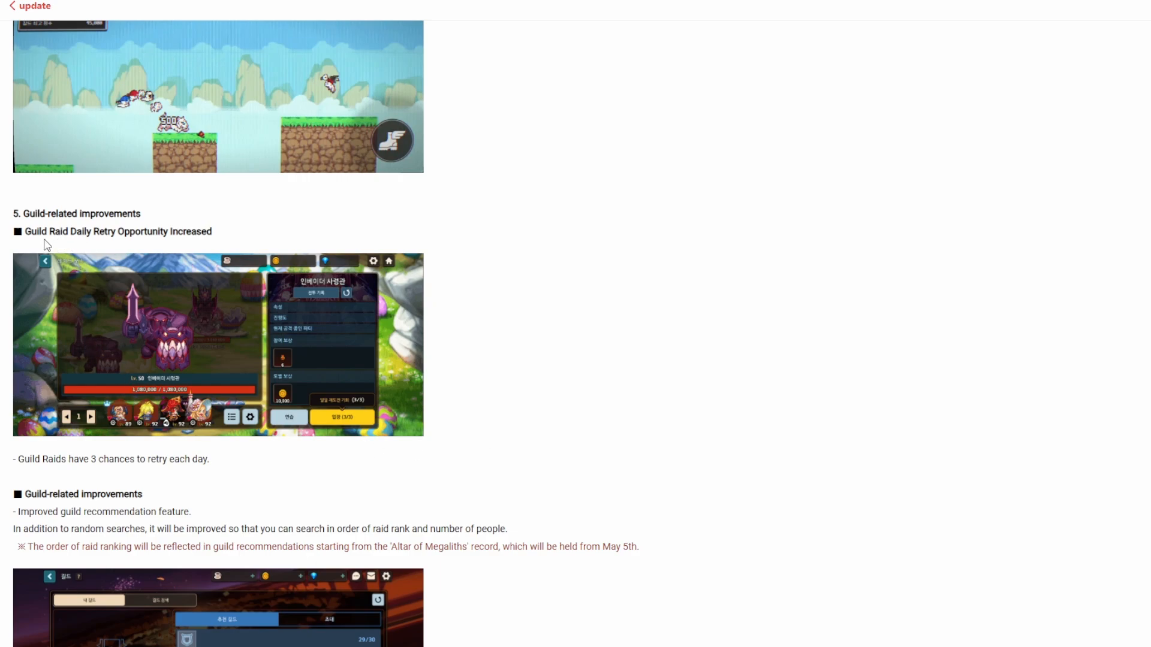
mouse_move(445, 458)
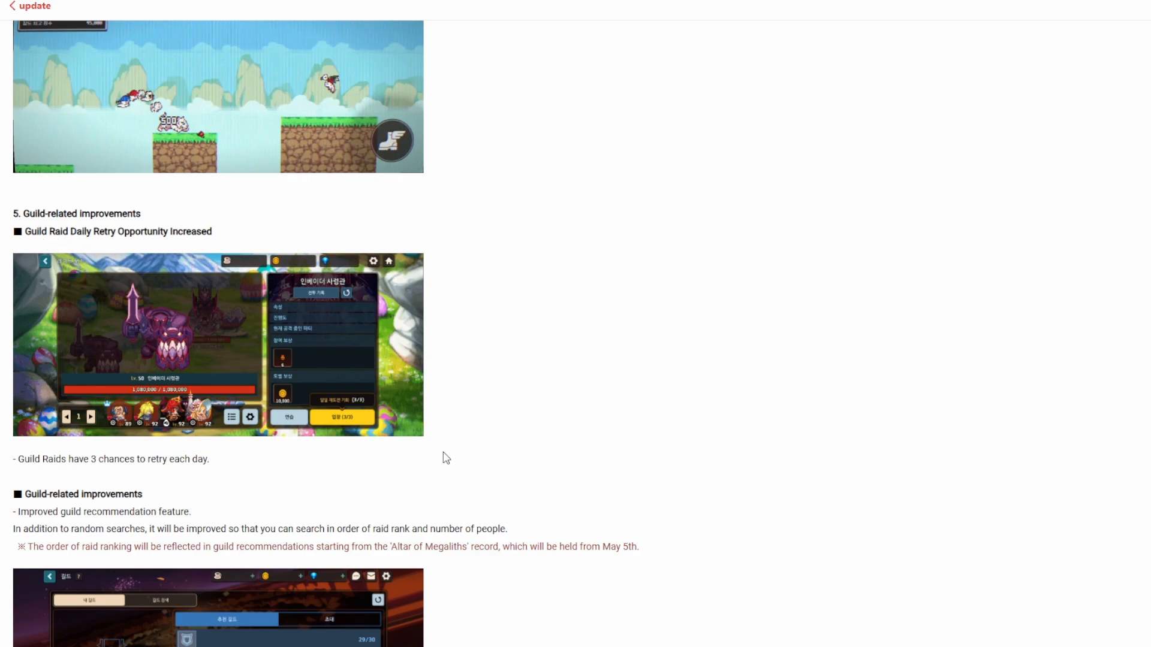
mouse_move(432, 475)
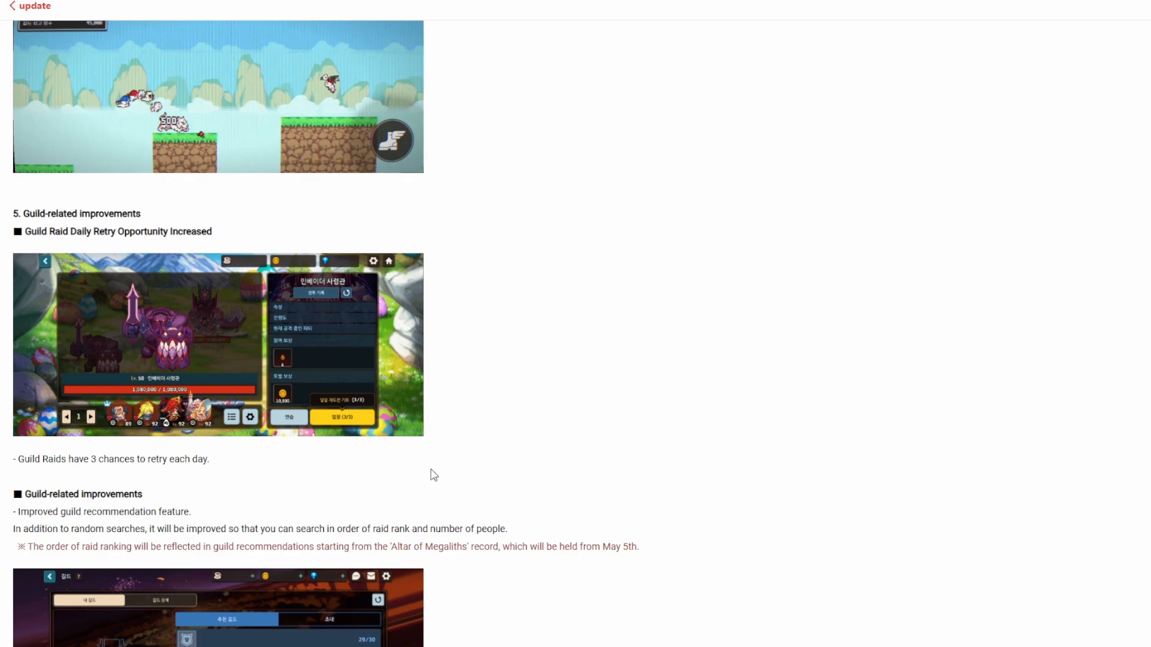
mouse_move(553, 483)
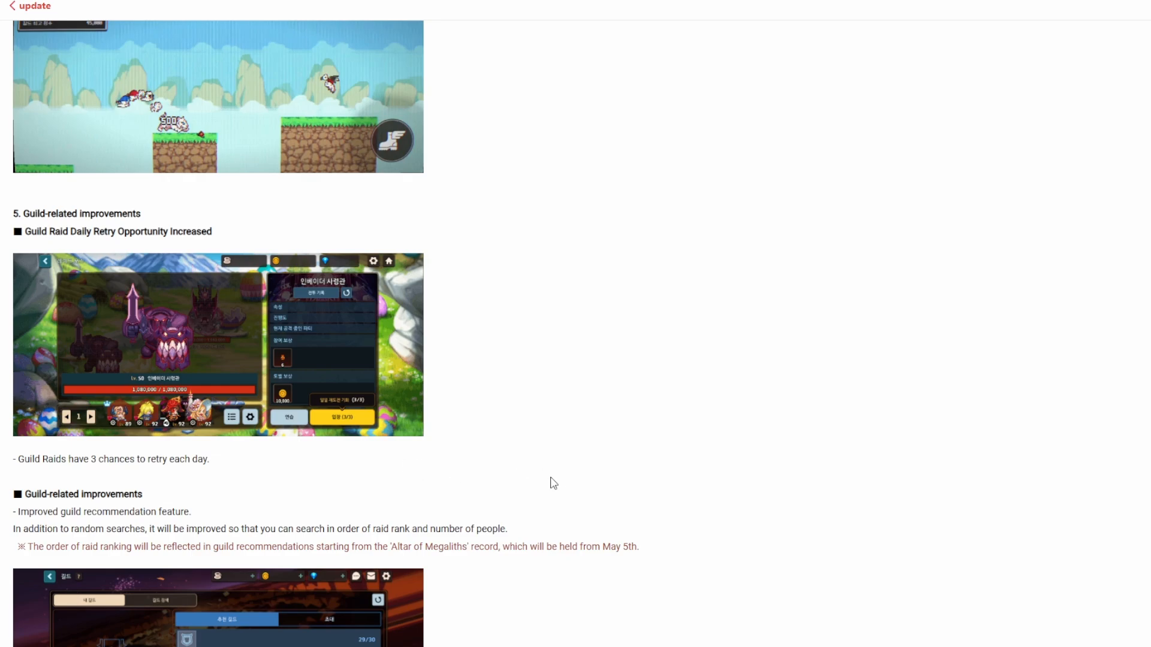
mouse_move(527, 490)
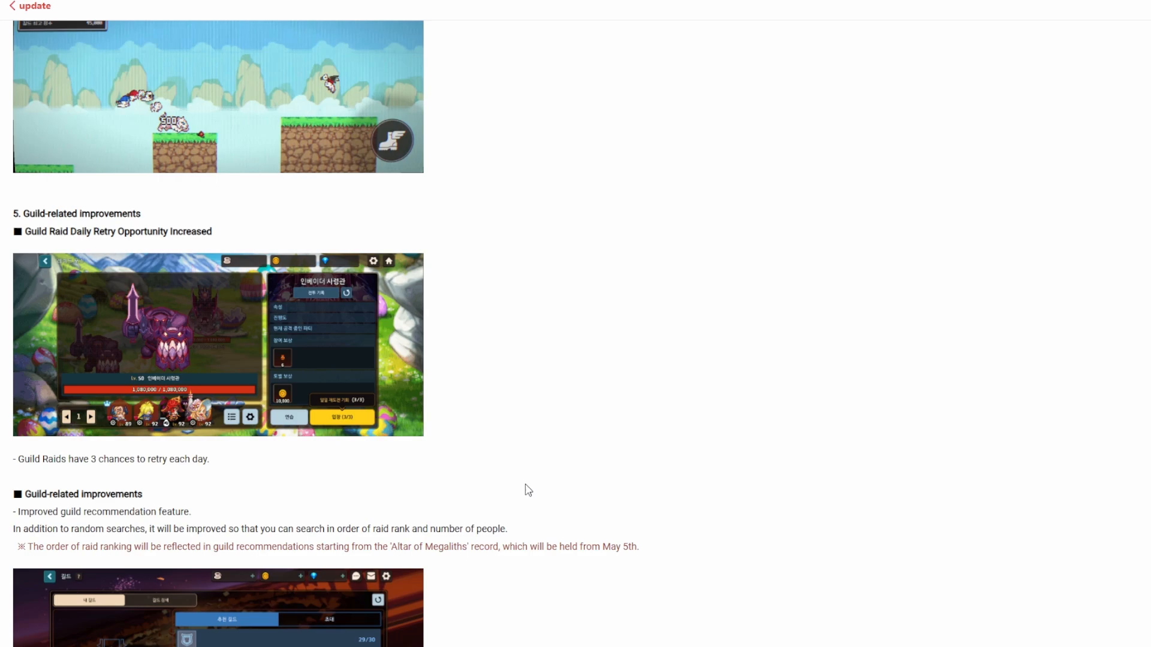
mouse_move(694, 520)
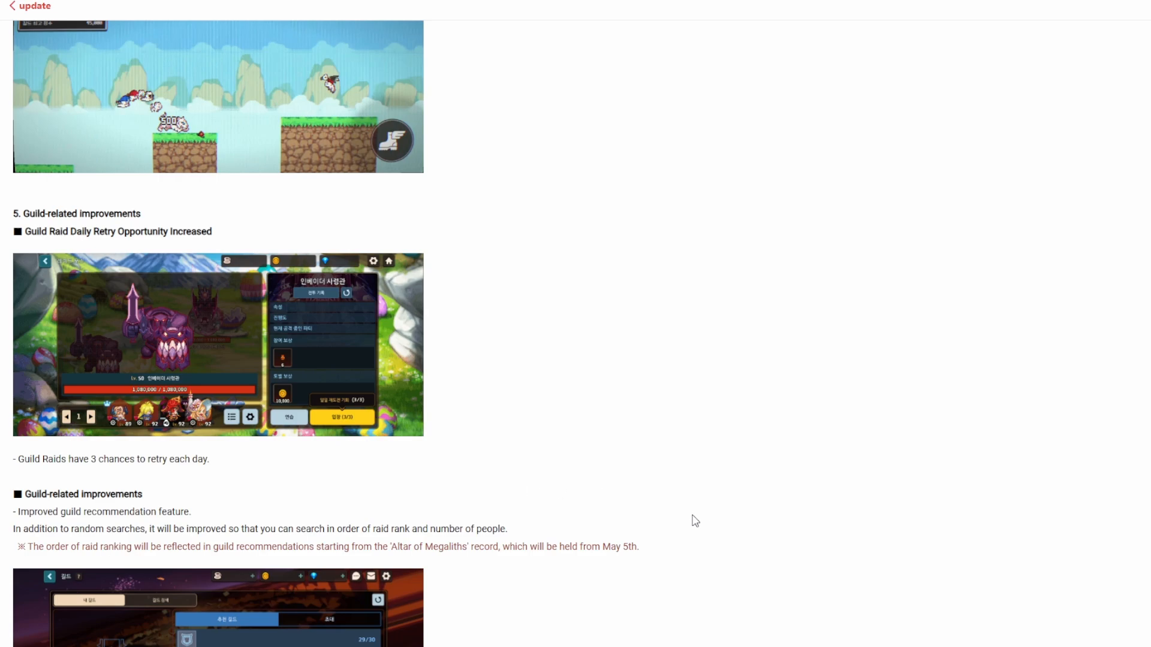
mouse_move(620, 573)
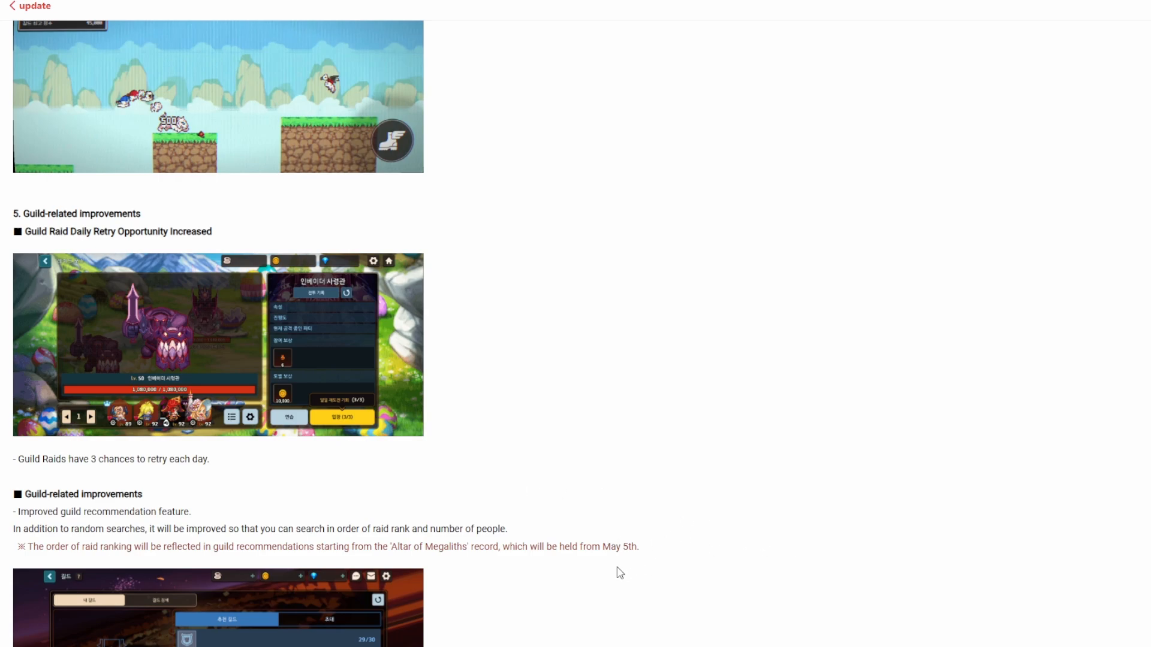
mouse_move(391, 406)
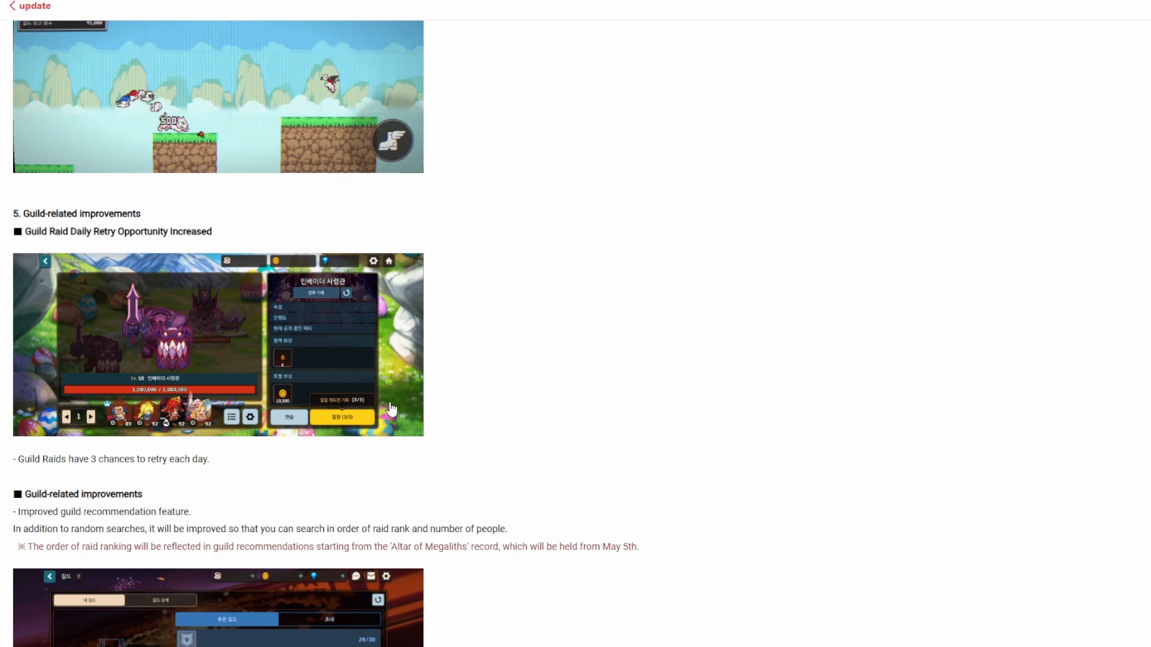
scroll(down, 3)
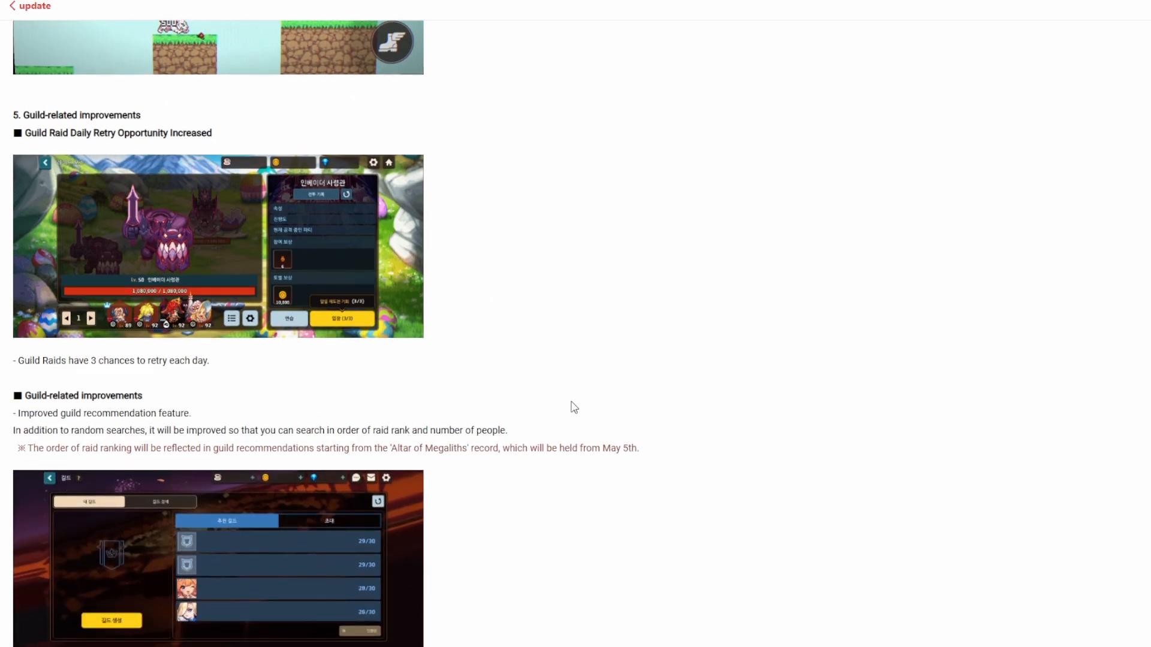
mouse_move(513, 502)
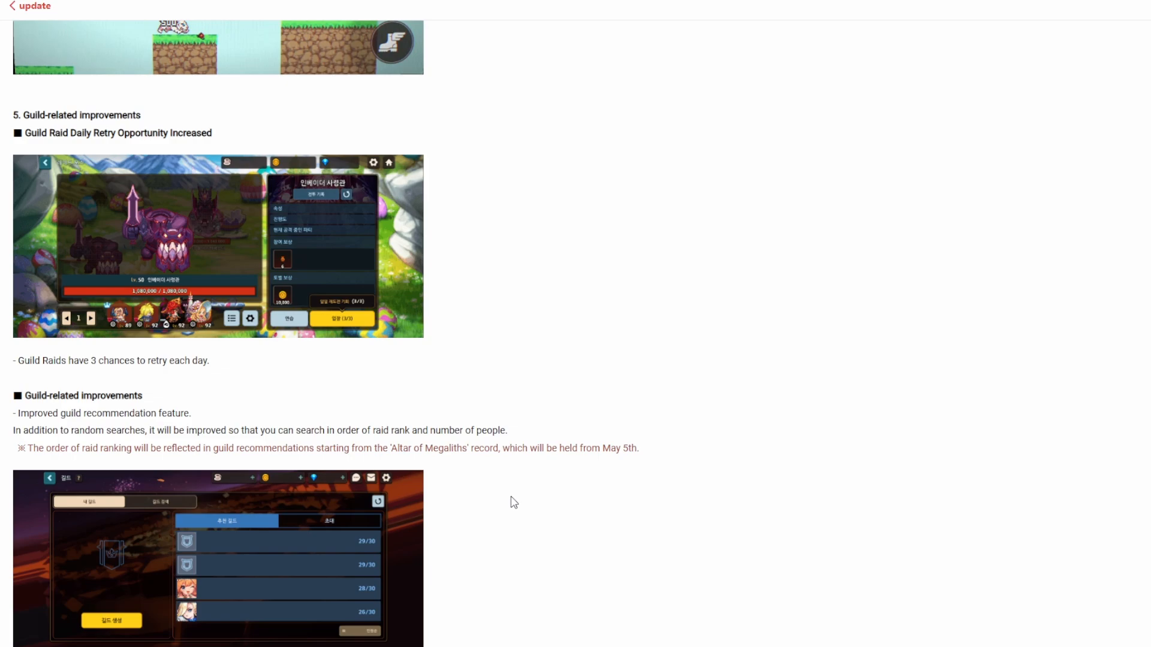
mouse_move(523, 504)
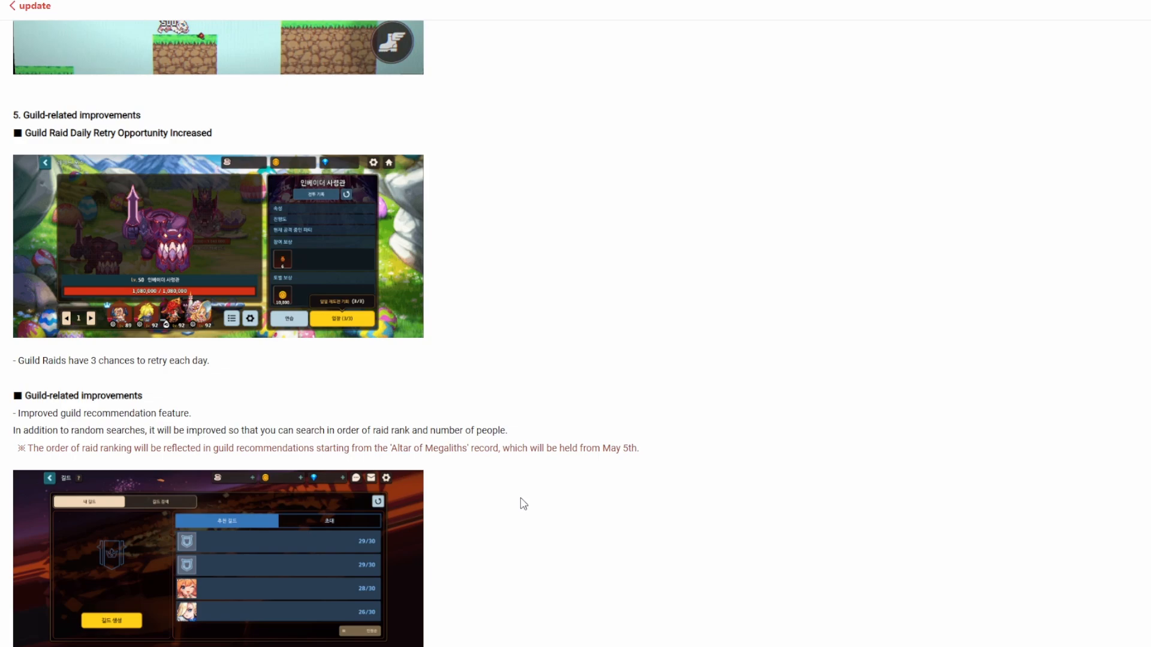
scroll(down, 3)
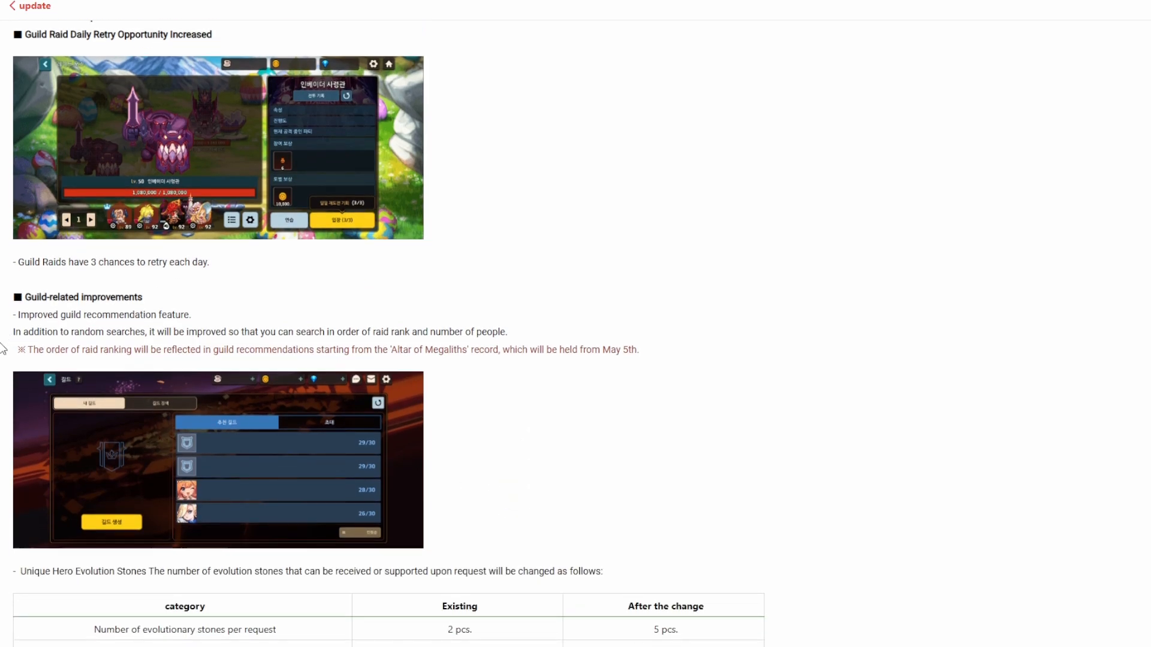
mouse_move(42, 344)
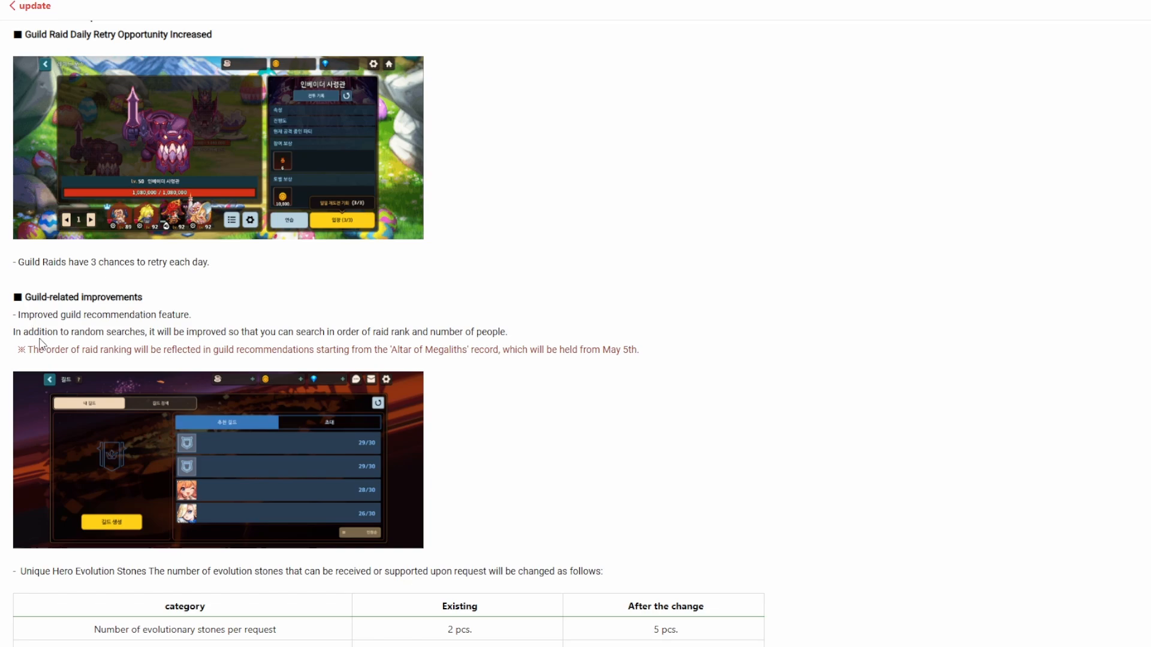
mouse_move(288, 346)
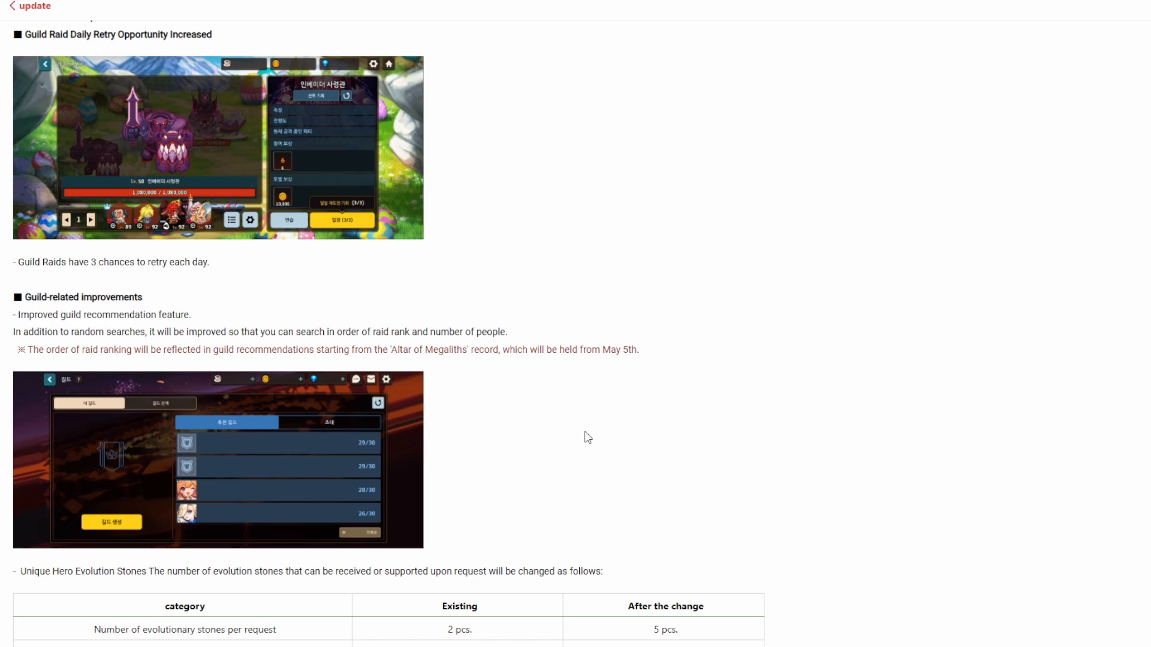
scroll(down, 3)
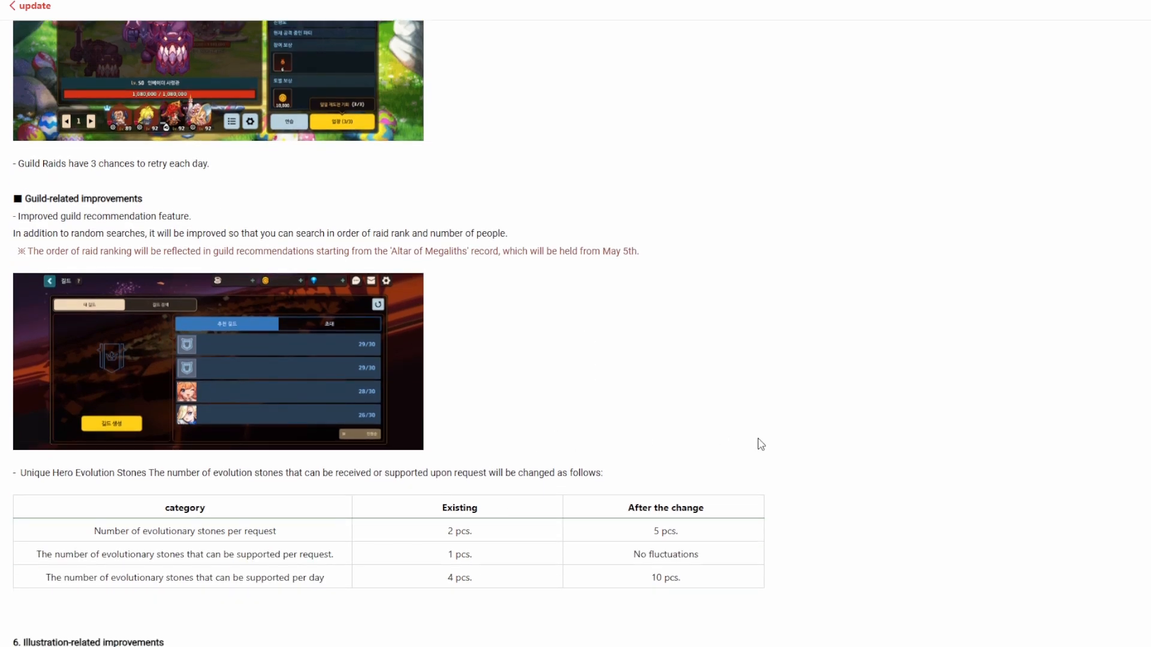
scroll(down, 3)
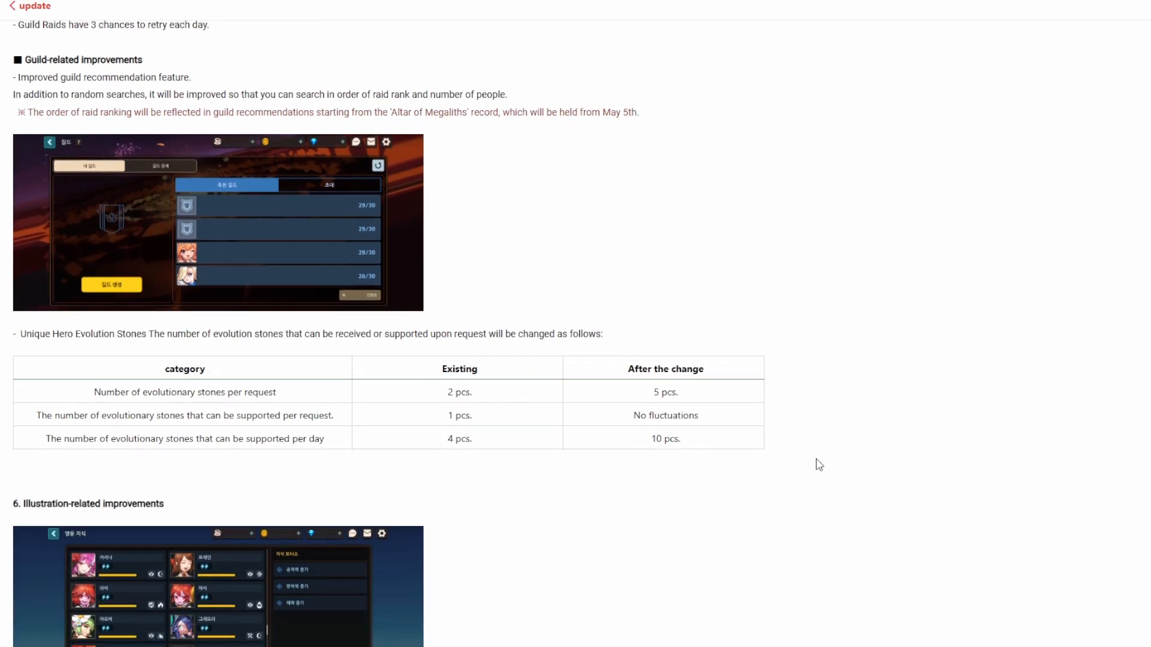
scroll(down, 3)
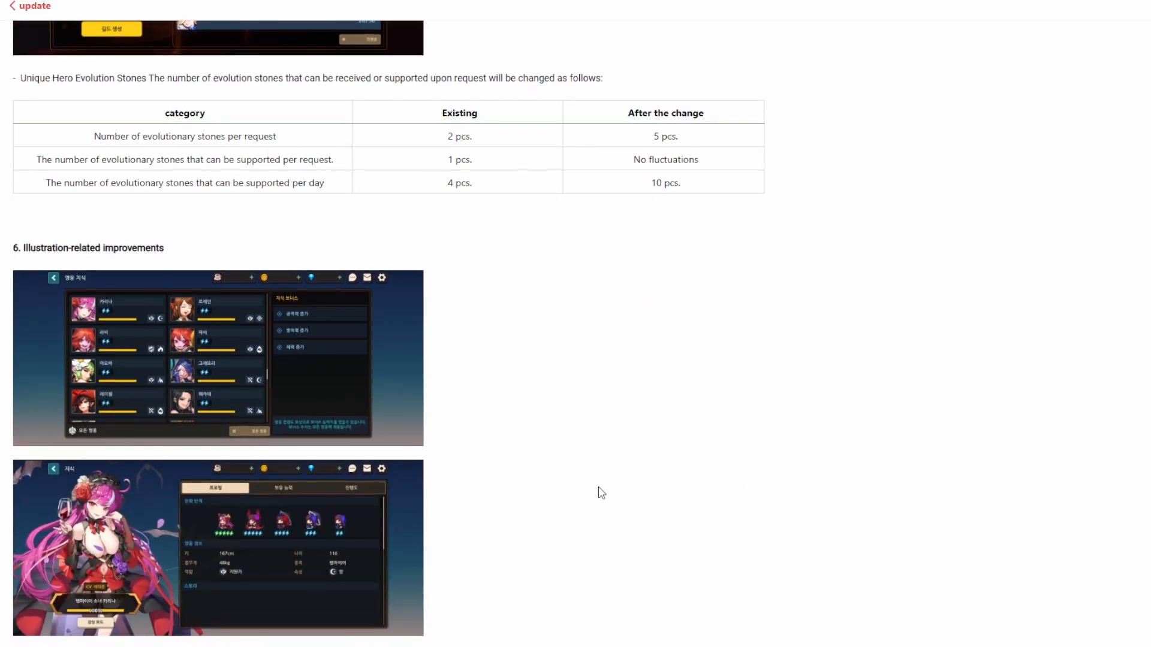
scroll(down, 3)
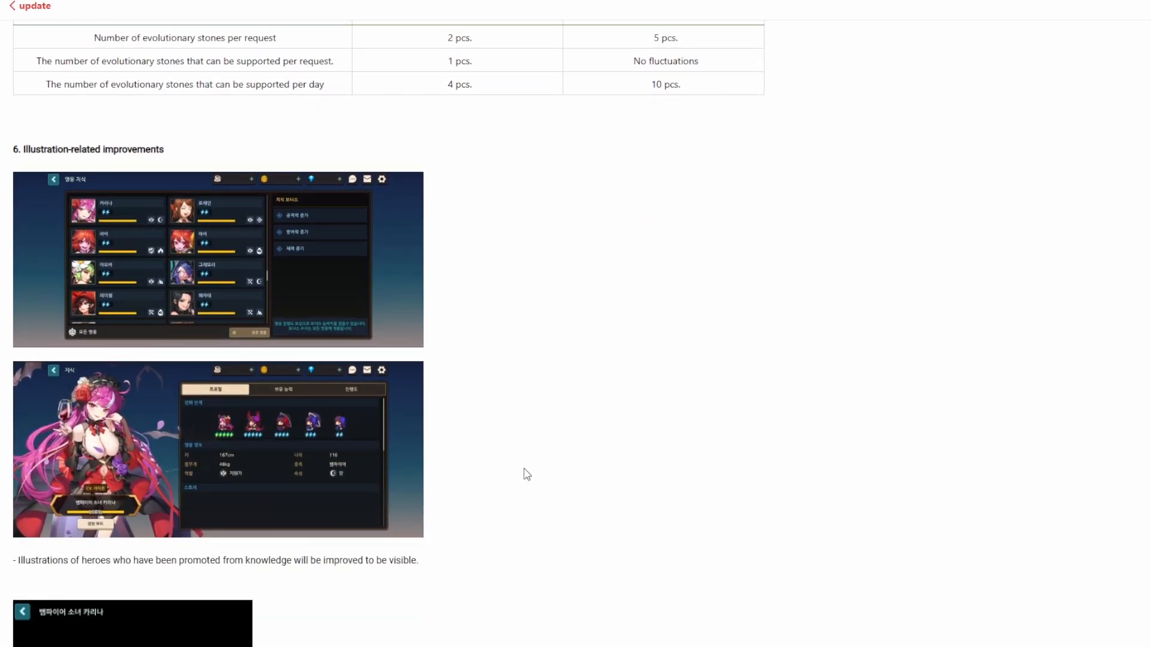
scroll(down, 3)
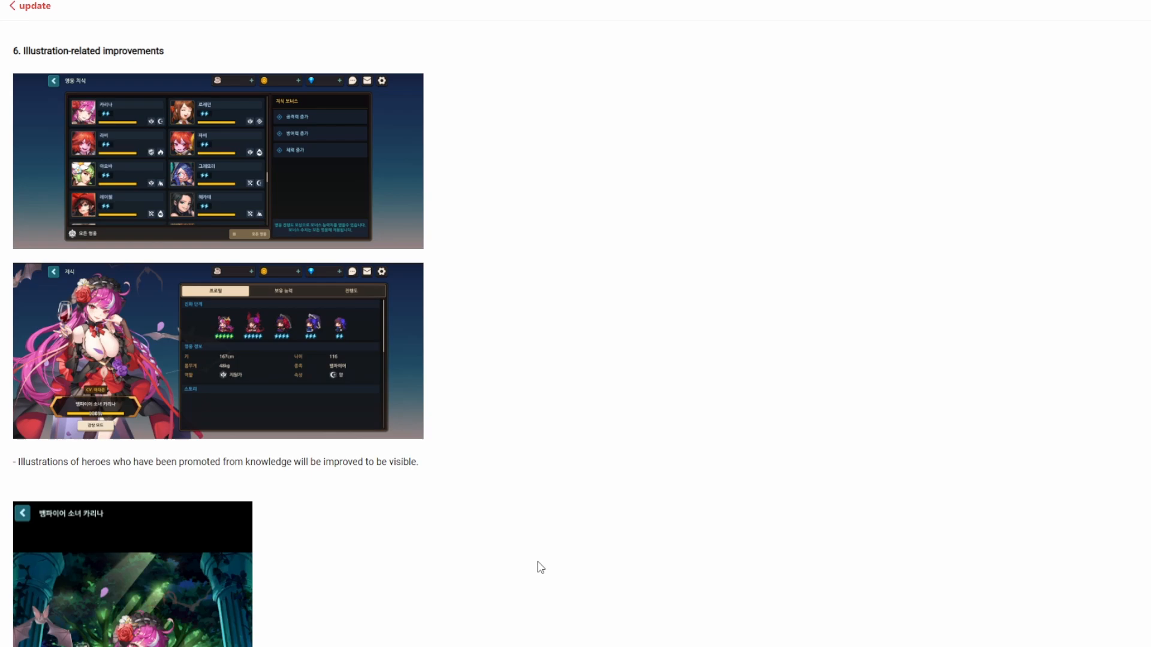
scroll(down, 3)
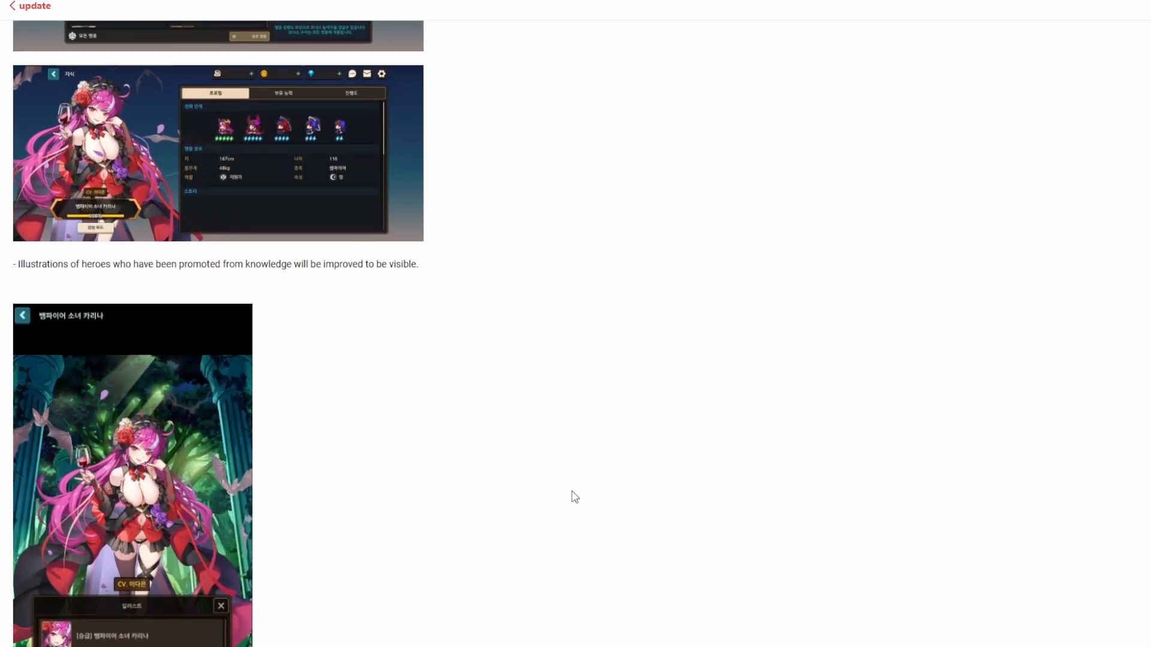
scroll(down, 3)
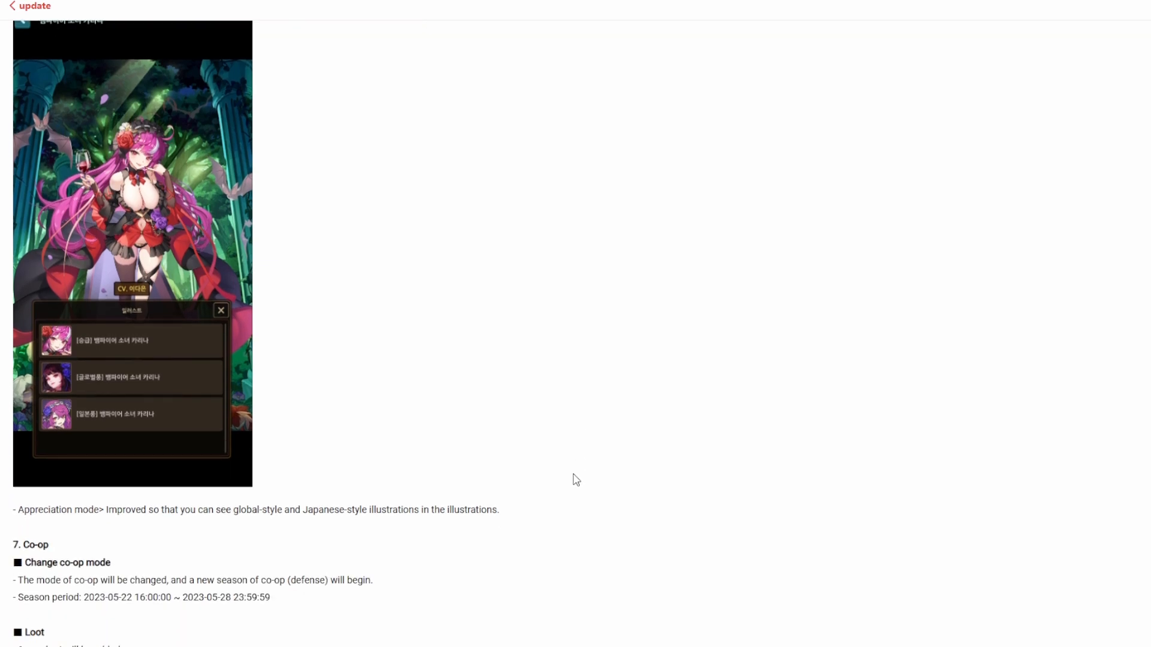
scroll(down, 3)
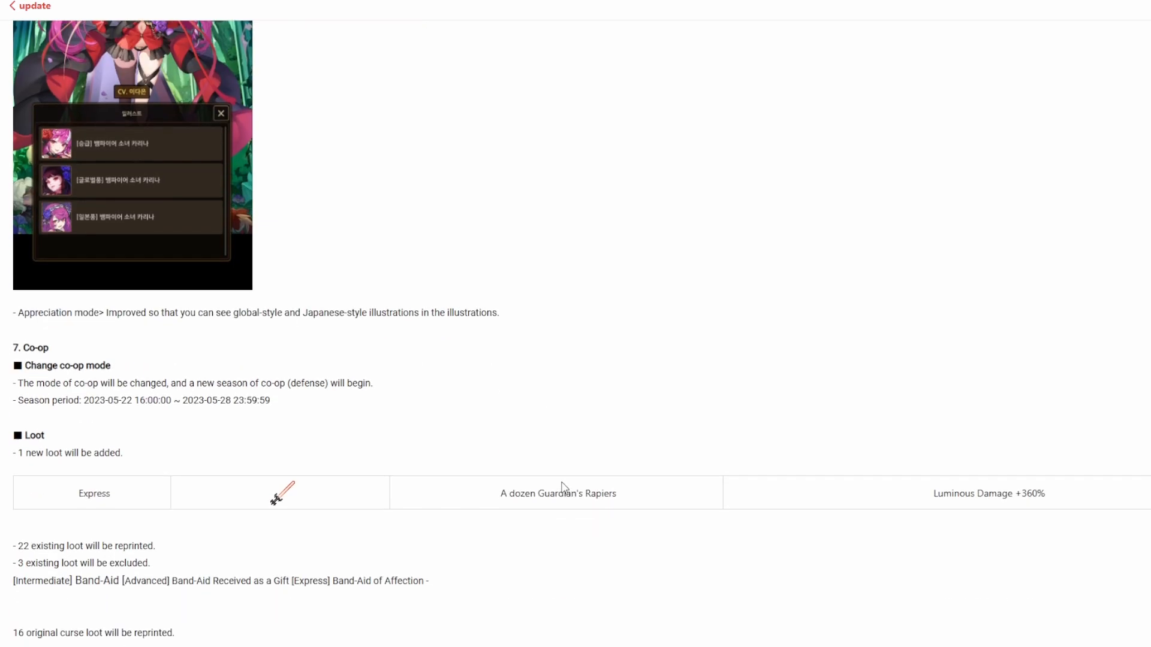
scroll(down, 3)
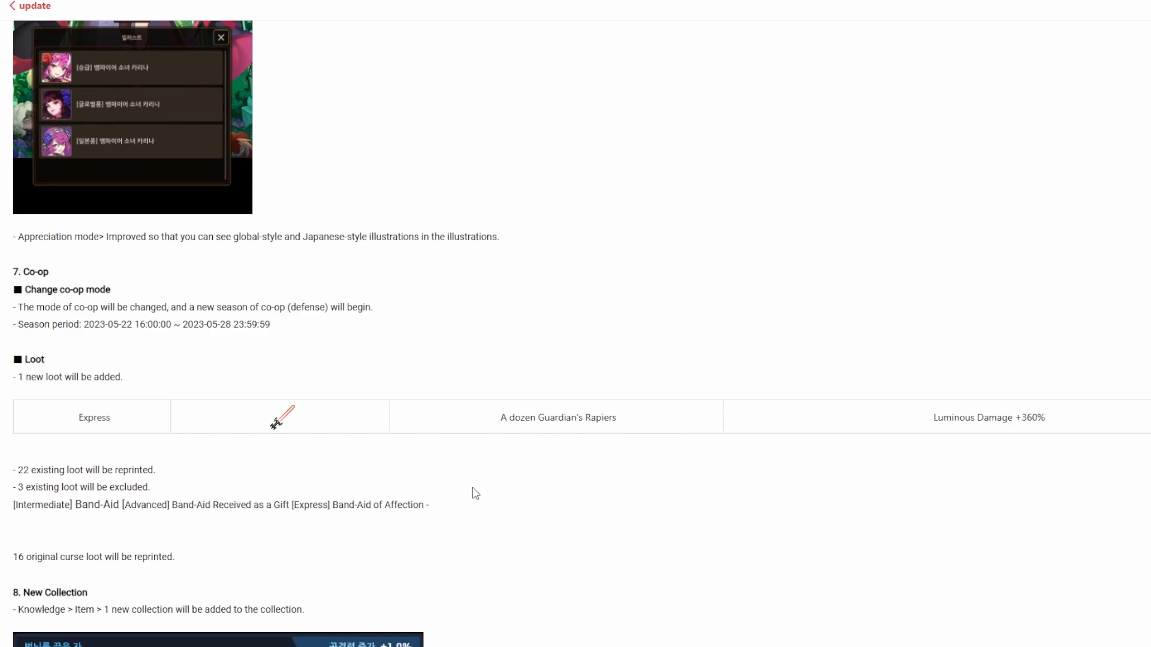
scroll(down, 3)
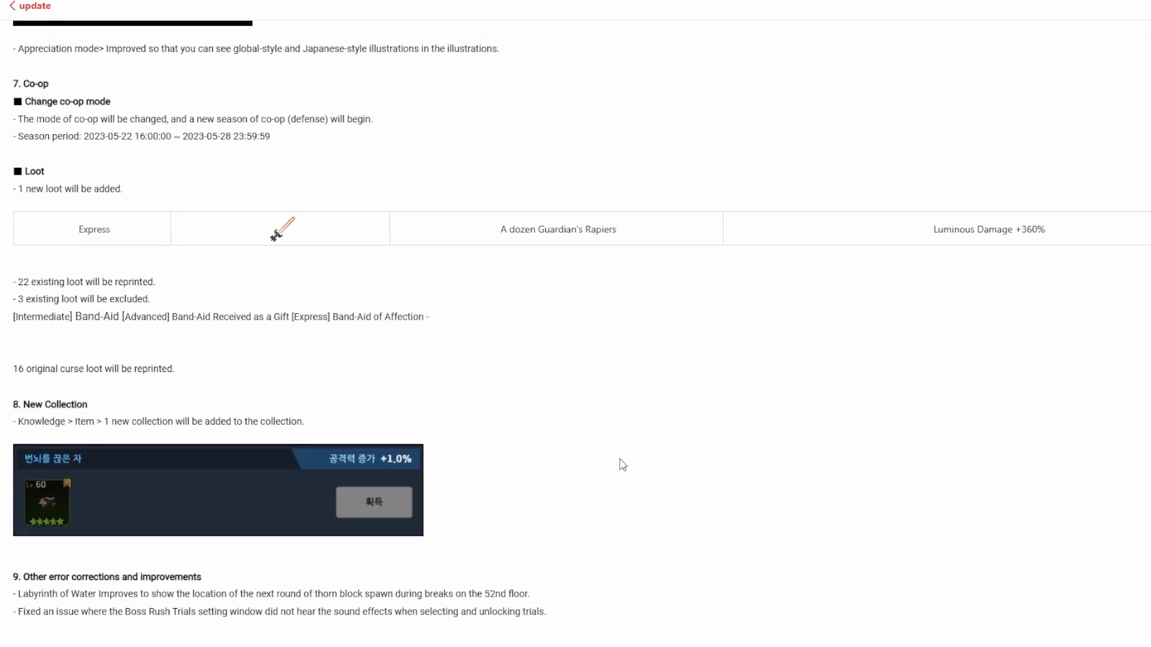
scroll(down, 3)
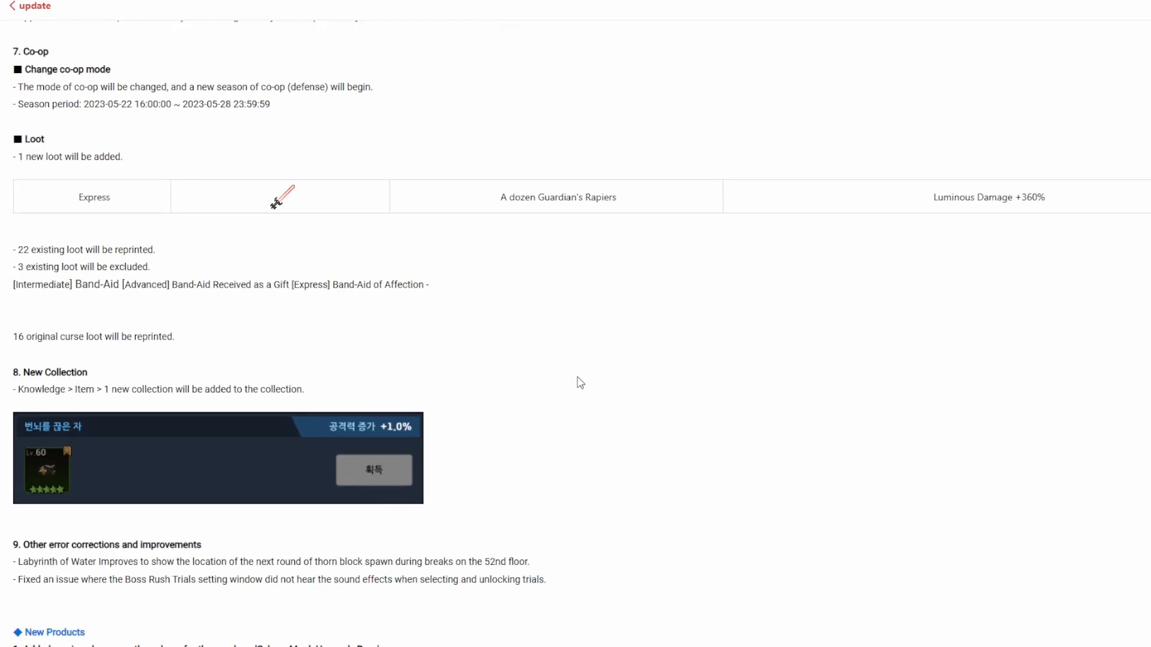
mouse_move(75, 457)
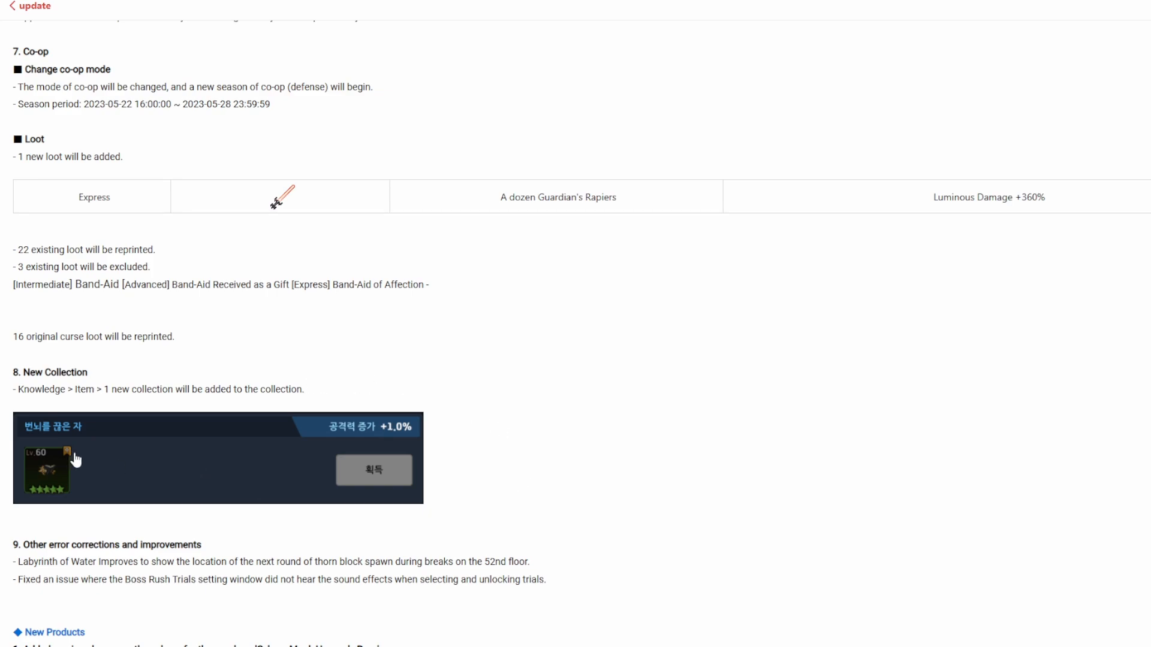
scroll(down, 3)
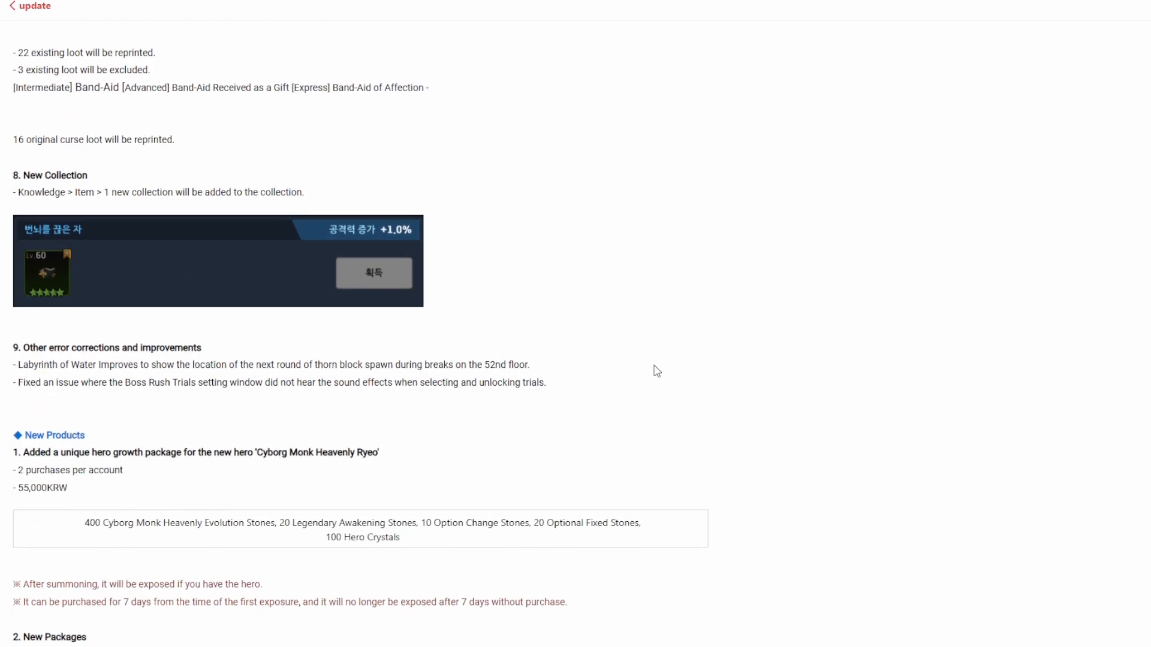
mouse_move(715, 441)
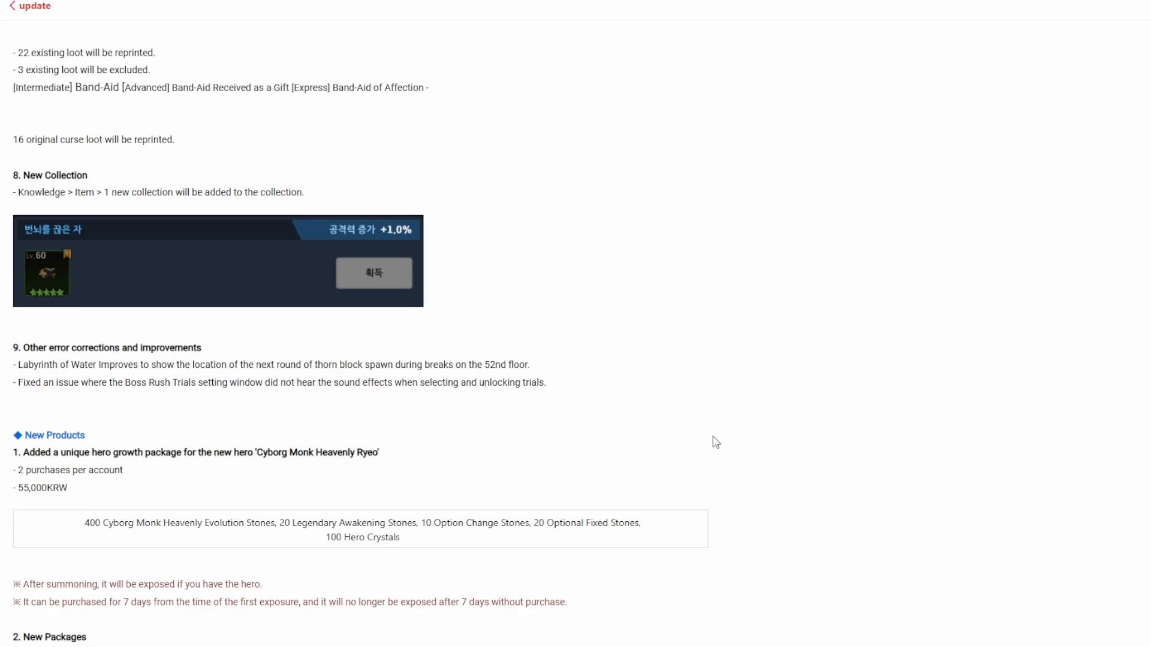
scroll(down, 3)
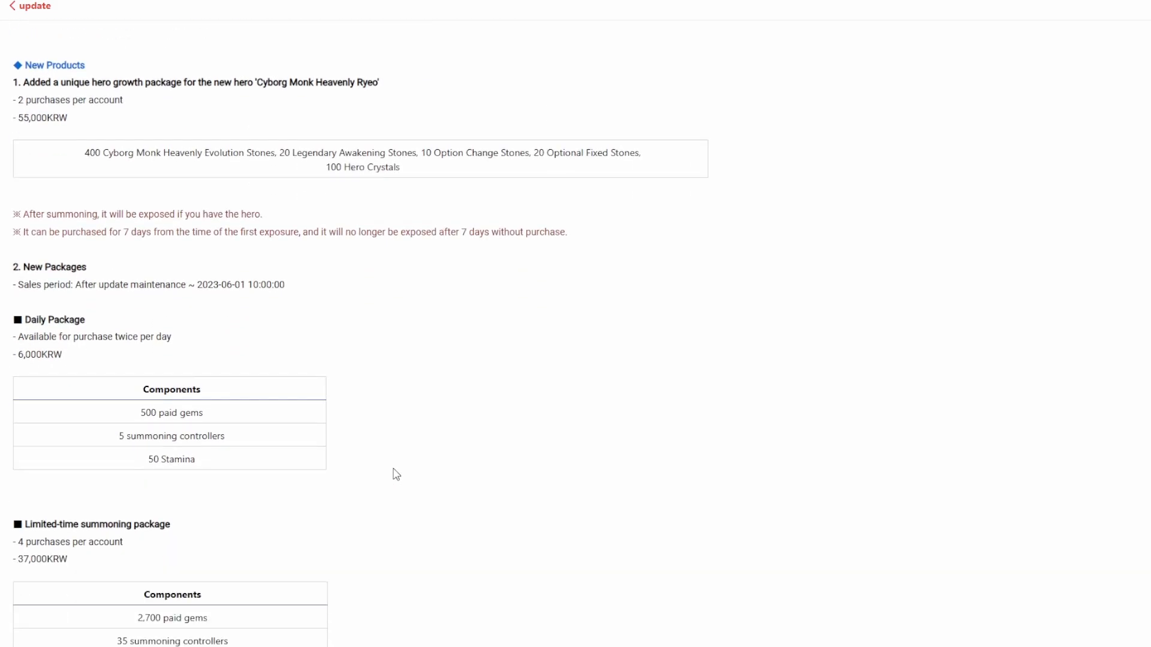
scroll(down, 3)
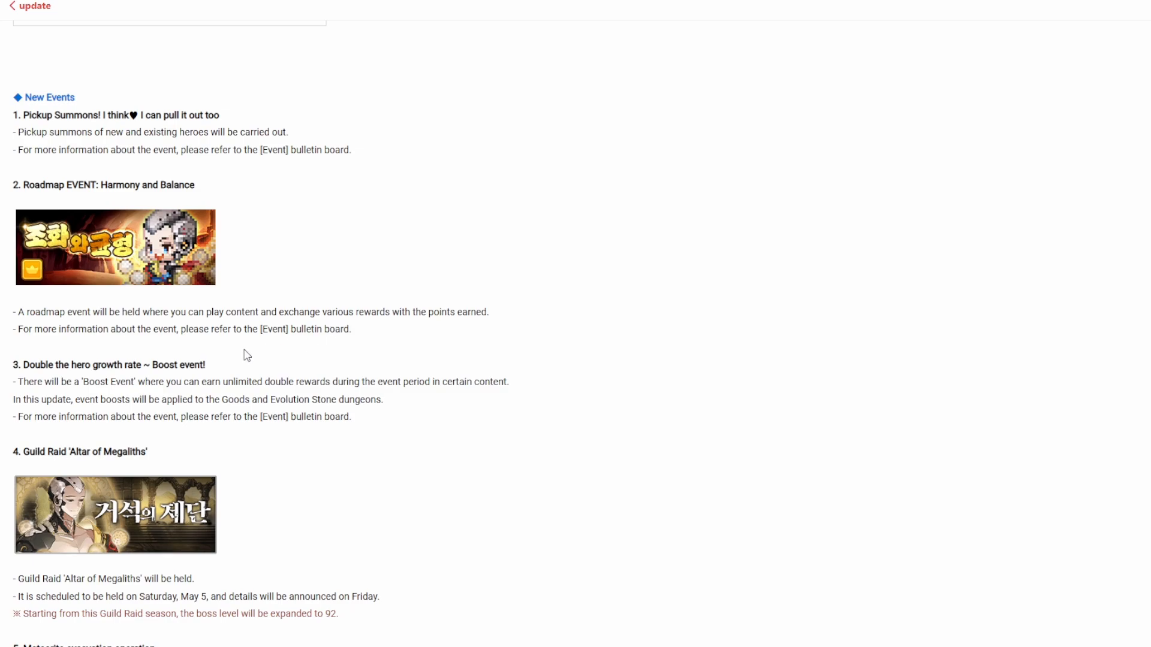
scroll(down, 3)
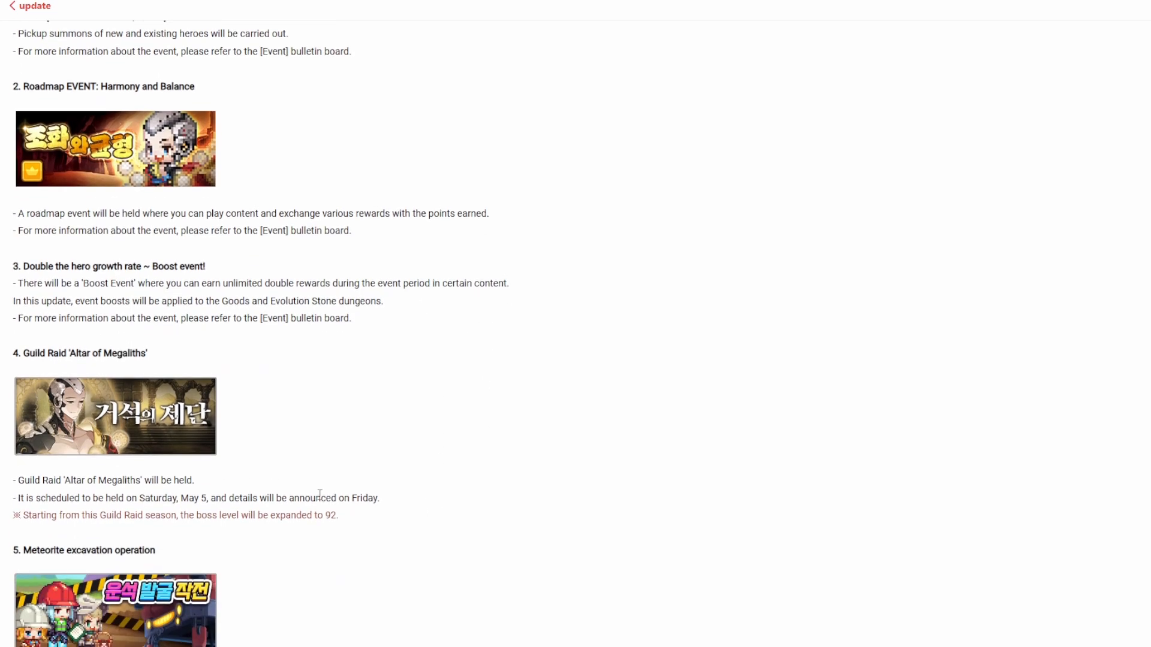
scroll(down, 3)
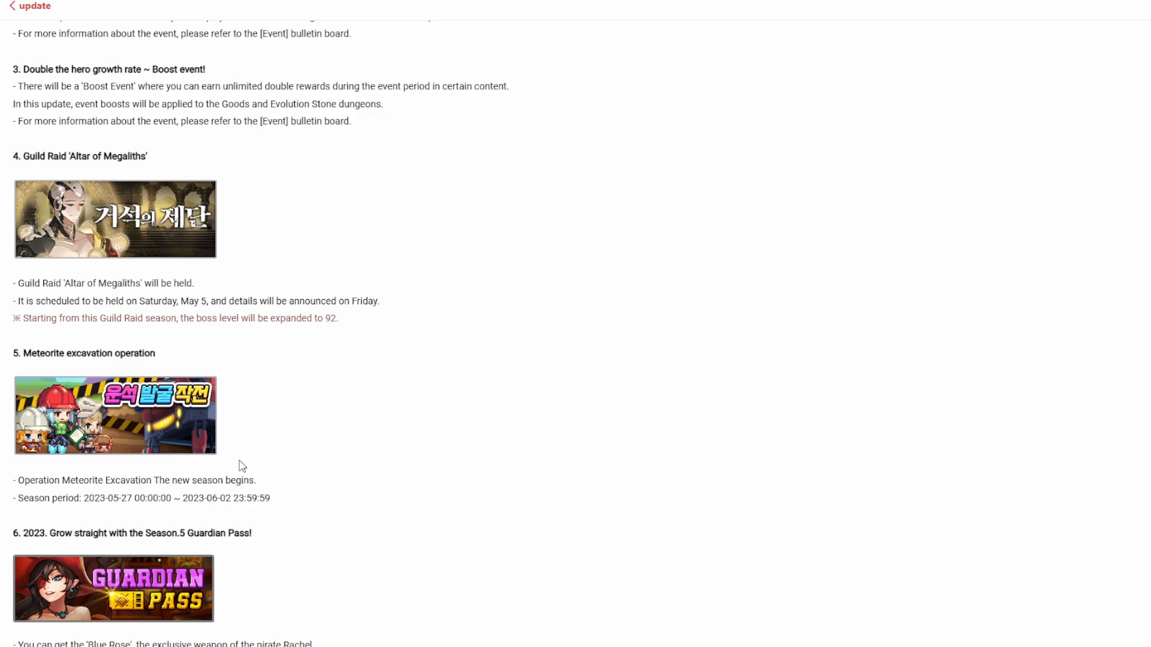
scroll(down, 3)
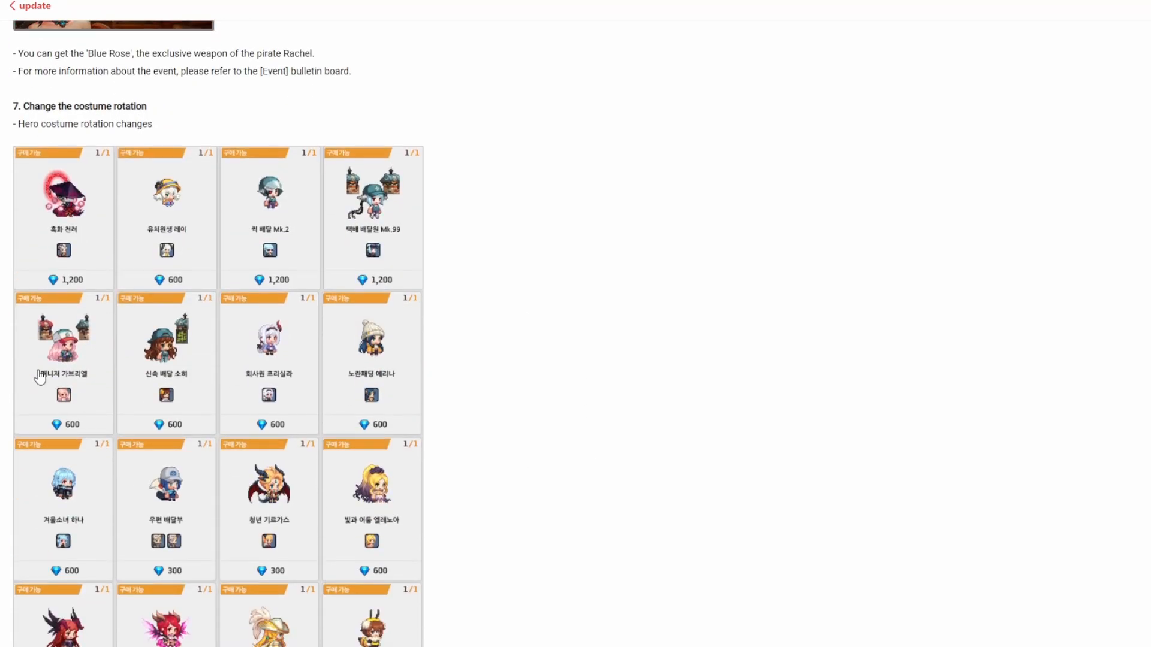
mouse_move(3, 252)
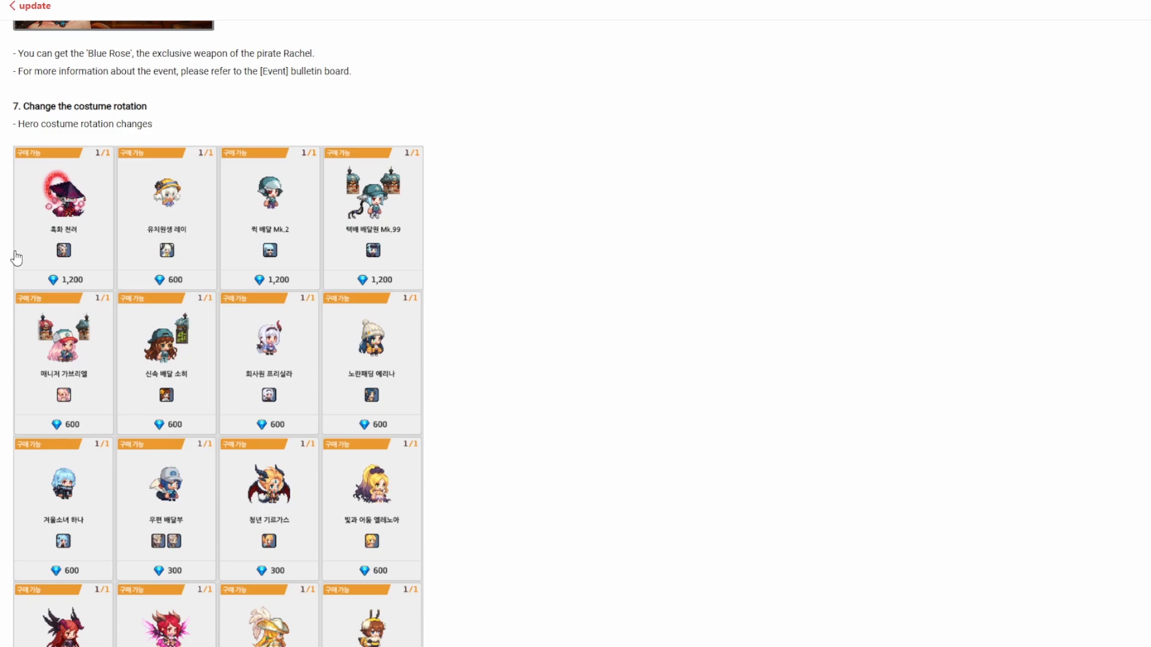
mouse_move(204, 223)
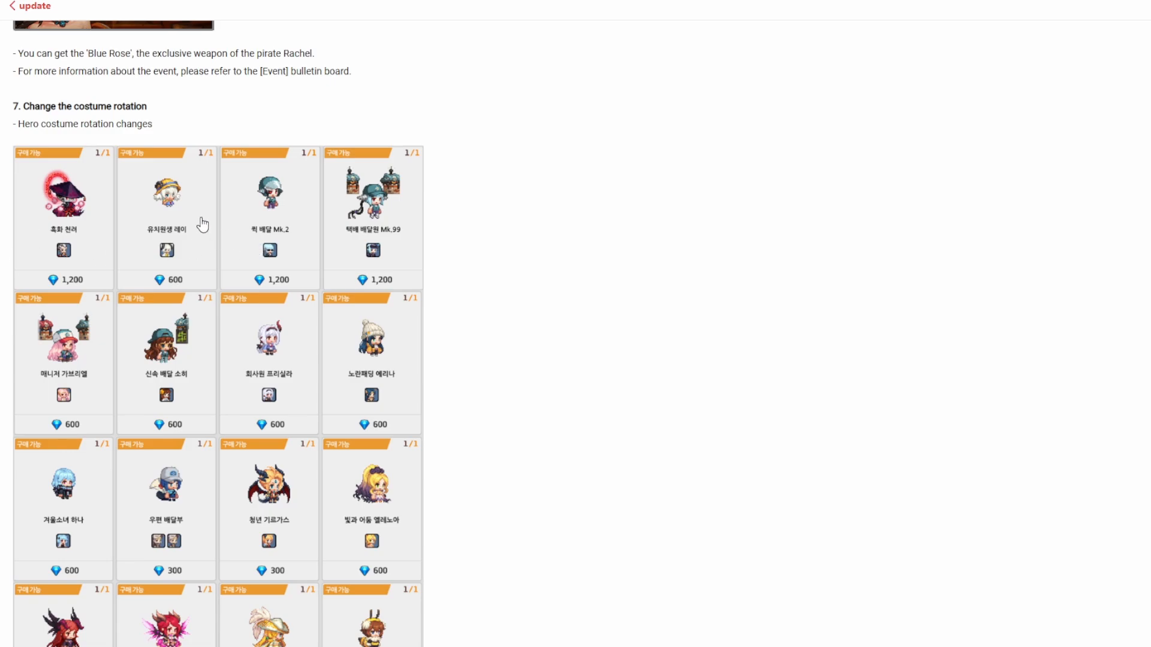
mouse_move(206, 207)
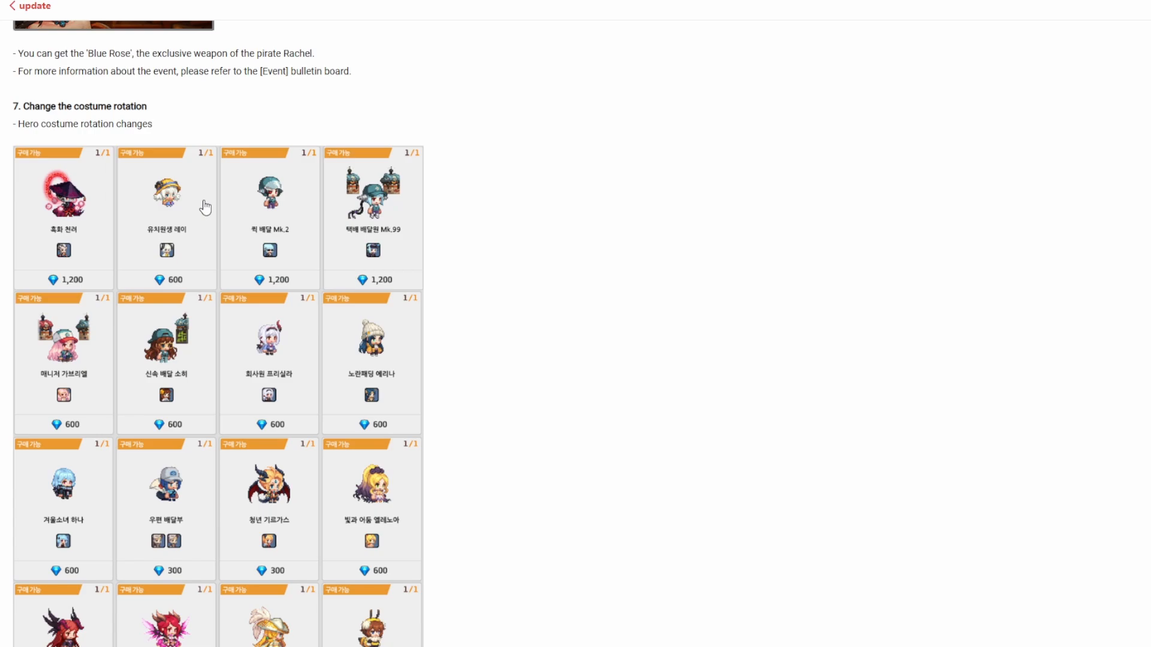
mouse_move(212, 268)
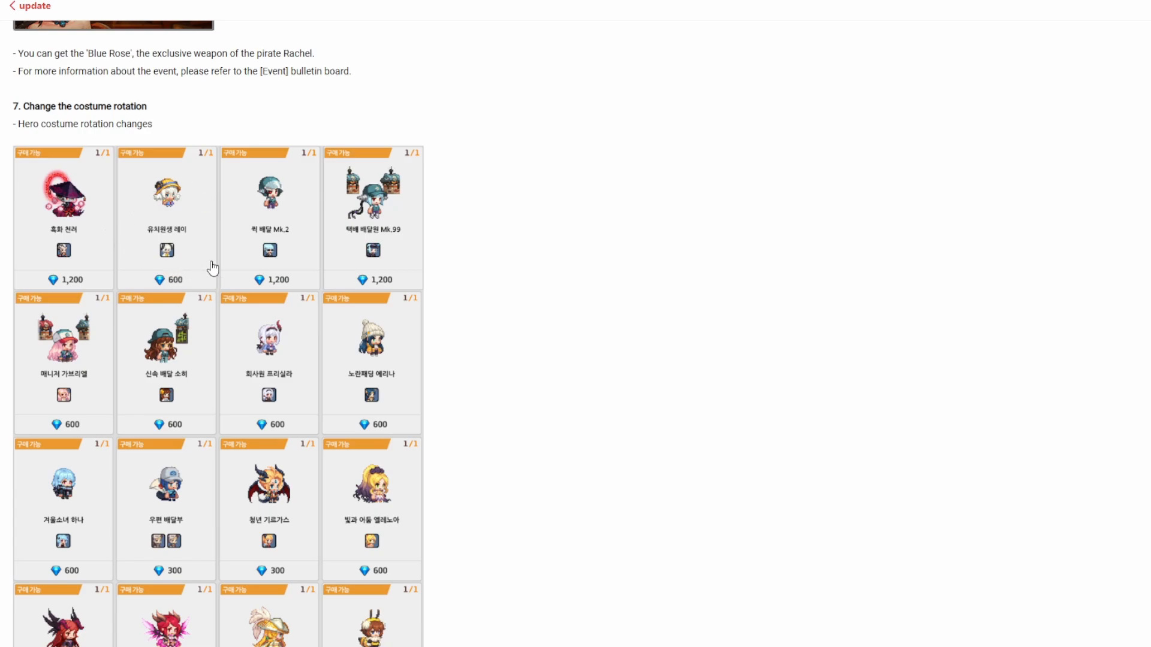
mouse_move(211, 245)
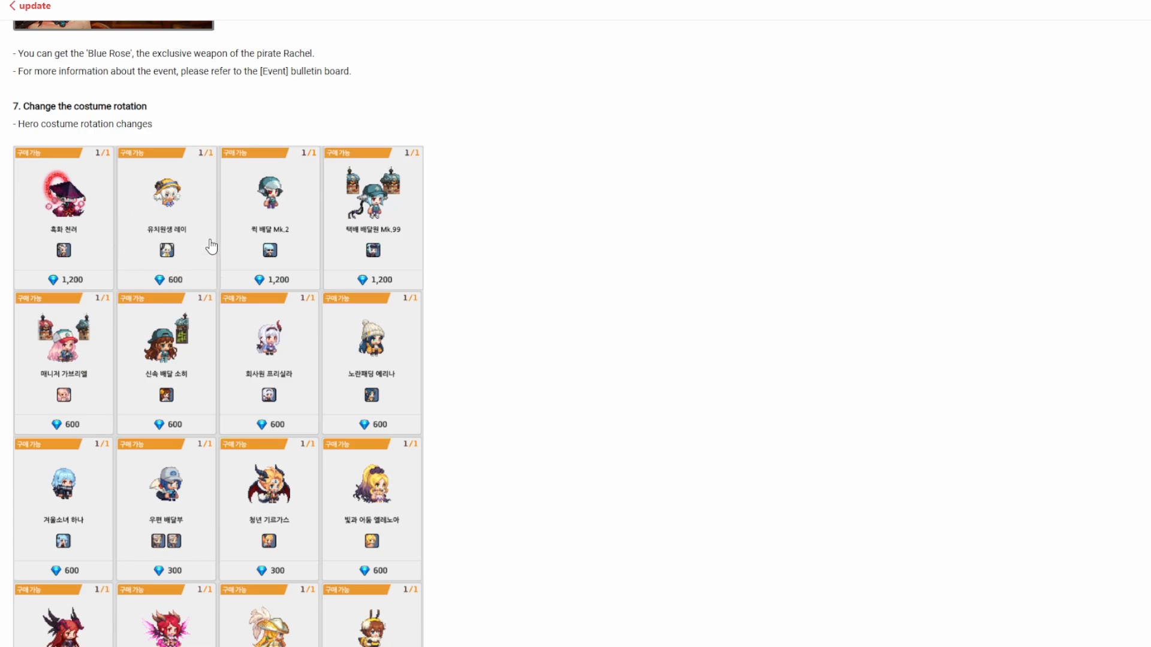
mouse_move(529, 326)
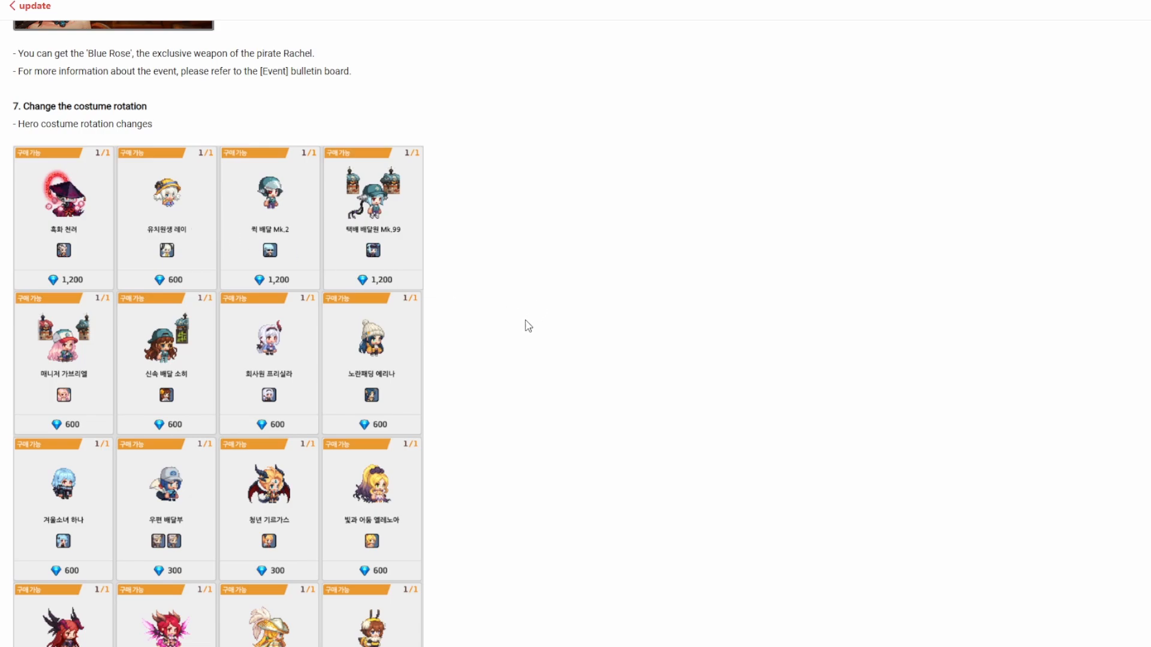
scroll(down, 3)
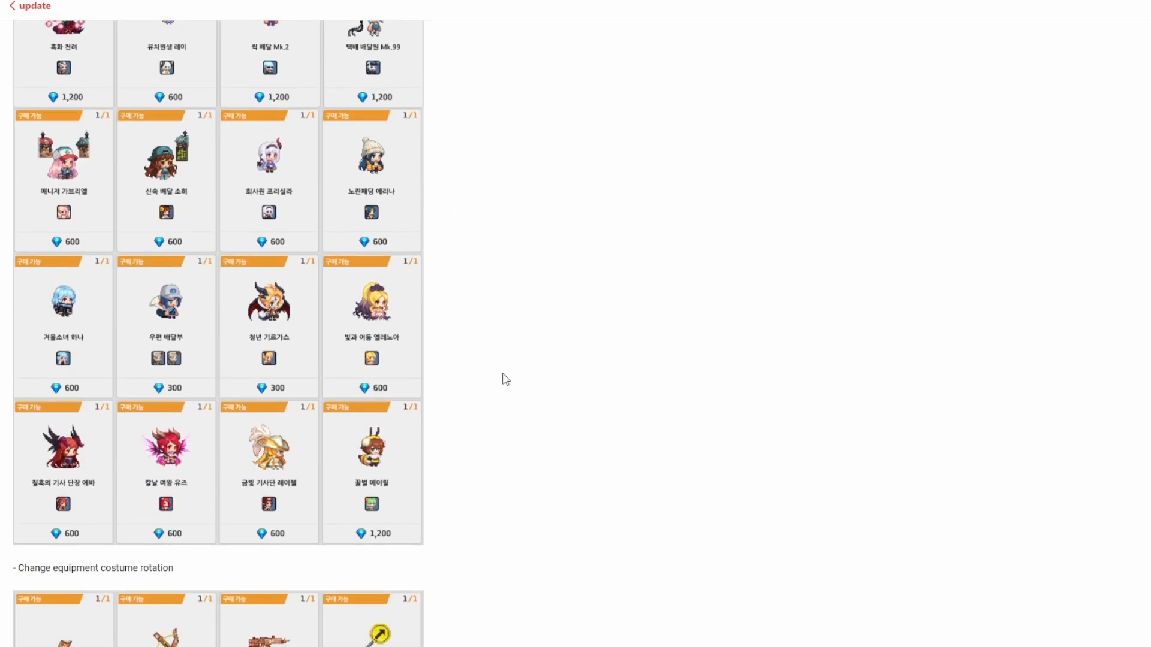
scroll(down, 3)
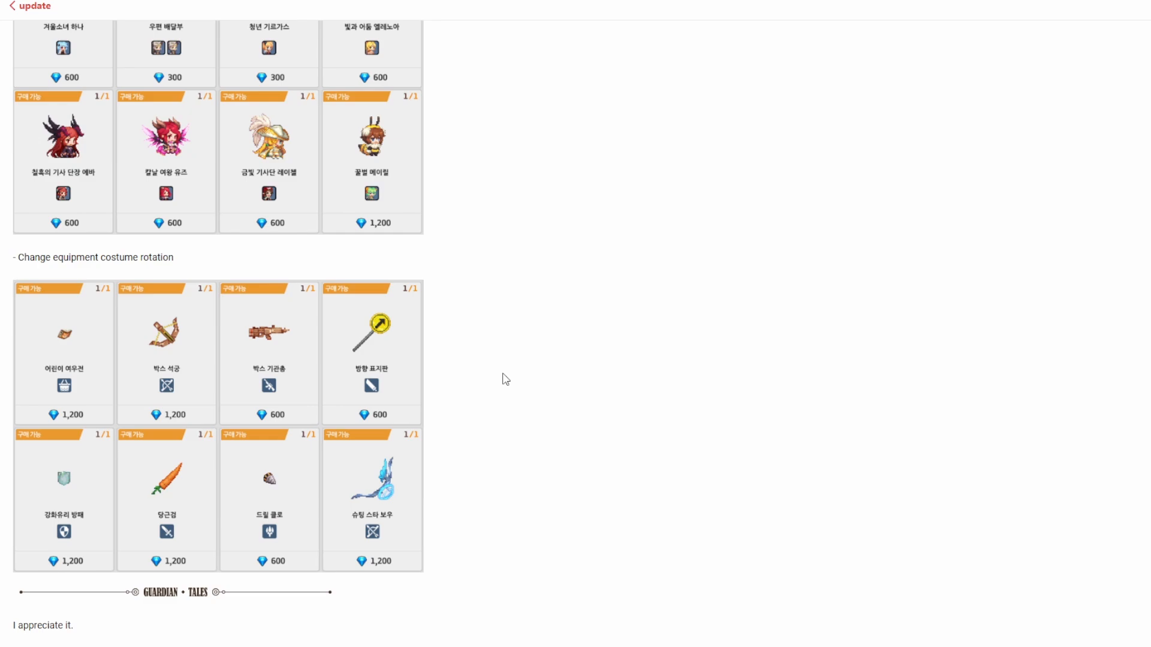
mouse_move(227, 389)
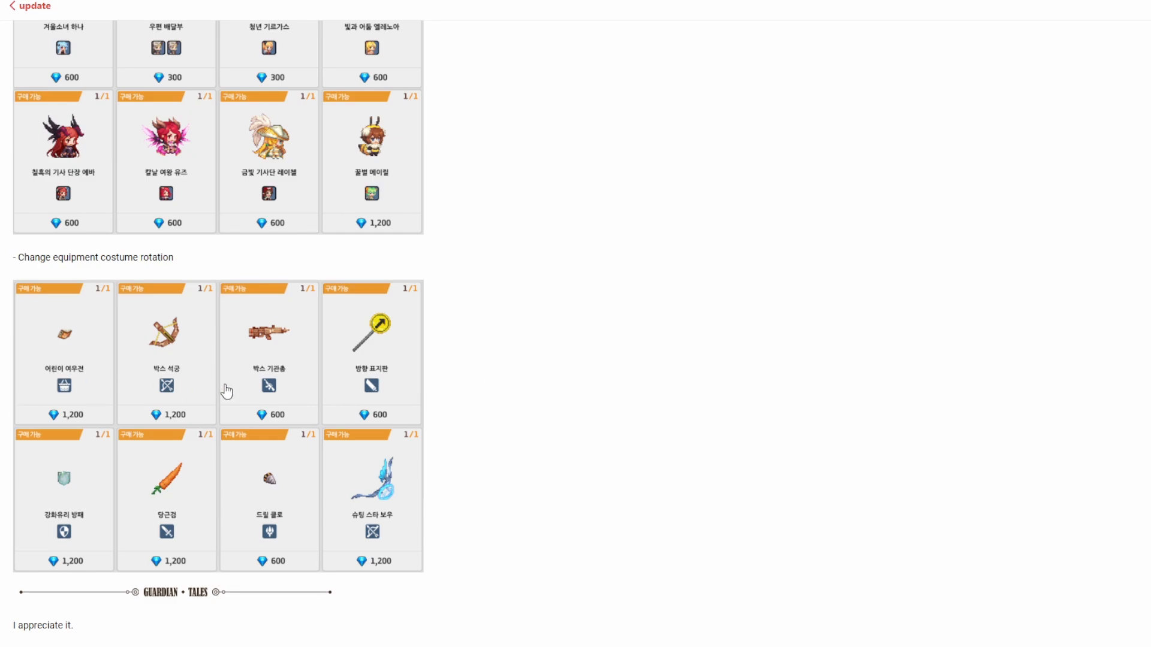
mouse_move(442, 450)
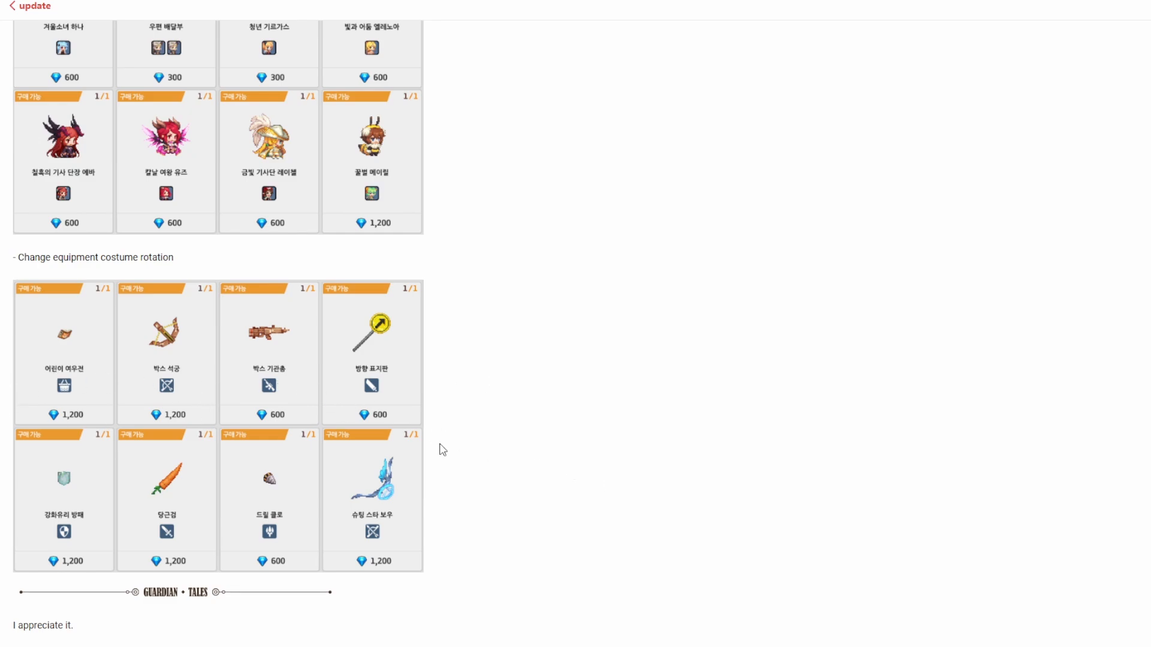
mouse_move(126, 378)
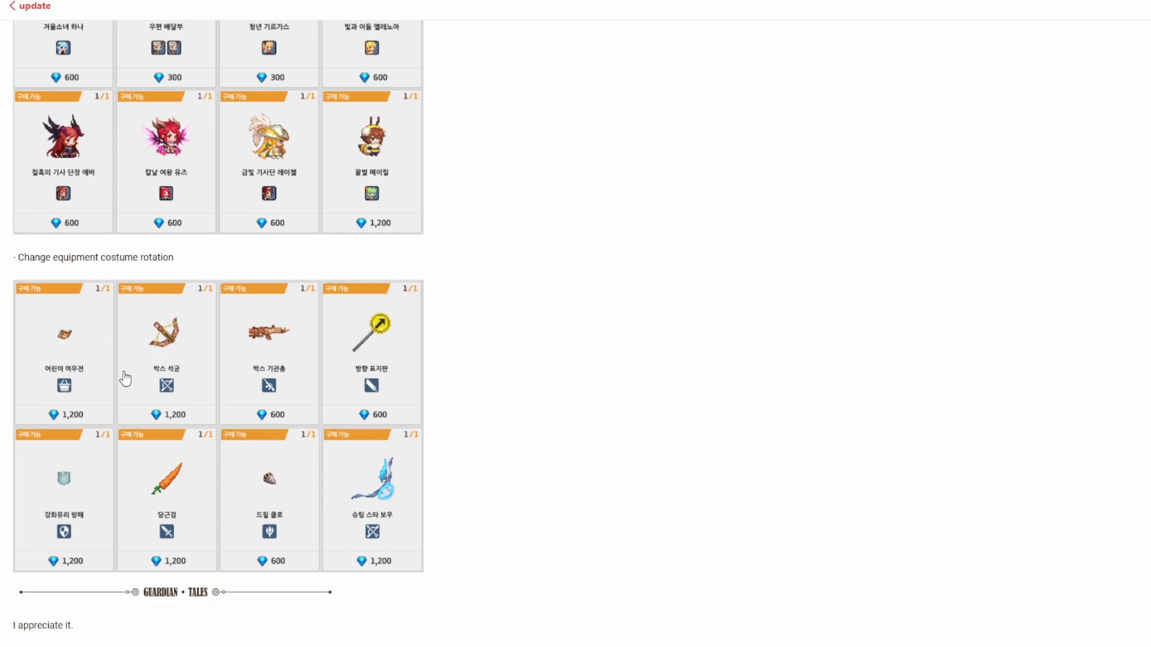
scroll(down, 3)
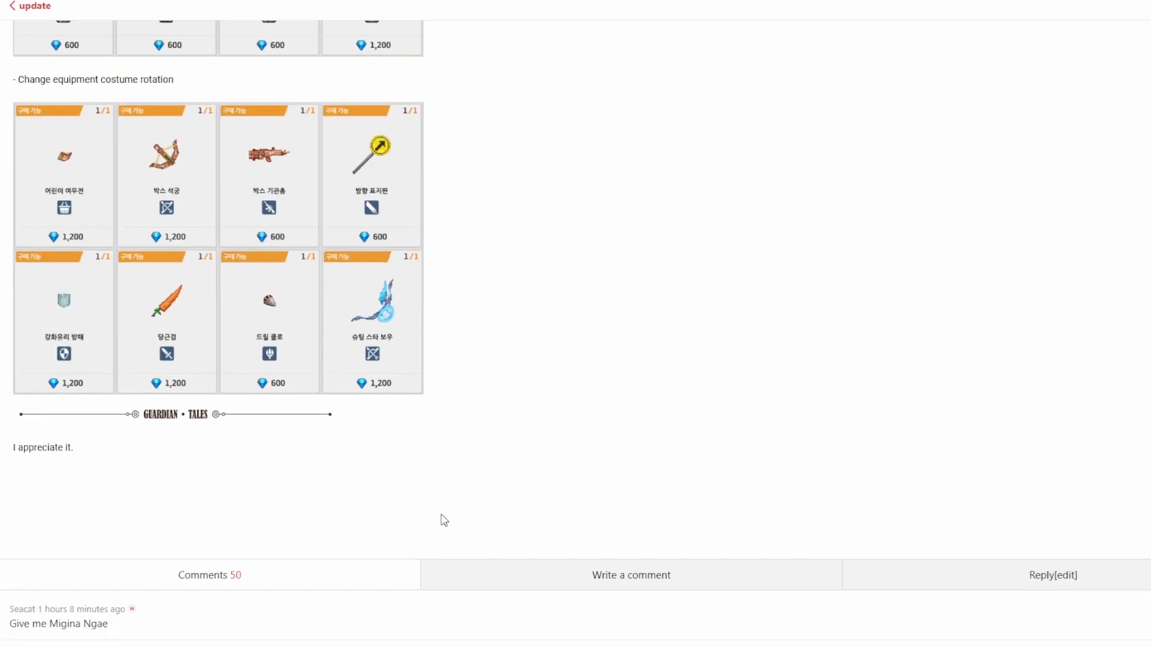
scroll(up, 3)
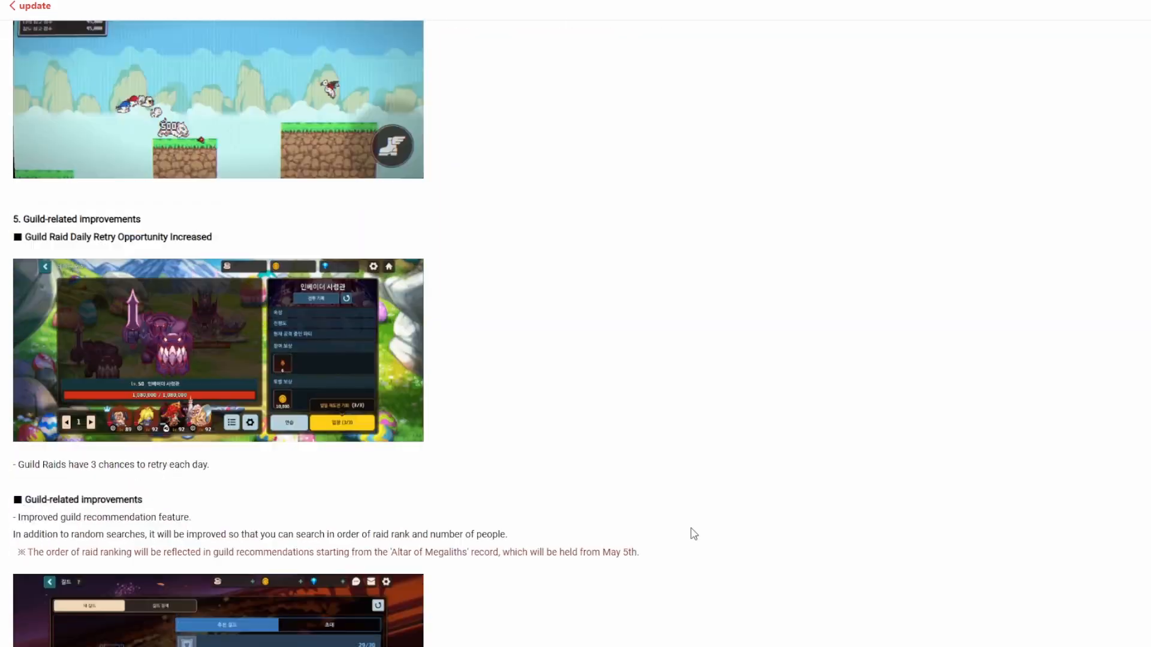
scroll(up, 3)
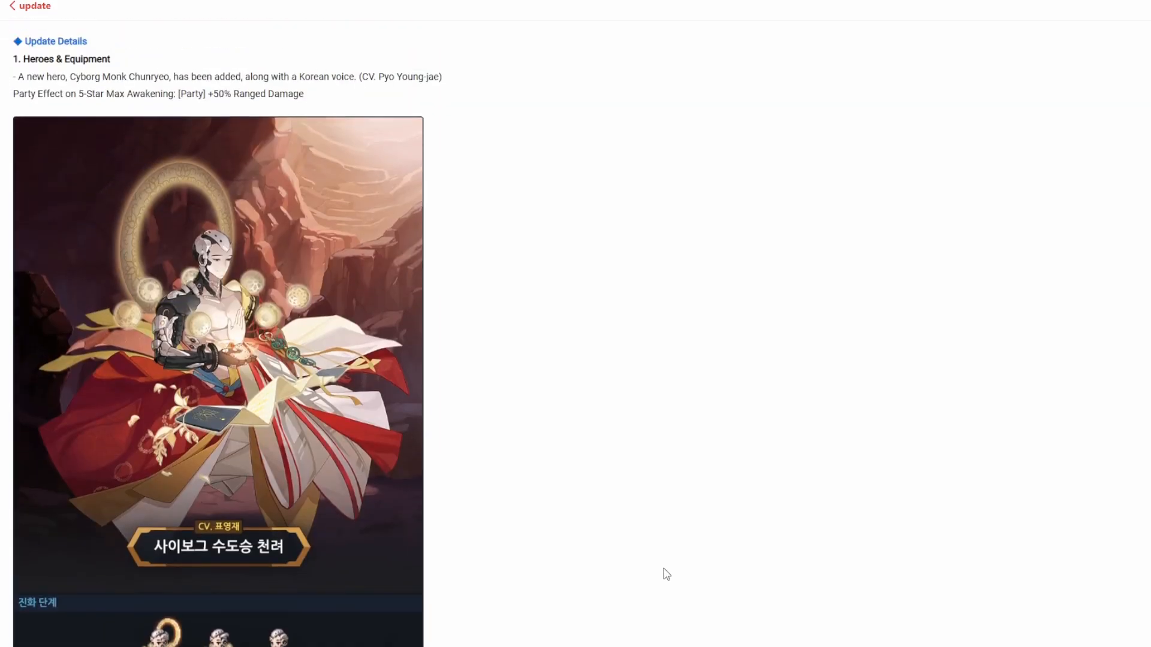
scroll(down, 3)
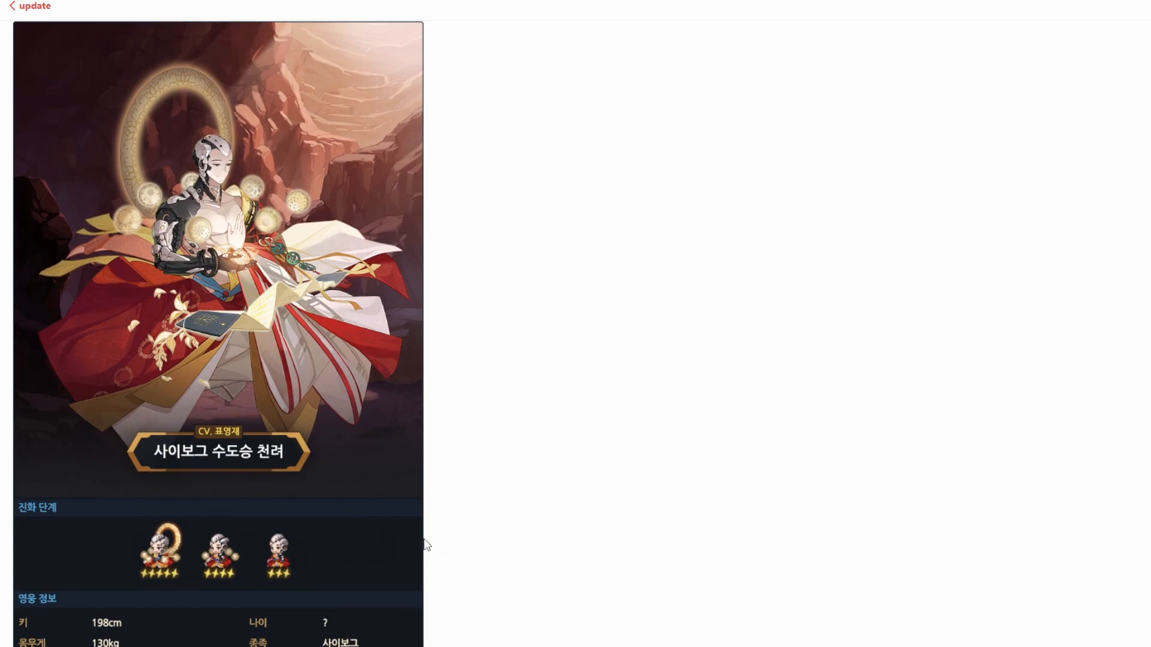
scroll(down, 3)
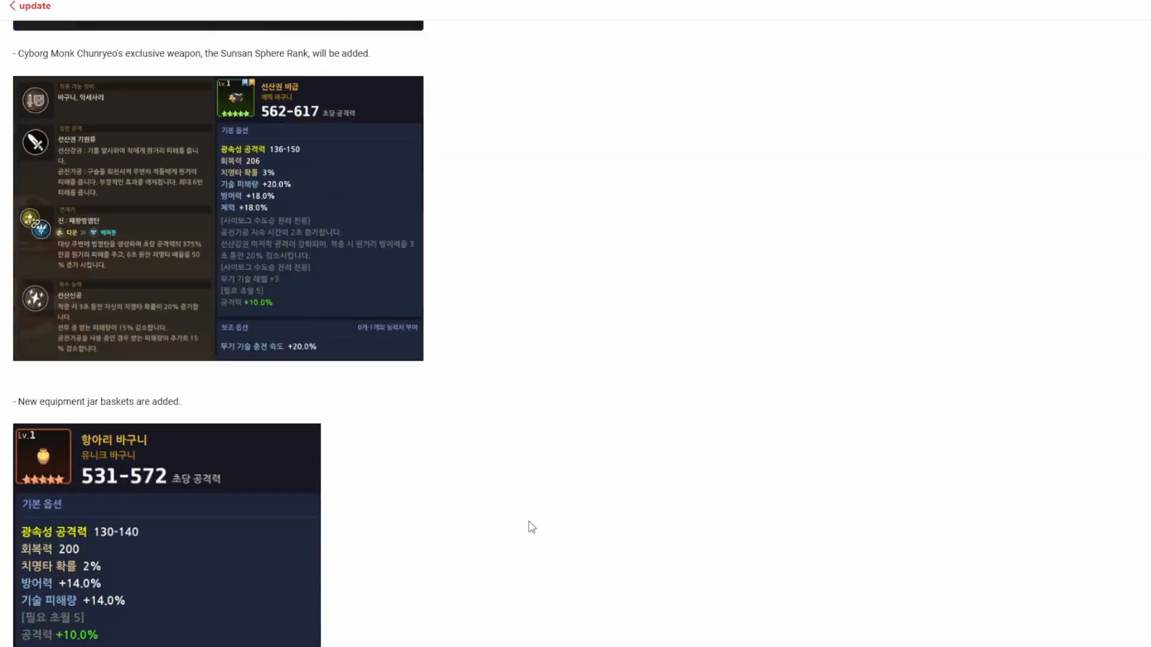
scroll(up, 3)
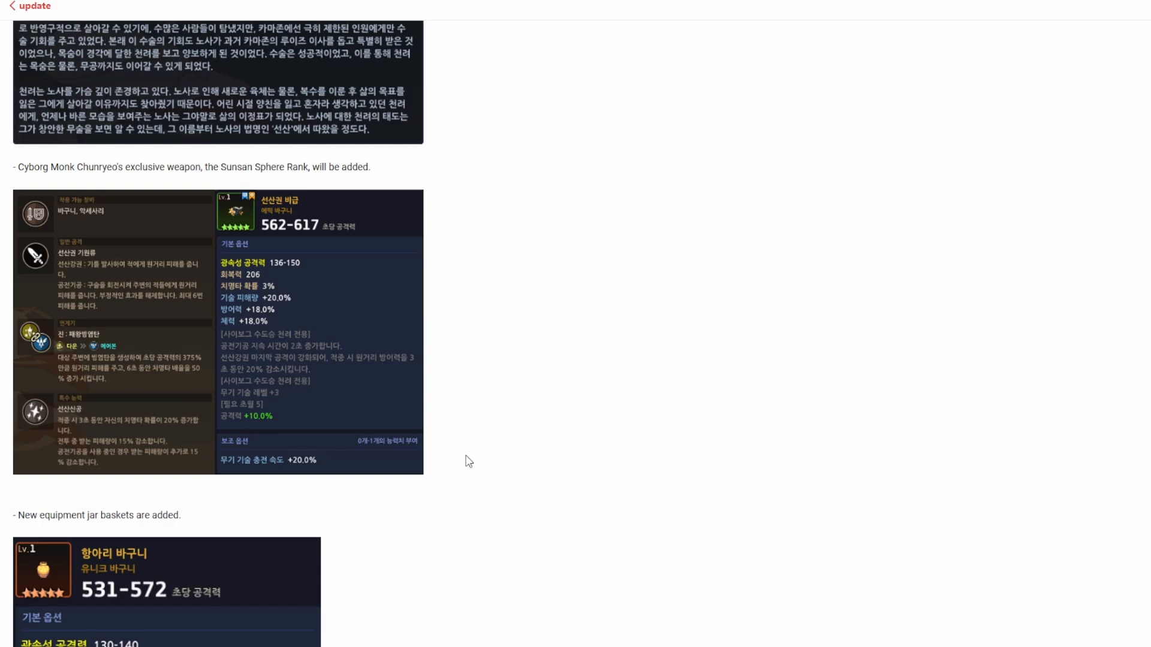
mouse_move(465, 463)
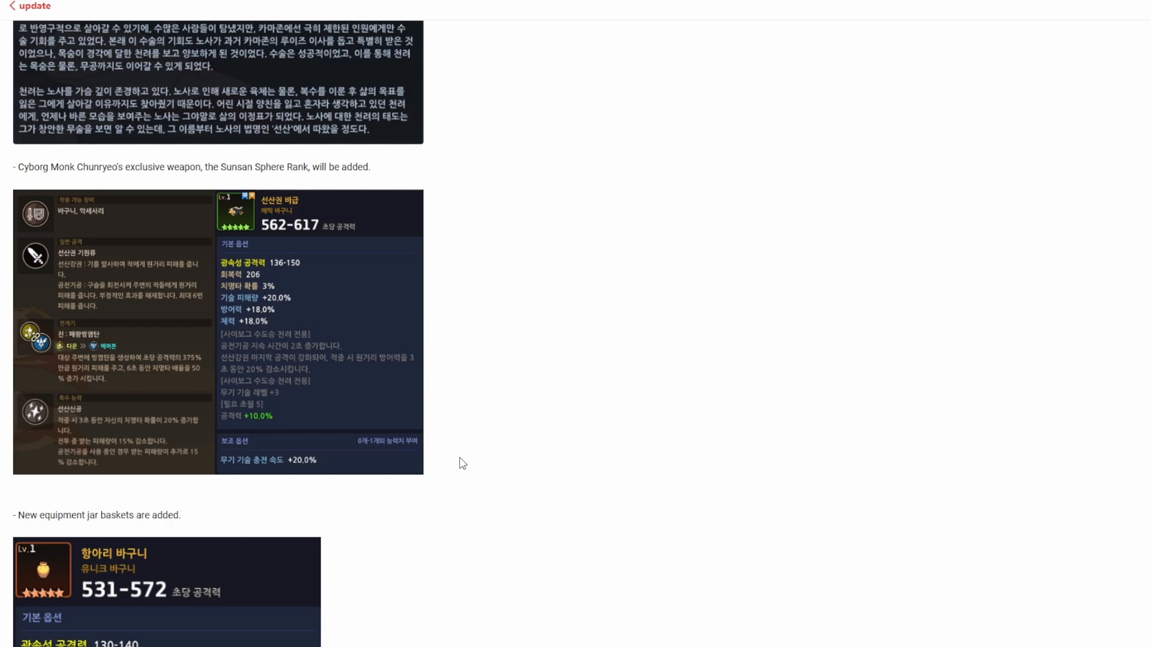
scroll(up, 3)
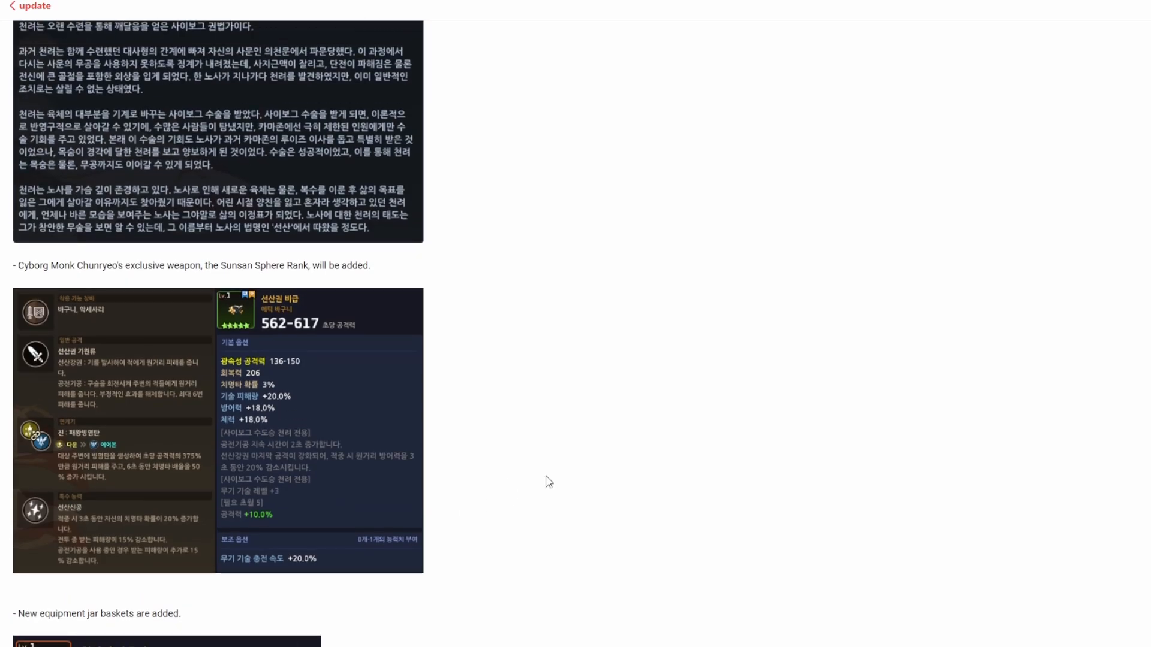
mouse_move(198, 492)
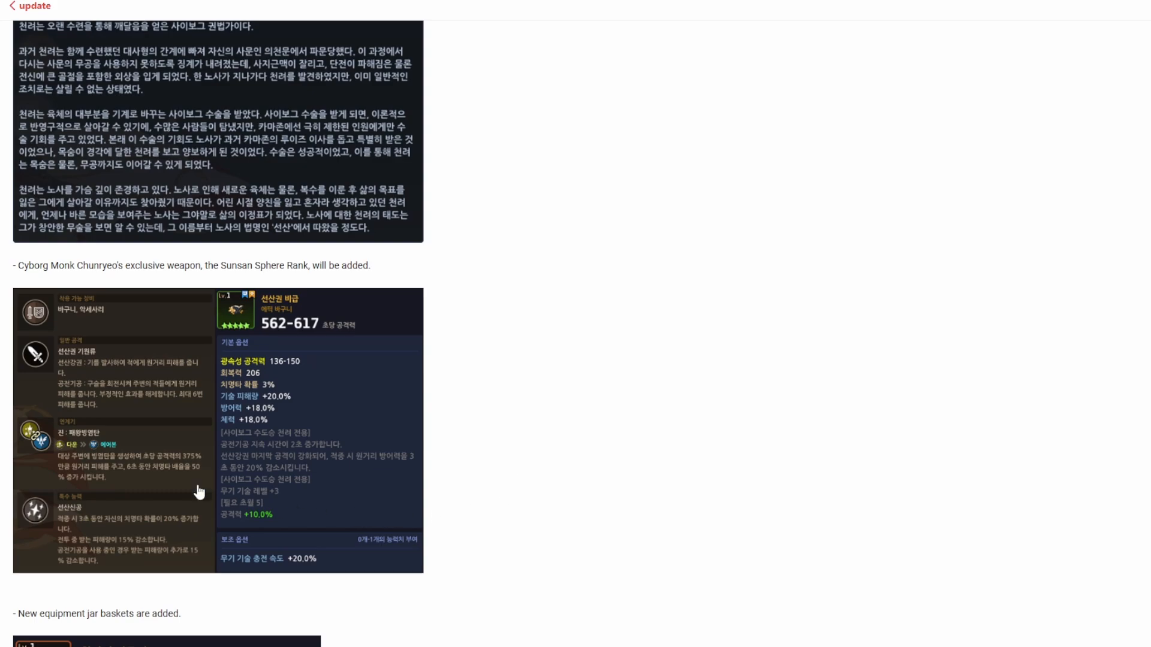
mouse_move(95, 437)
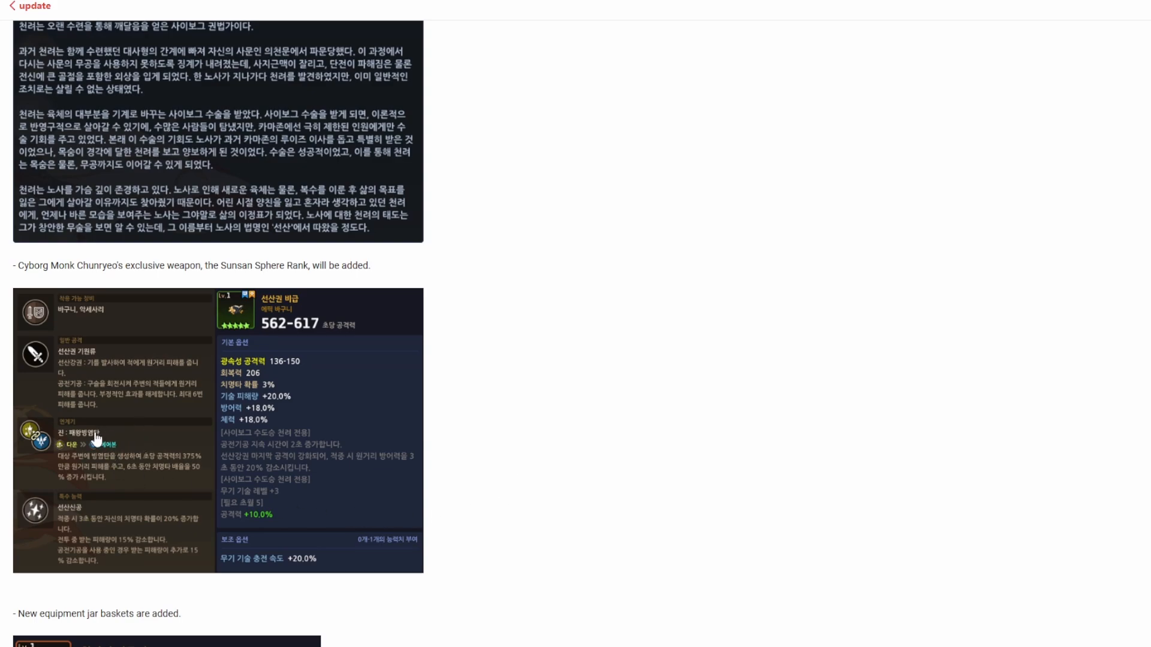
mouse_move(102, 408)
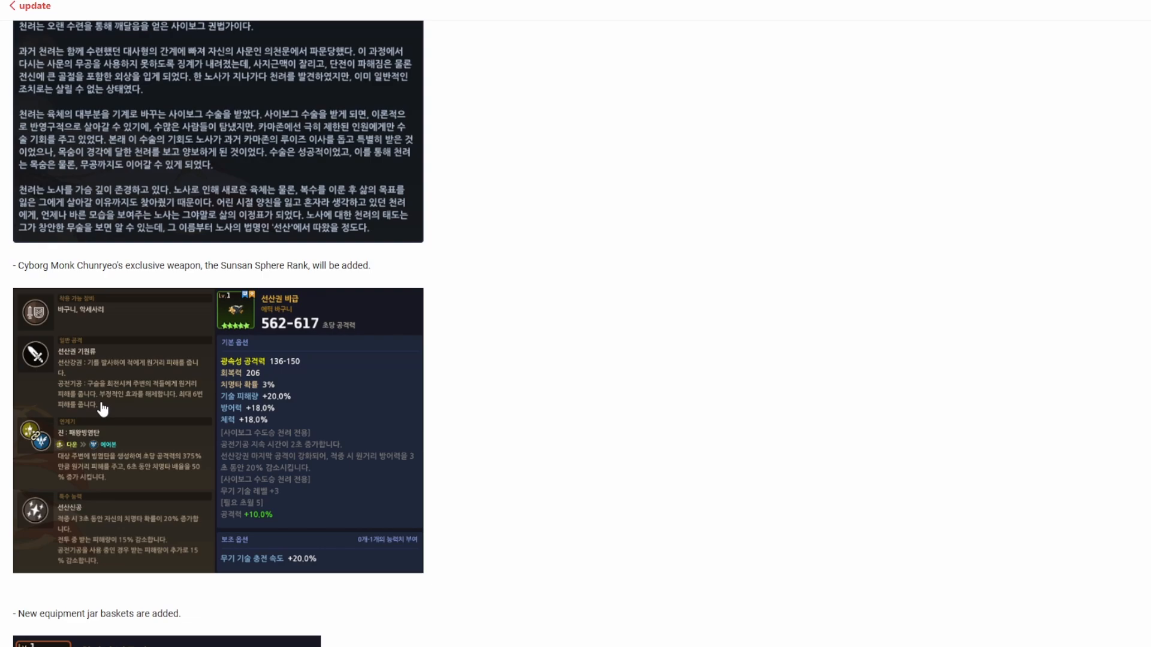
mouse_move(507, 474)
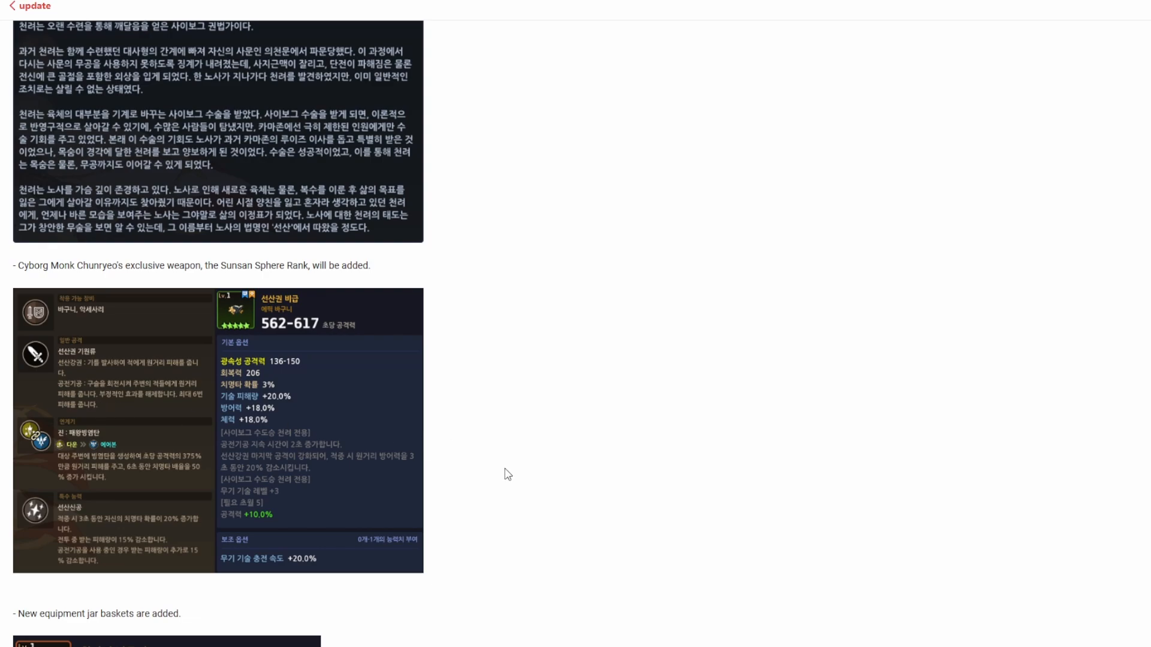
mouse_move(452, 488)
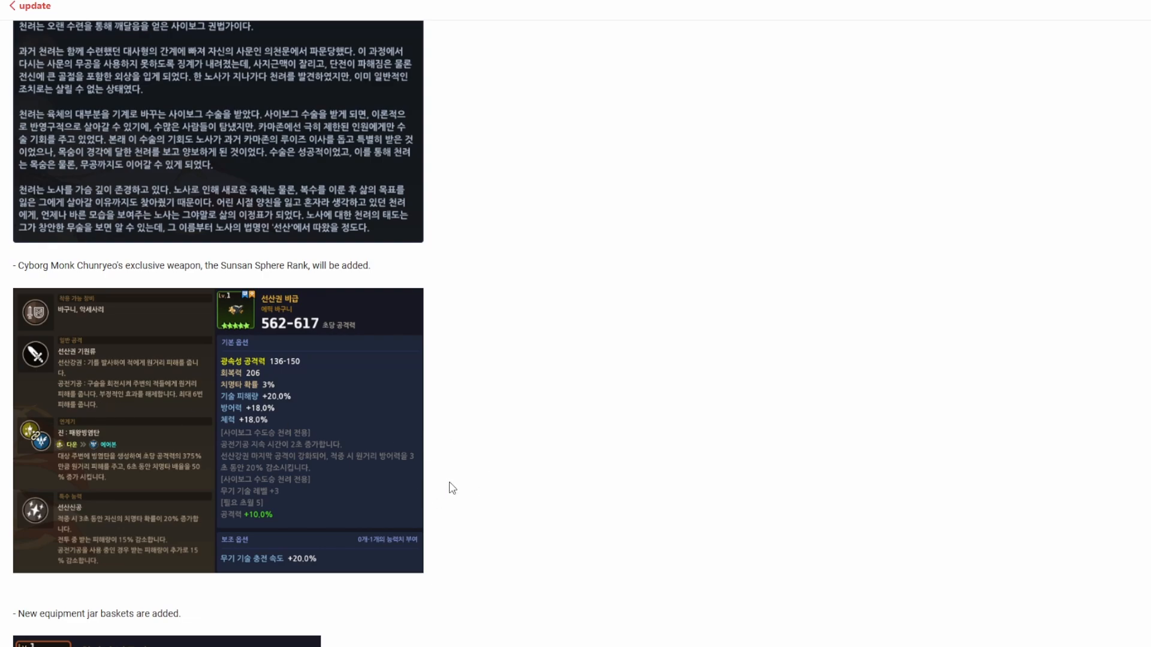
scroll(down, 3)
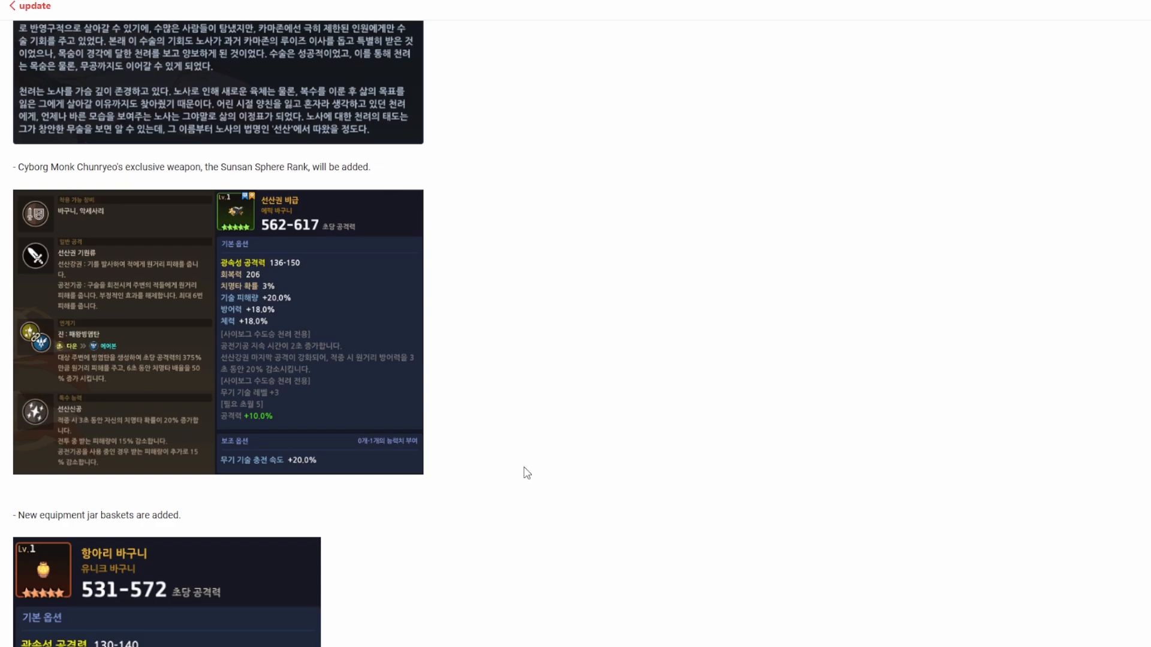
mouse_move(520, 471)
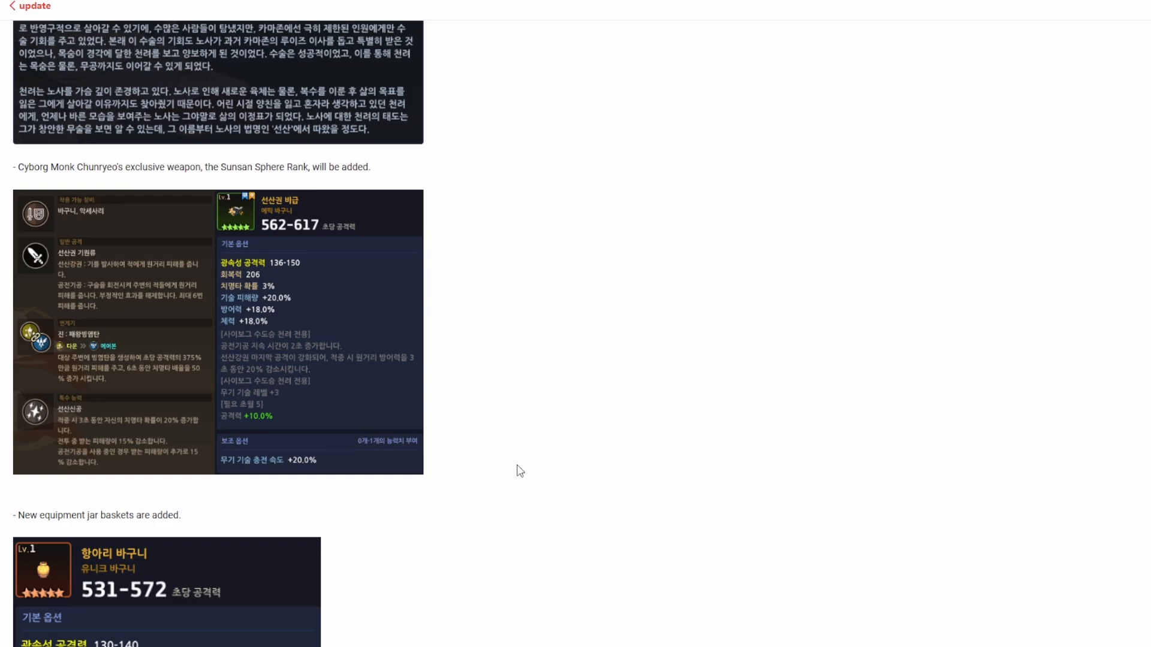
scroll(up, 3)
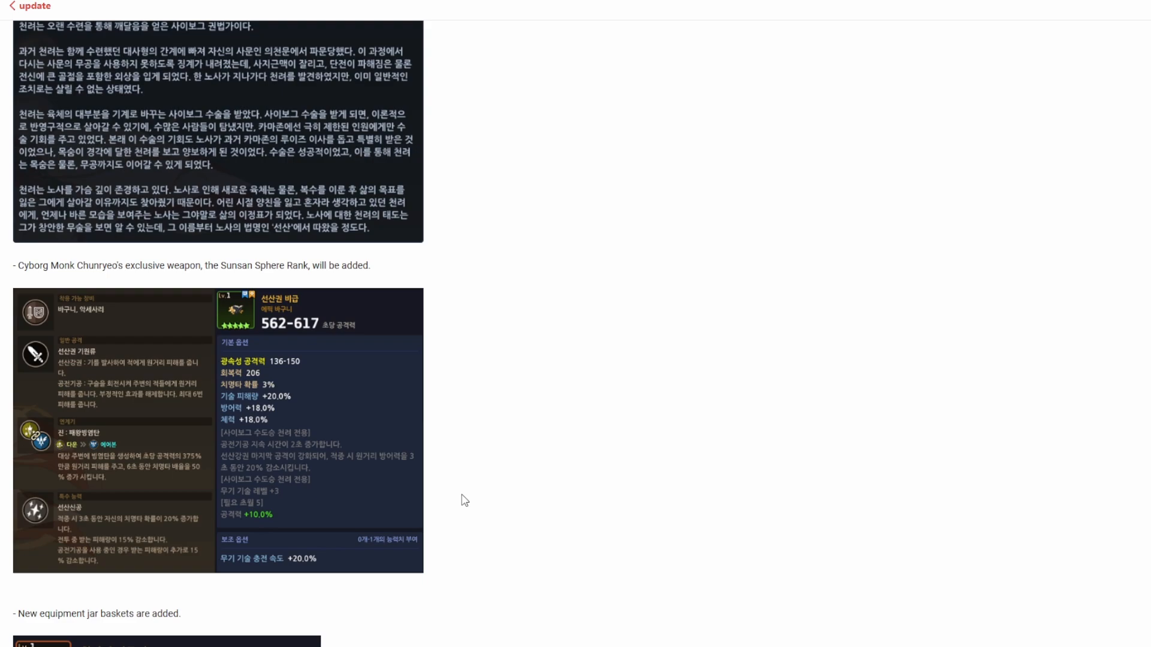
scroll(down, 3)
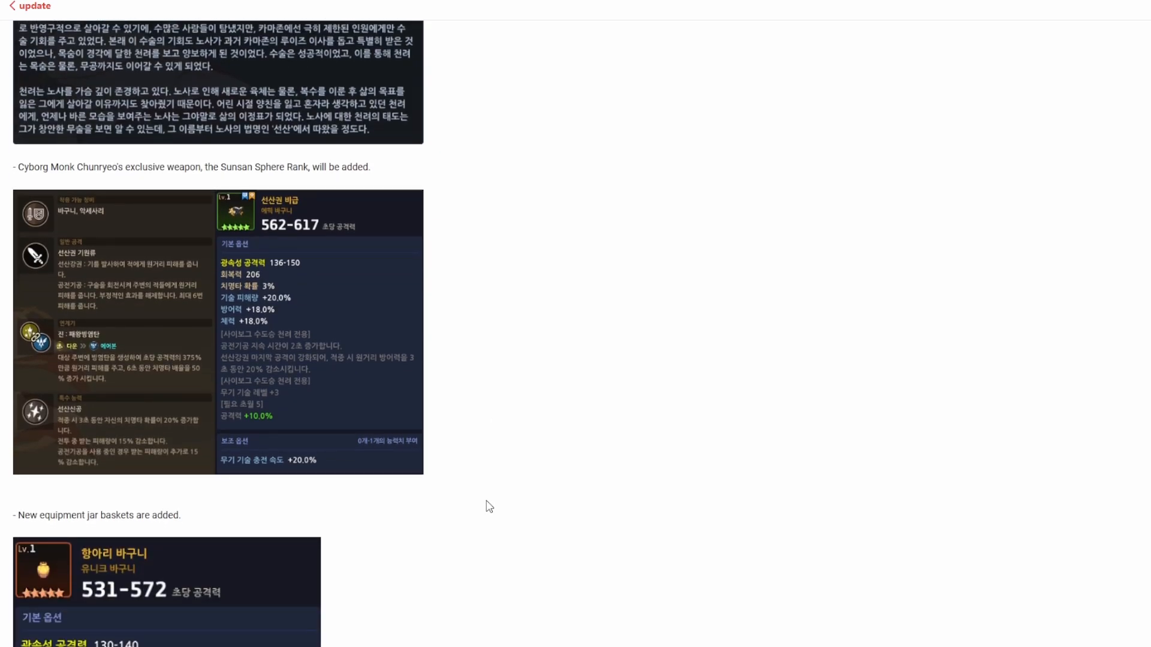
mouse_move(462, 513)
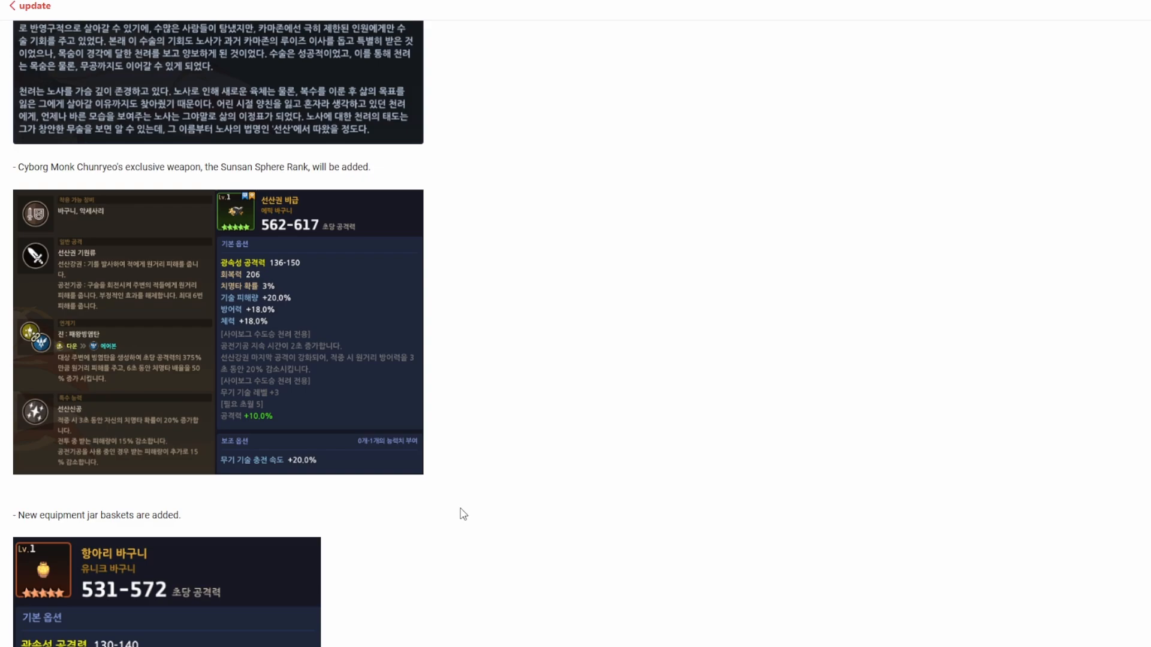
mouse_move(435, 511)
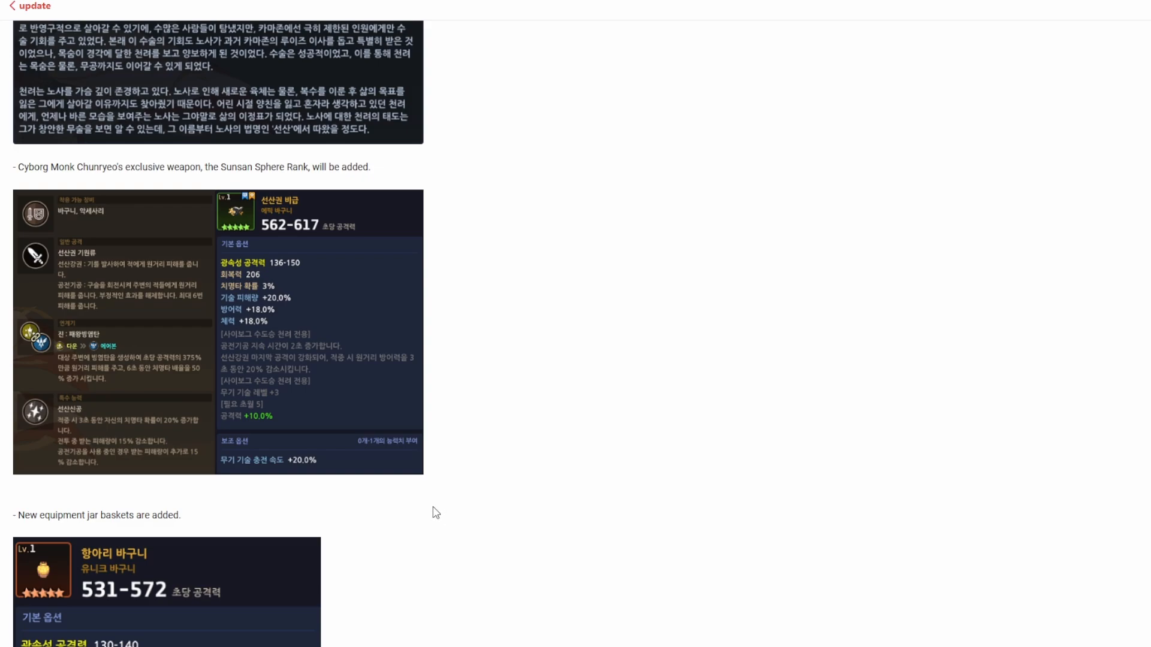
mouse_move(436, 496)
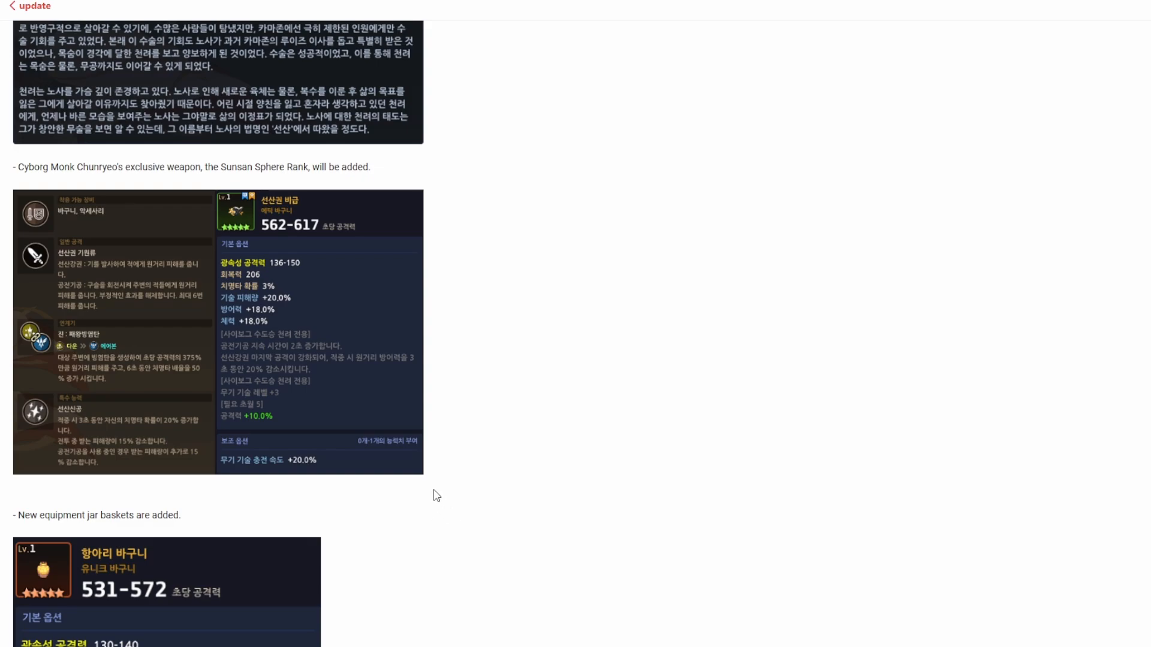
mouse_move(433, 486)
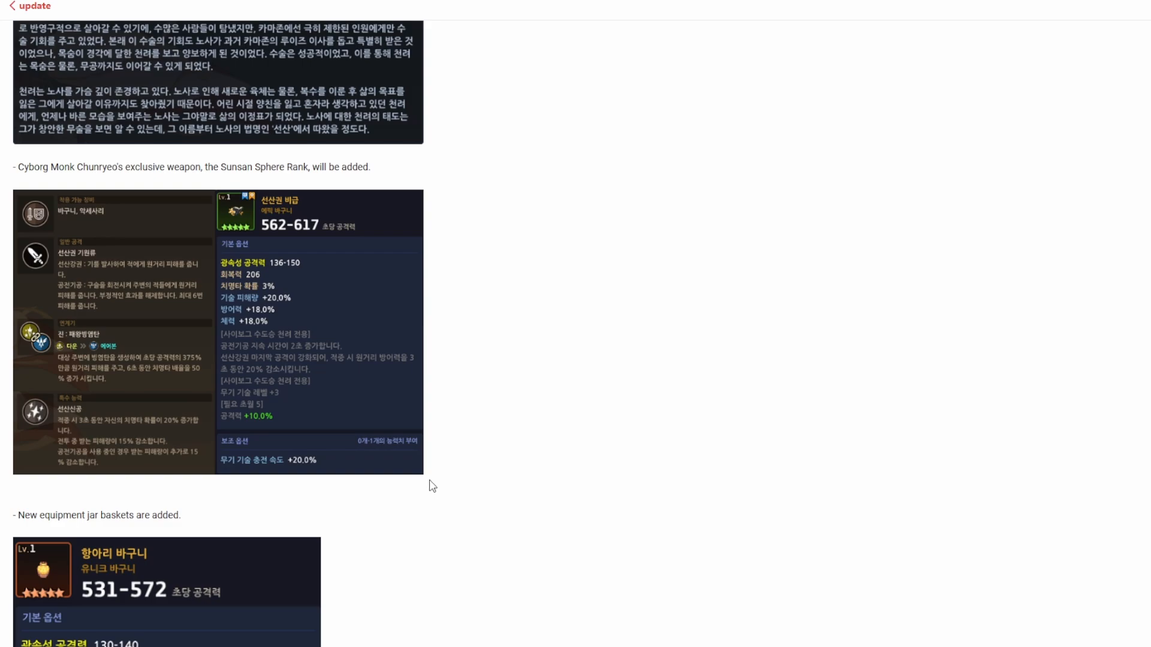
scroll(up, 3)
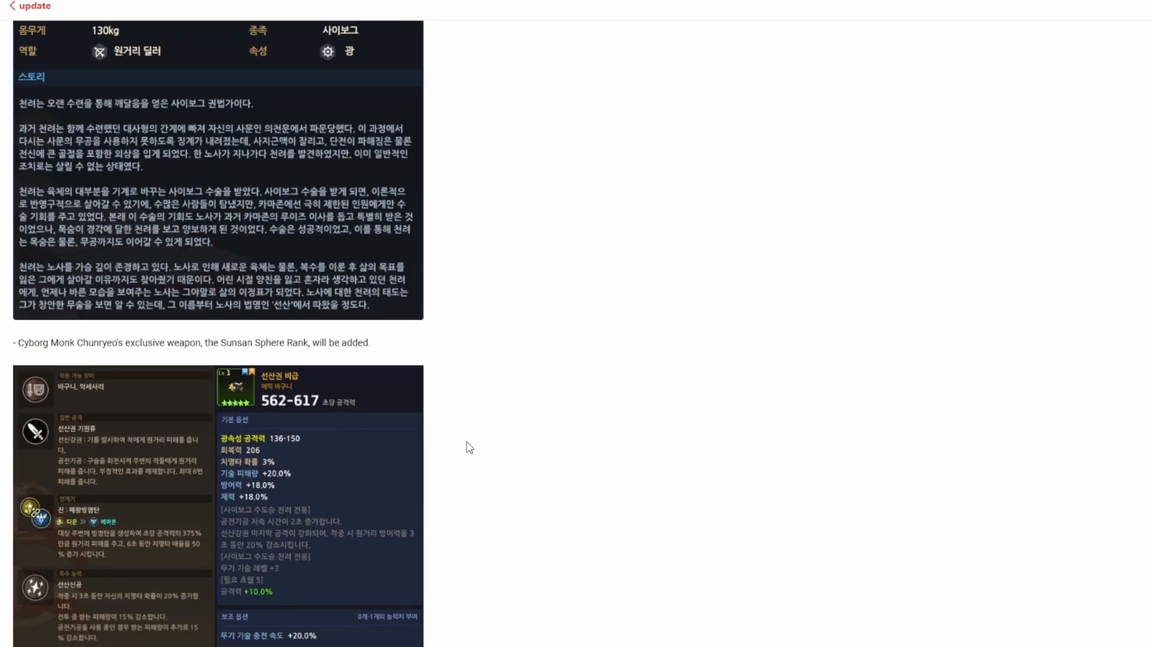
scroll(up, 3)
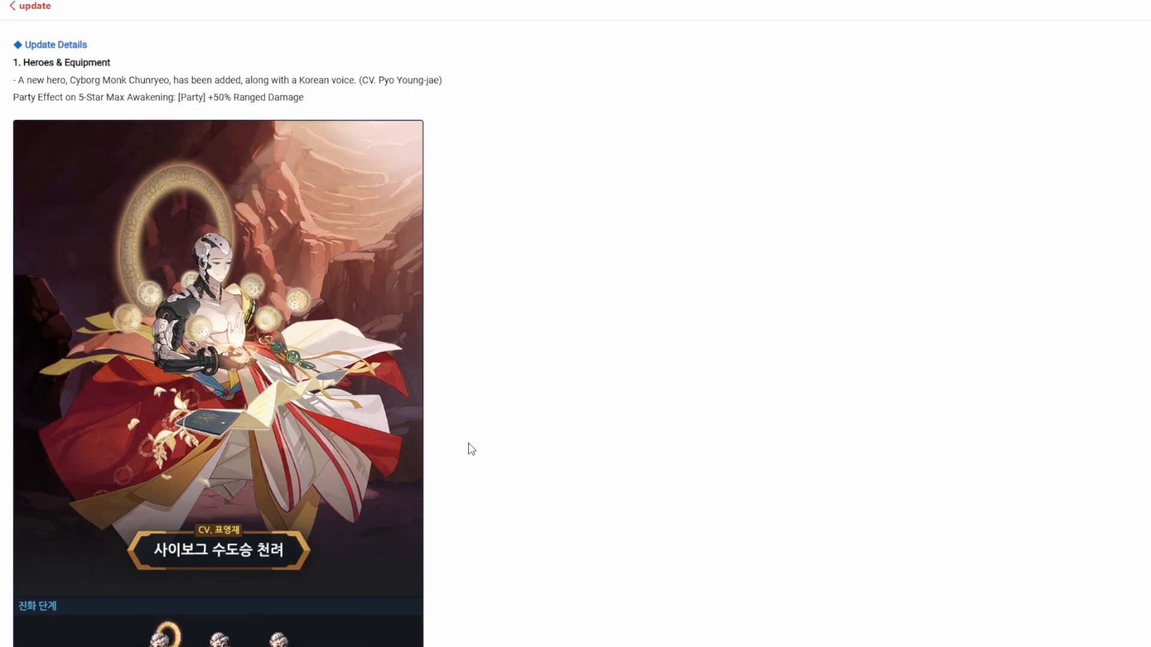
mouse_move(474, 447)
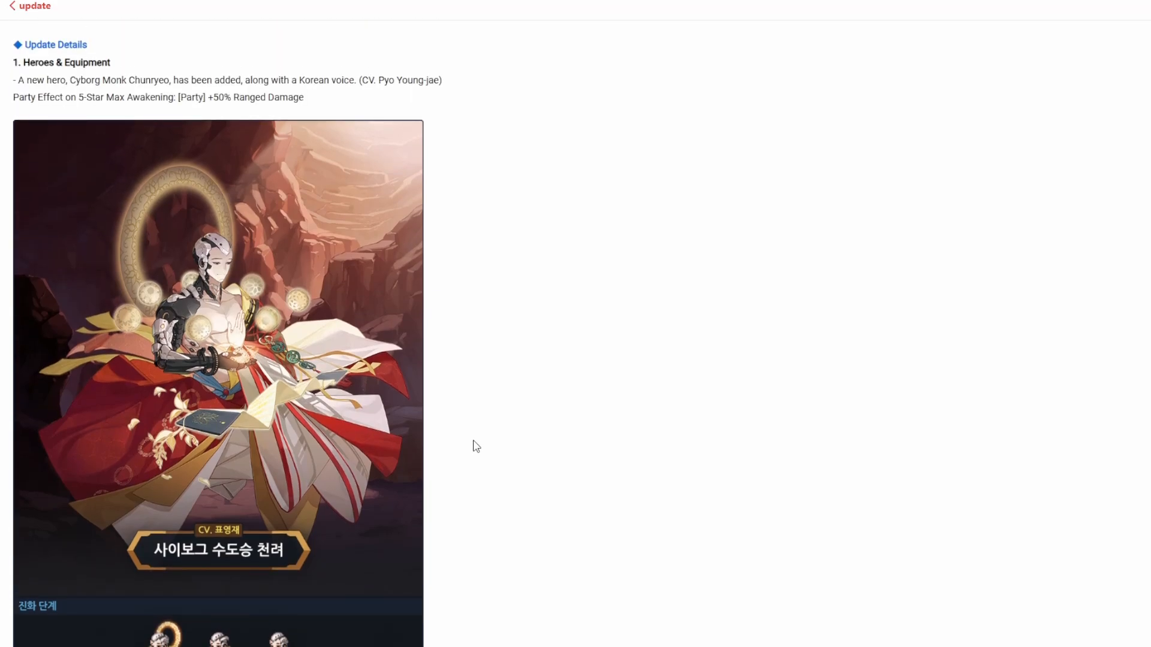
scroll(down, 3)
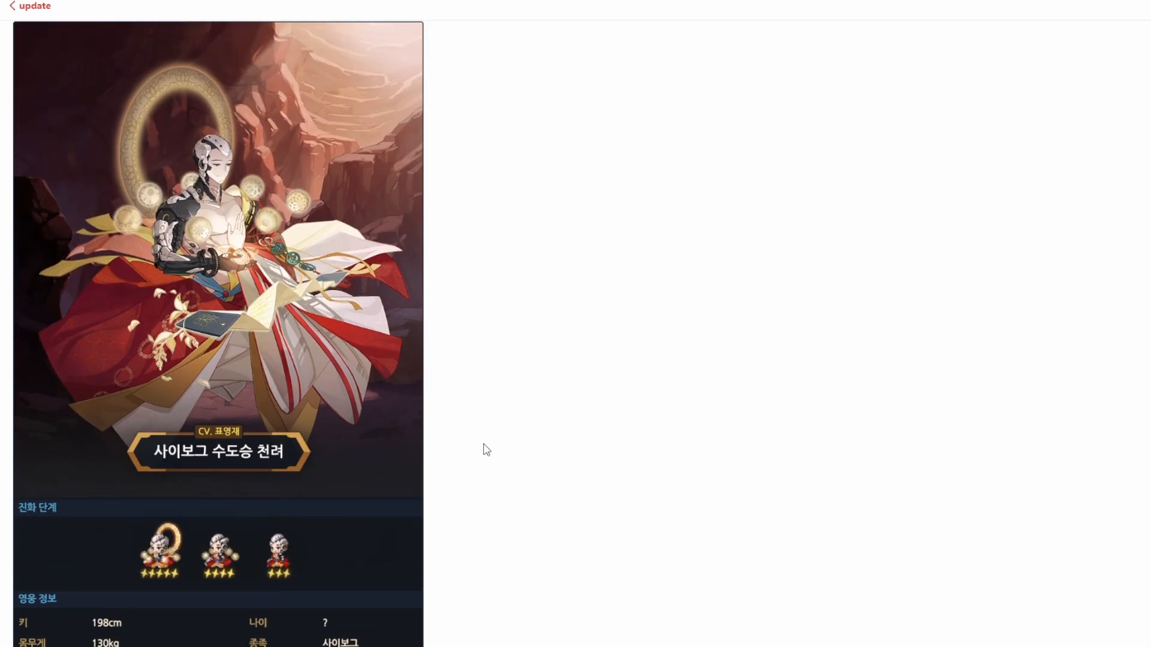
scroll(up, 3)
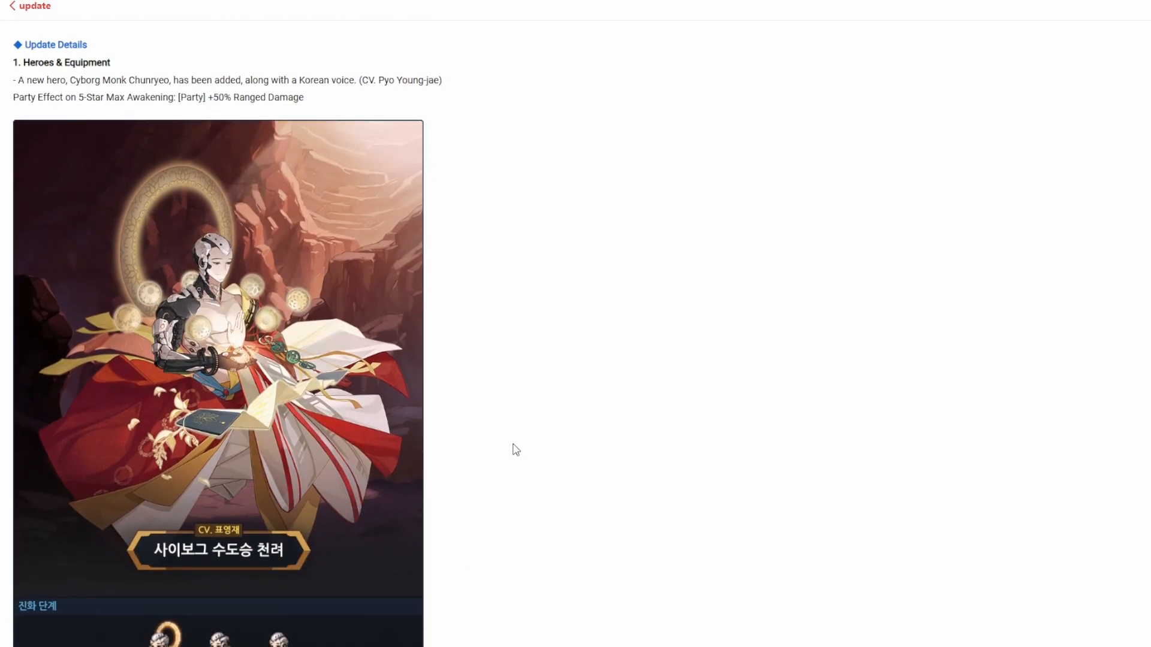
mouse_move(763, 460)
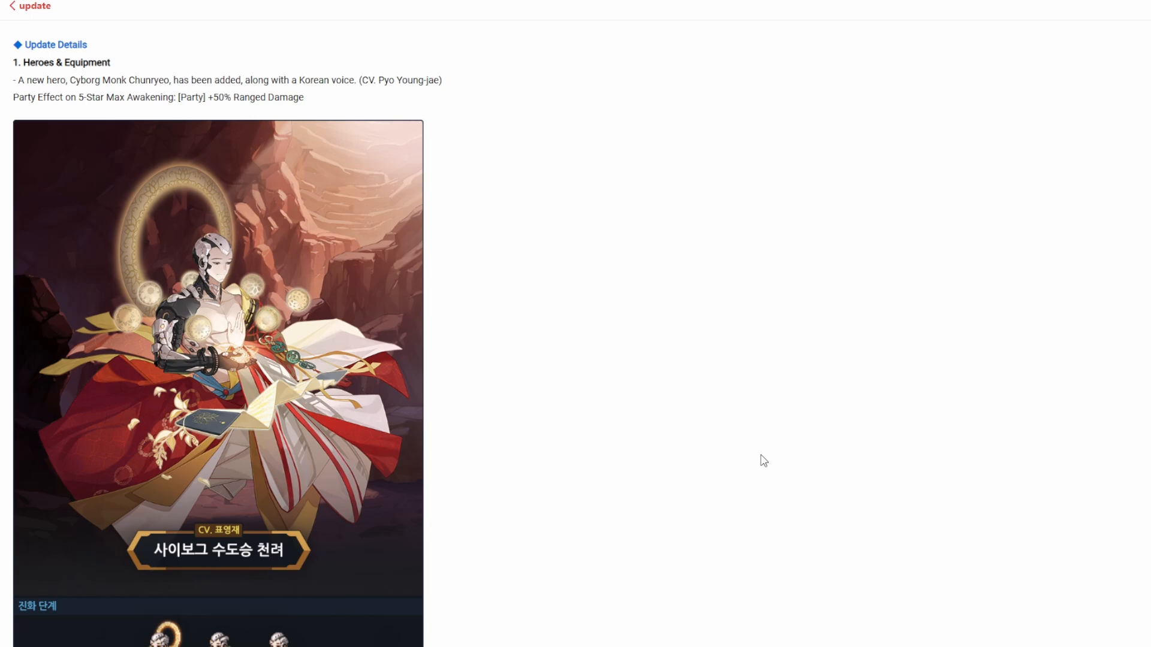
mouse_move(915, 477)
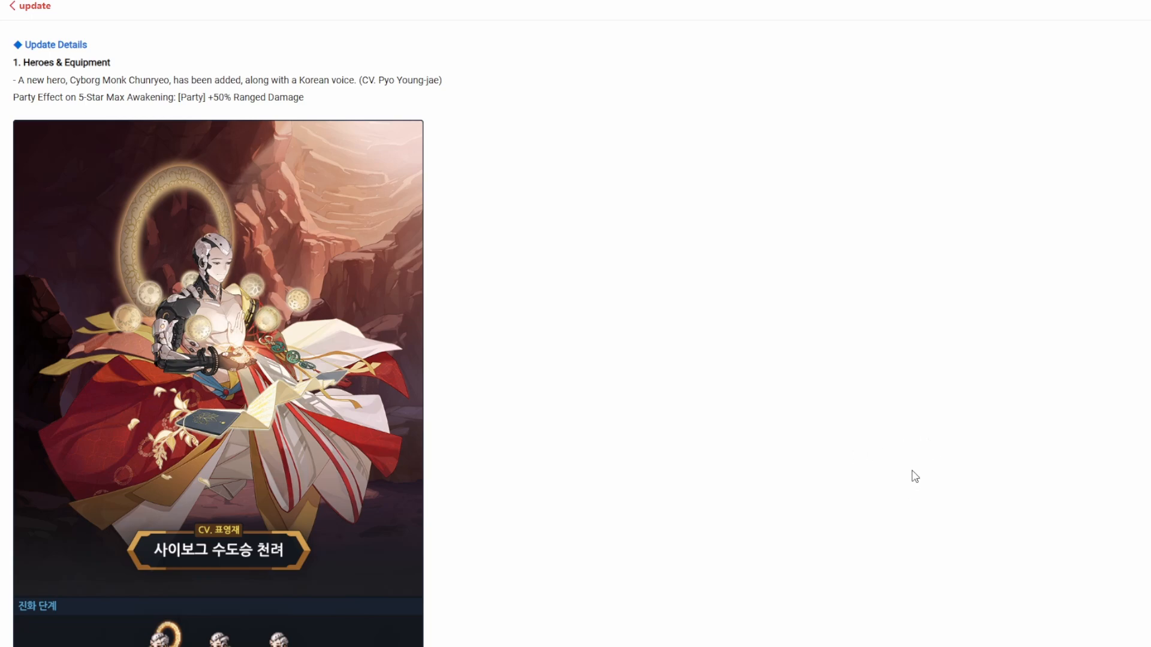
mouse_move(905, 470)
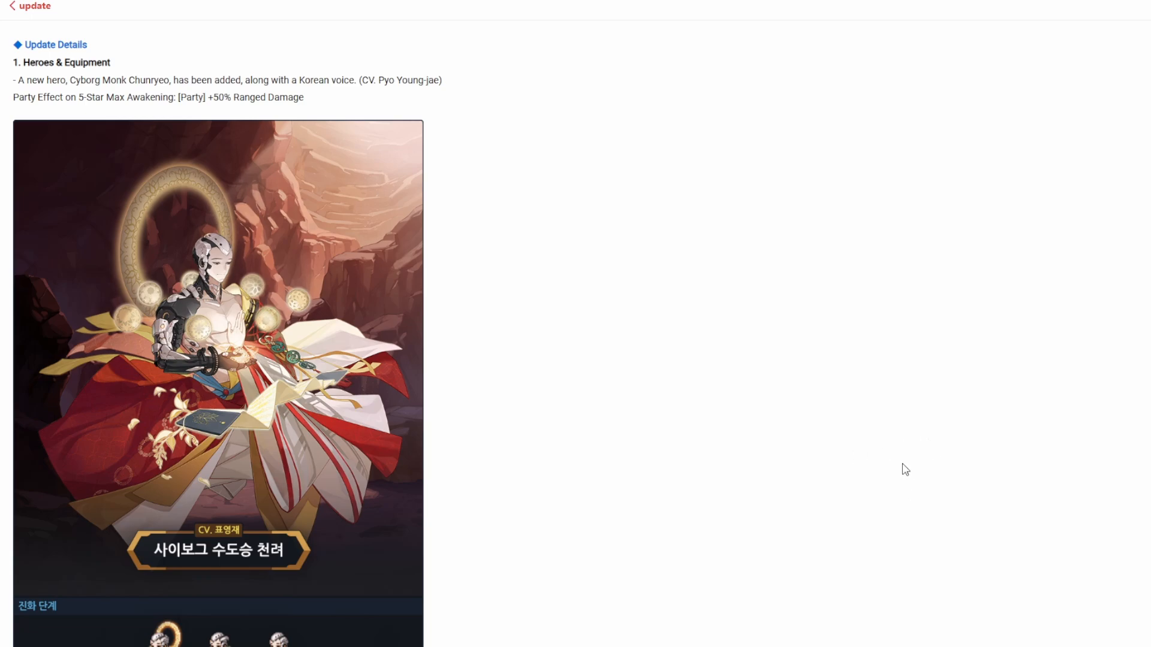
mouse_move(857, 471)
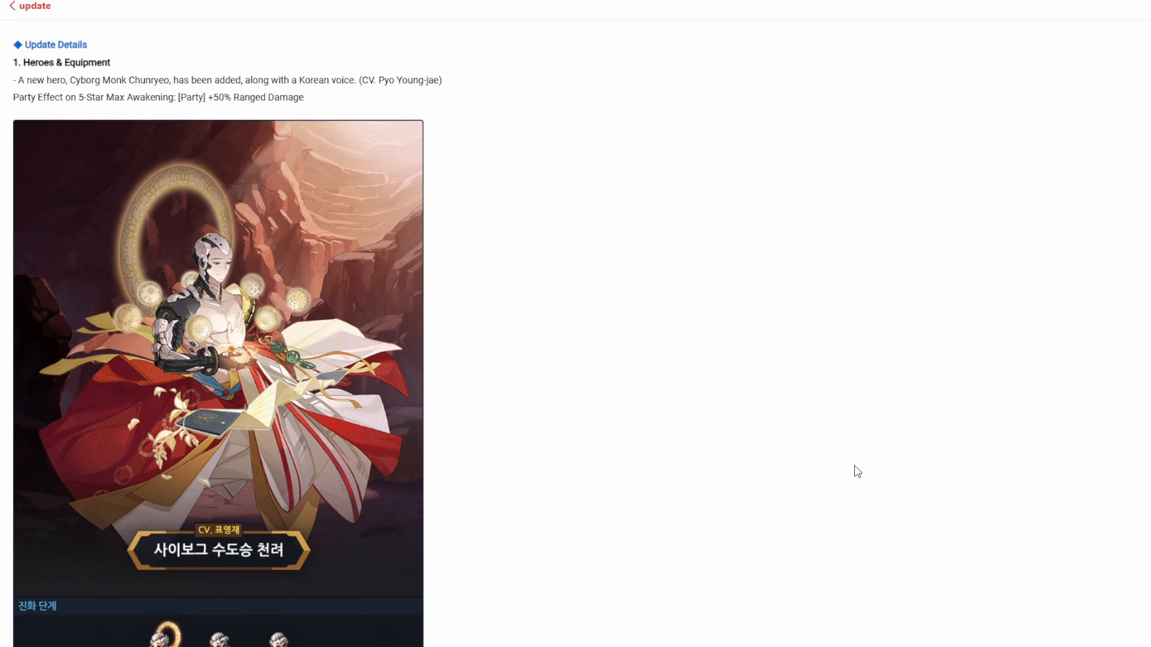